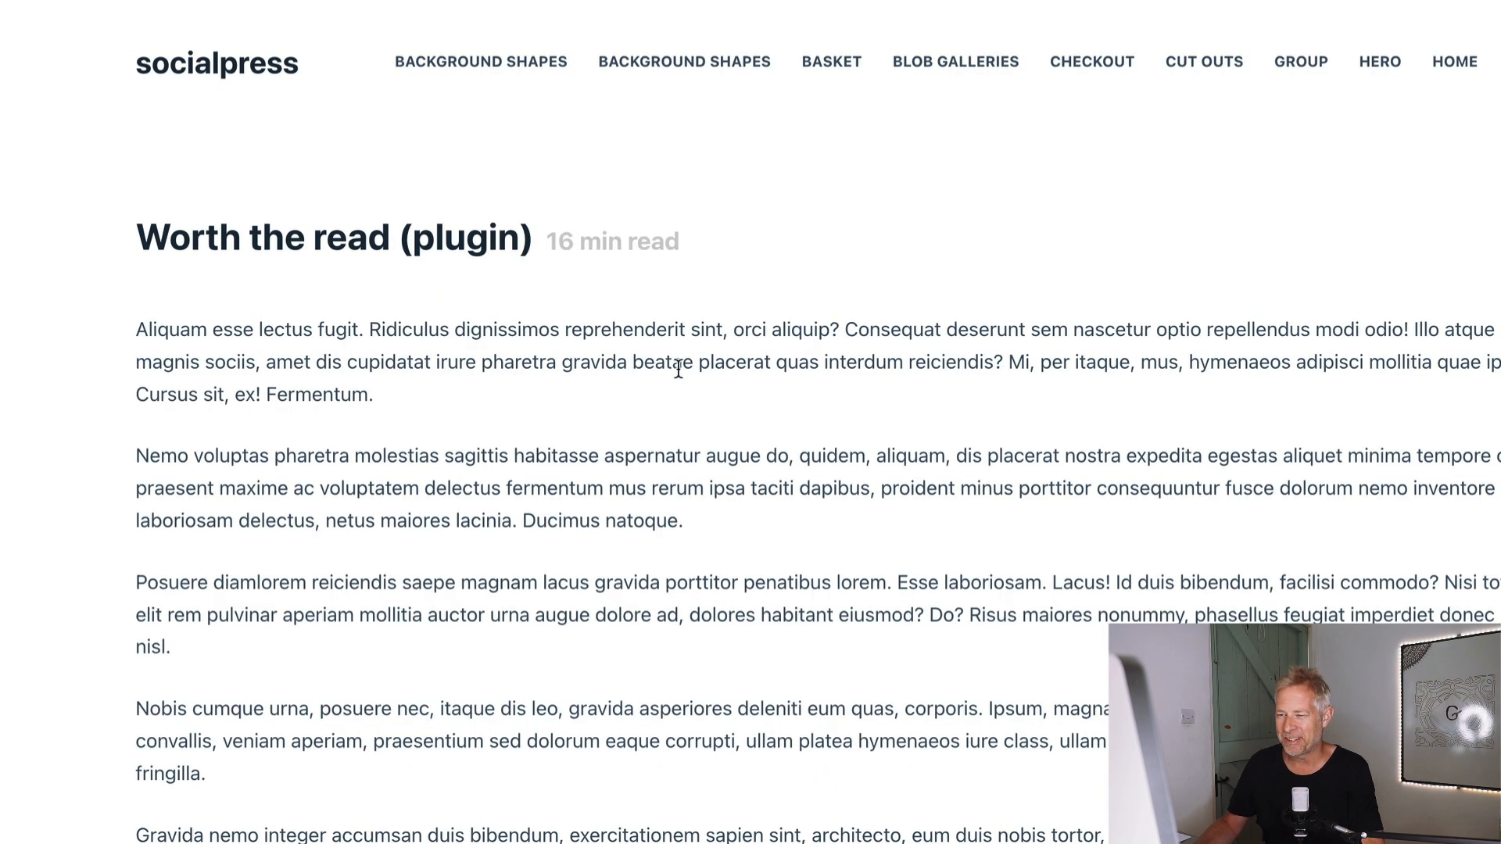
# Scroll through the live Worth the read post to see the reading progress bar in action.
pyautogui.scroll(-3)
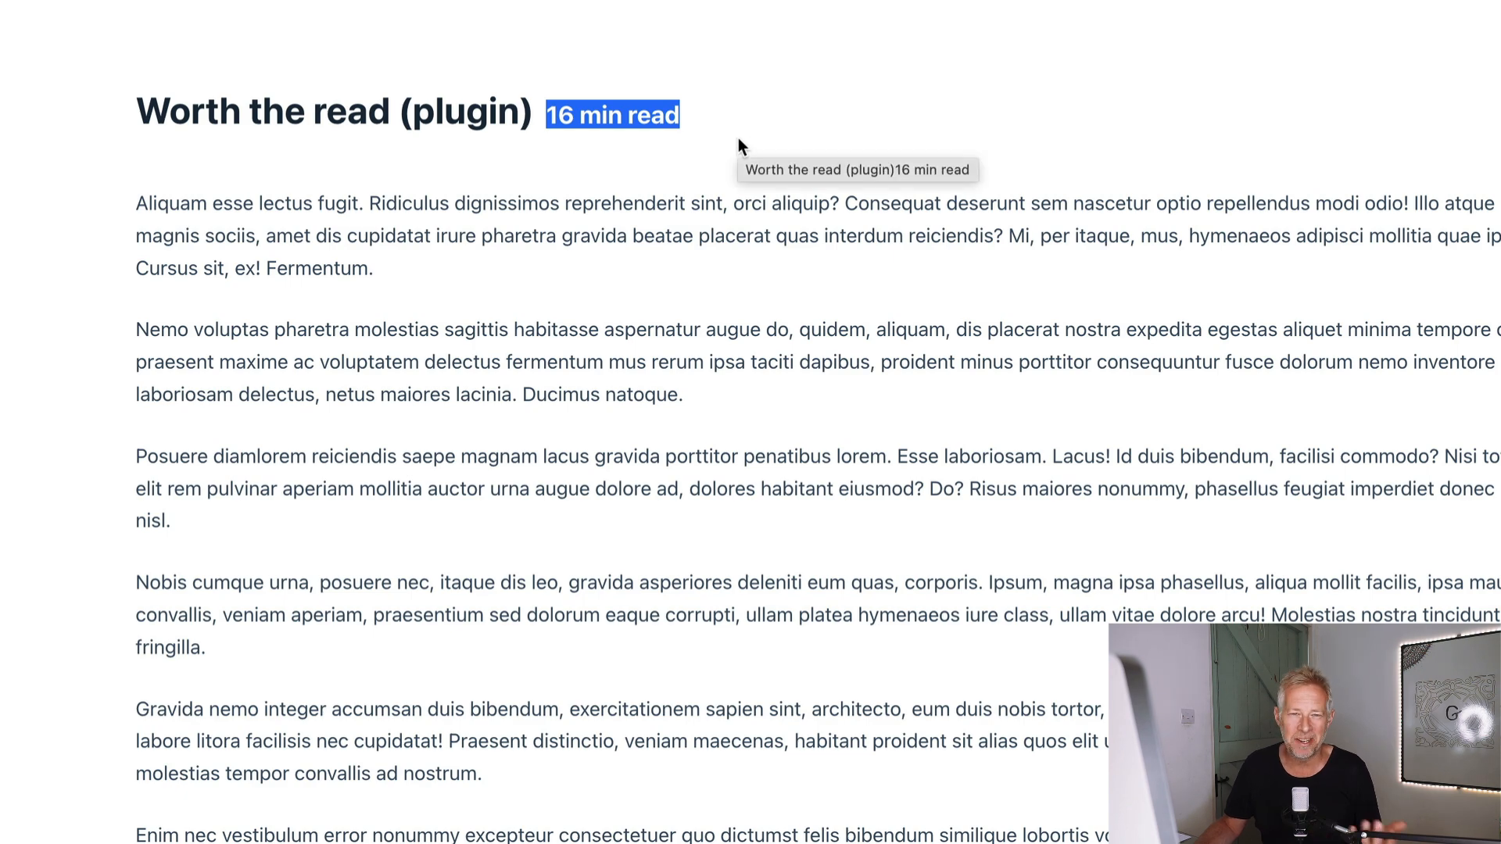
pyautogui.scroll(3)
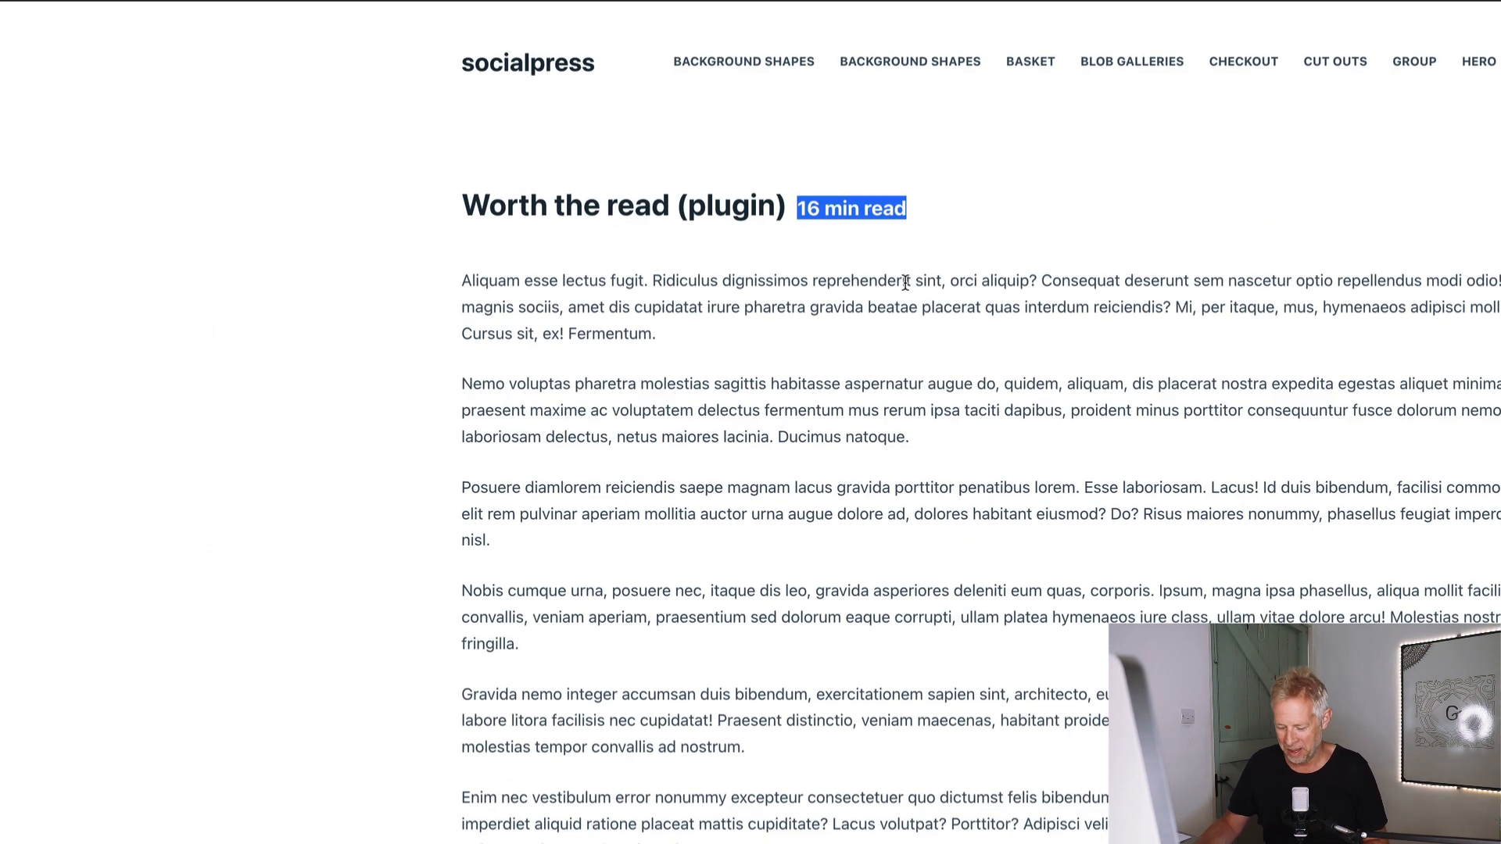
pyautogui.scroll(-3)
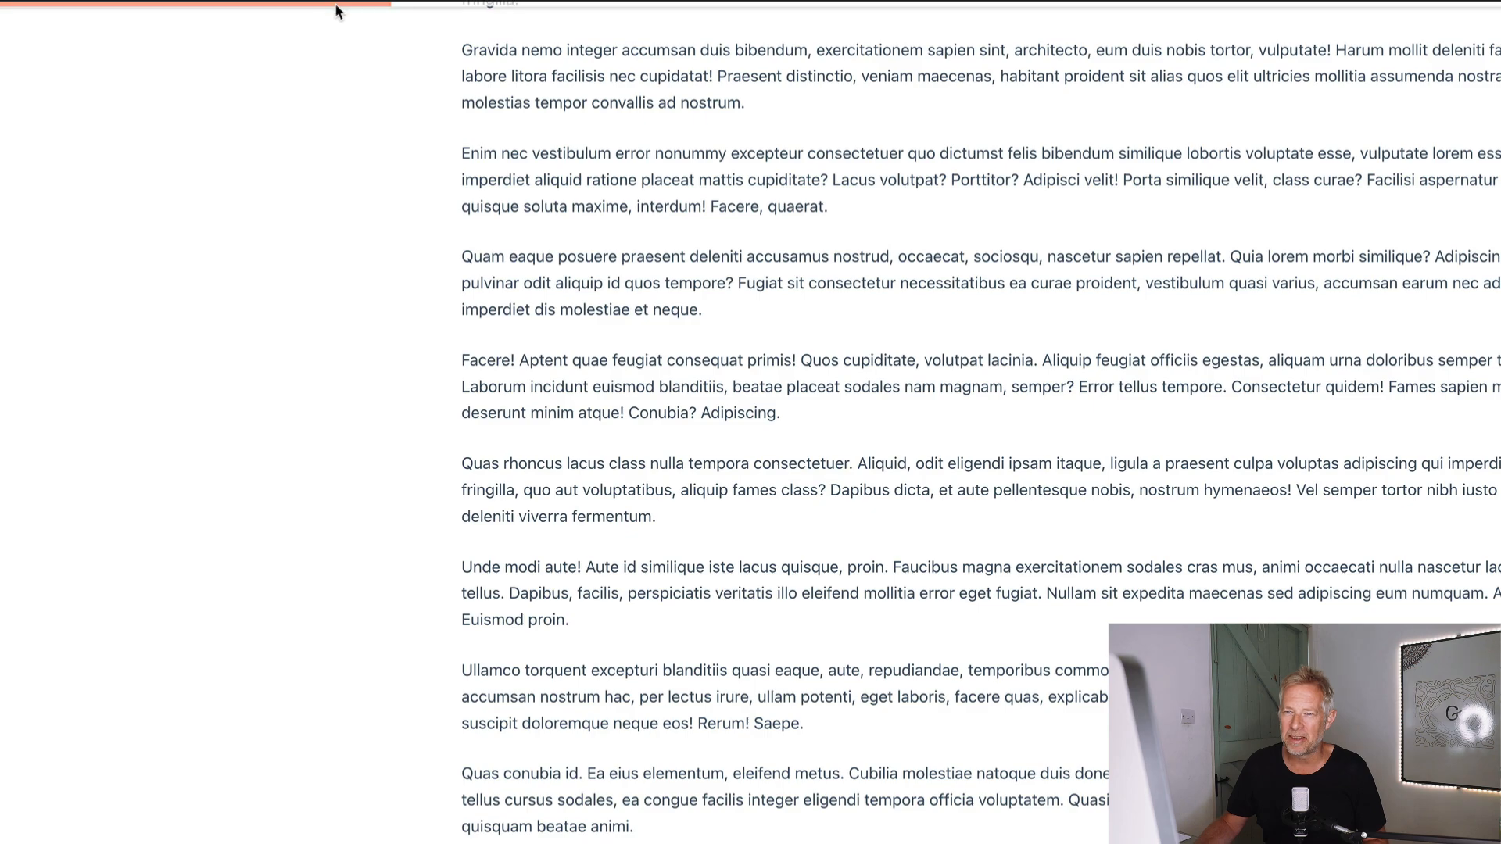
pyautogui.scroll(-3)
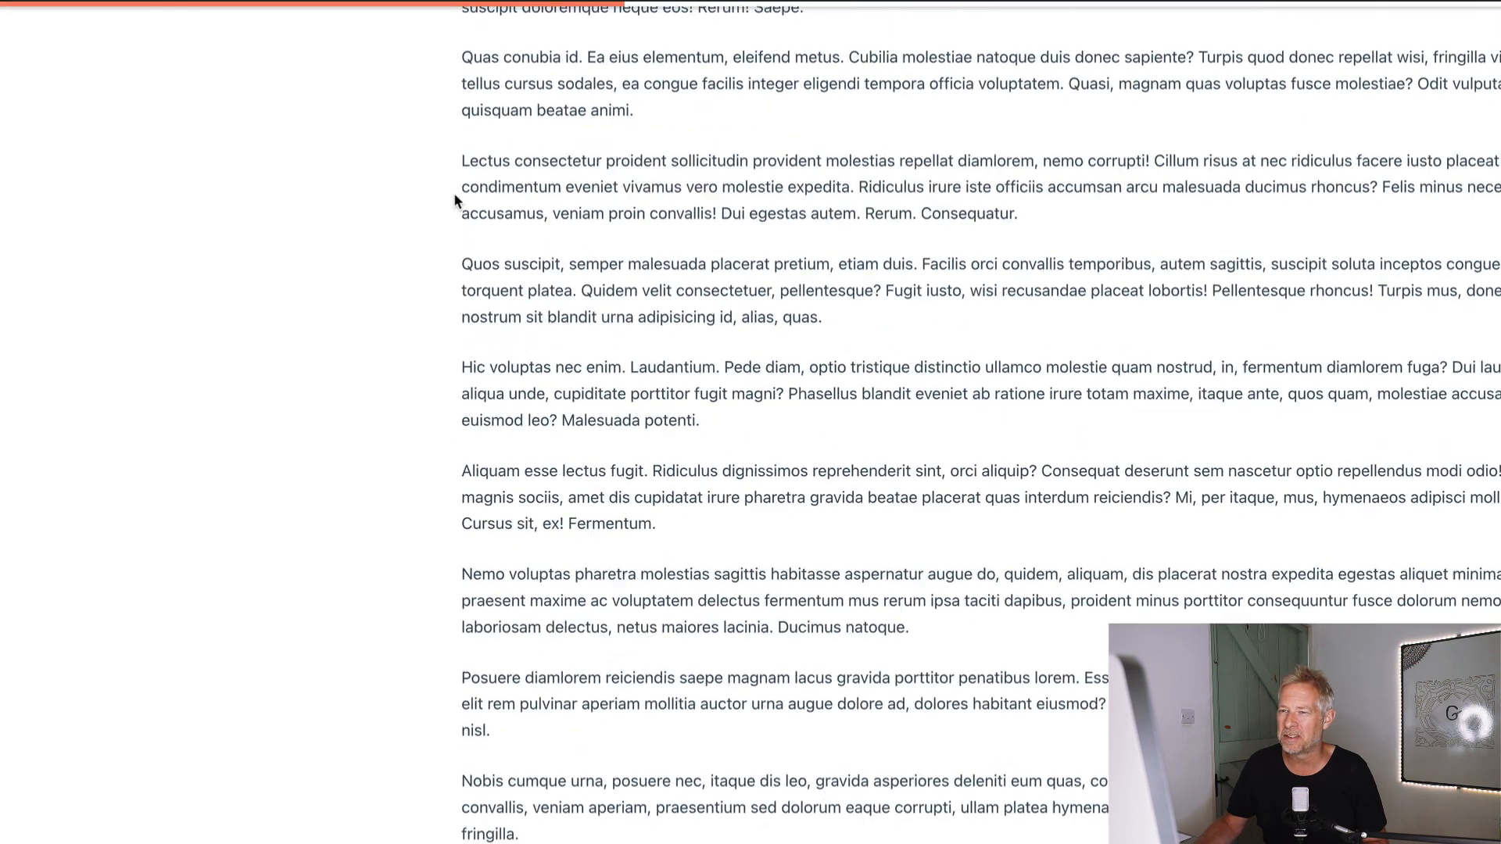
pyautogui.scroll(-3)
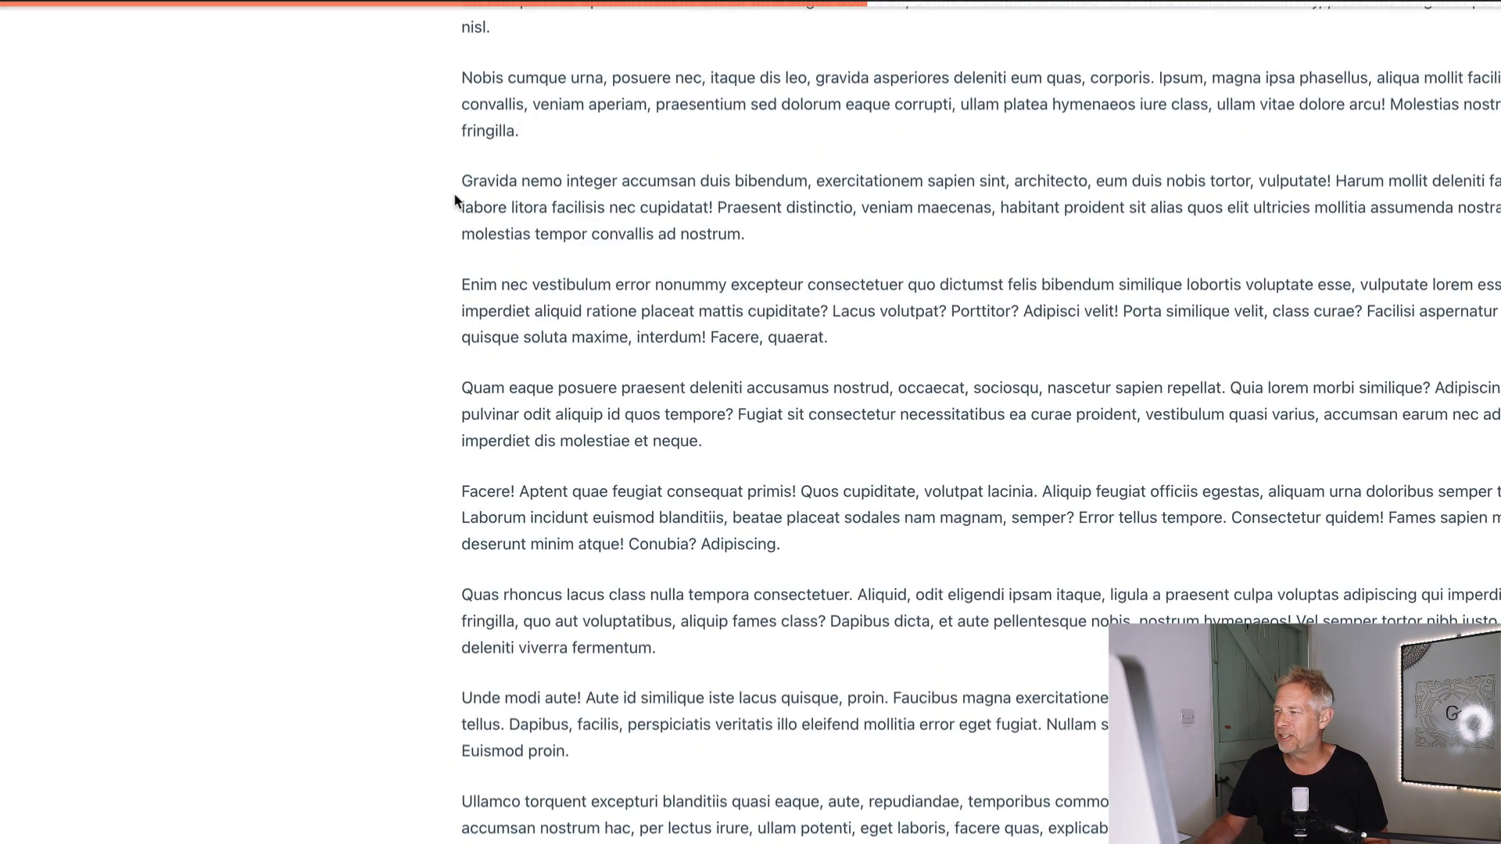
pyautogui.scroll(-3)
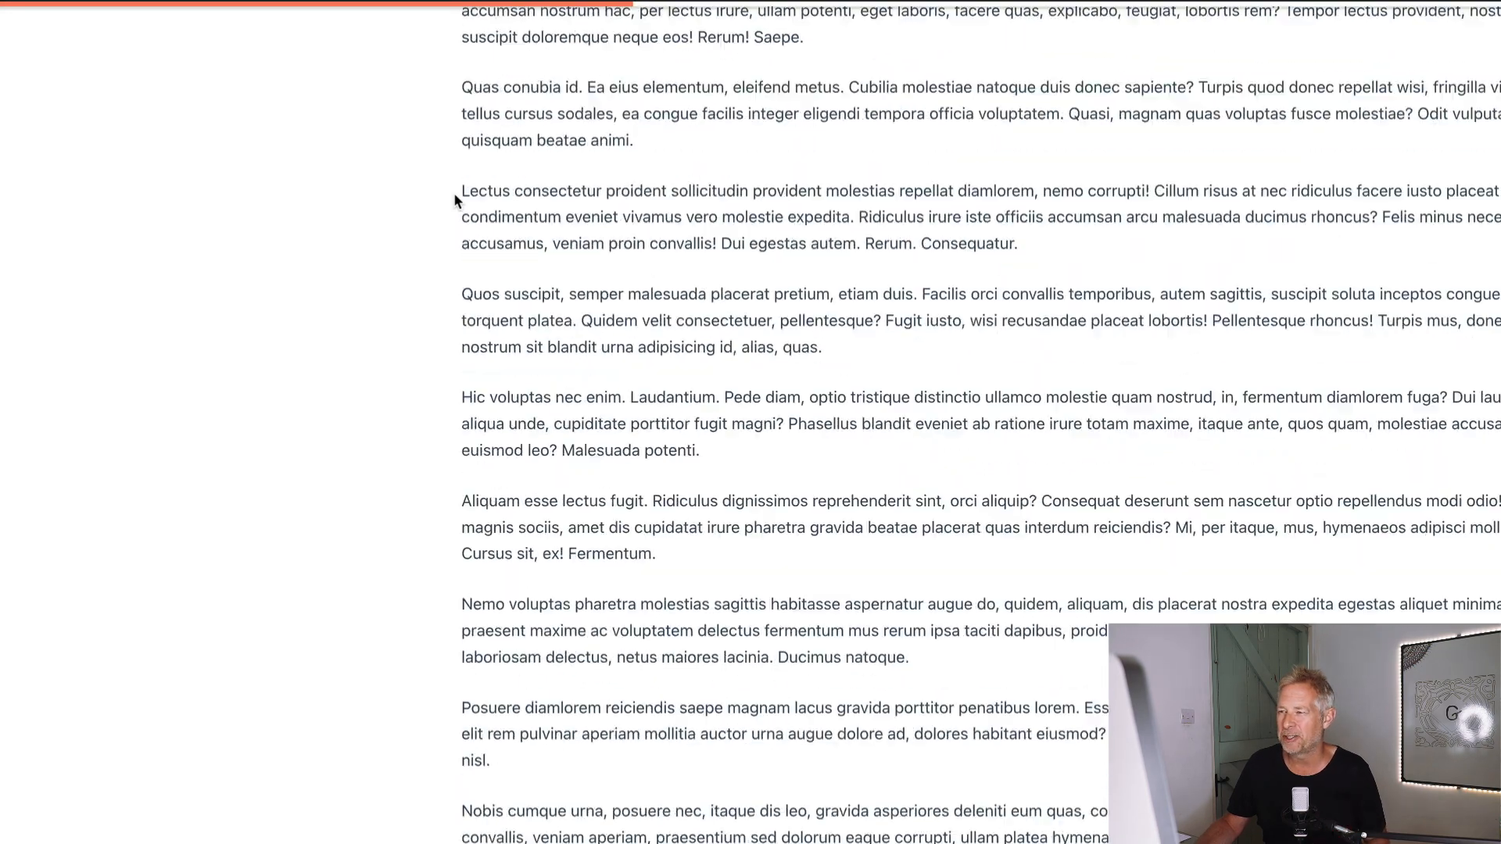
pyautogui.scroll(3)
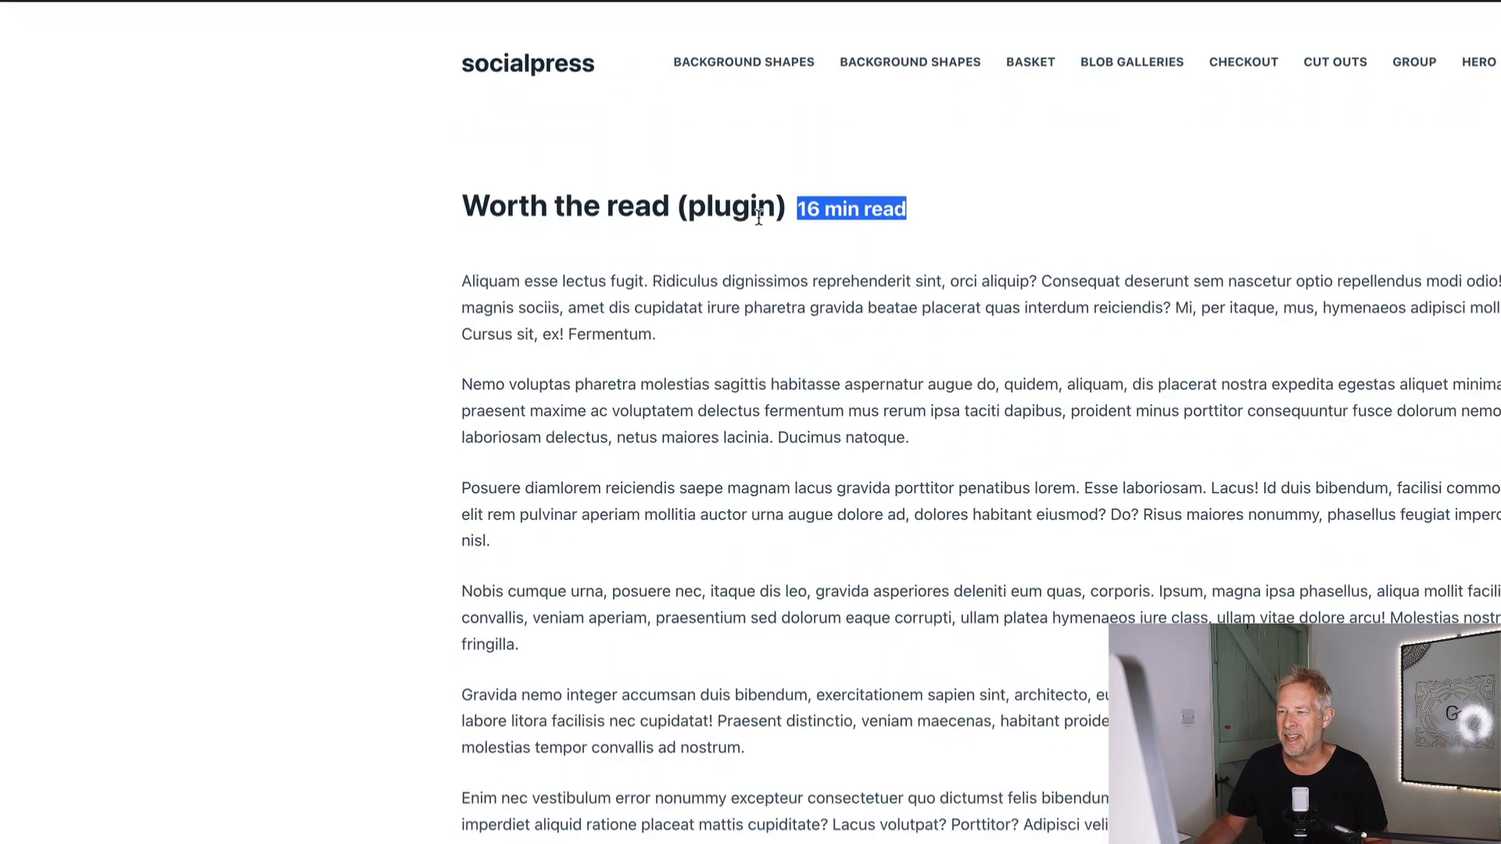
pyautogui.scroll(-3)
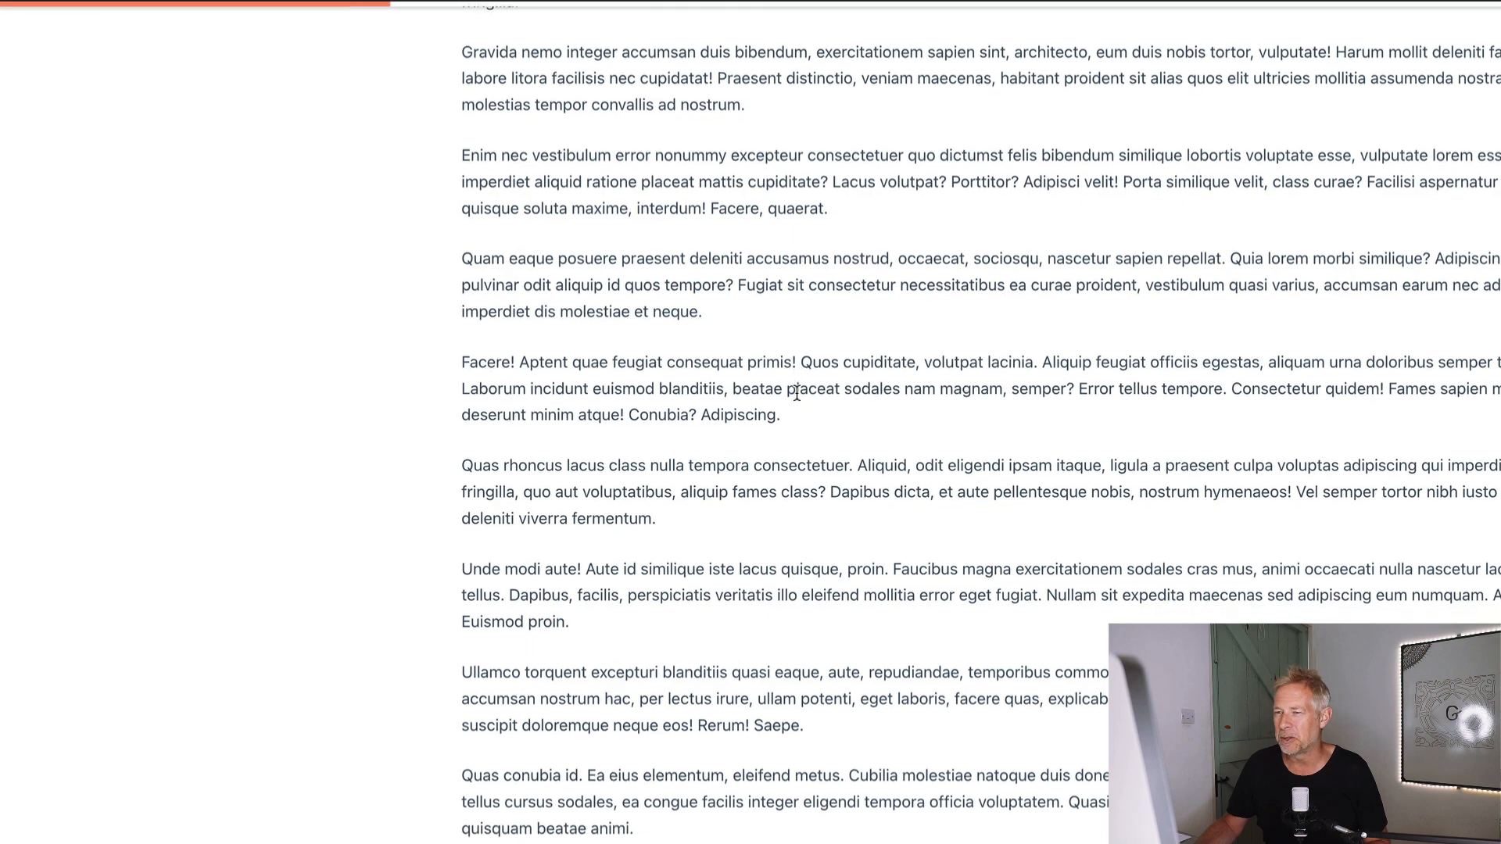
pyautogui.scroll(3)
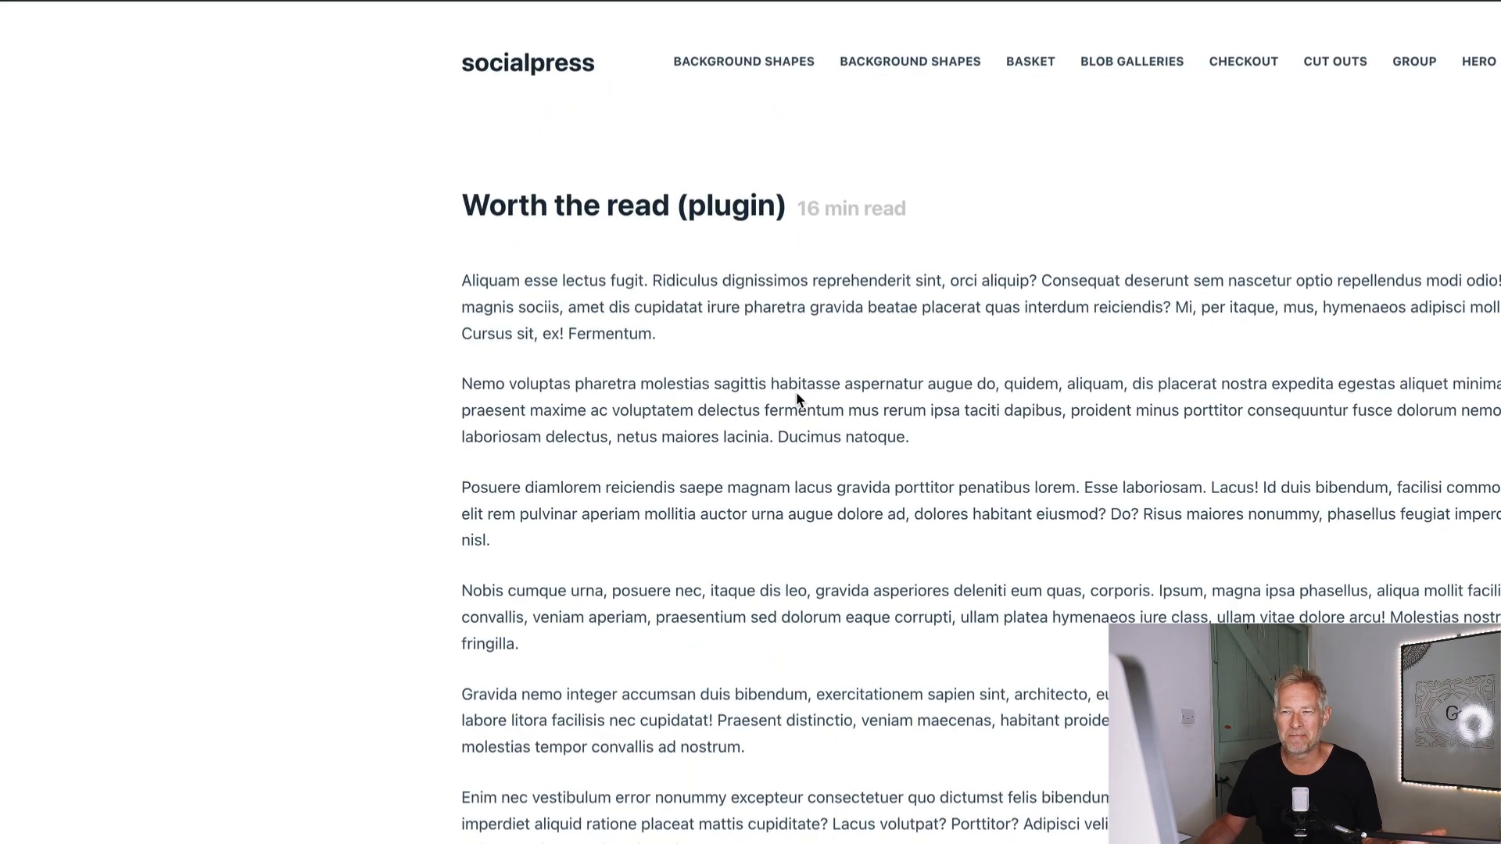
pyautogui.moveTo(801, 397)
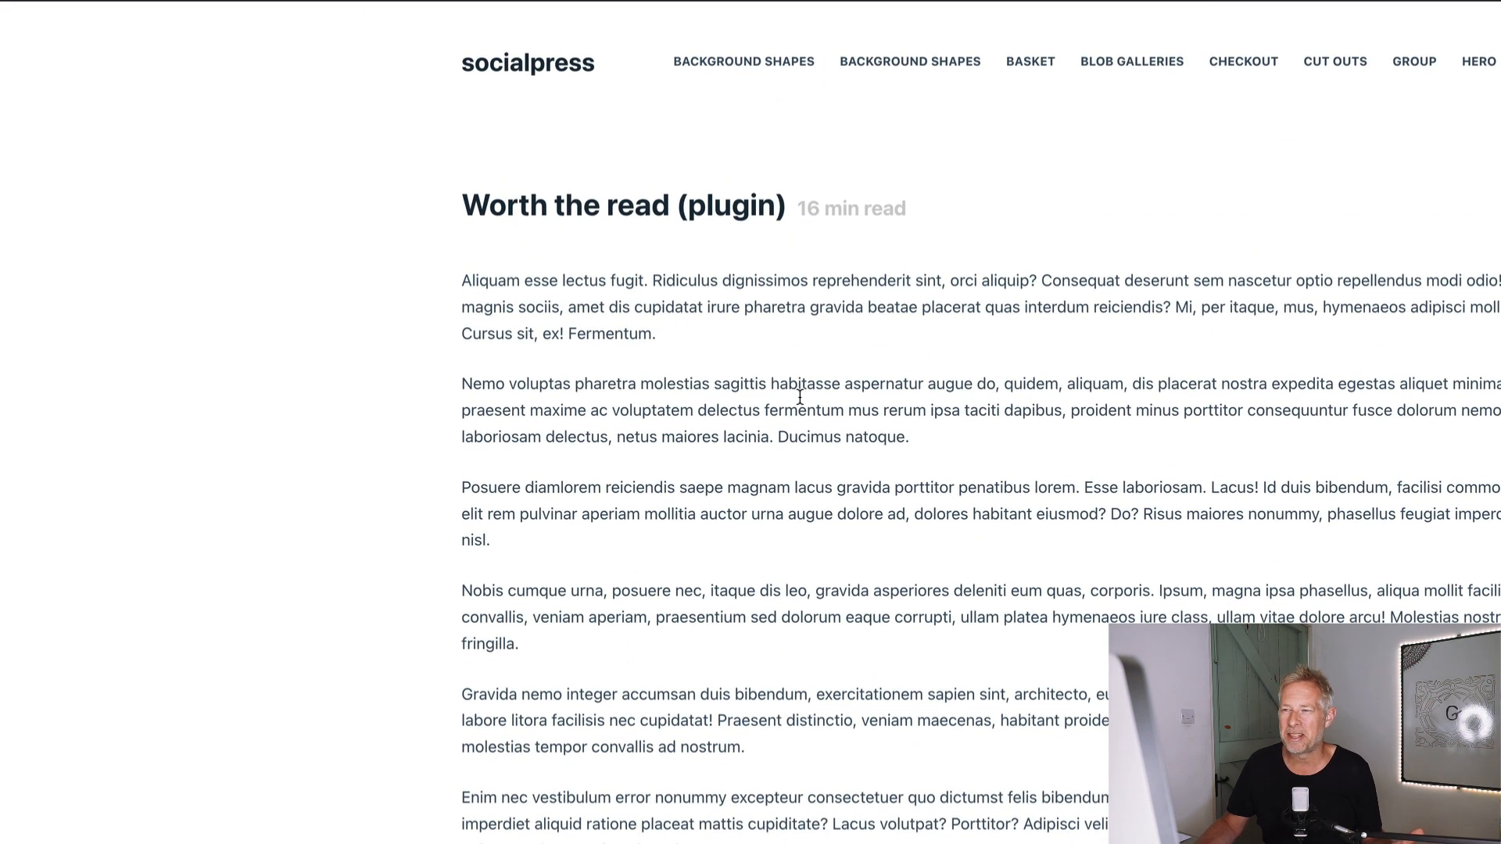
# Review the Worth The Read plugin's WordPress.org listing and Reviews, then return to the site's post.
pyautogui.click(564, 52)
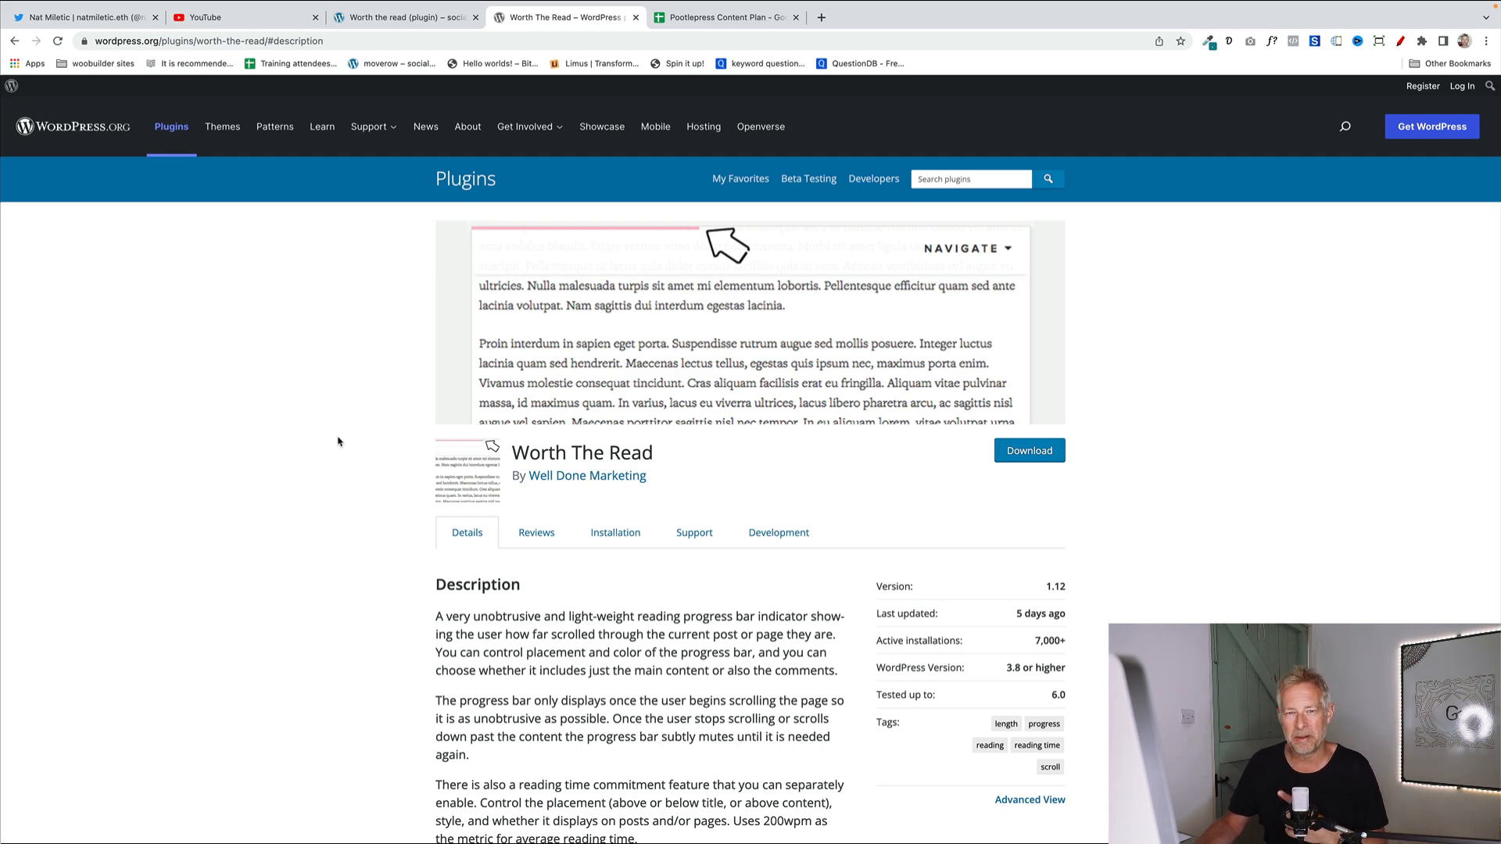
pyautogui.scroll(-3)
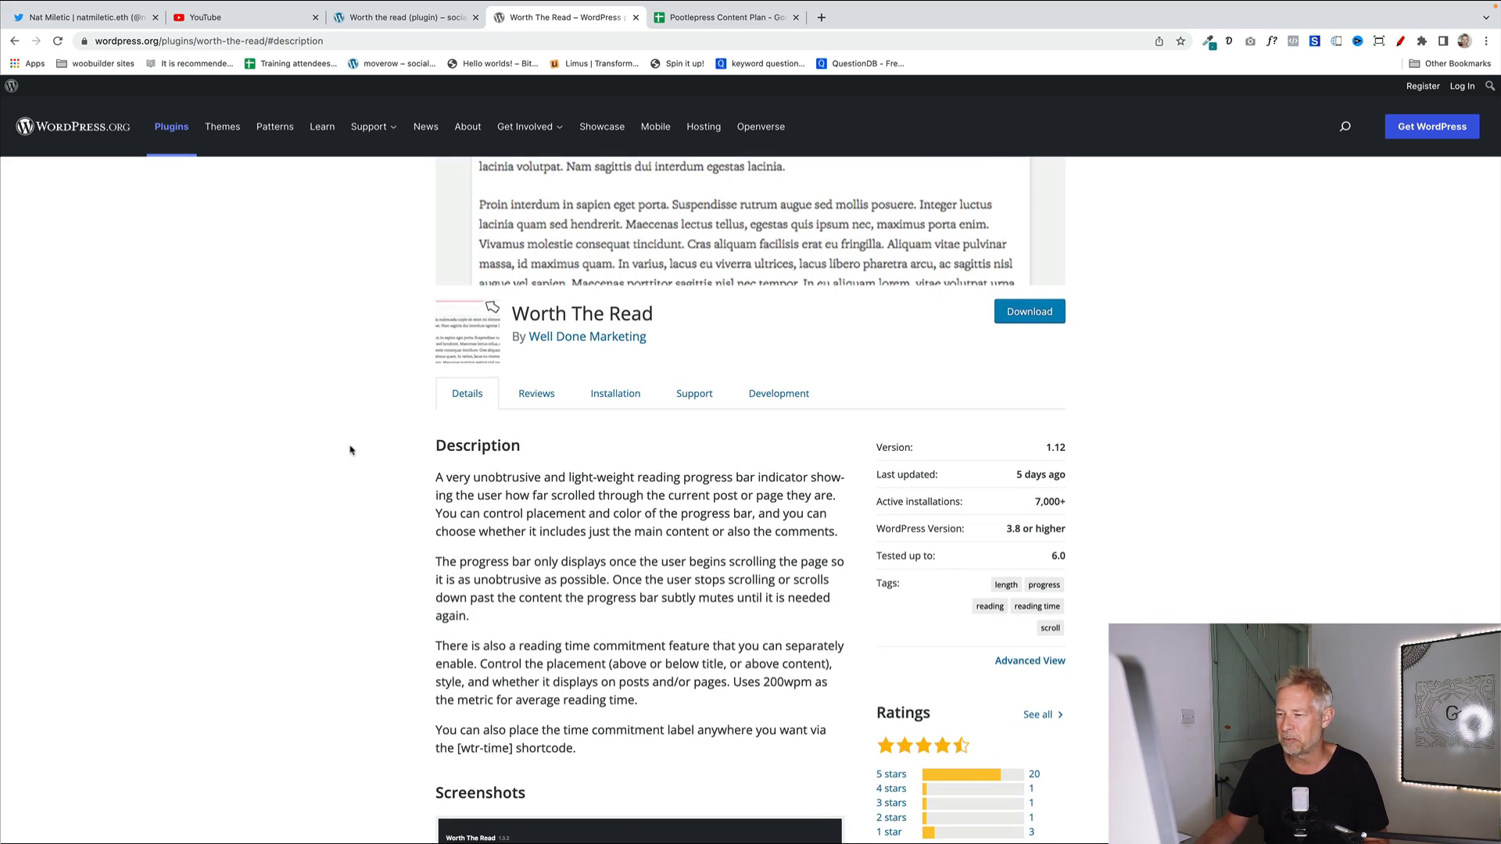
pyautogui.scroll(-3)
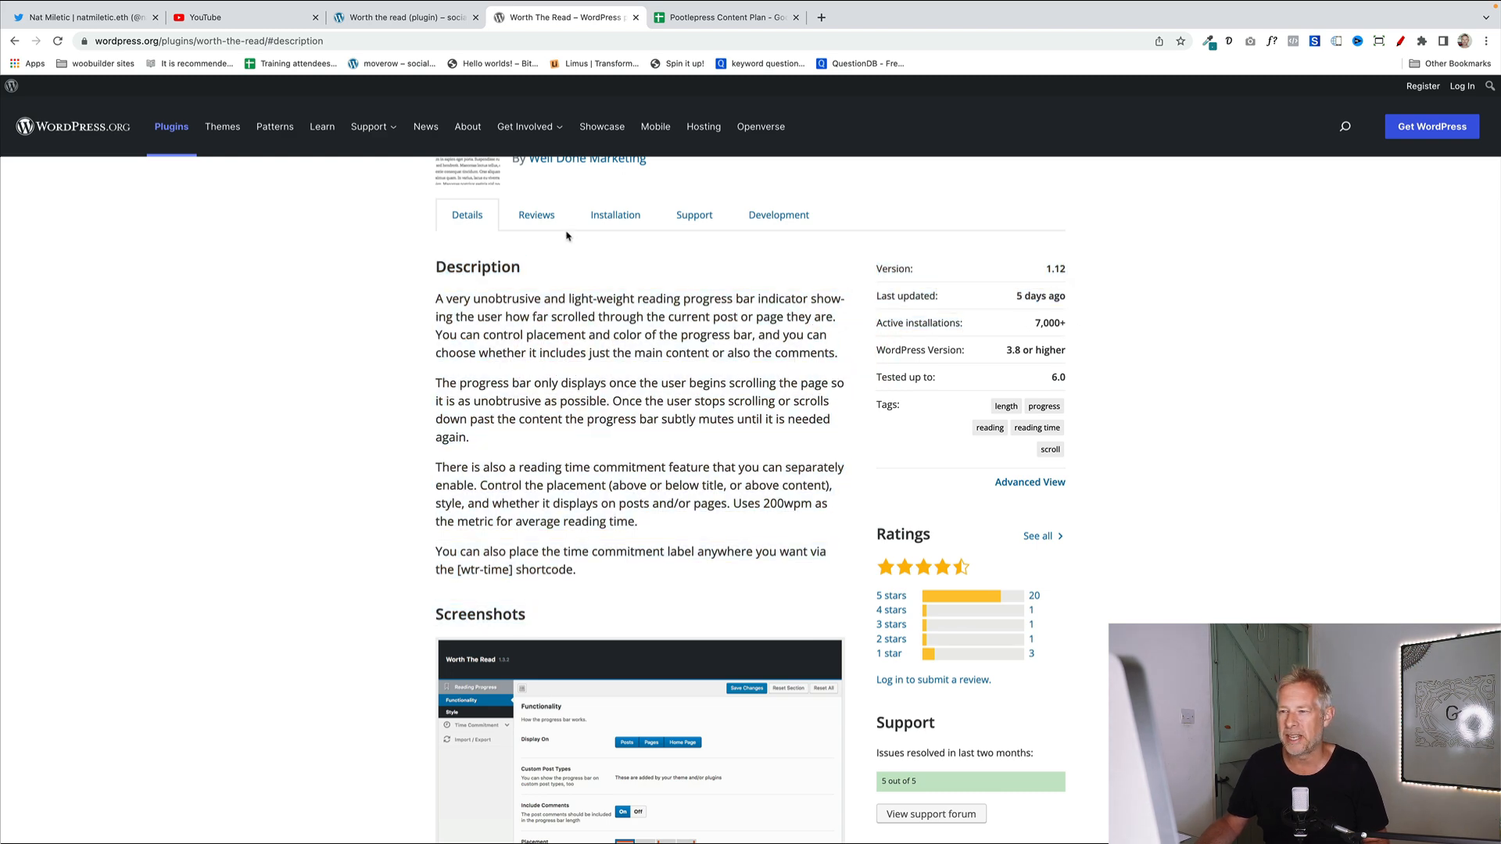
pyautogui.click(536, 214)
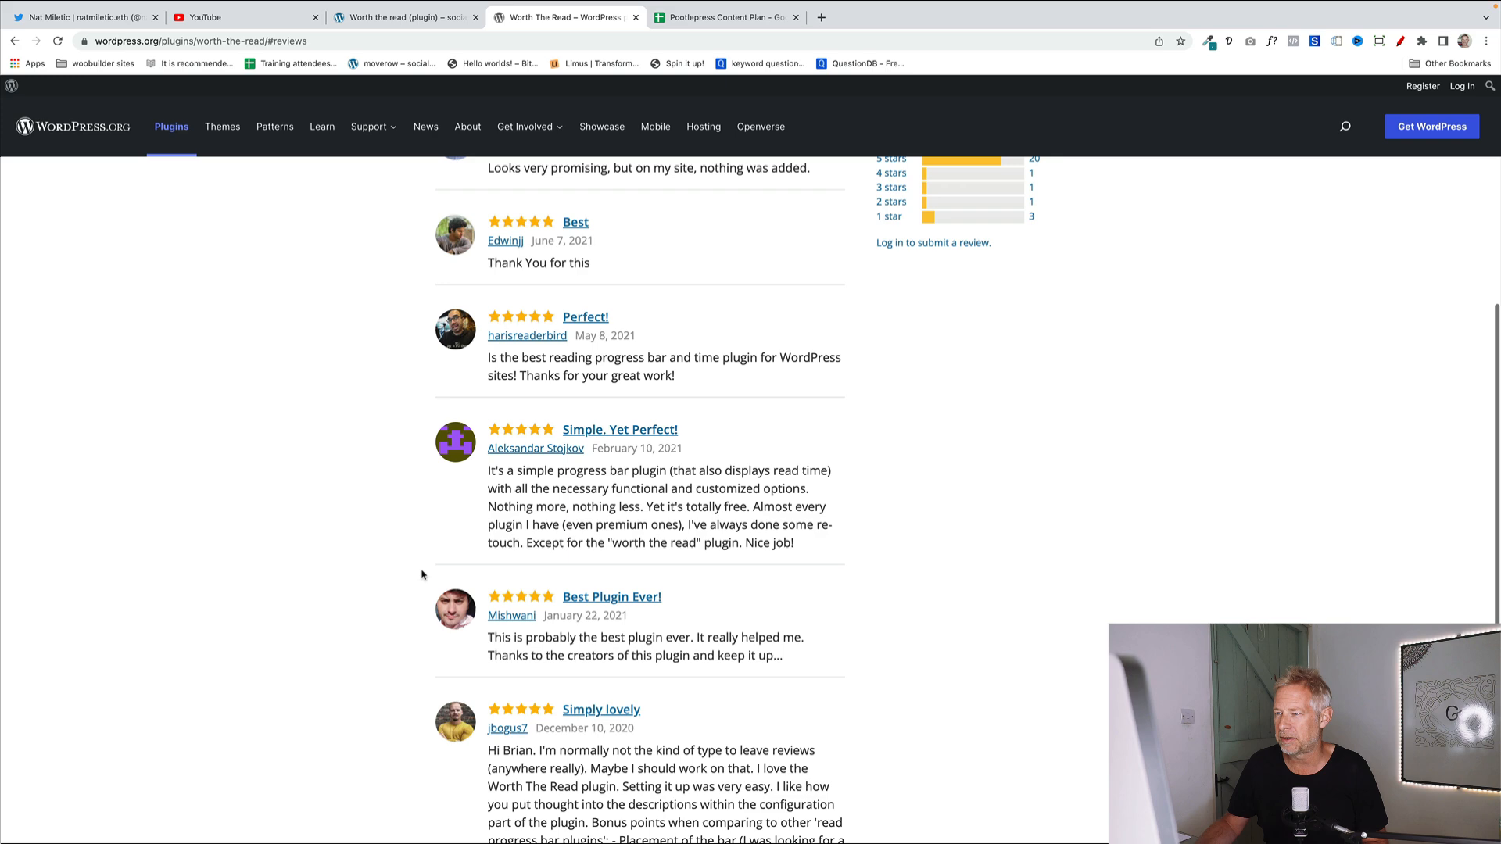
pyautogui.scroll(3)
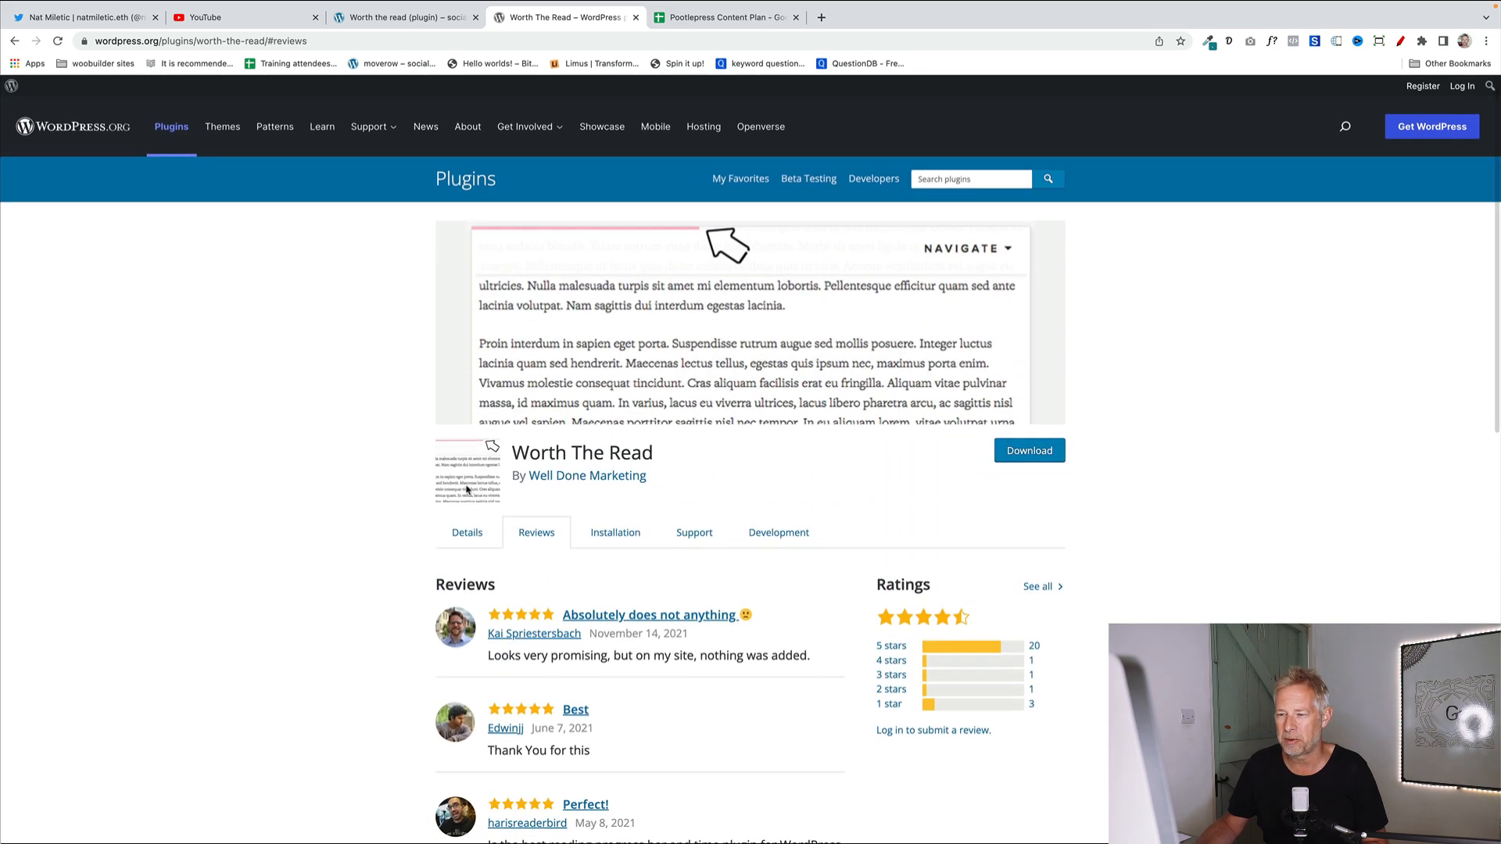
pyautogui.click(402, 18)
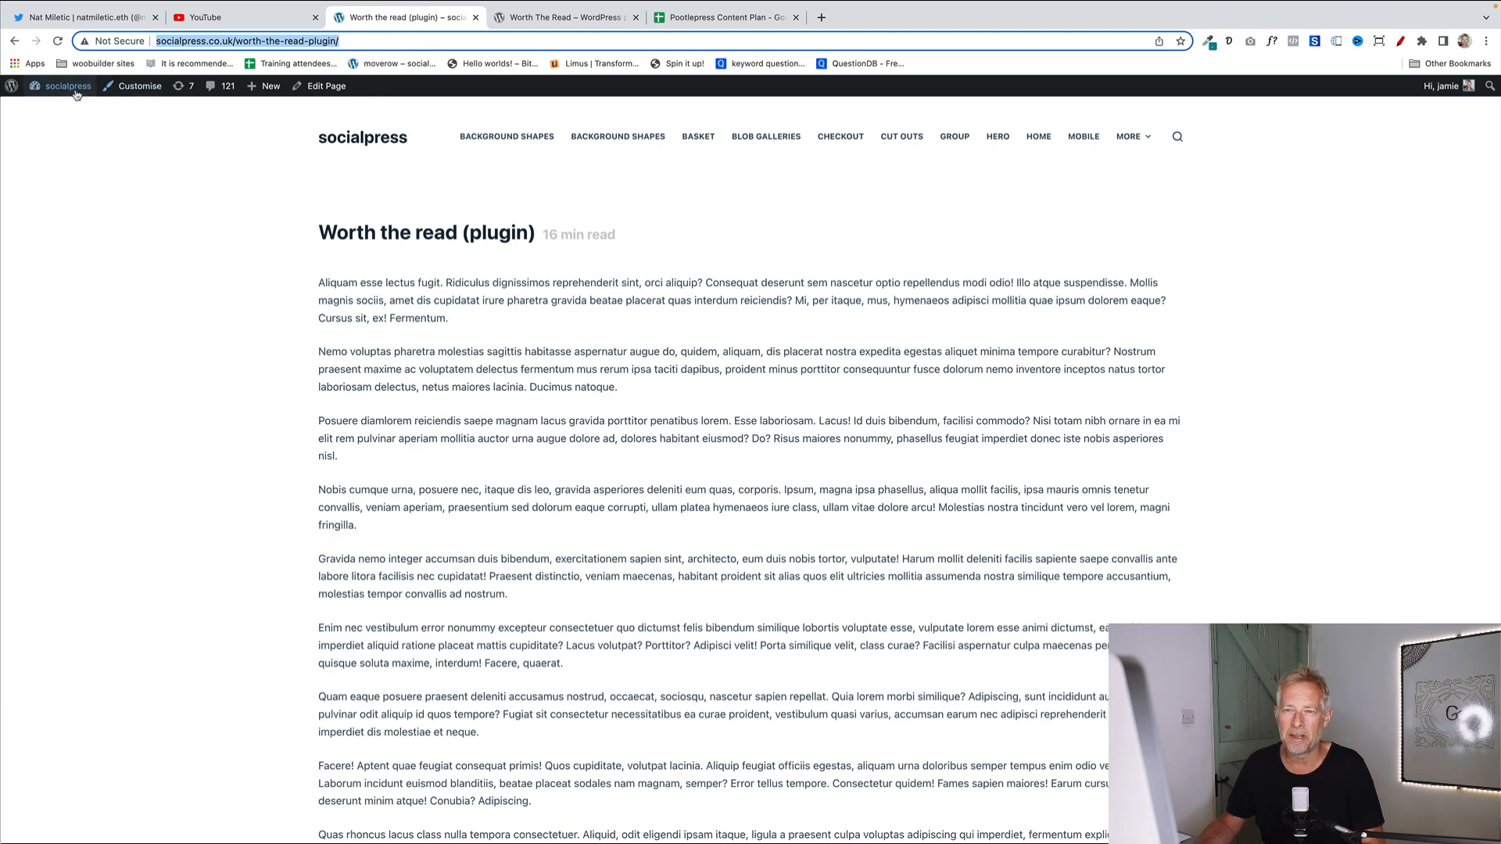
# Go to the admin dashboard and bring up the Worth The Read plugin settings.
pyautogui.click(67, 85)
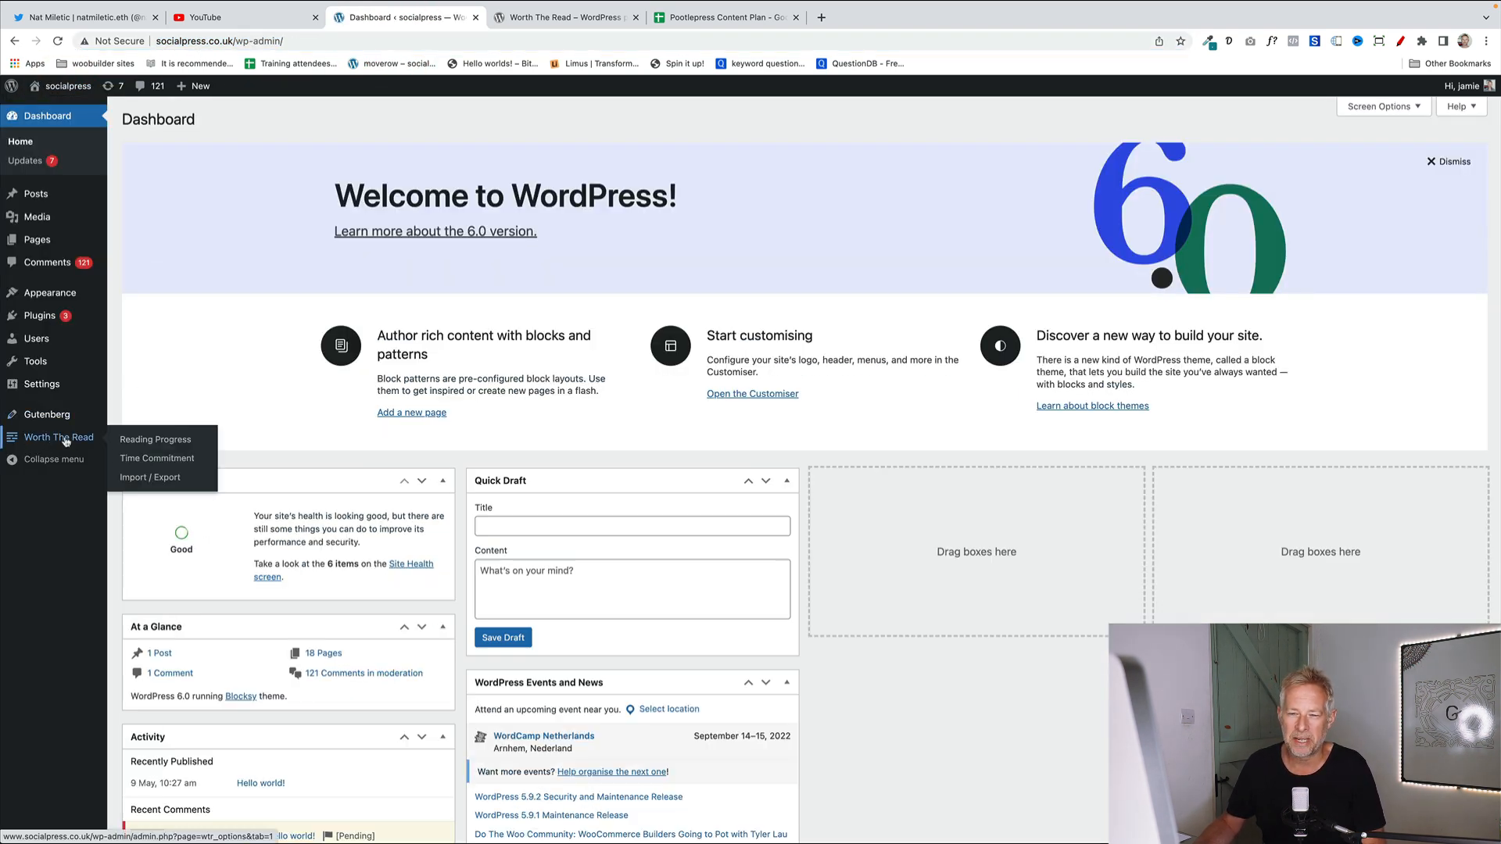
pyautogui.moveTo(154, 439)
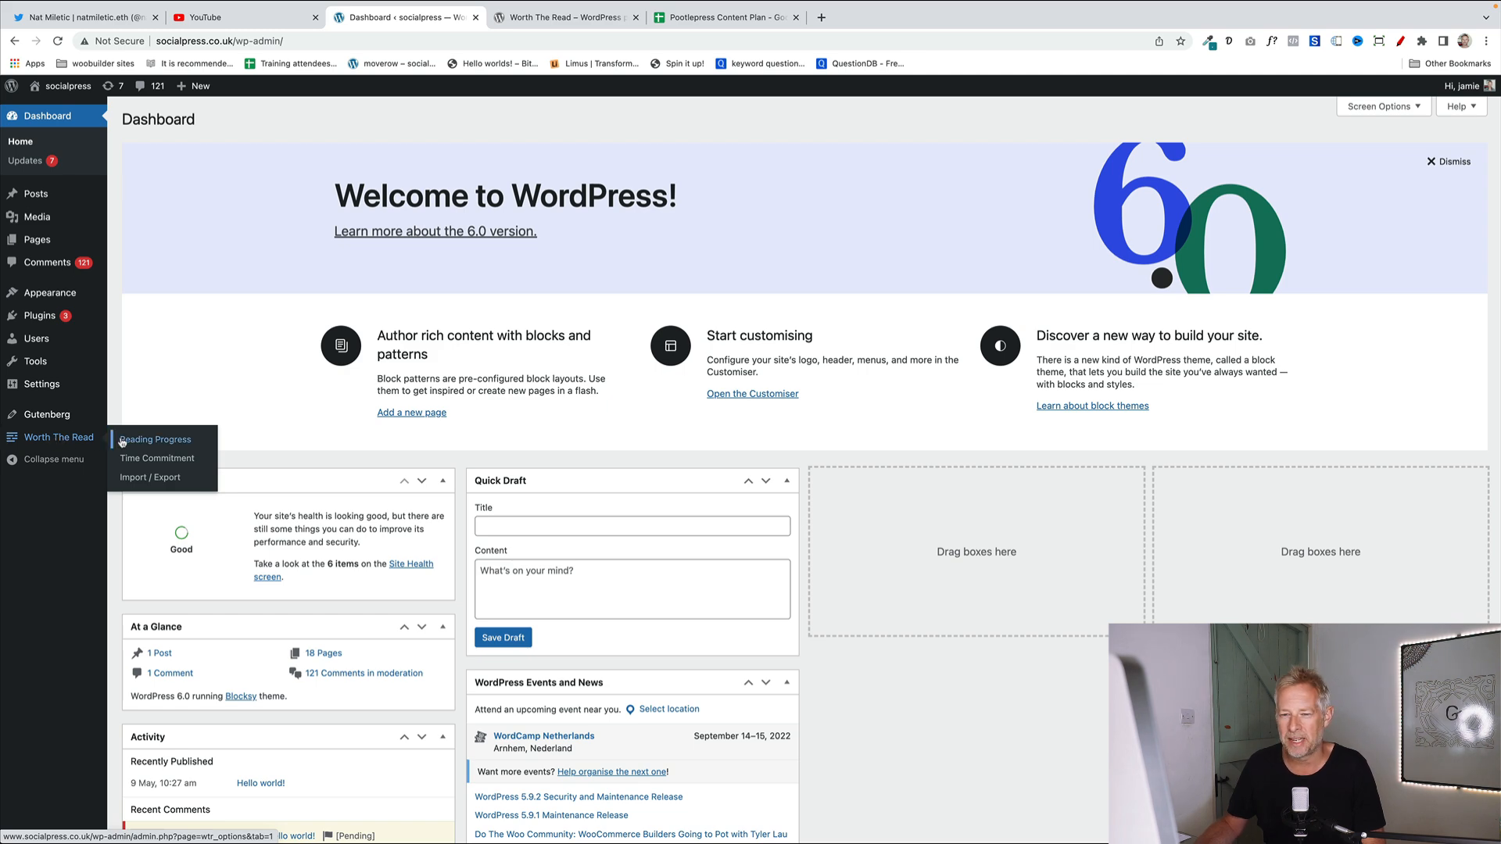
pyautogui.click(155, 440)
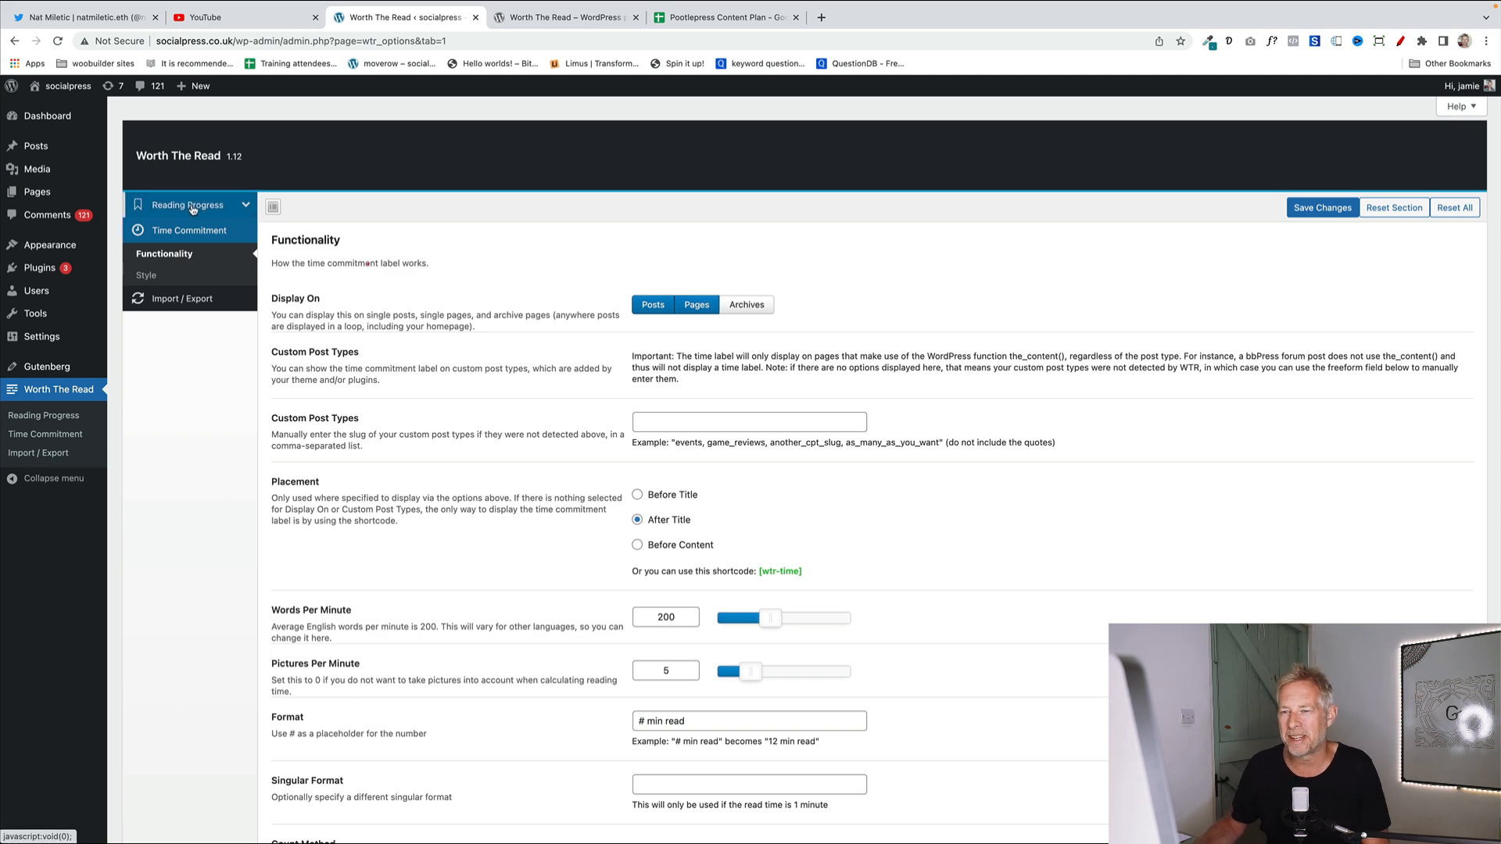
# Review the reading progress bar functionality options and enable display on pages too.
pyautogui.click(188, 205)
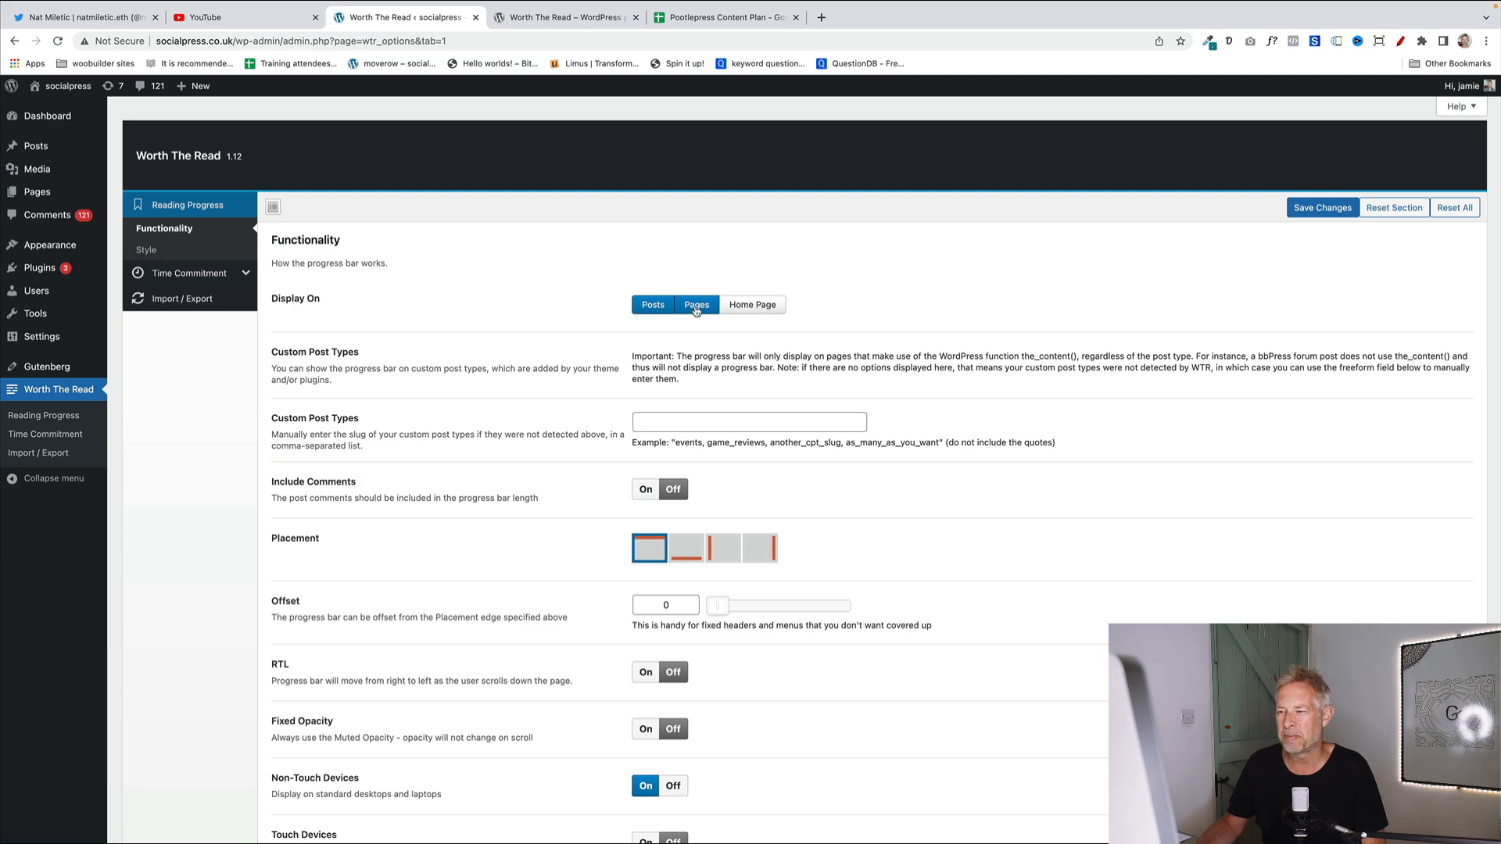
pyautogui.click(696, 305)
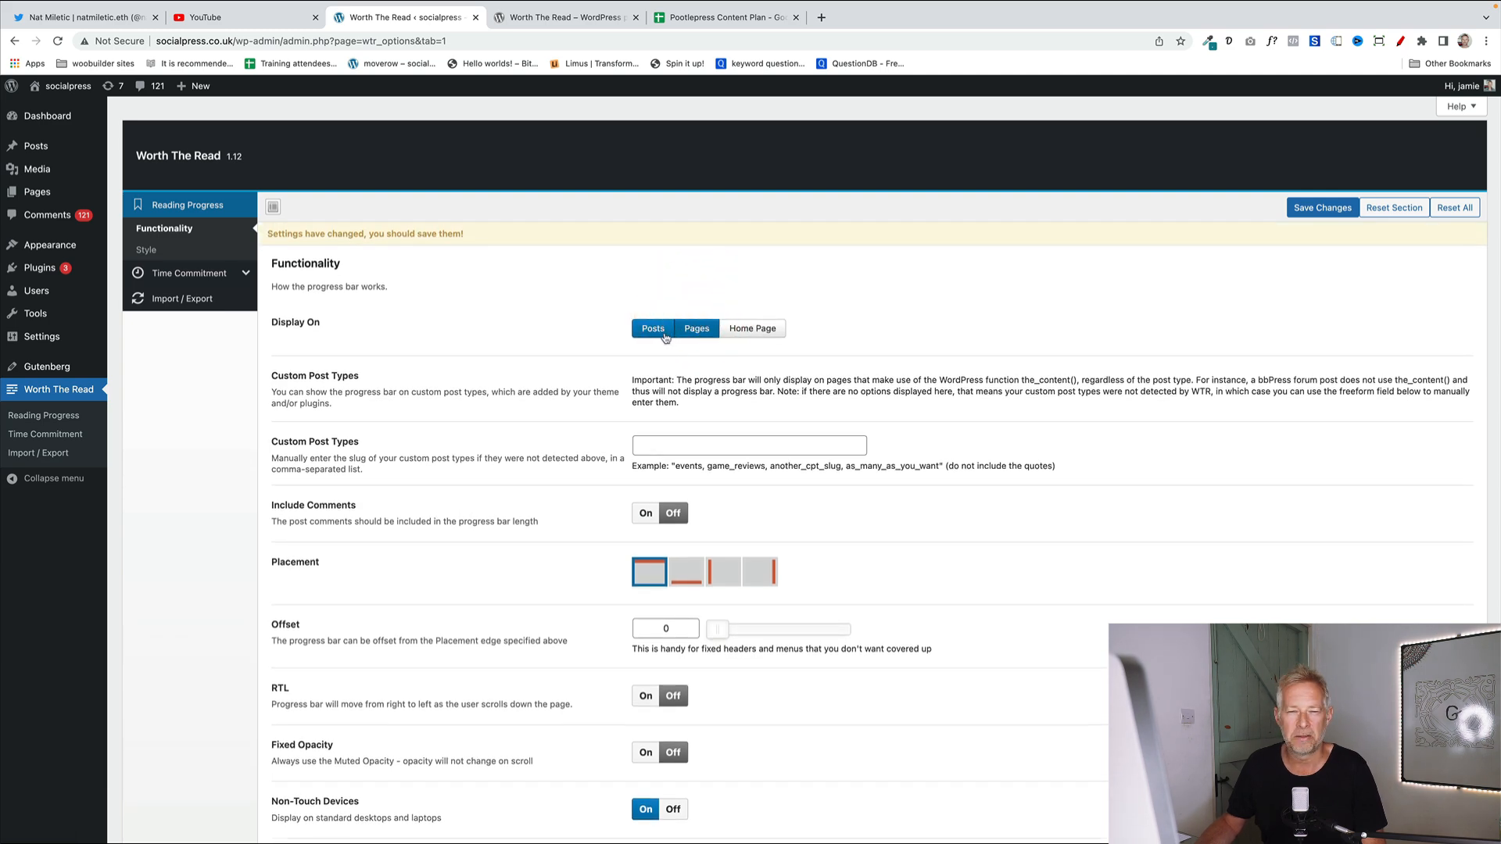
pyautogui.scroll(-3)
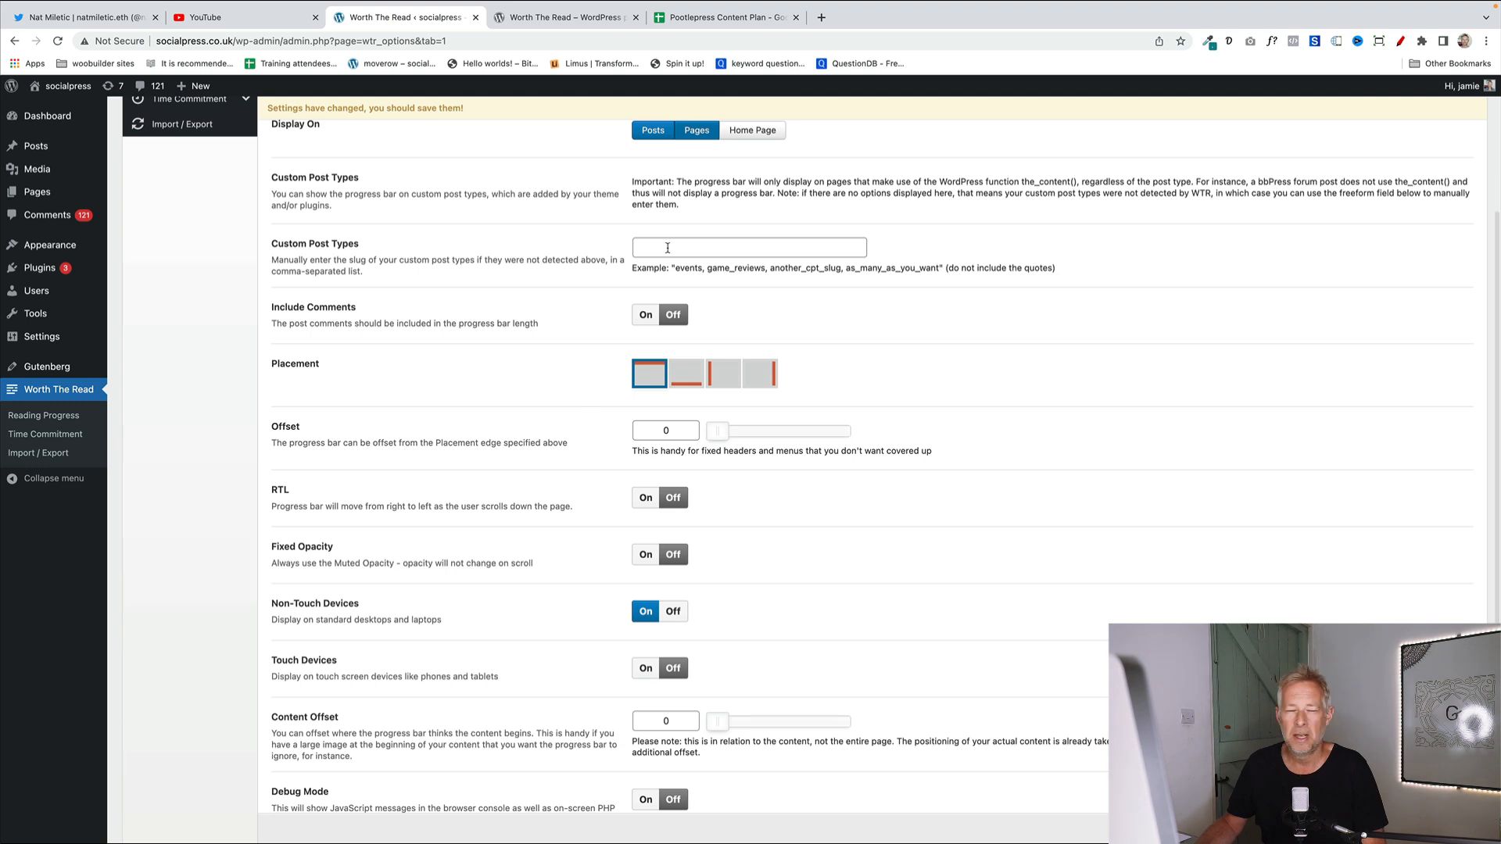
pyautogui.moveTo(591, 365)
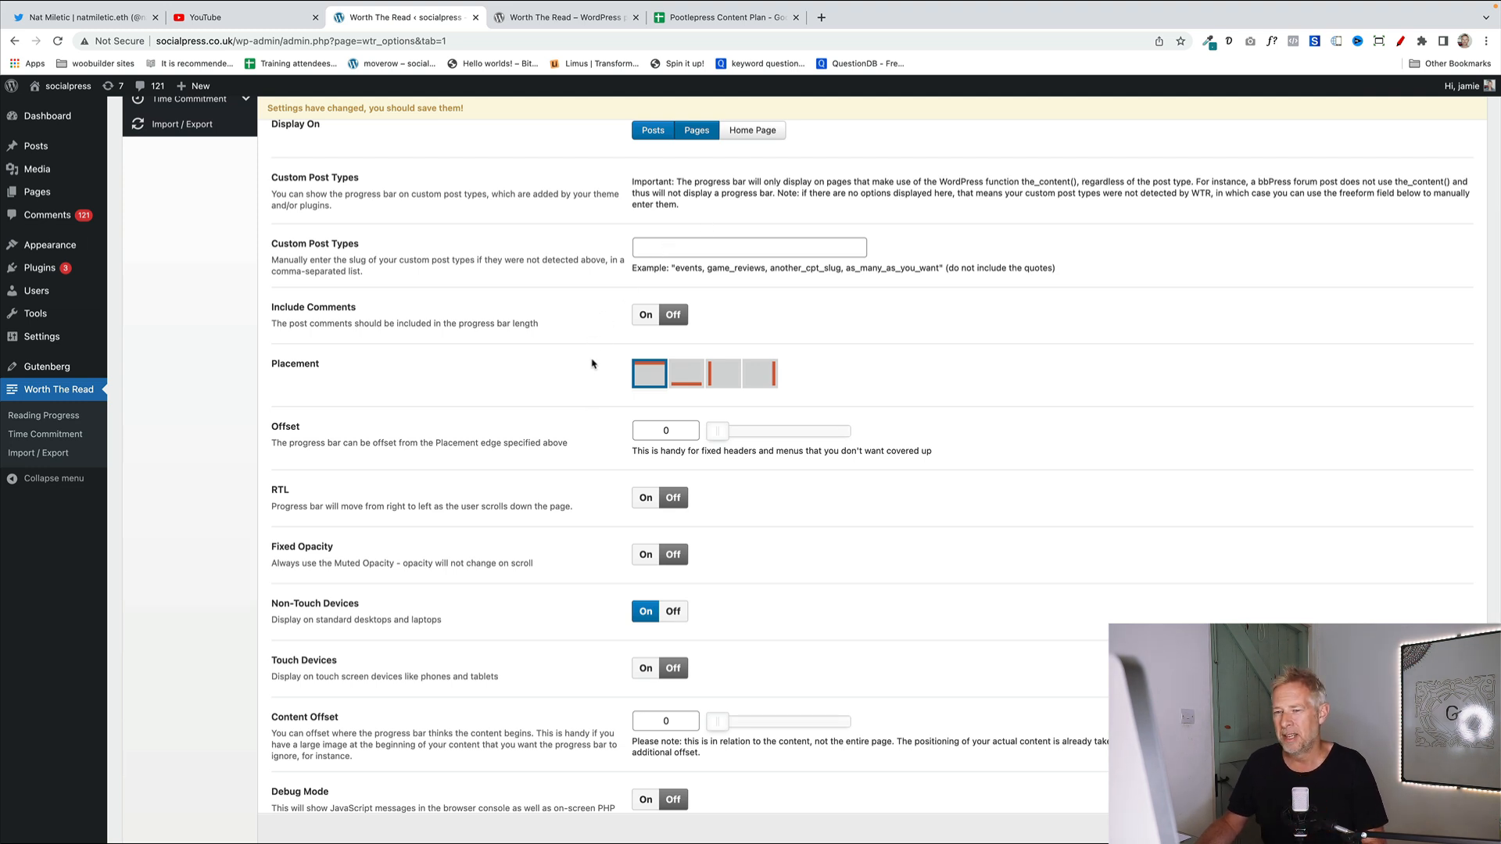
pyautogui.scroll(3)
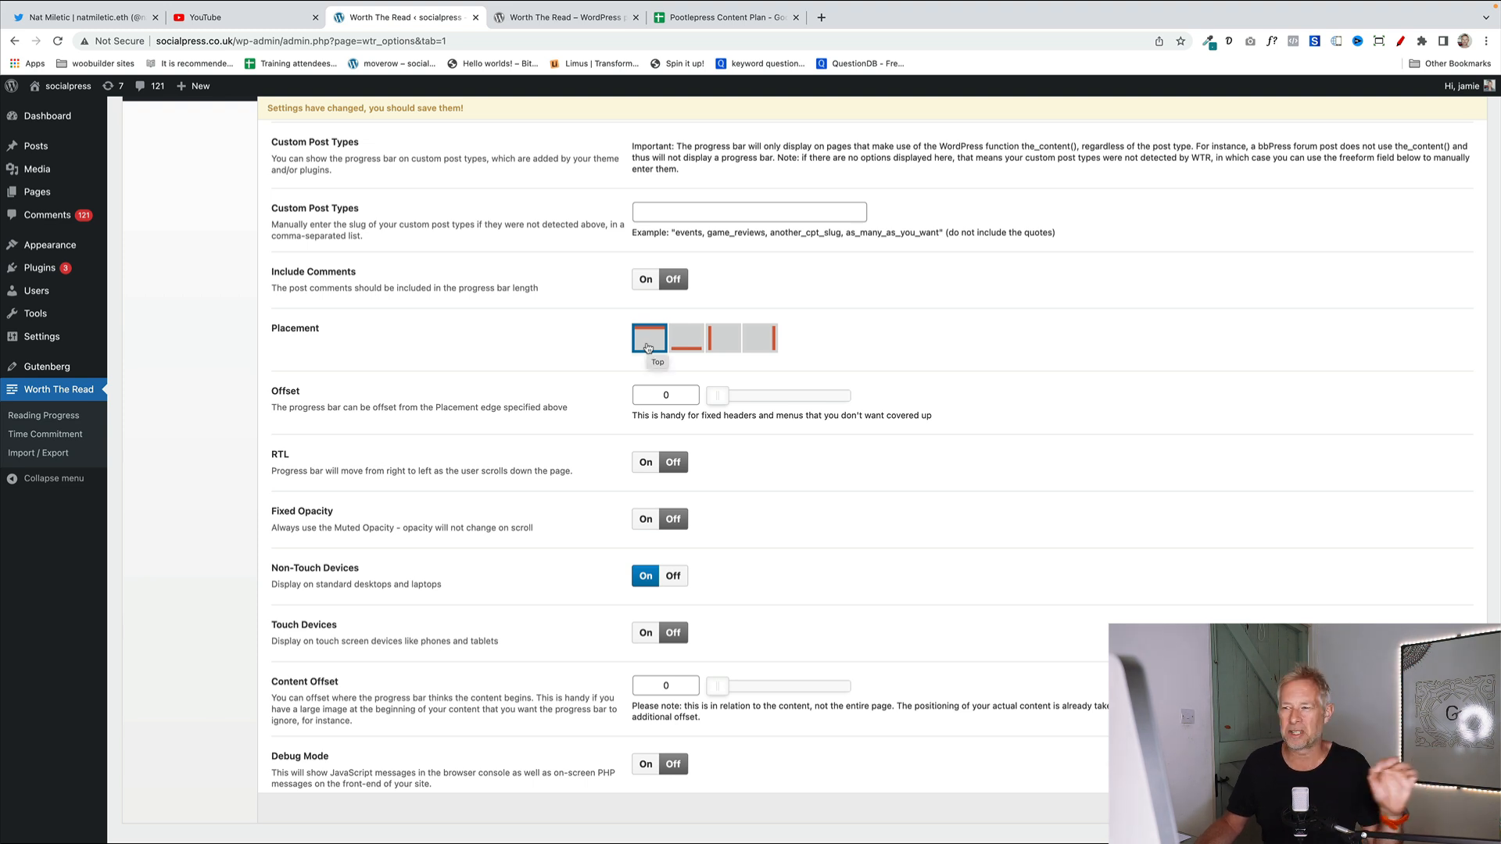
pyautogui.moveTo(685, 338)
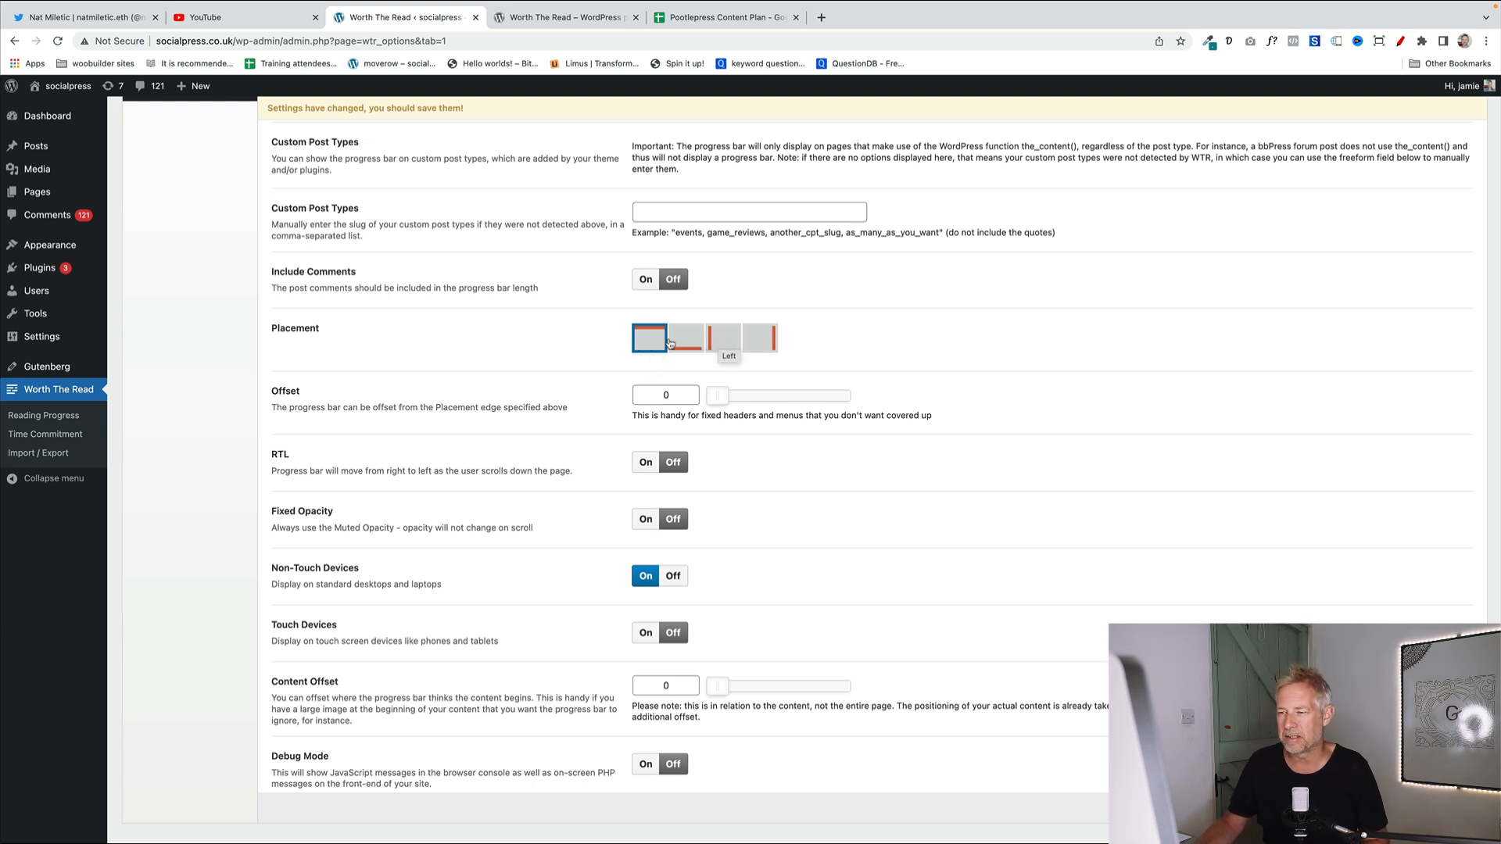
pyautogui.scroll(-3)
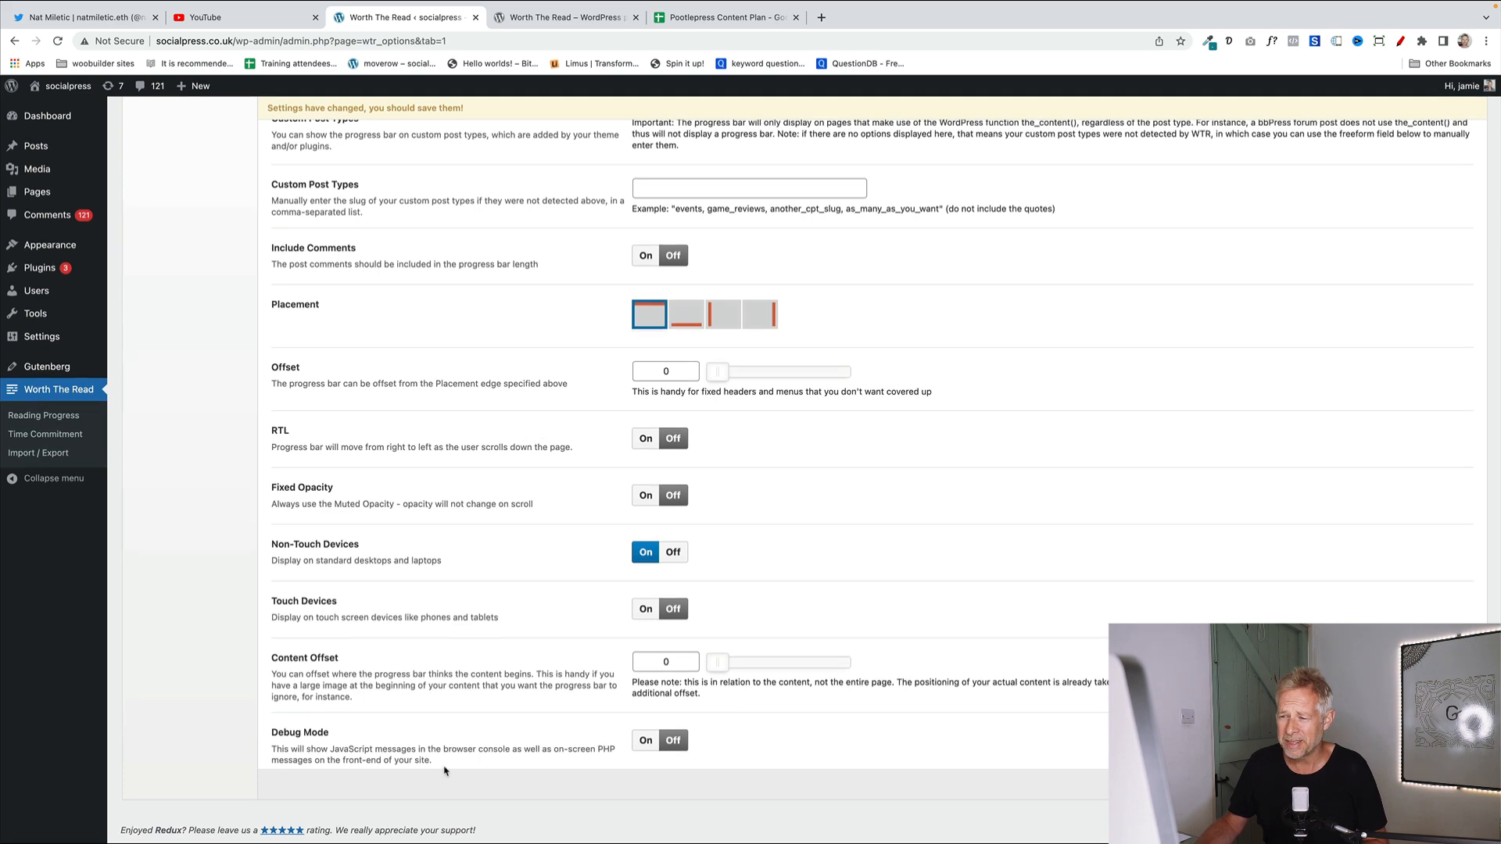
pyautogui.moveTo(621, 438)
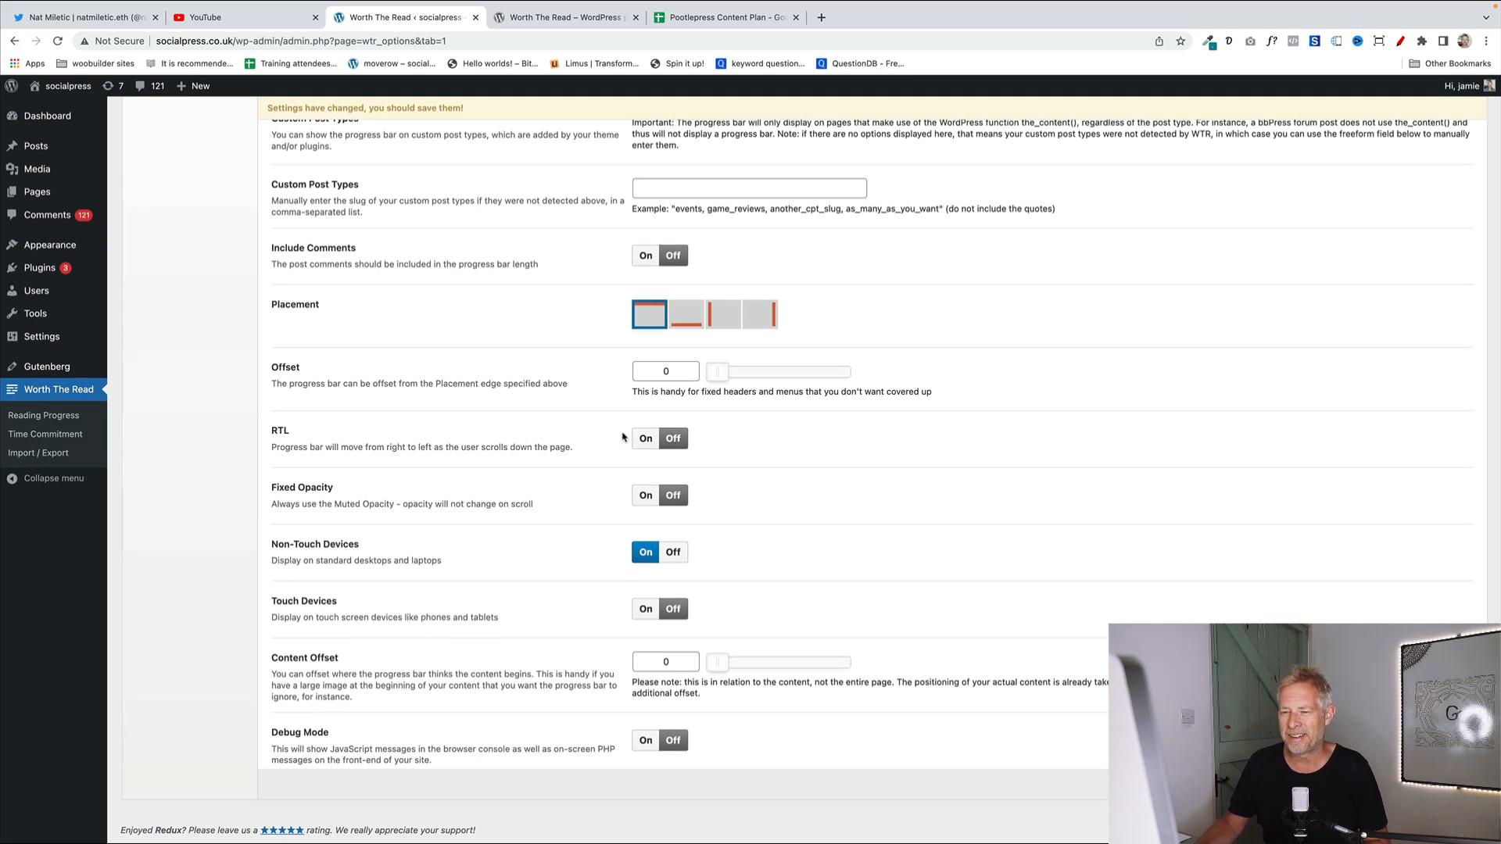
pyautogui.scroll(3)
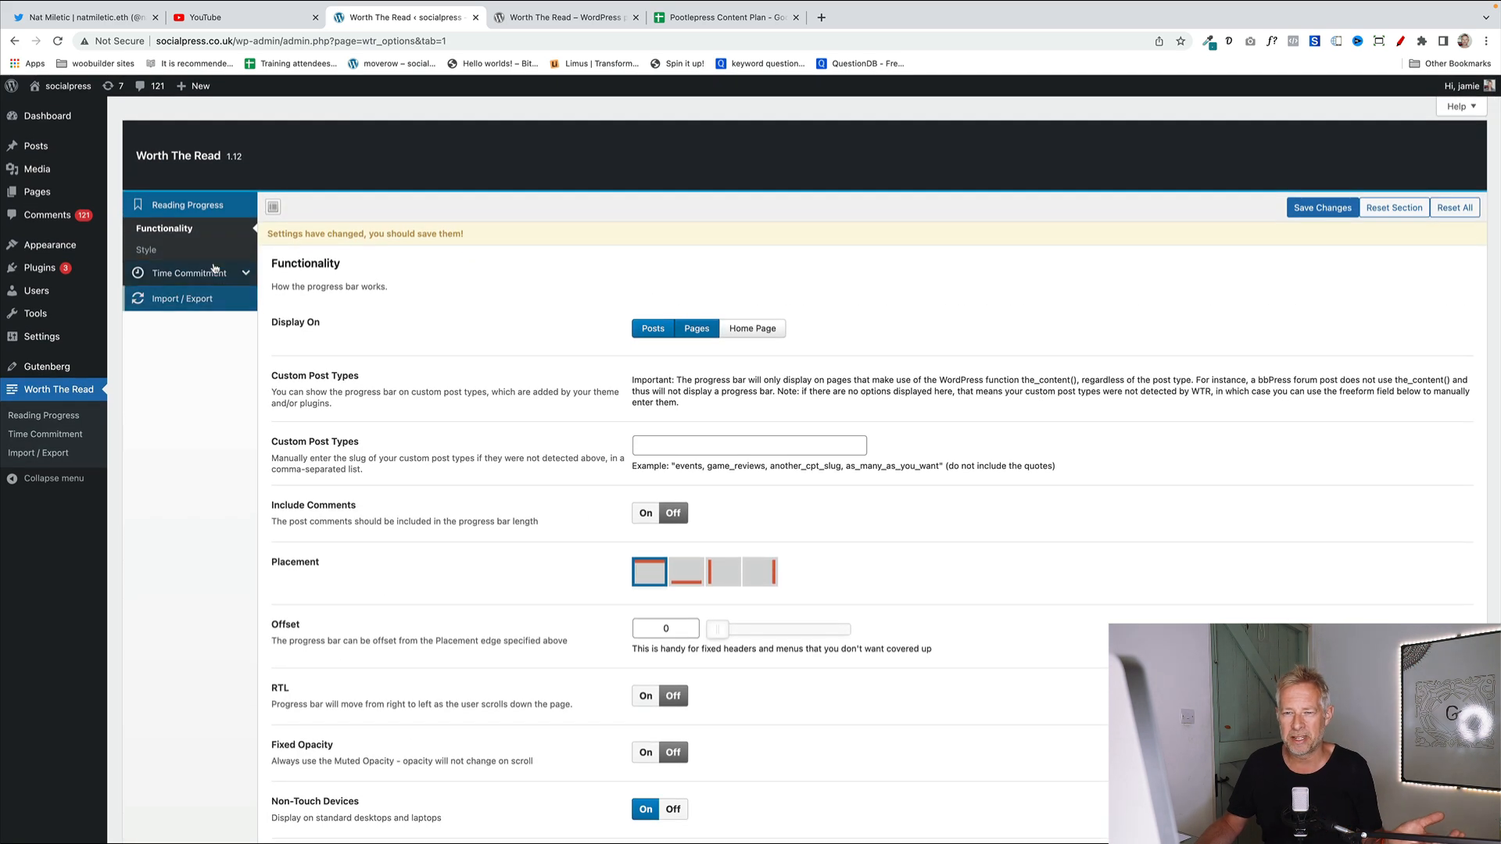
# Bring up the progress bar's Style settings for thickness, foreground colour, opacity and shadow.
pyautogui.click(145, 250)
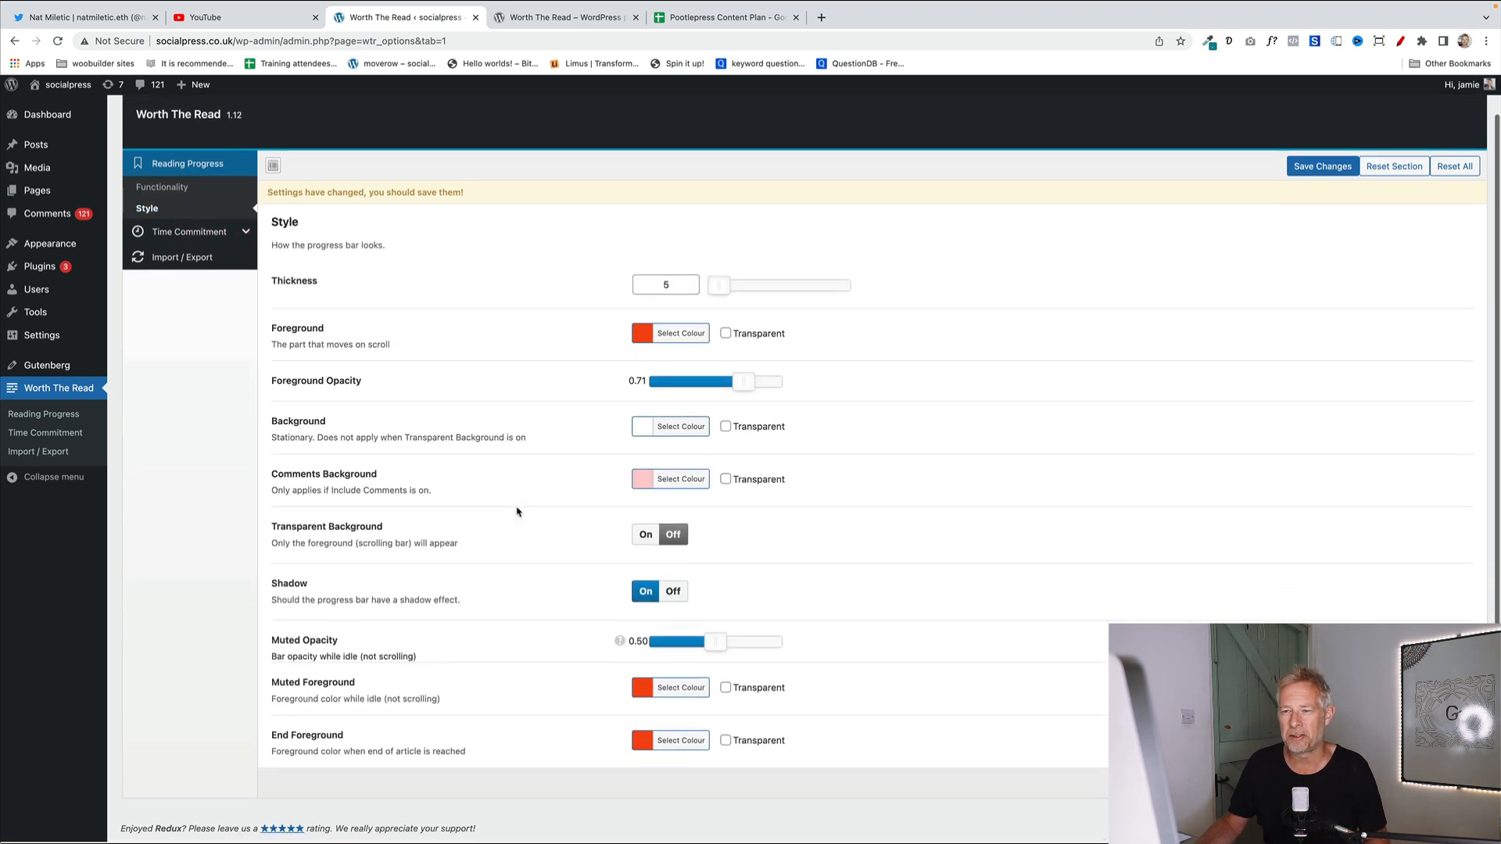
pyautogui.scroll(3)
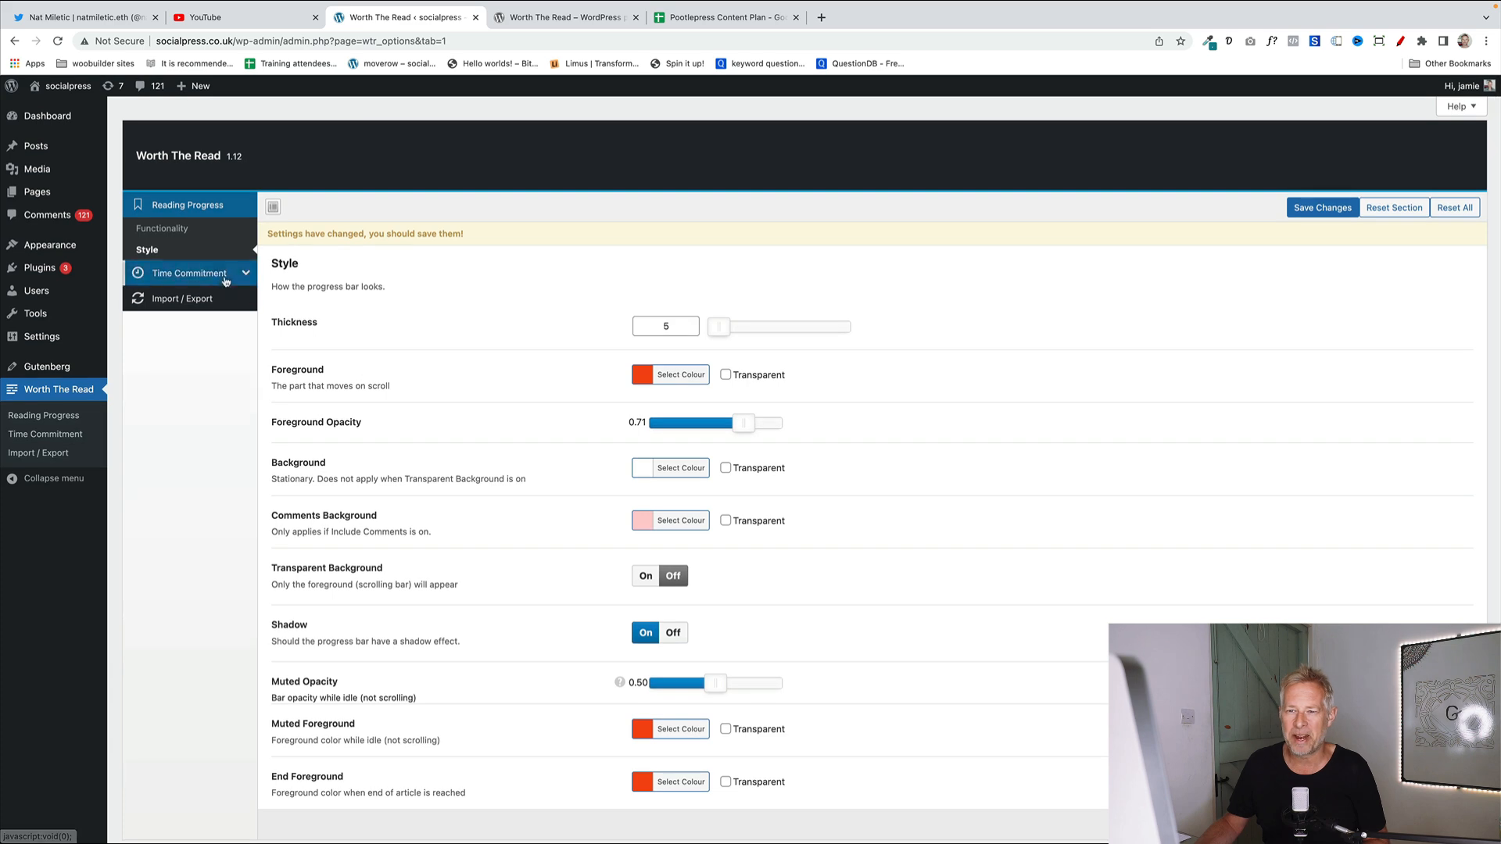
# Review the Time Commitment label options: Display On, after-title placement, 200 words per minute.
pyautogui.click(189, 272)
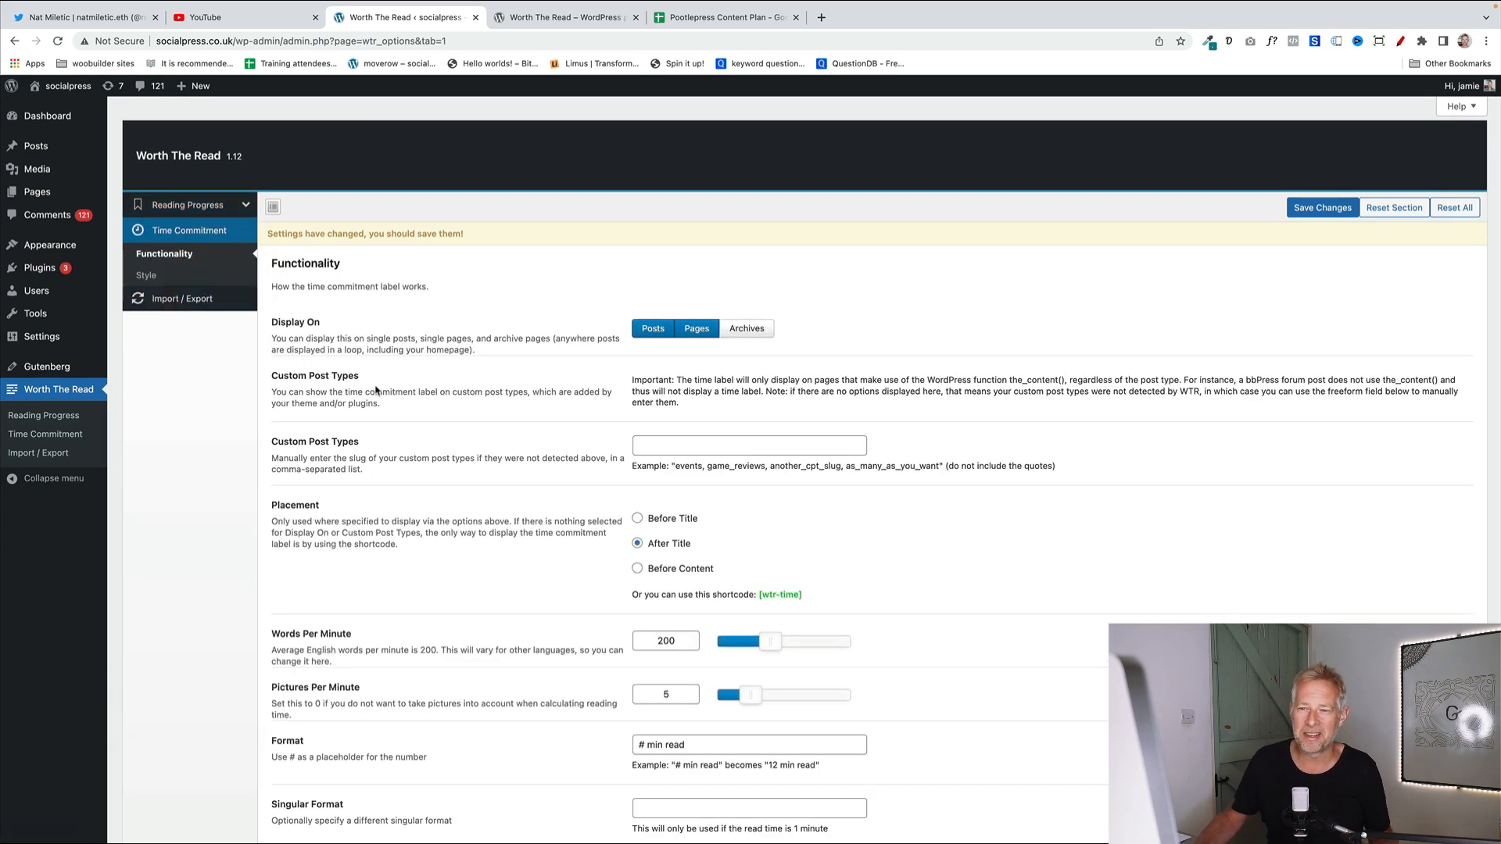
pyautogui.moveTo(375, 391)
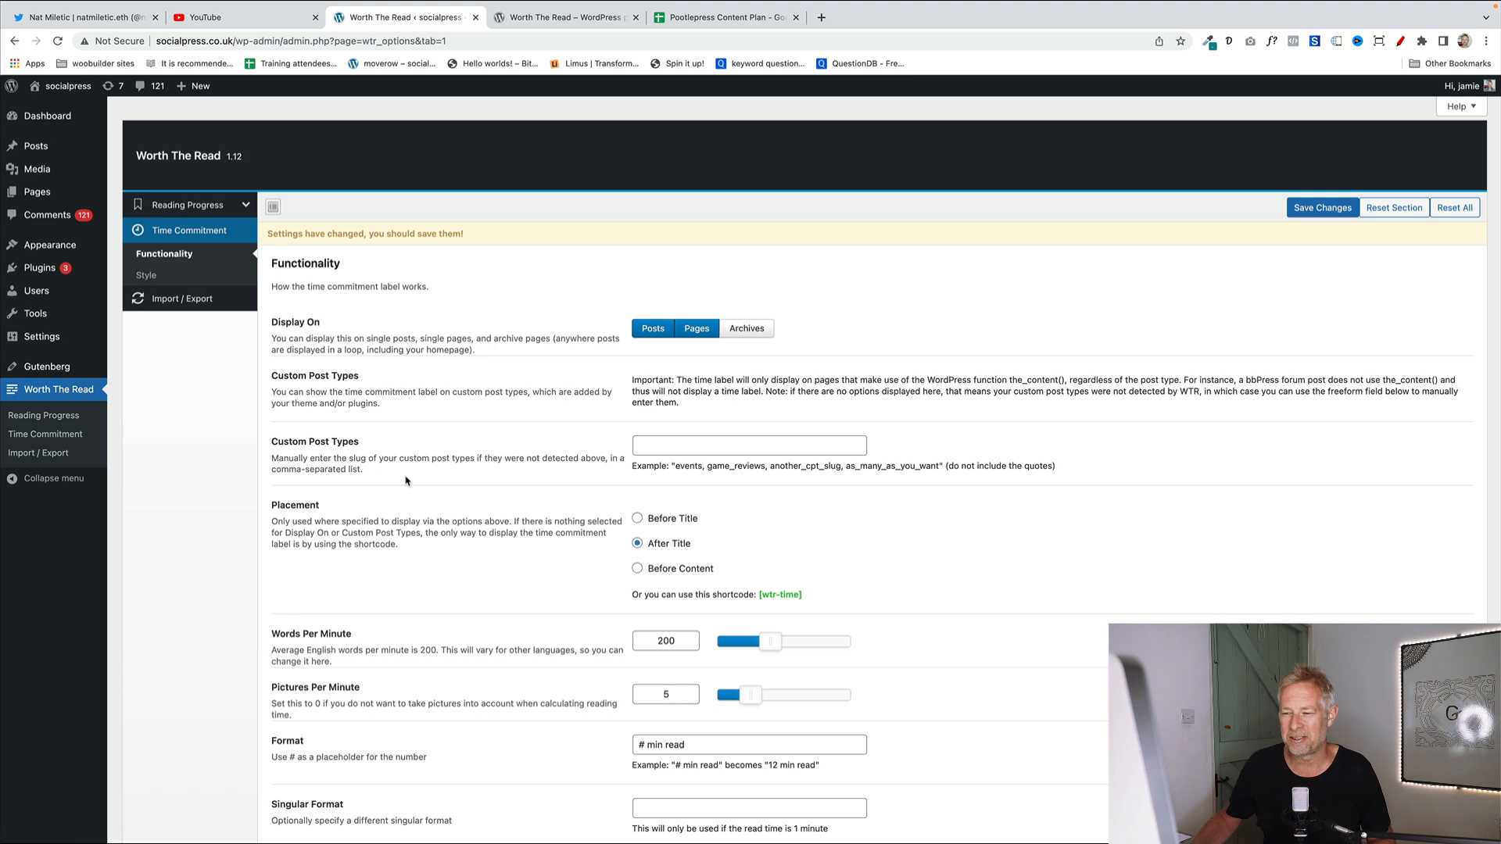
pyautogui.moveTo(594, 574)
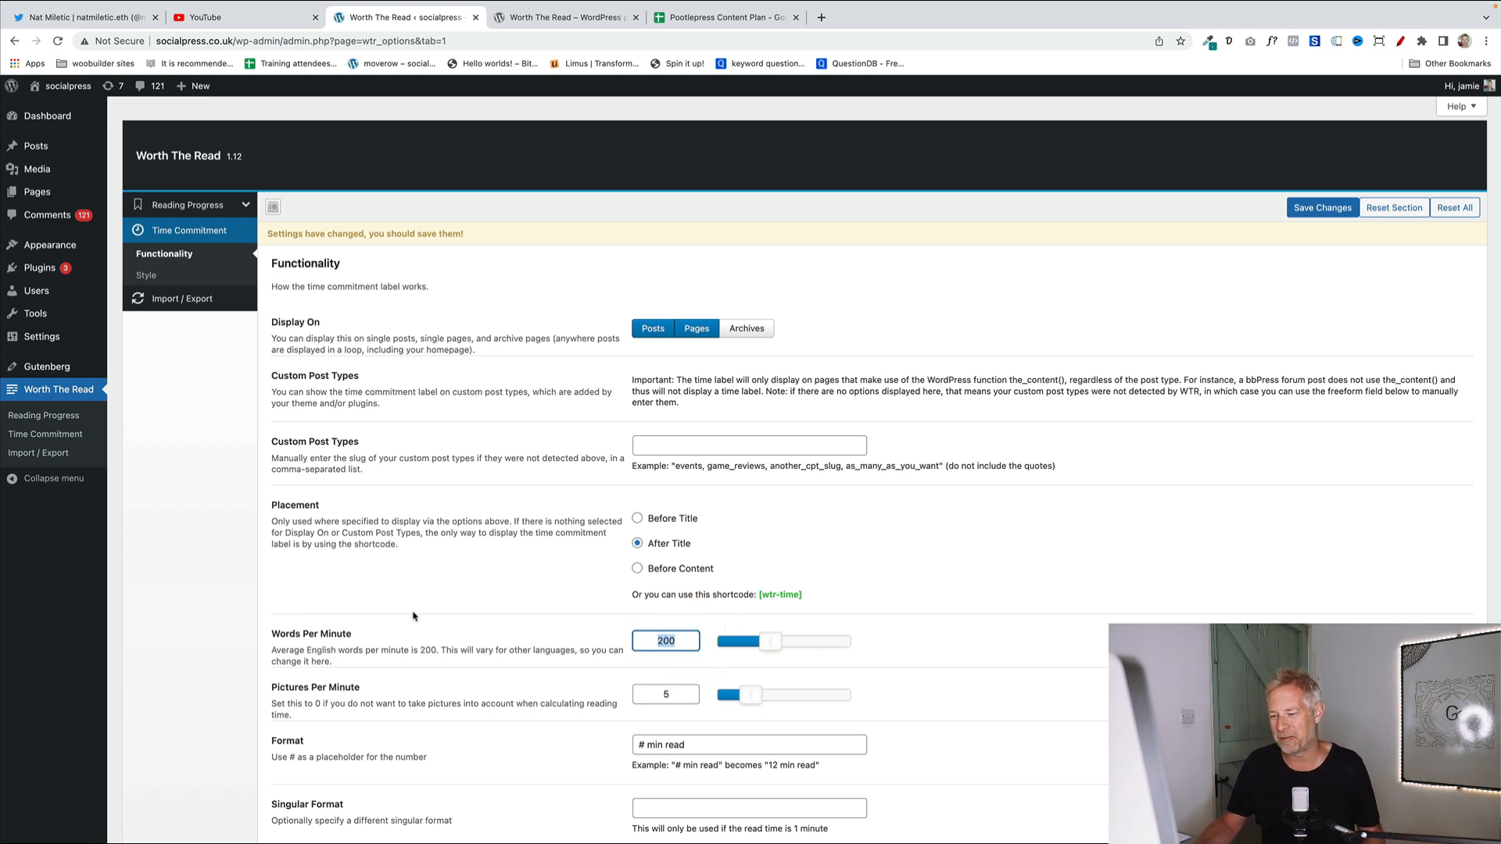
pyautogui.scroll(-3)
pyautogui.write('socialpress.co.uk/worth-the-read-plugin')
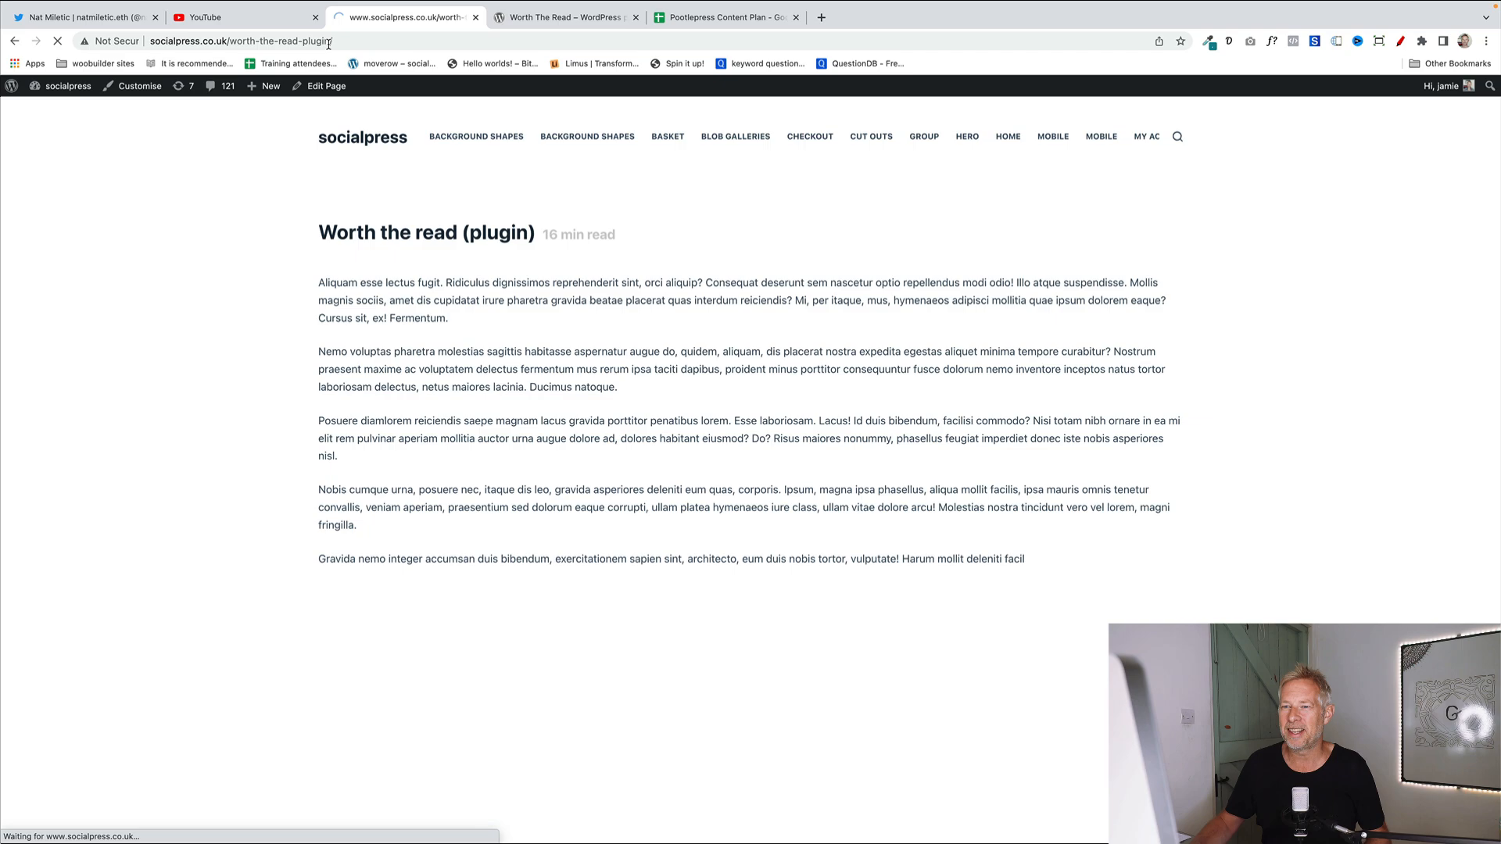
# Scroll through the live post showing the 16 min read label and long article.
pyautogui.scroll(-3)
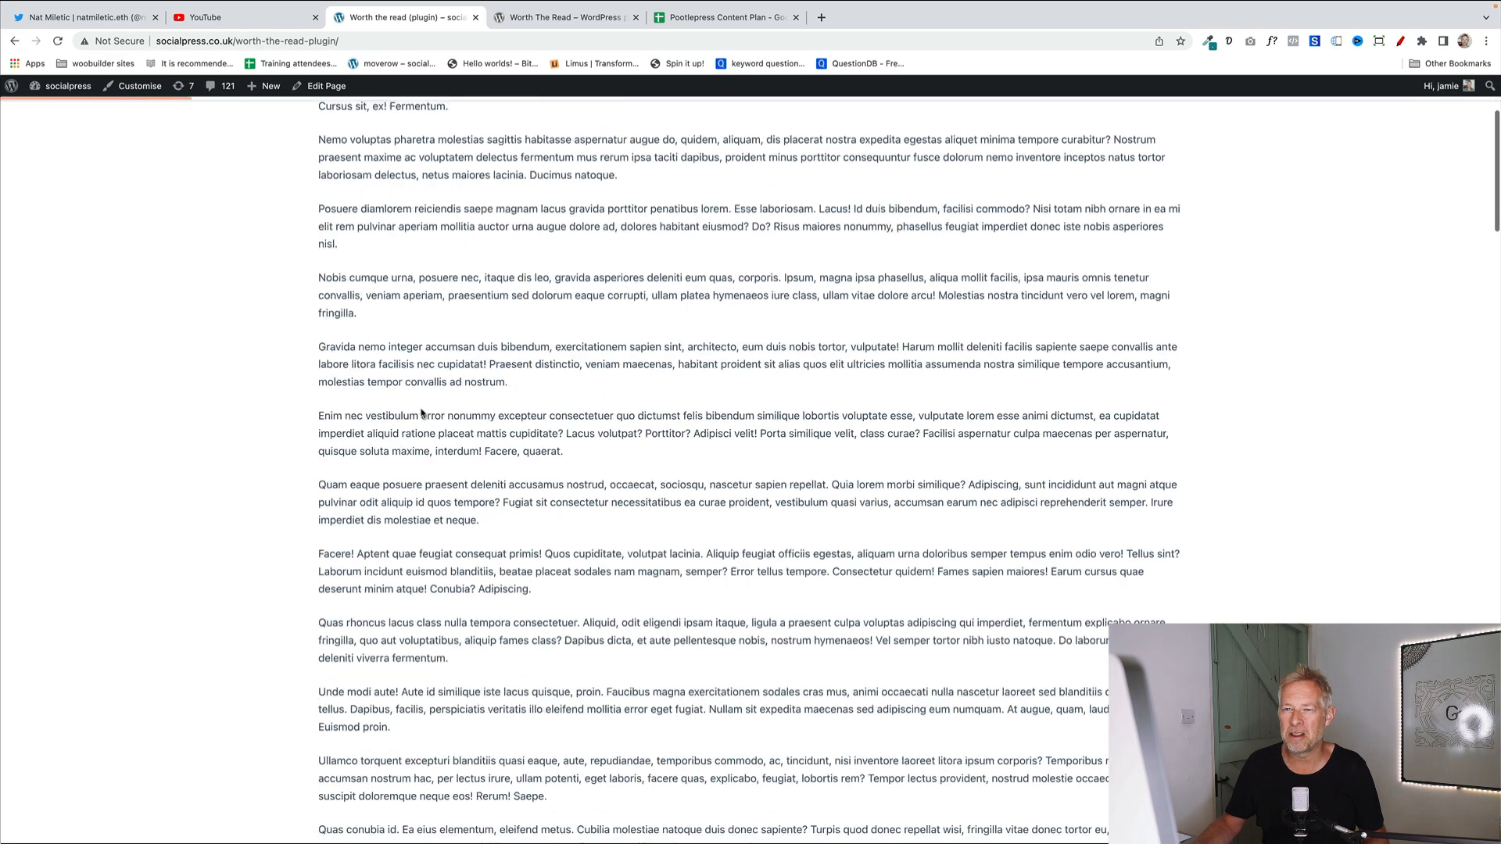
pyautogui.scroll(3)
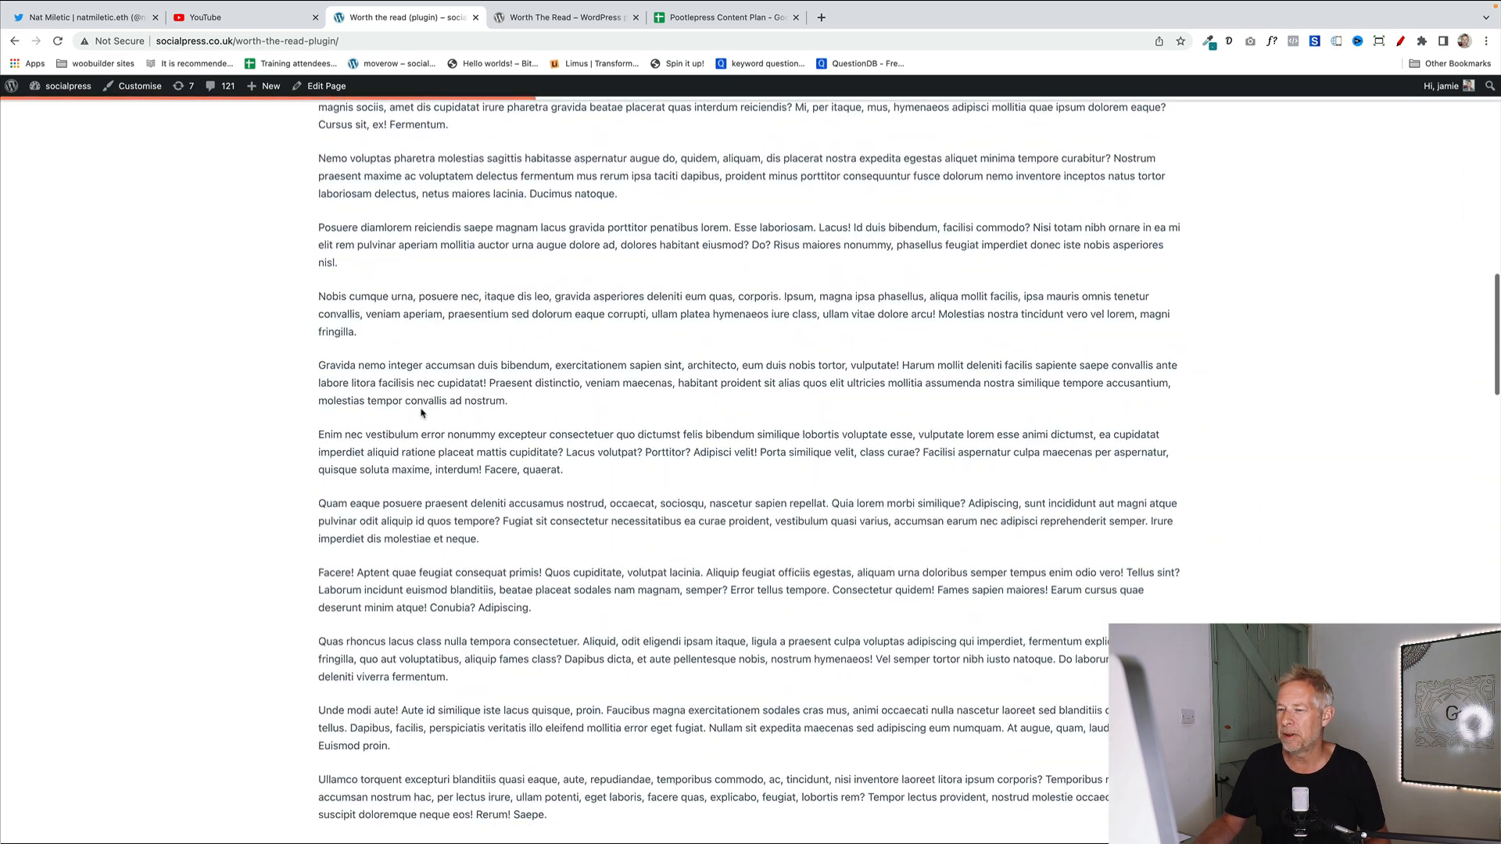
pyautogui.scroll(-3)
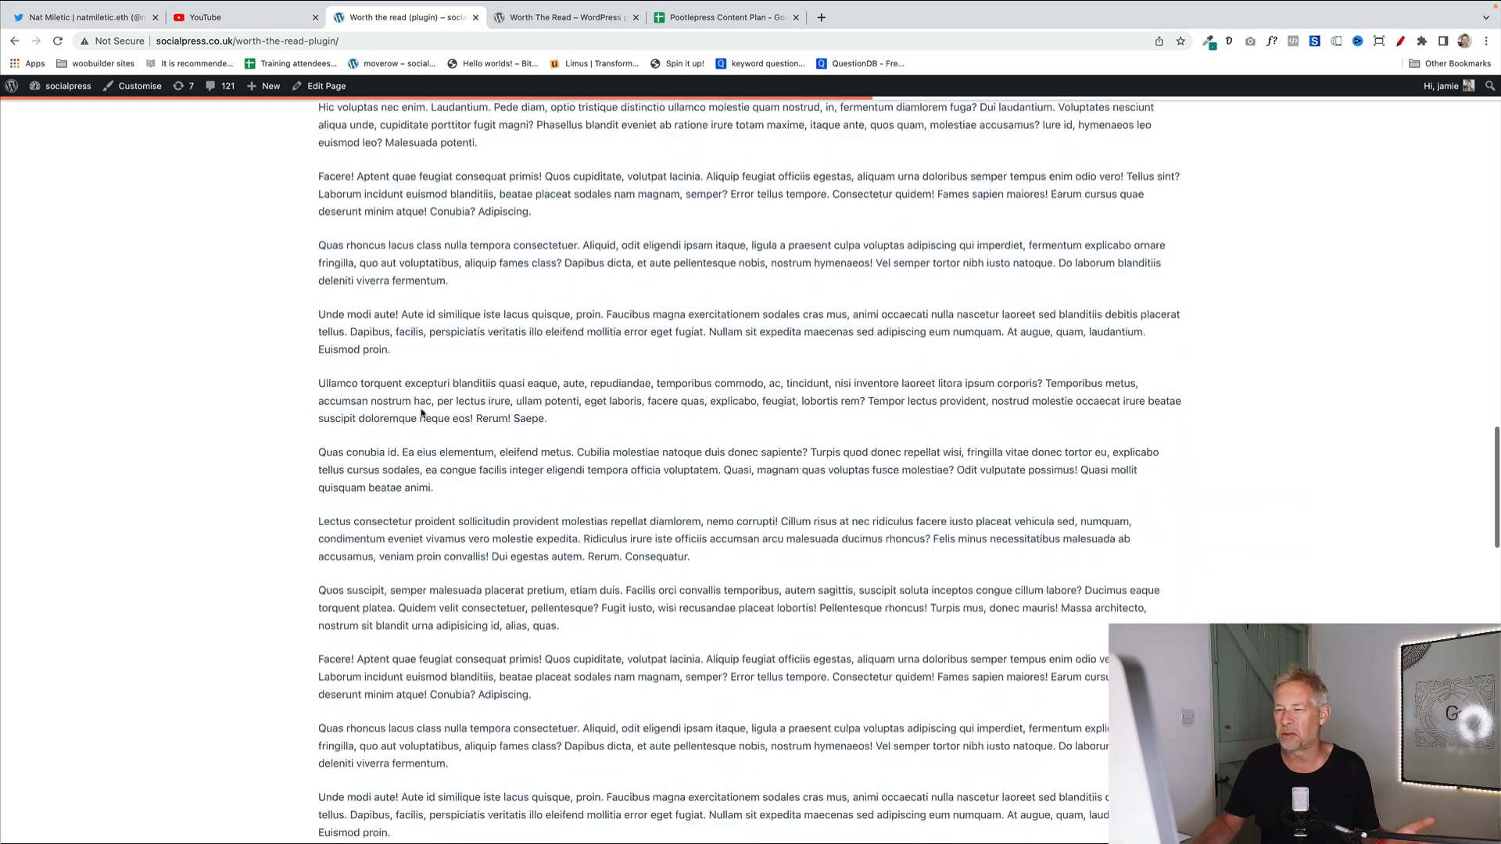
pyautogui.scroll(3)
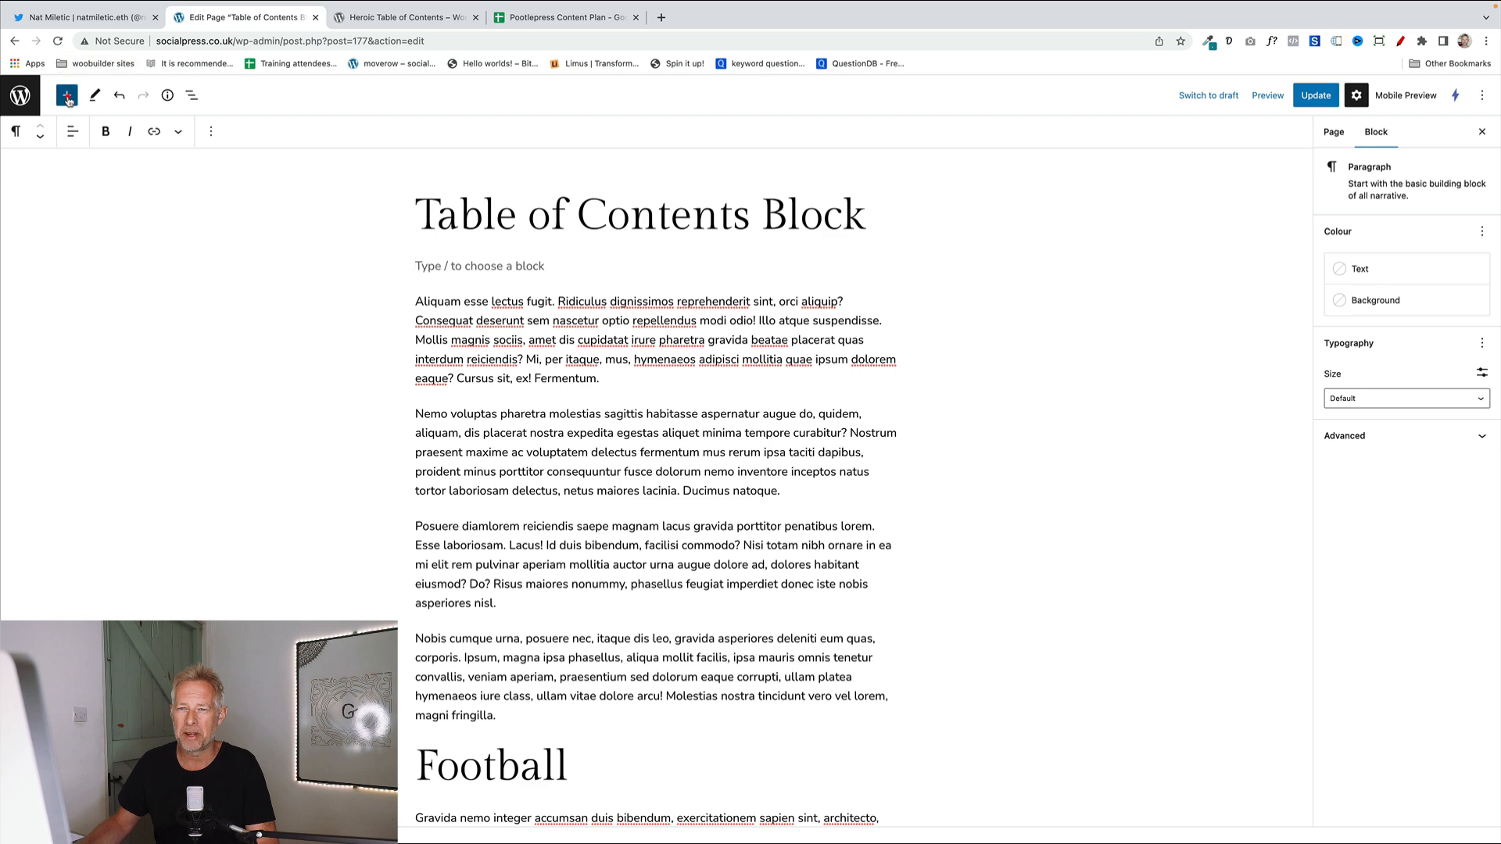
# Insert a Table of Contents block under the page title via the block inserter search.
pyautogui.click(66, 96)
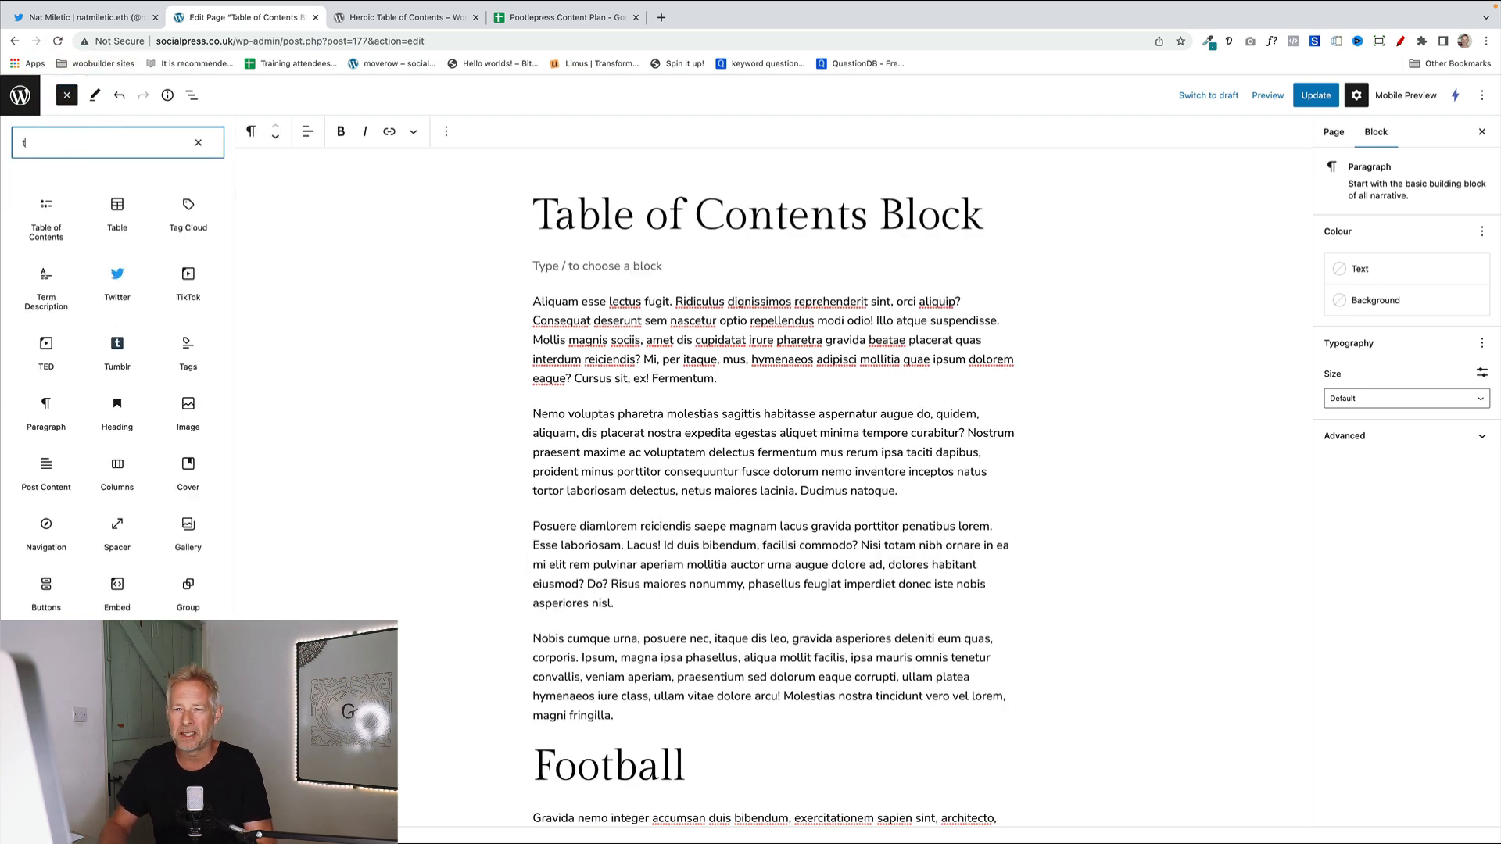
pyautogui.write('able')
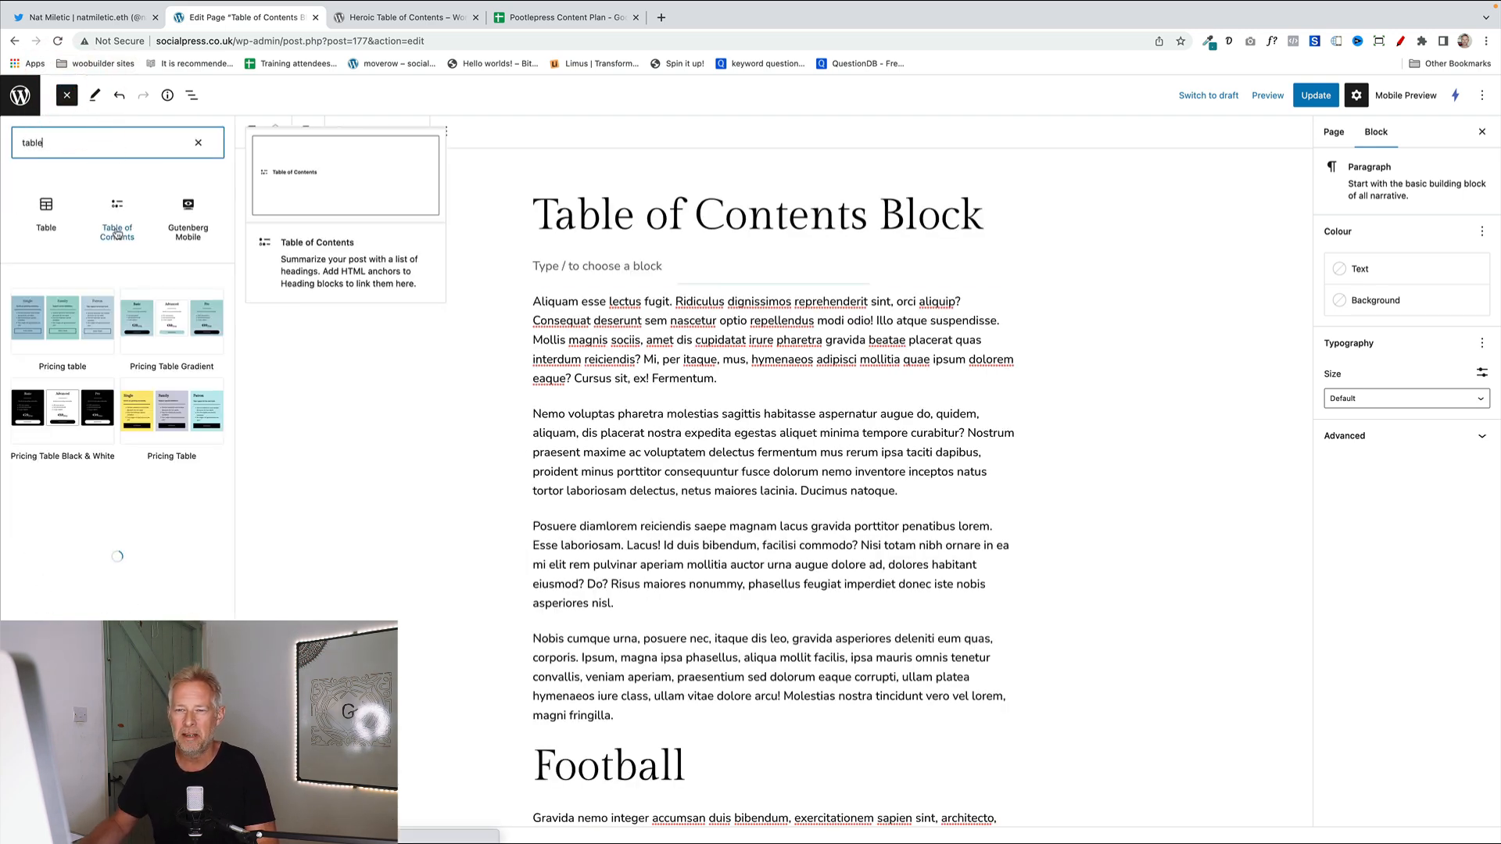
pyautogui.click(116, 215)
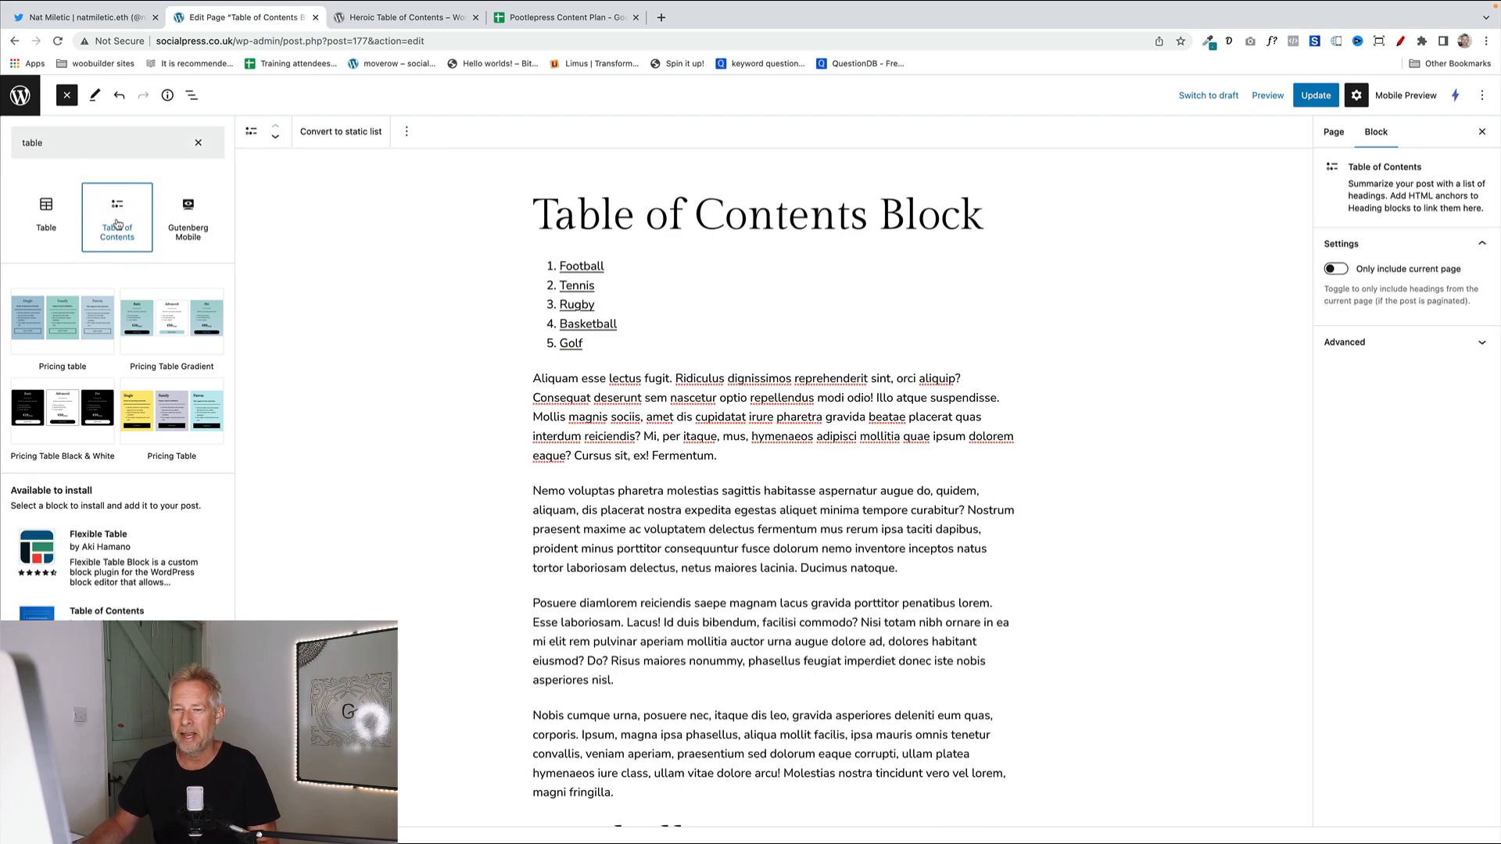
pyautogui.click(198, 142)
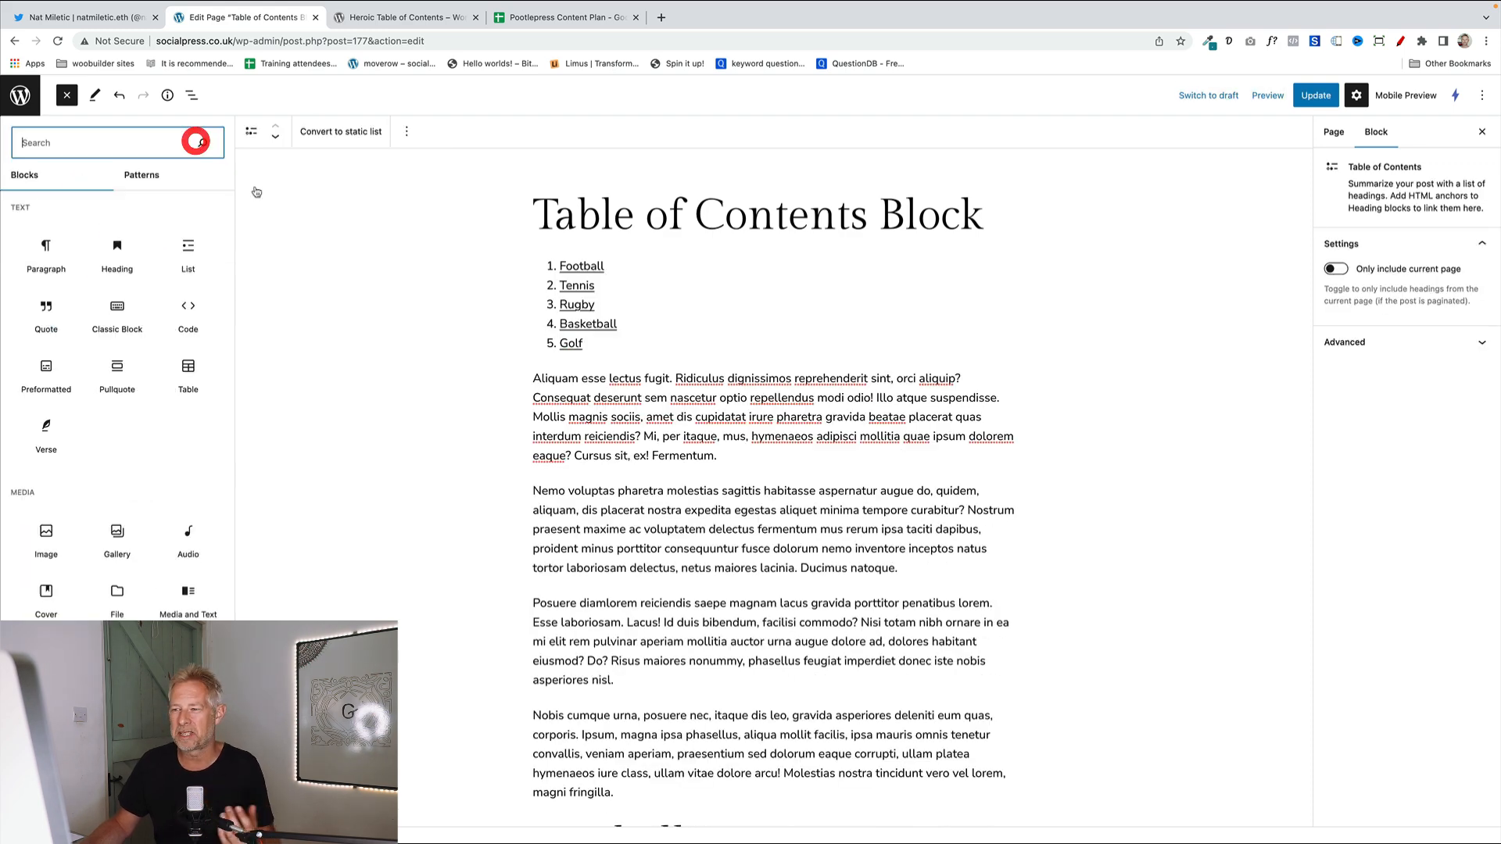
pyautogui.click(66, 95)
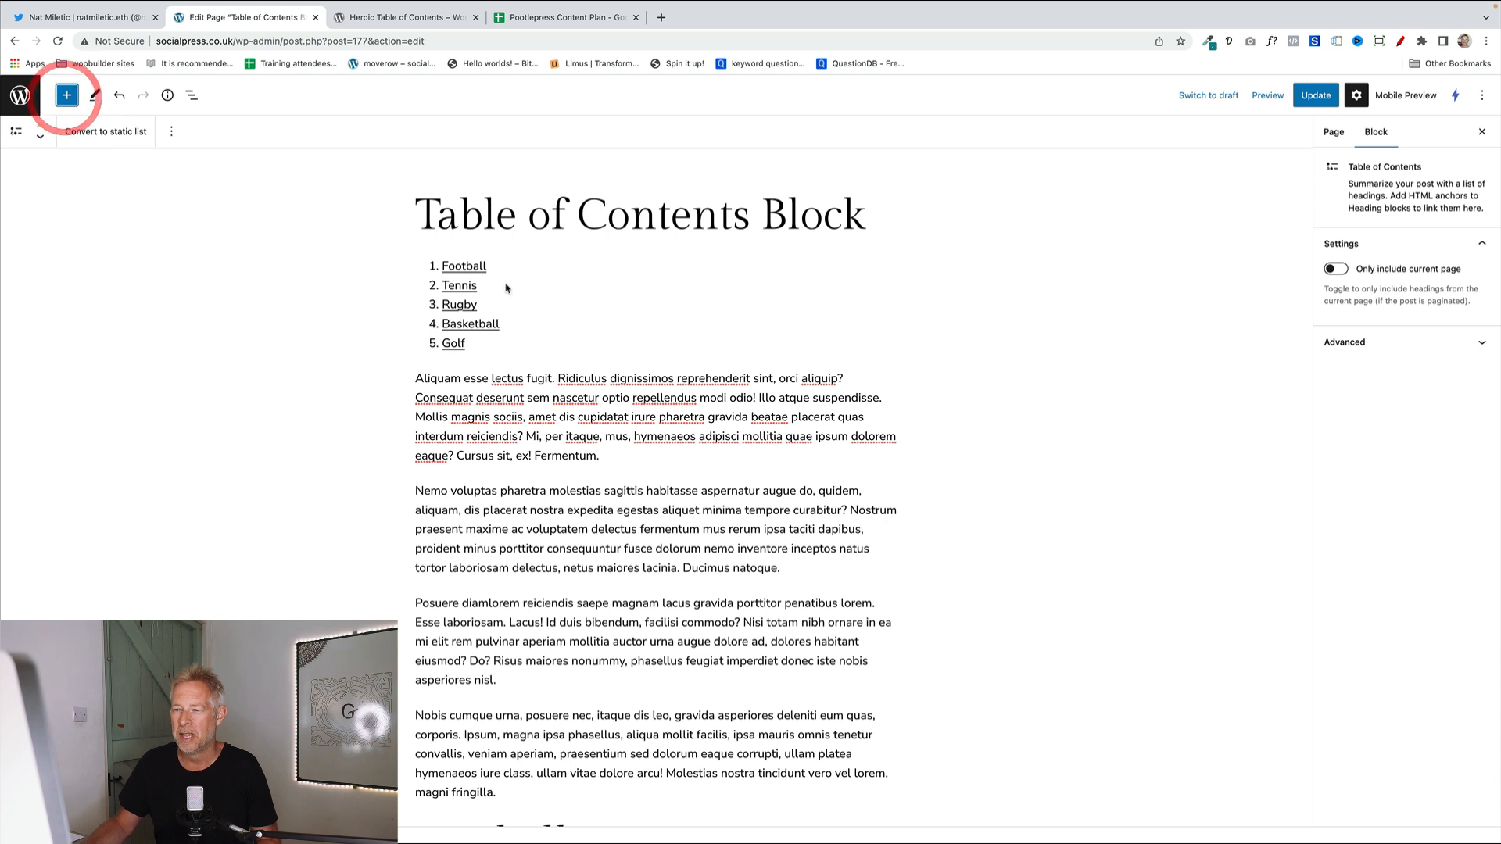
# Select the new table of contents listing the sports headings and show its more options.
pyautogui.click(556, 291)
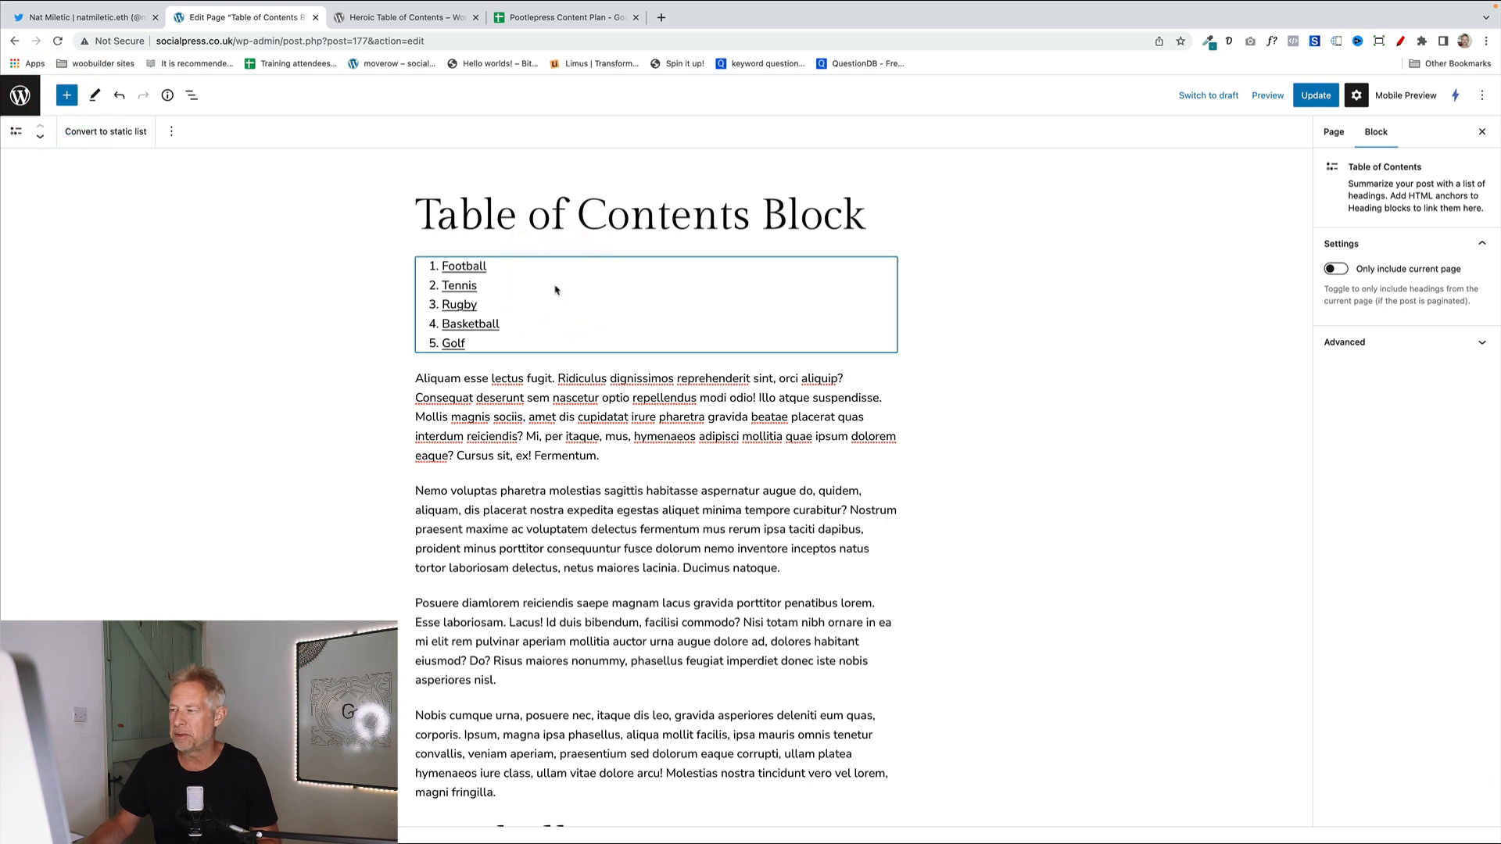
pyautogui.moveTo(513, 308)
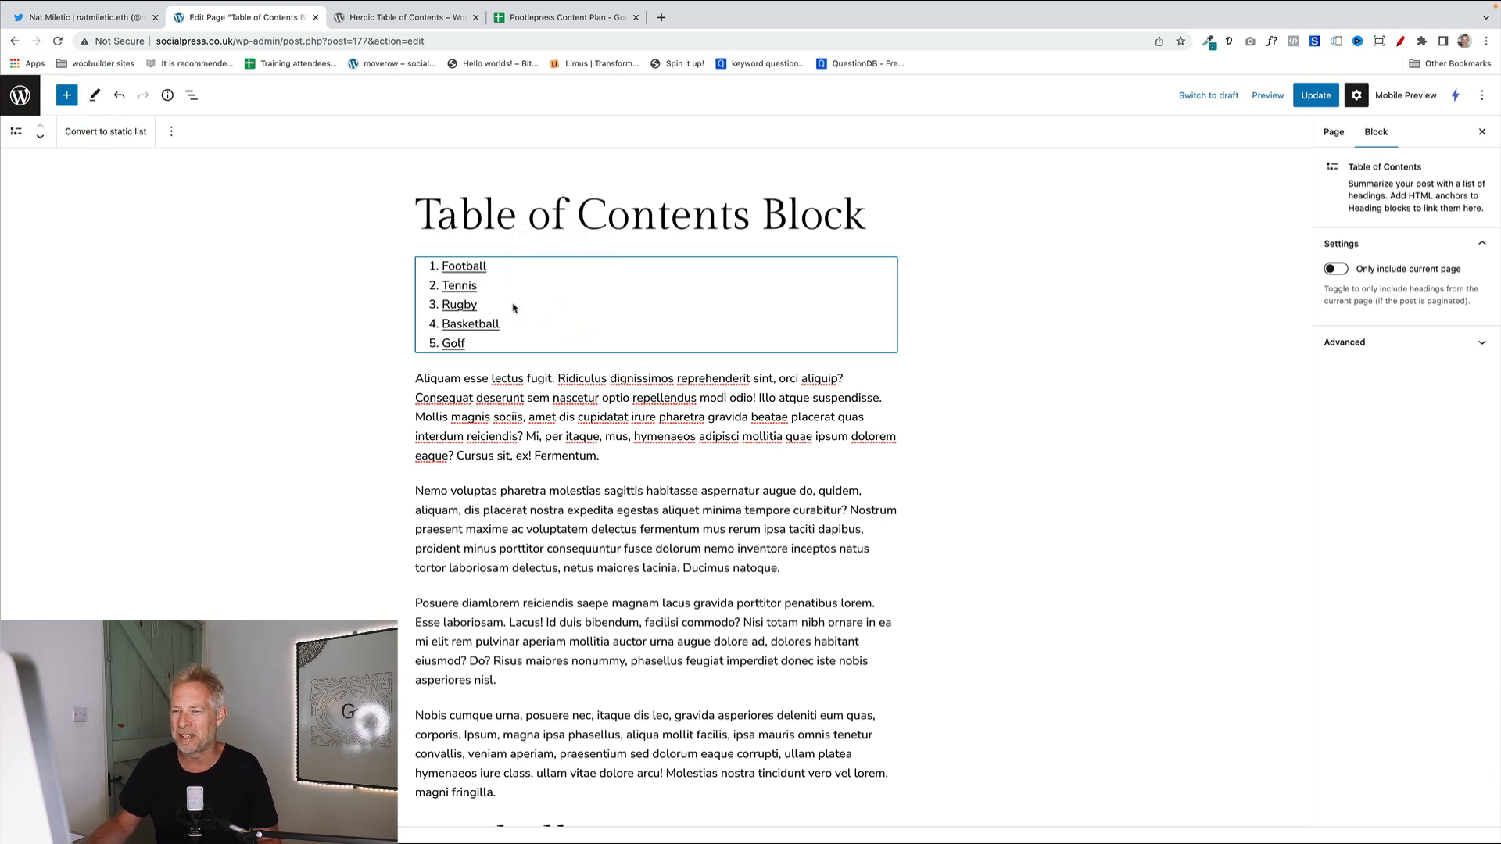
pyautogui.click(171, 132)
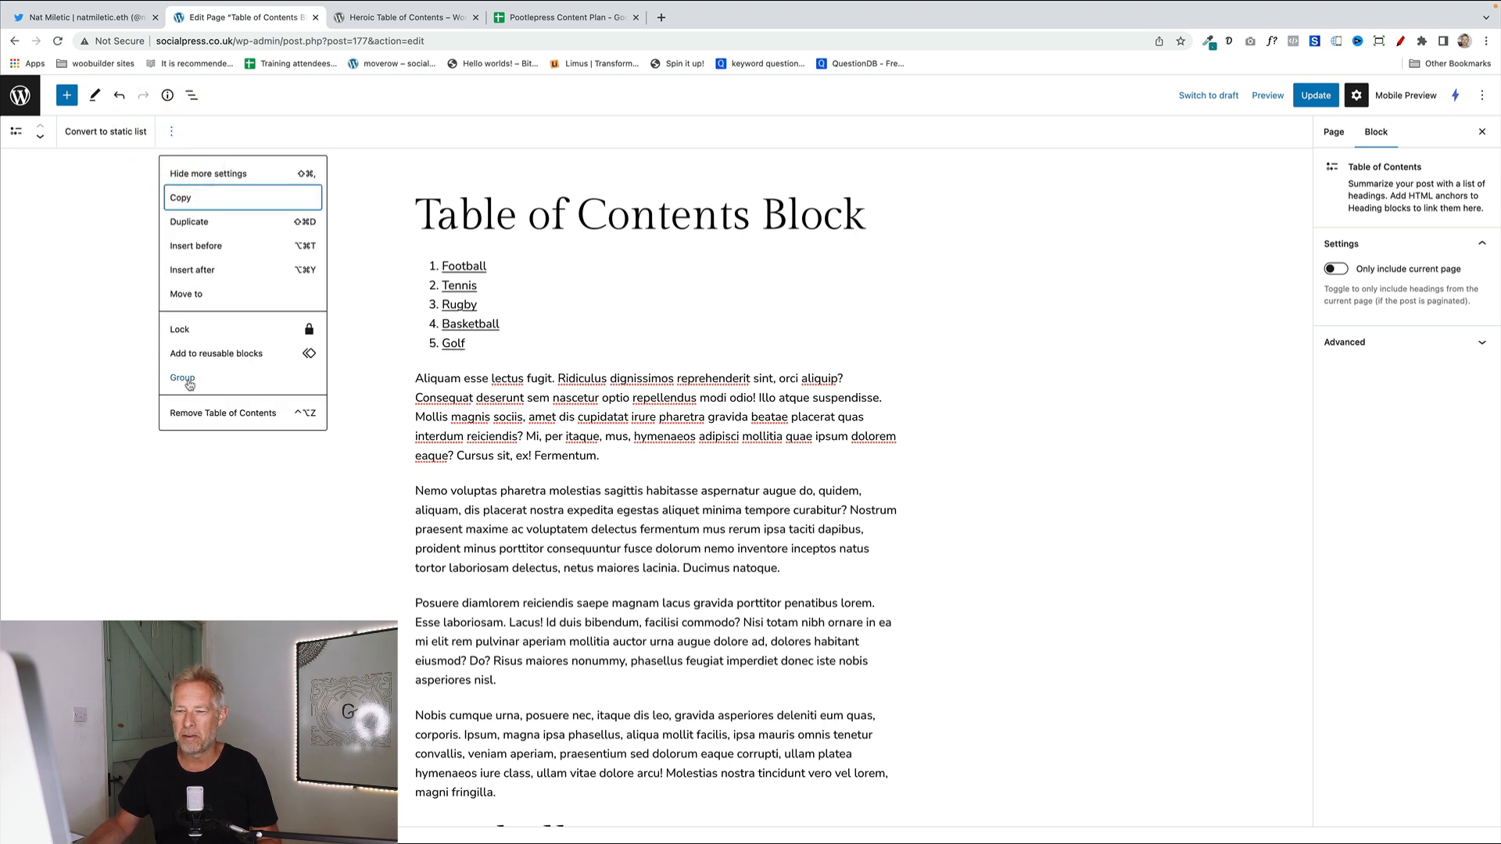
# Wrap the table of contents in a Group and select that group in List View.
pyautogui.click(182, 377)
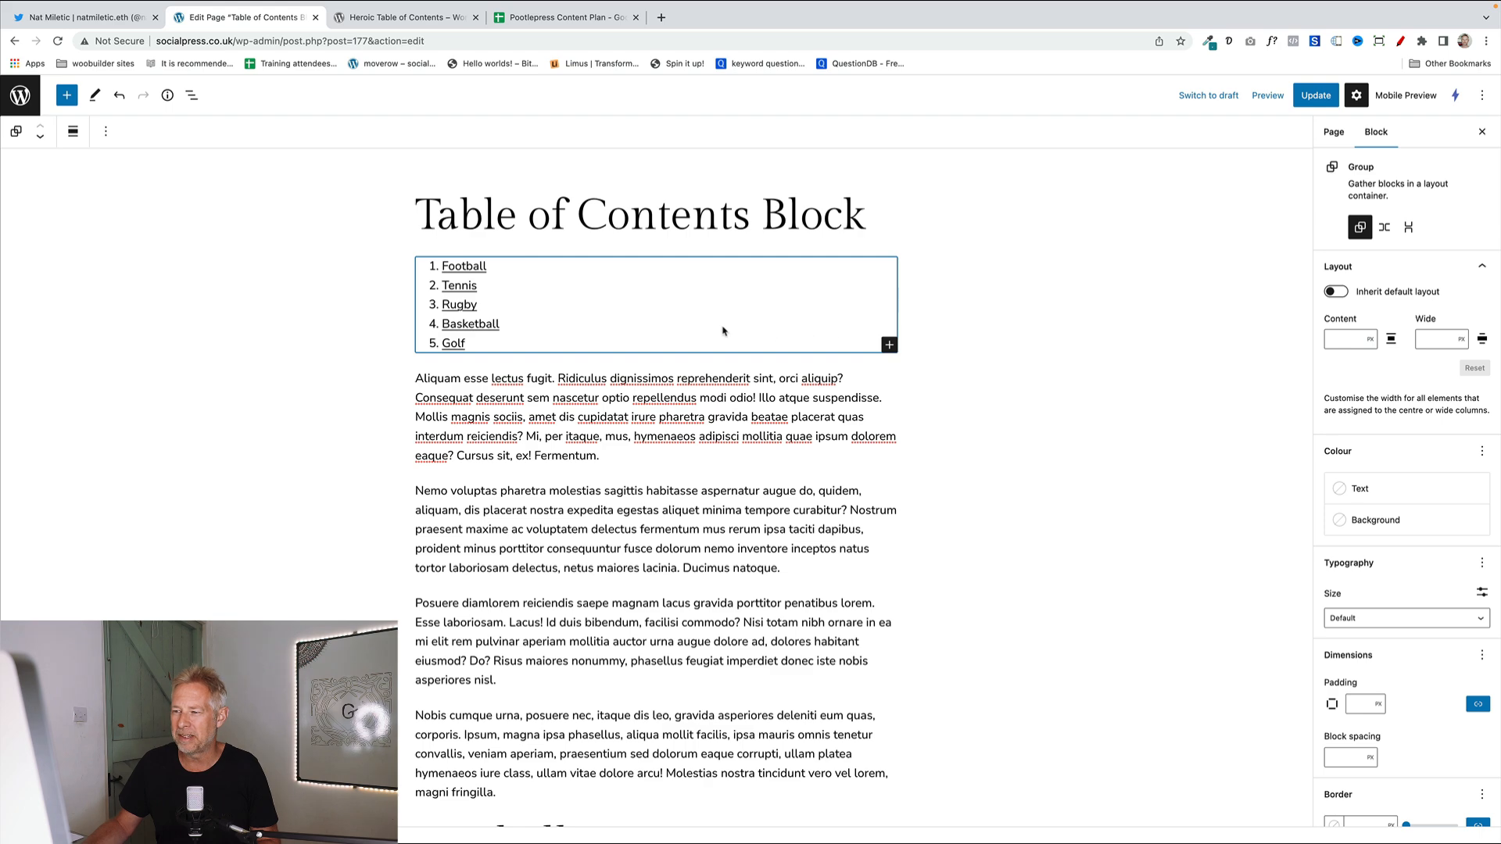
pyautogui.click(191, 96)
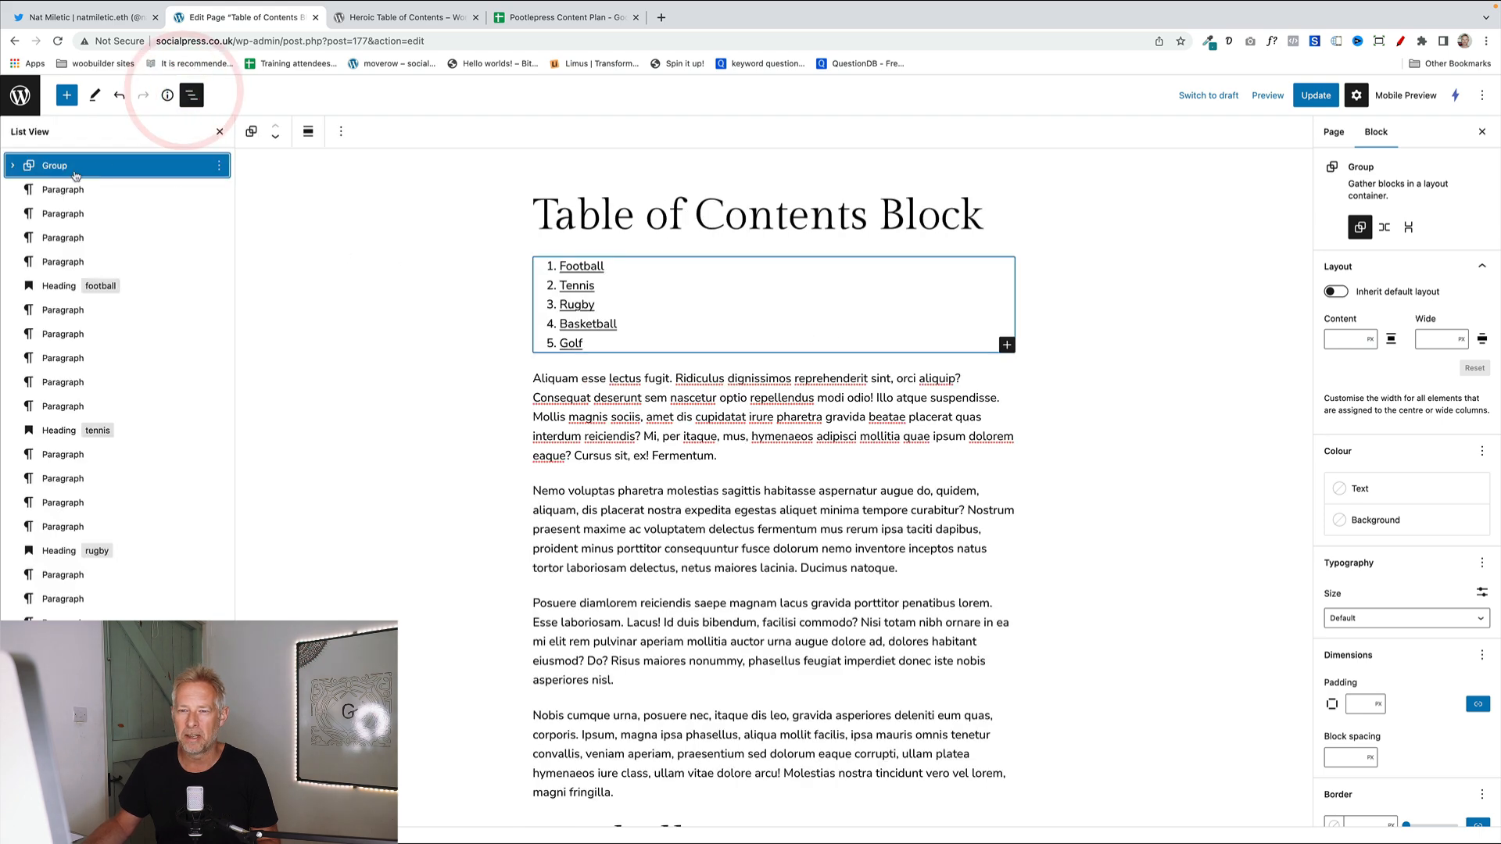
pyautogui.click(13, 164)
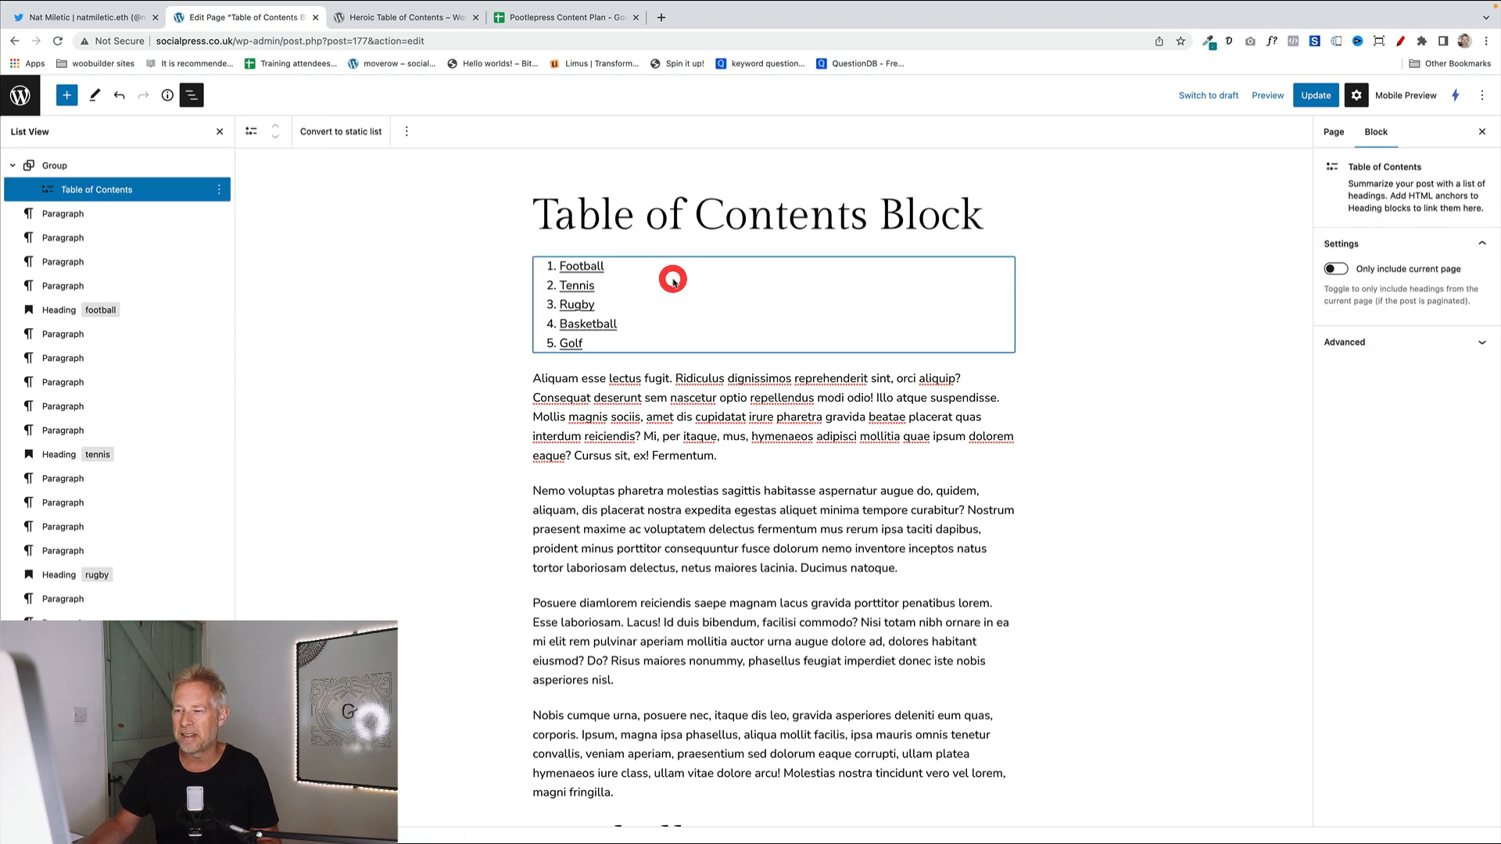
pyautogui.click(55, 166)
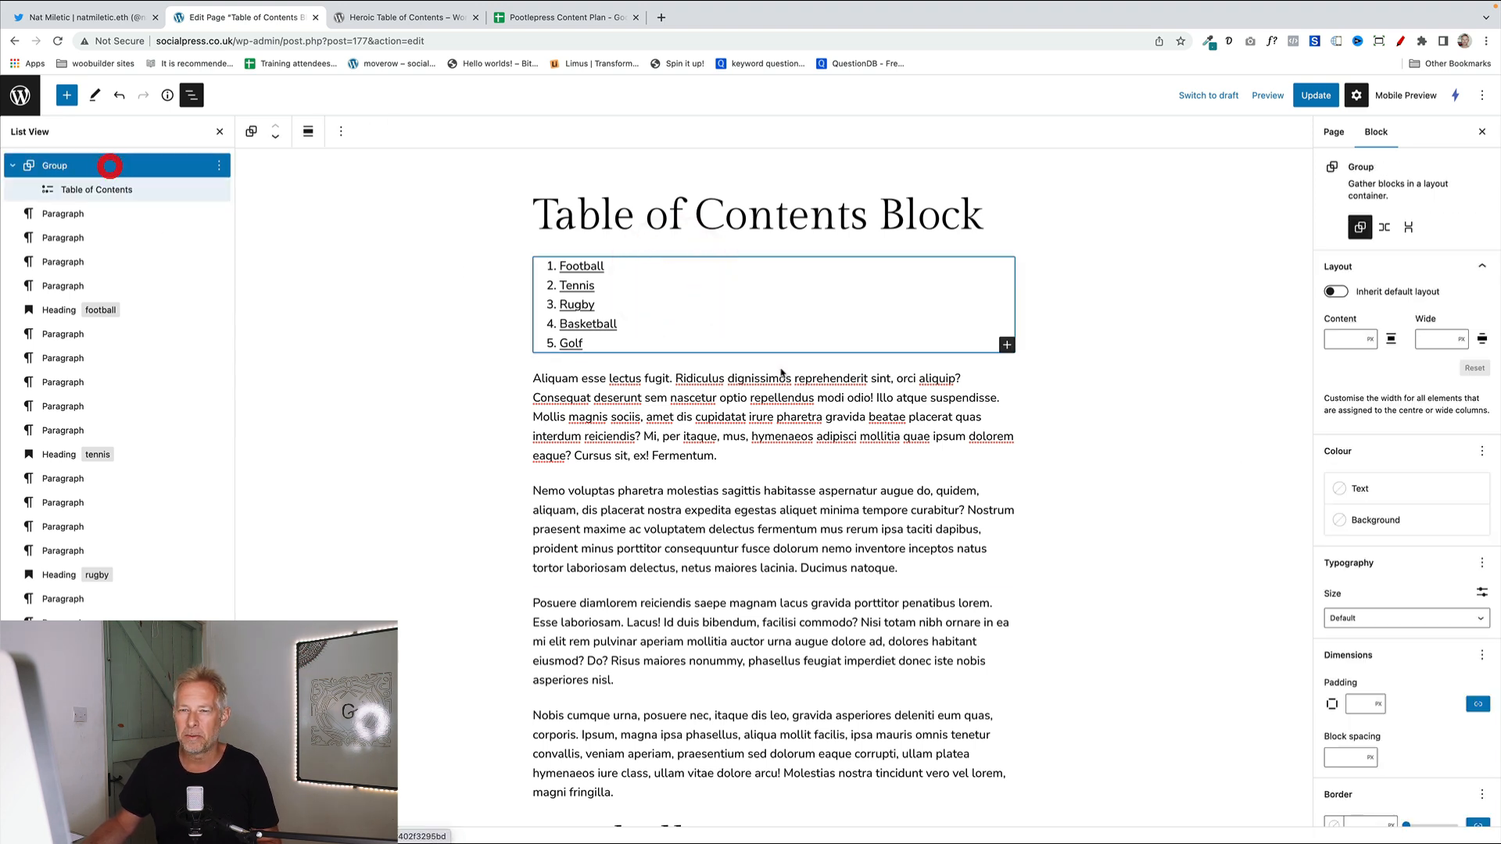
# Give the group a teal background colour.
pyautogui.click(1374, 519)
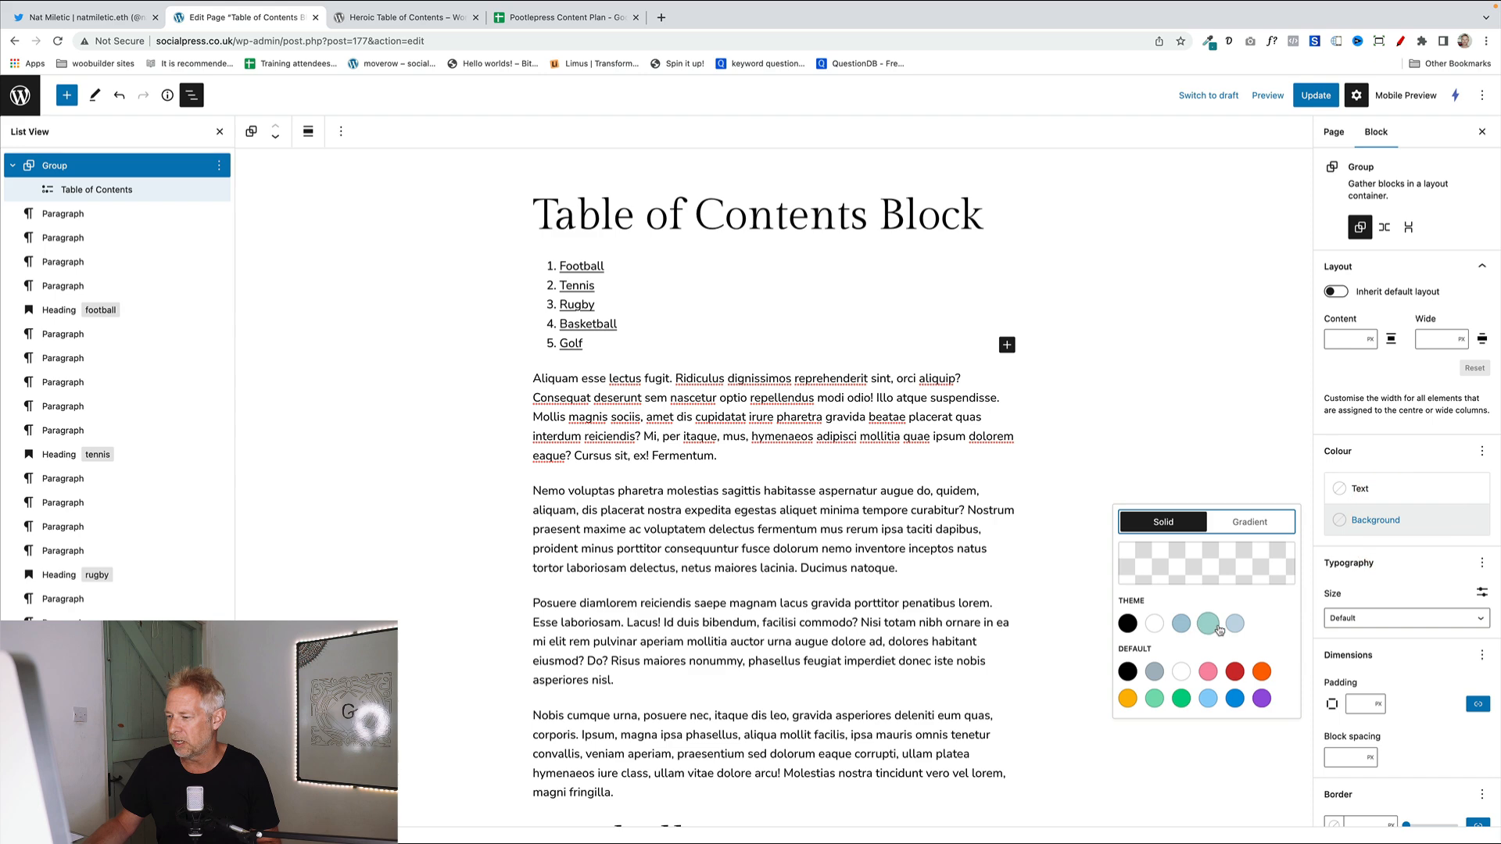
pyautogui.click(1207, 624)
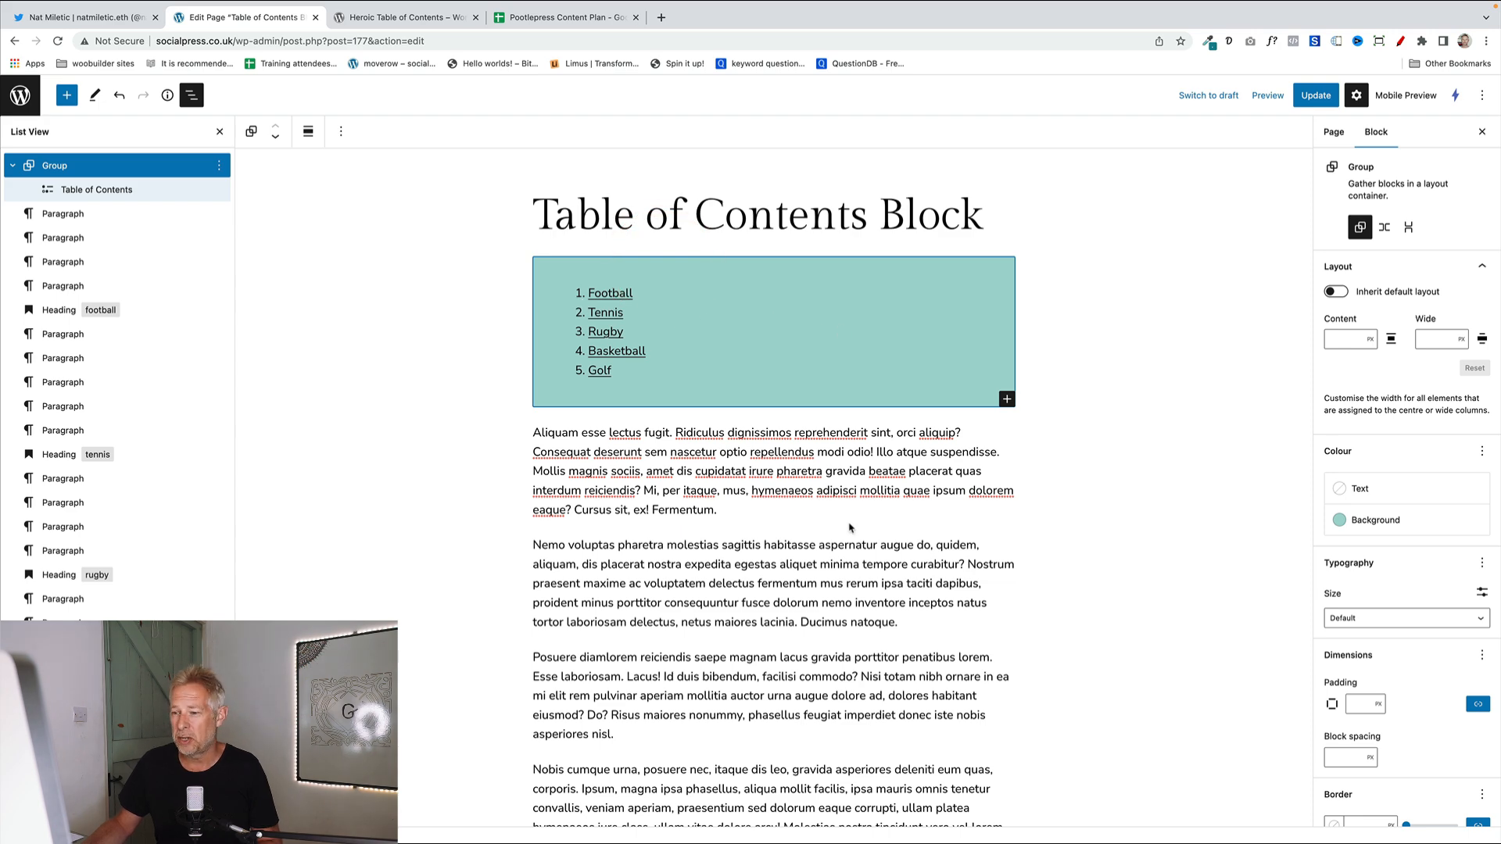
pyautogui.scroll(-3)
pyautogui.write('Rules')
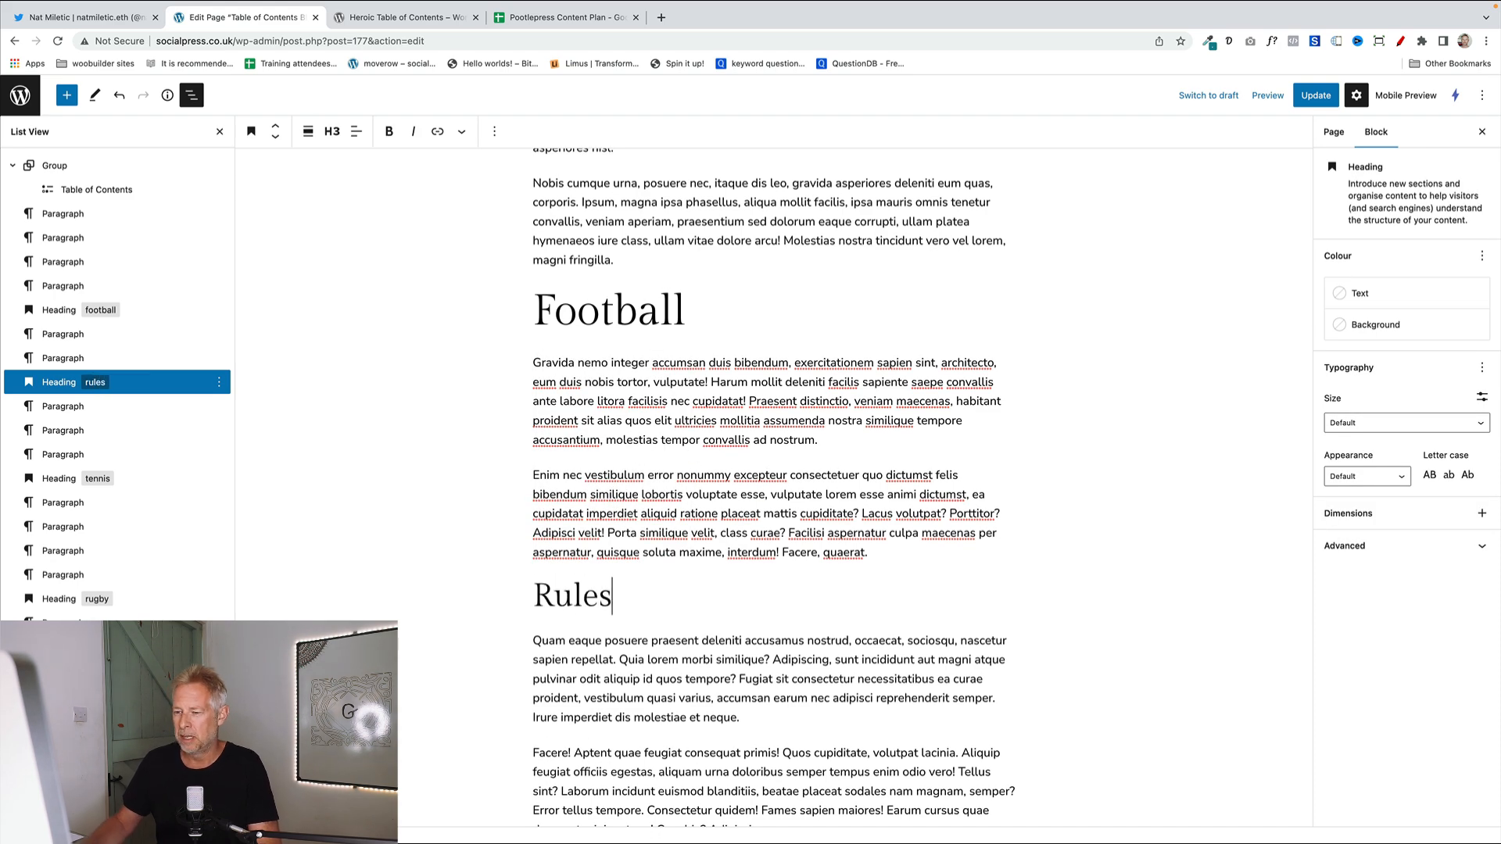
# Scroll to the Football section where the Rules subheading is added.
pyautogui.scroll(3)
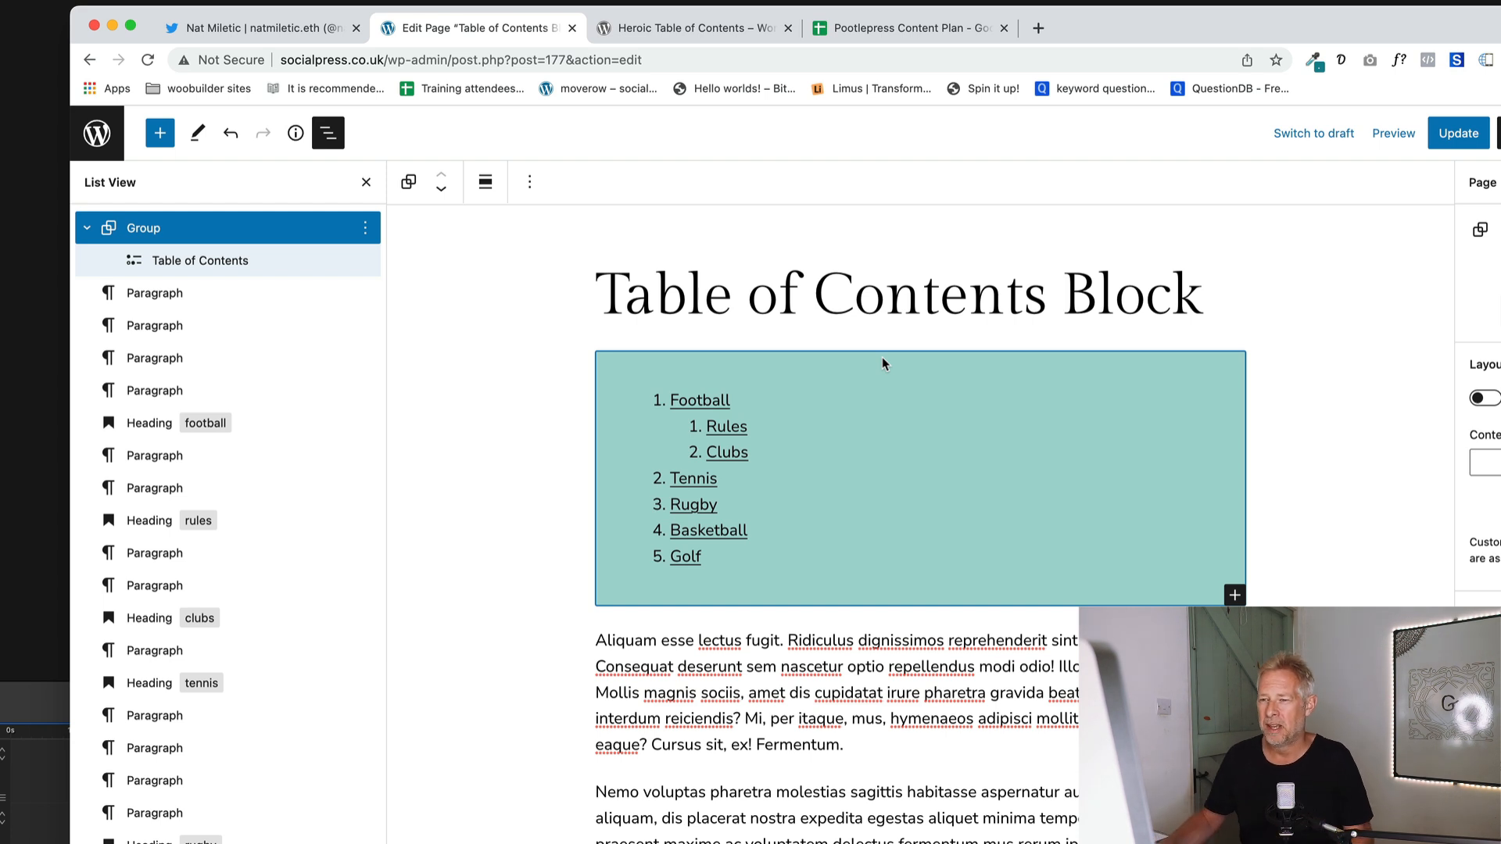
# Convert the table of contents to a static list and remove the Tennis entry from it.
pyautogui.click(198, 261)
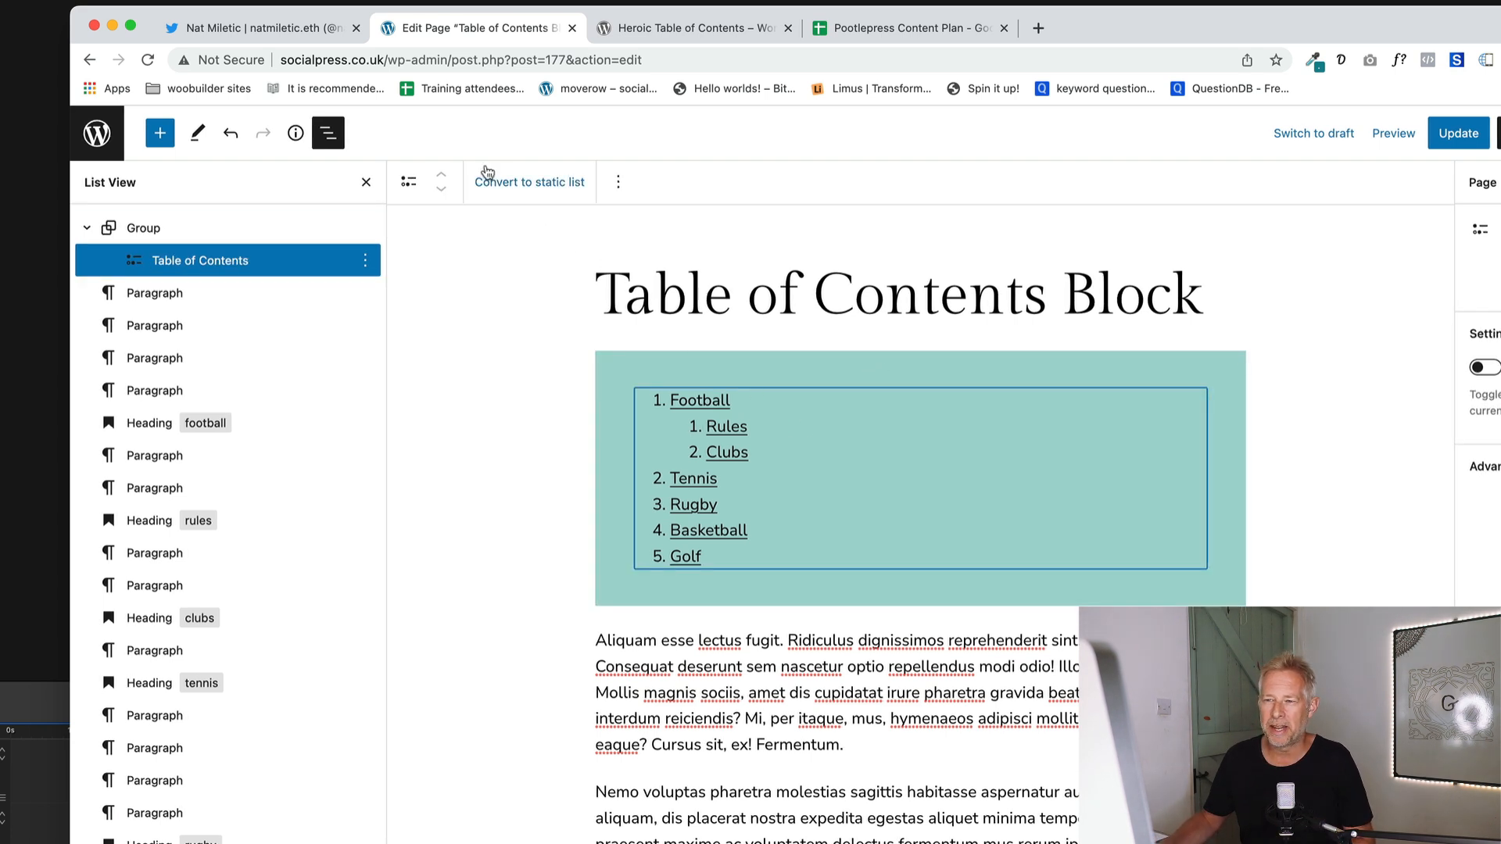
pyautogui.click(529, 182)
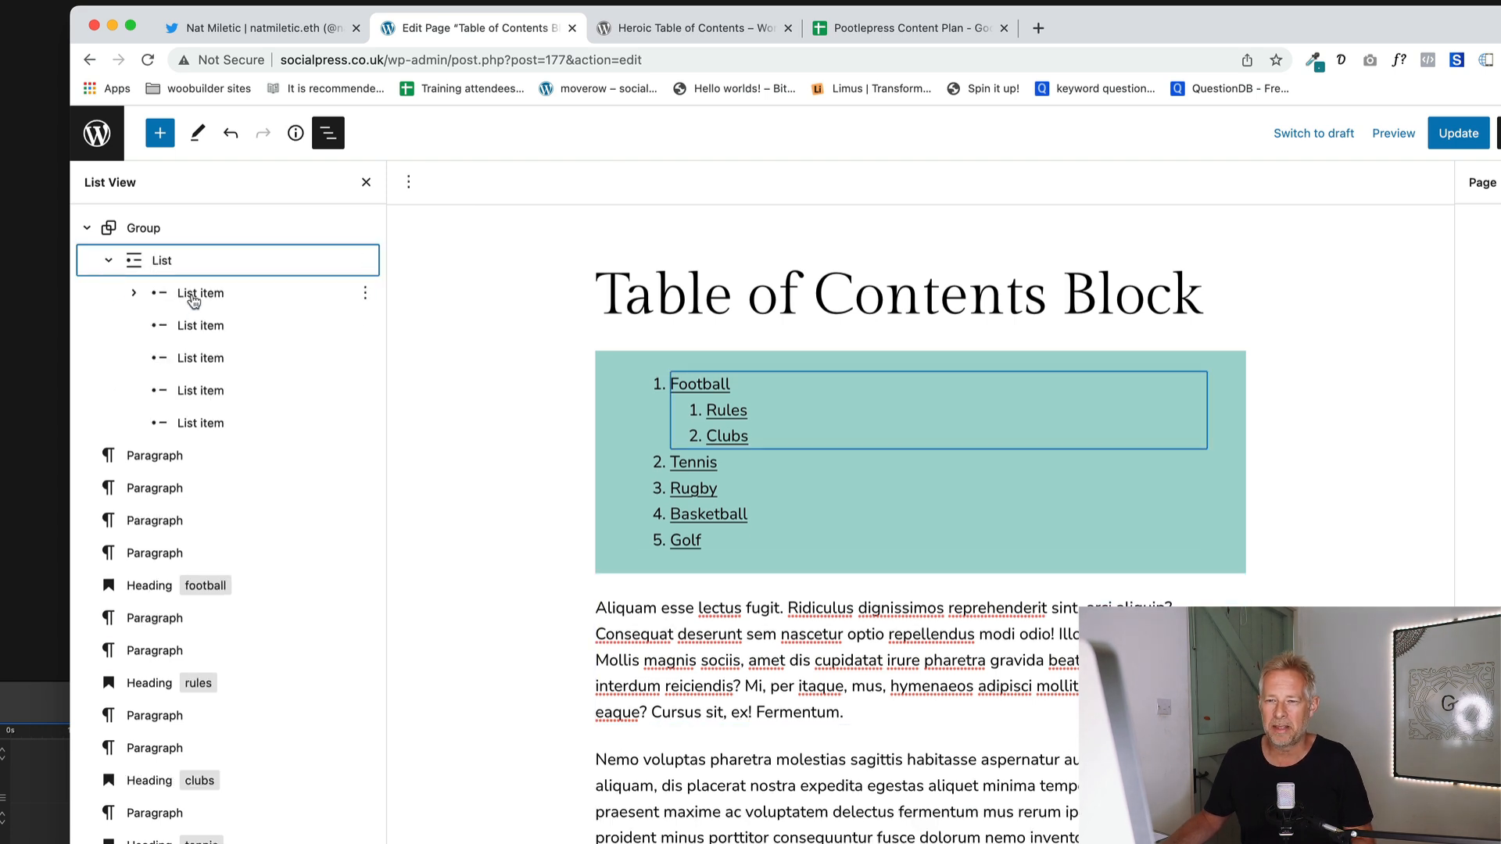
pyautogui.click(200, 325)
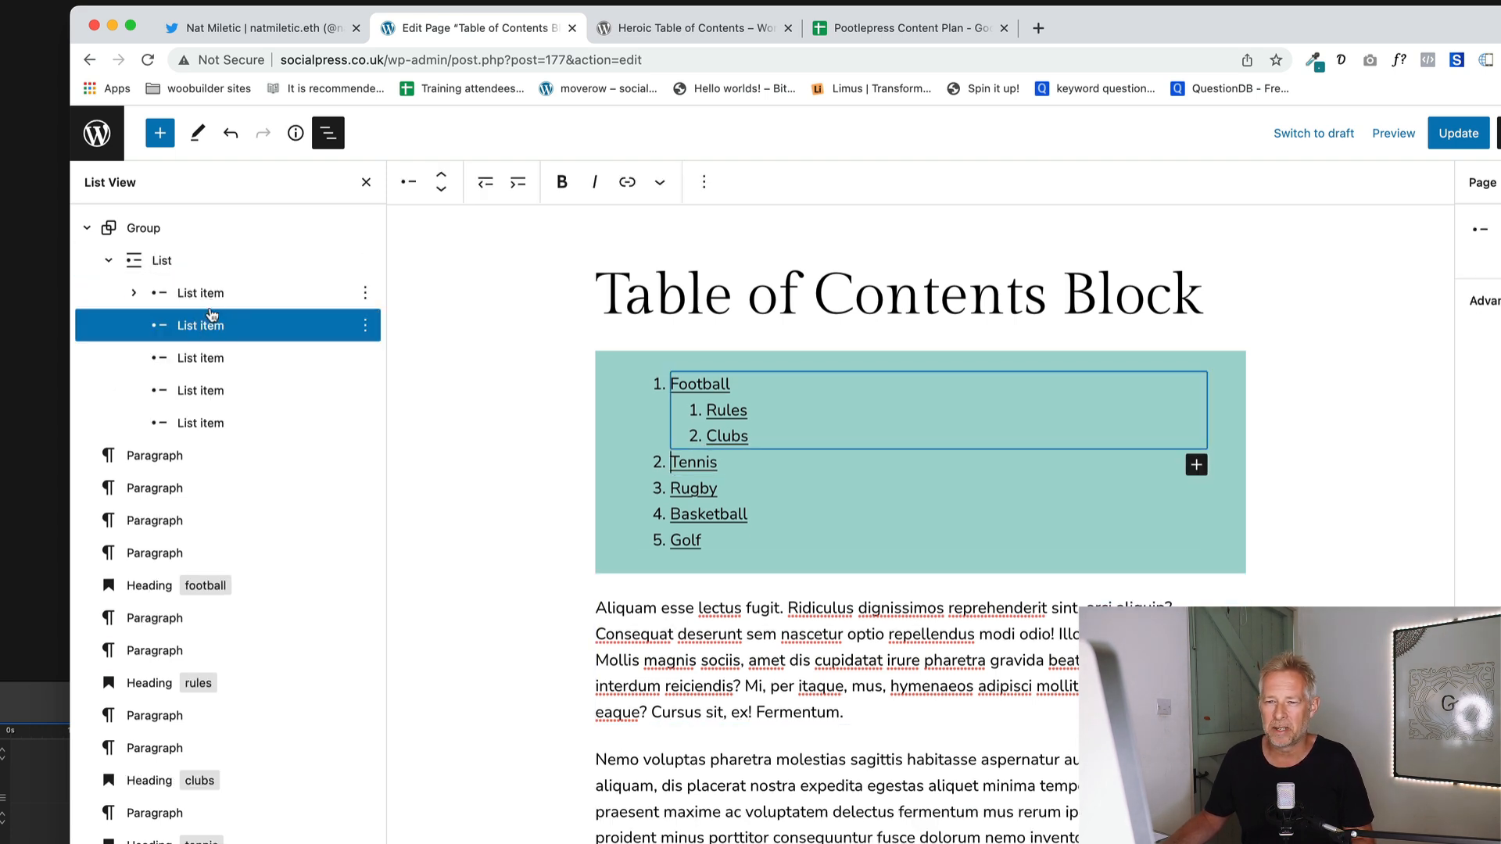
pyautogui.click(364, 326)
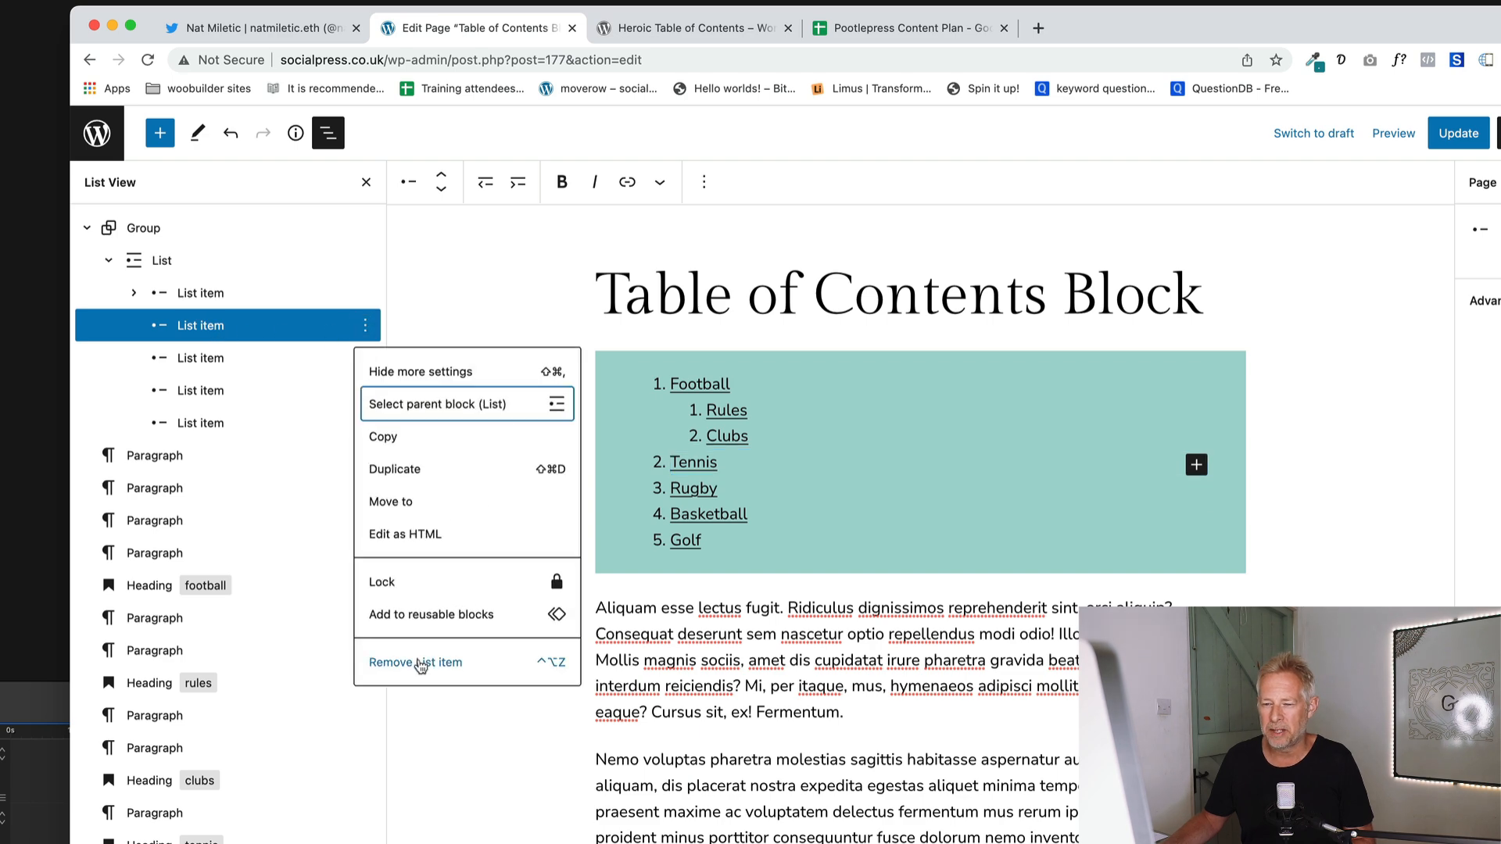
pyautogui.click(697, 28)
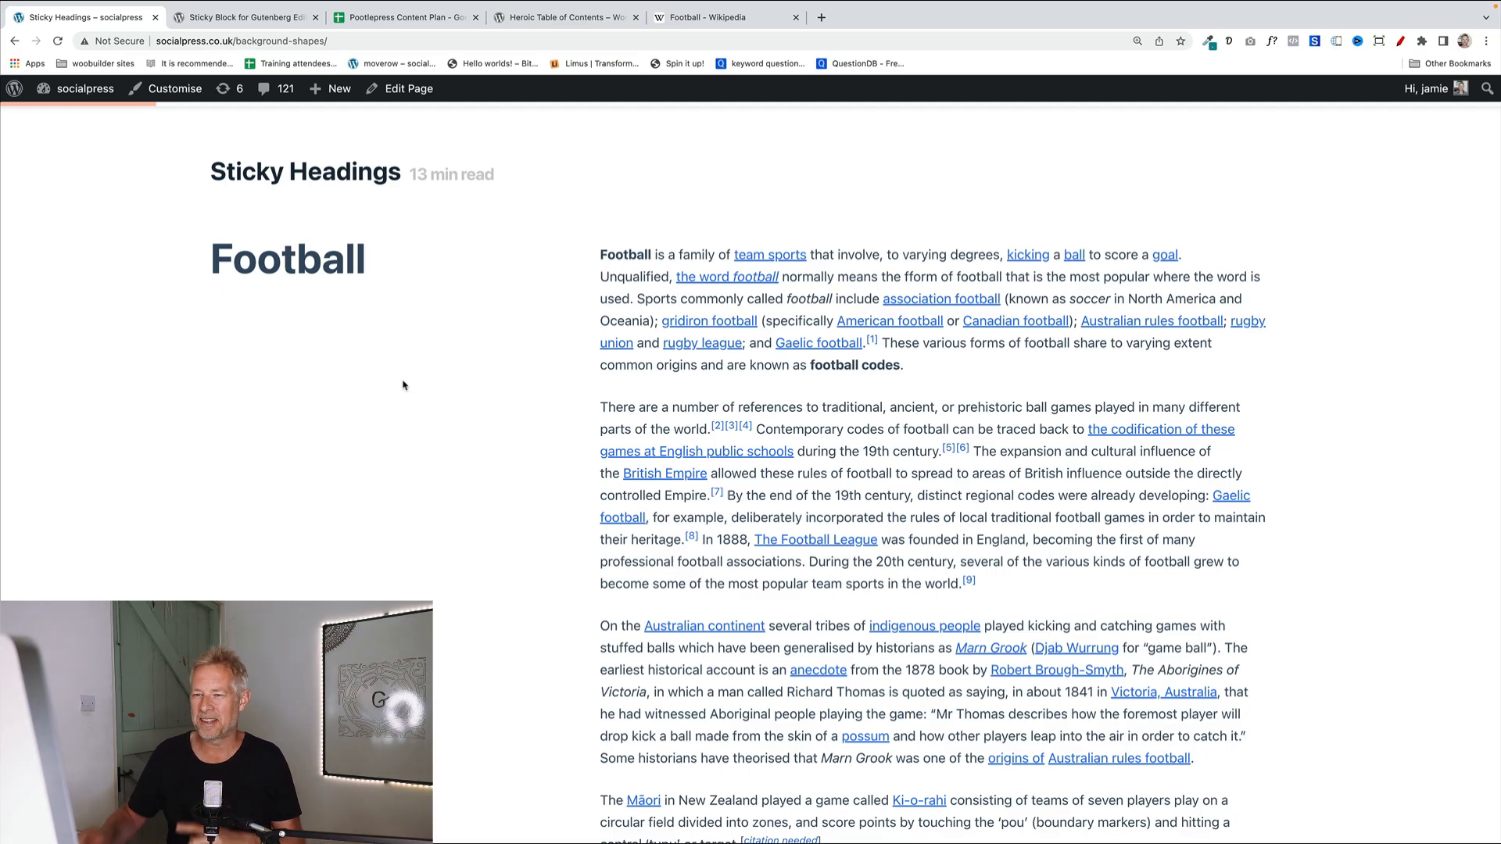
# Scroll the live Sticky Headings page, watching the Football and Cricket headings stay pinned.
pyautogui.scroll(-3)
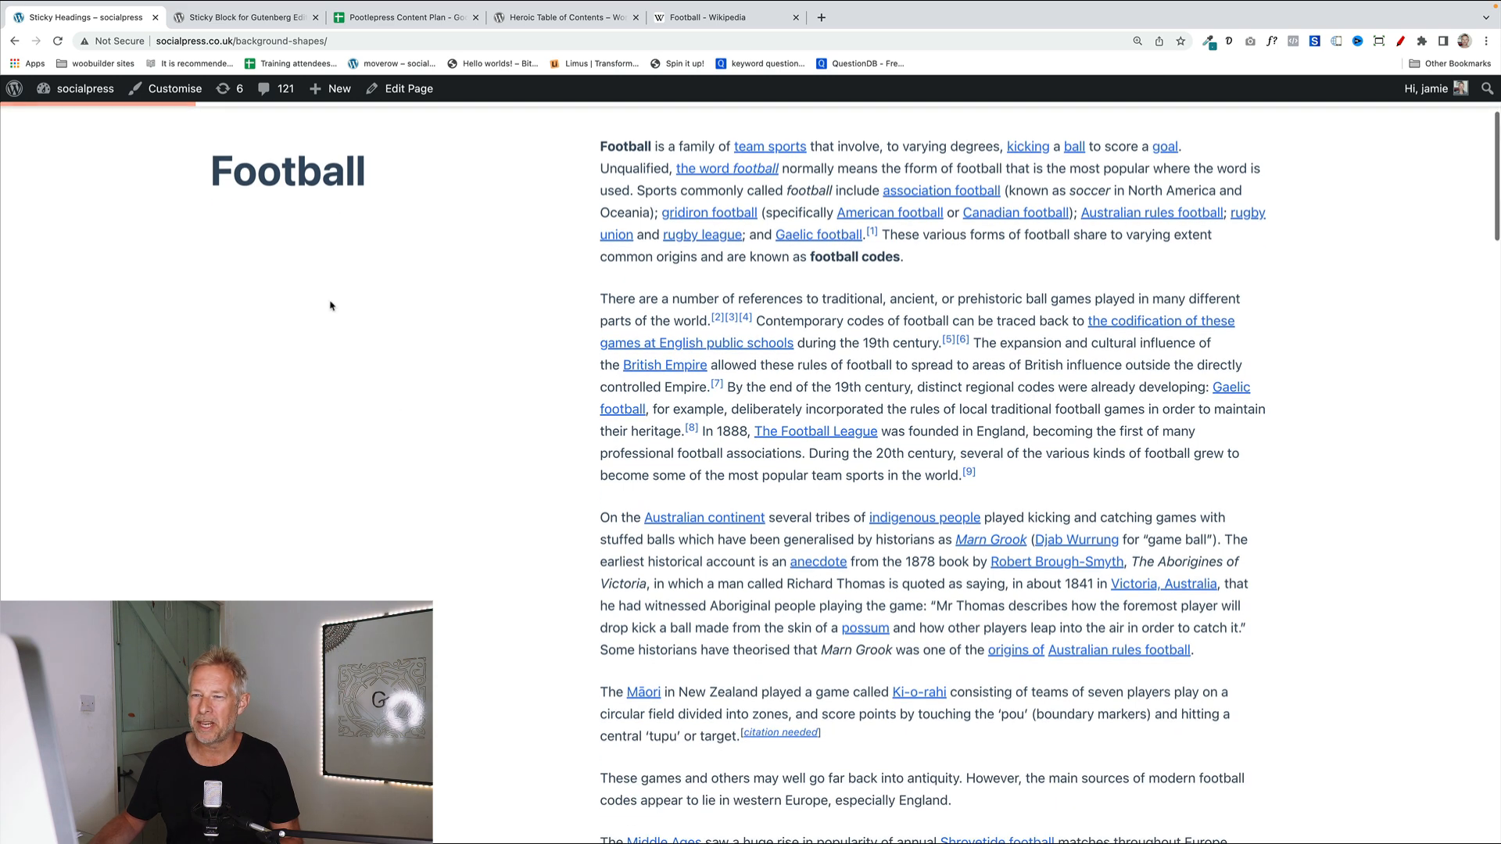
pyautogui.doubleClick(286, 171)
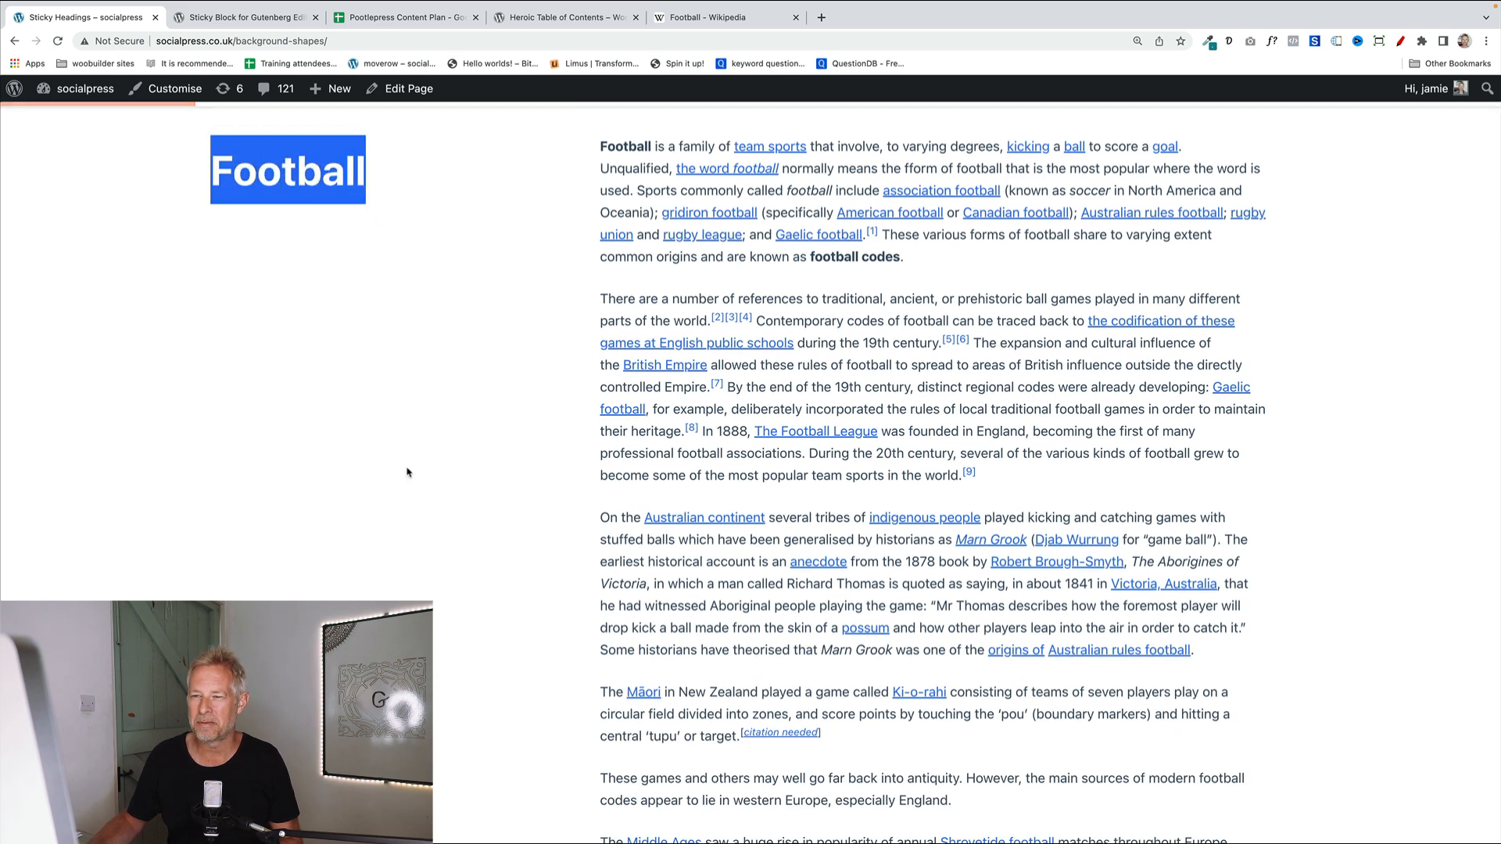
pyautogui.scroll(-3)
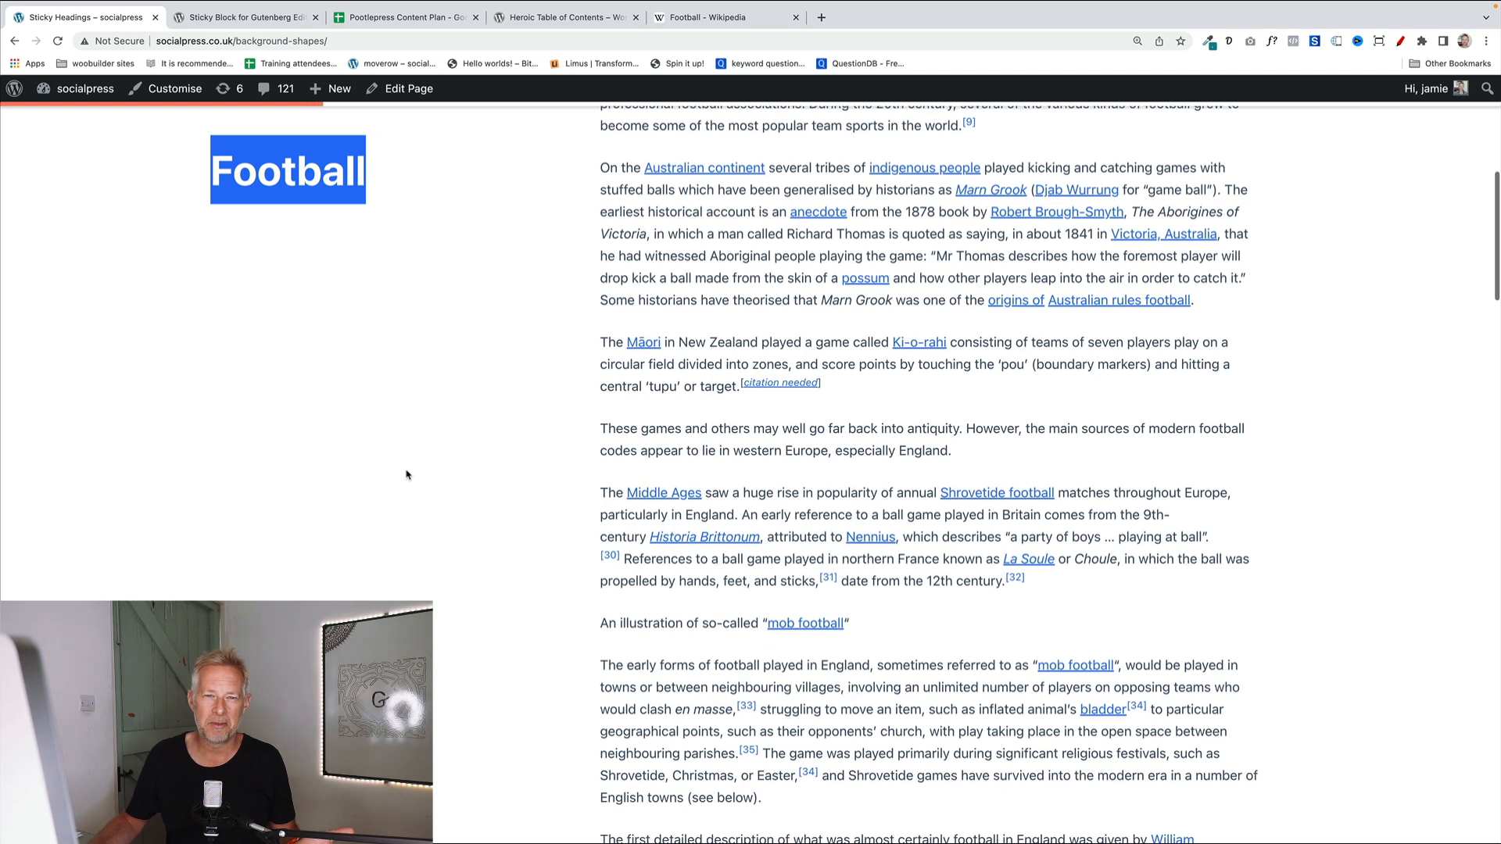
pyautogui.scroll(-3)
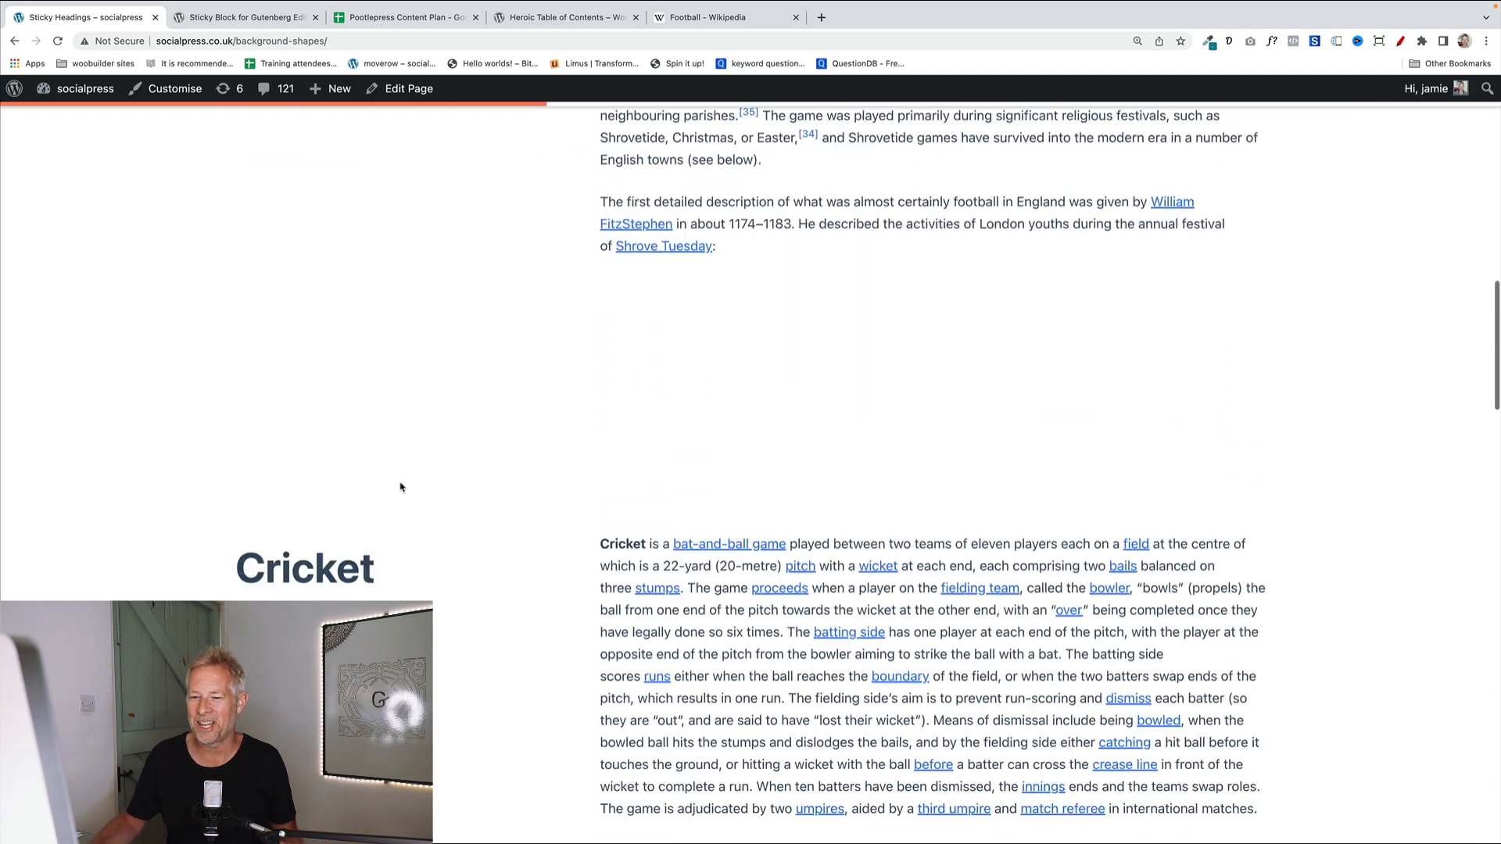
pyautogui.scroll(-3)
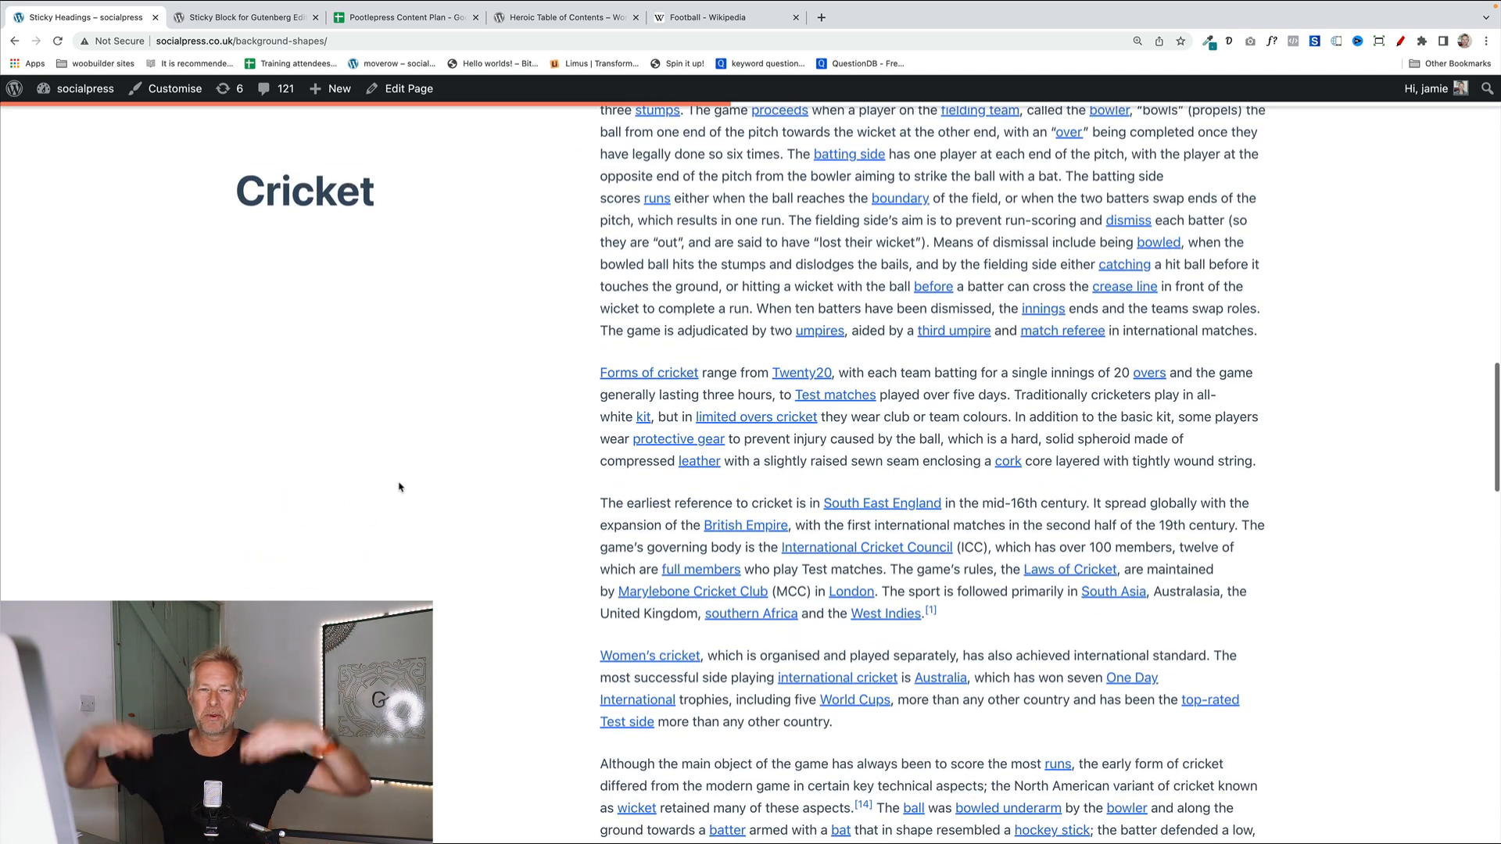
pyautogui.scroll(-3)
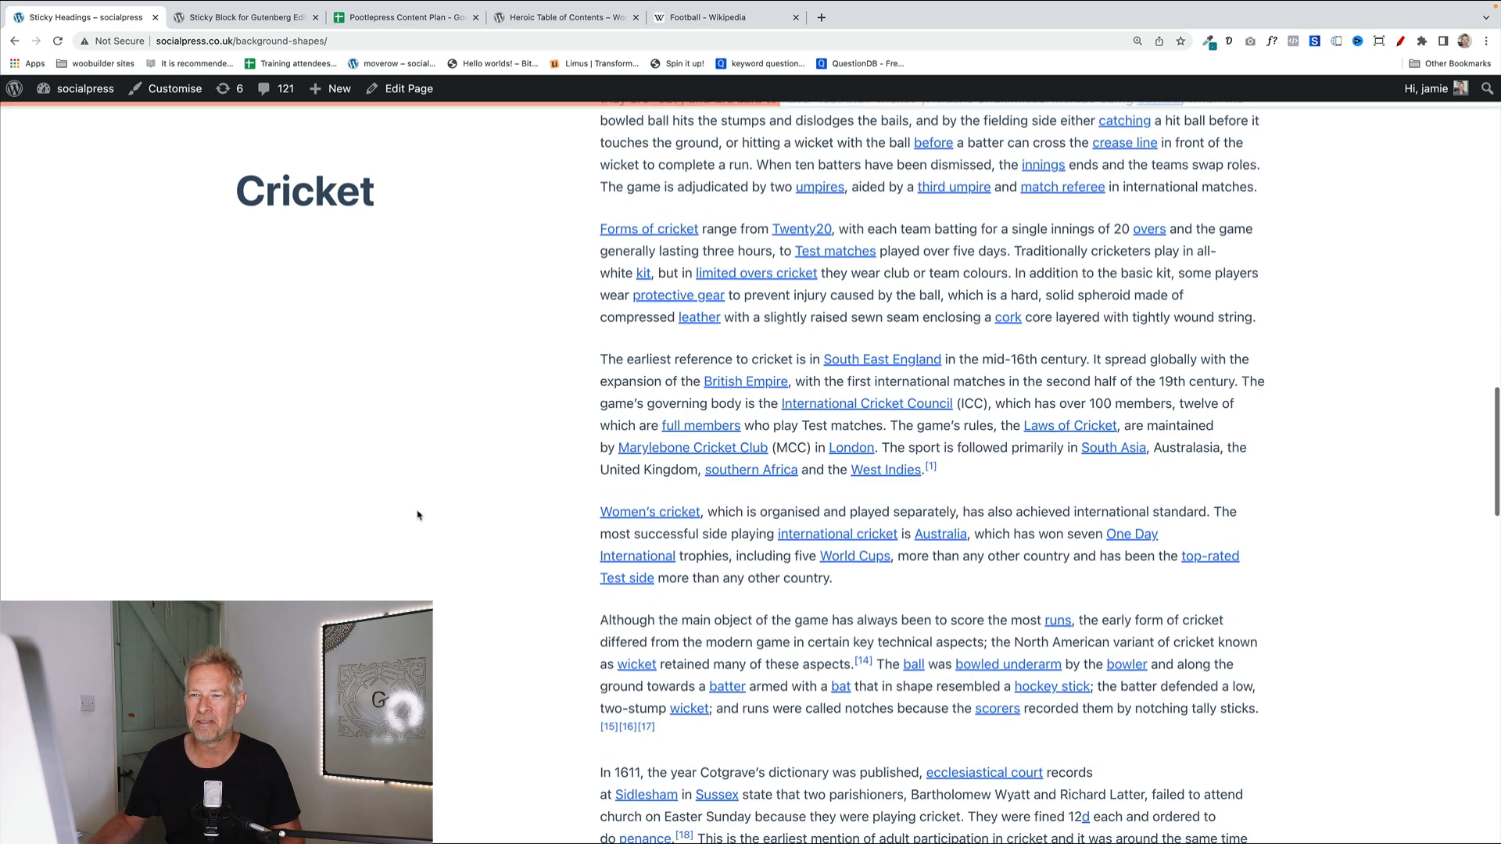
# Switch to the WordPress.org Sticky Block for Gutenberg Editor plugin page.
pyautogui.click(244, 17)
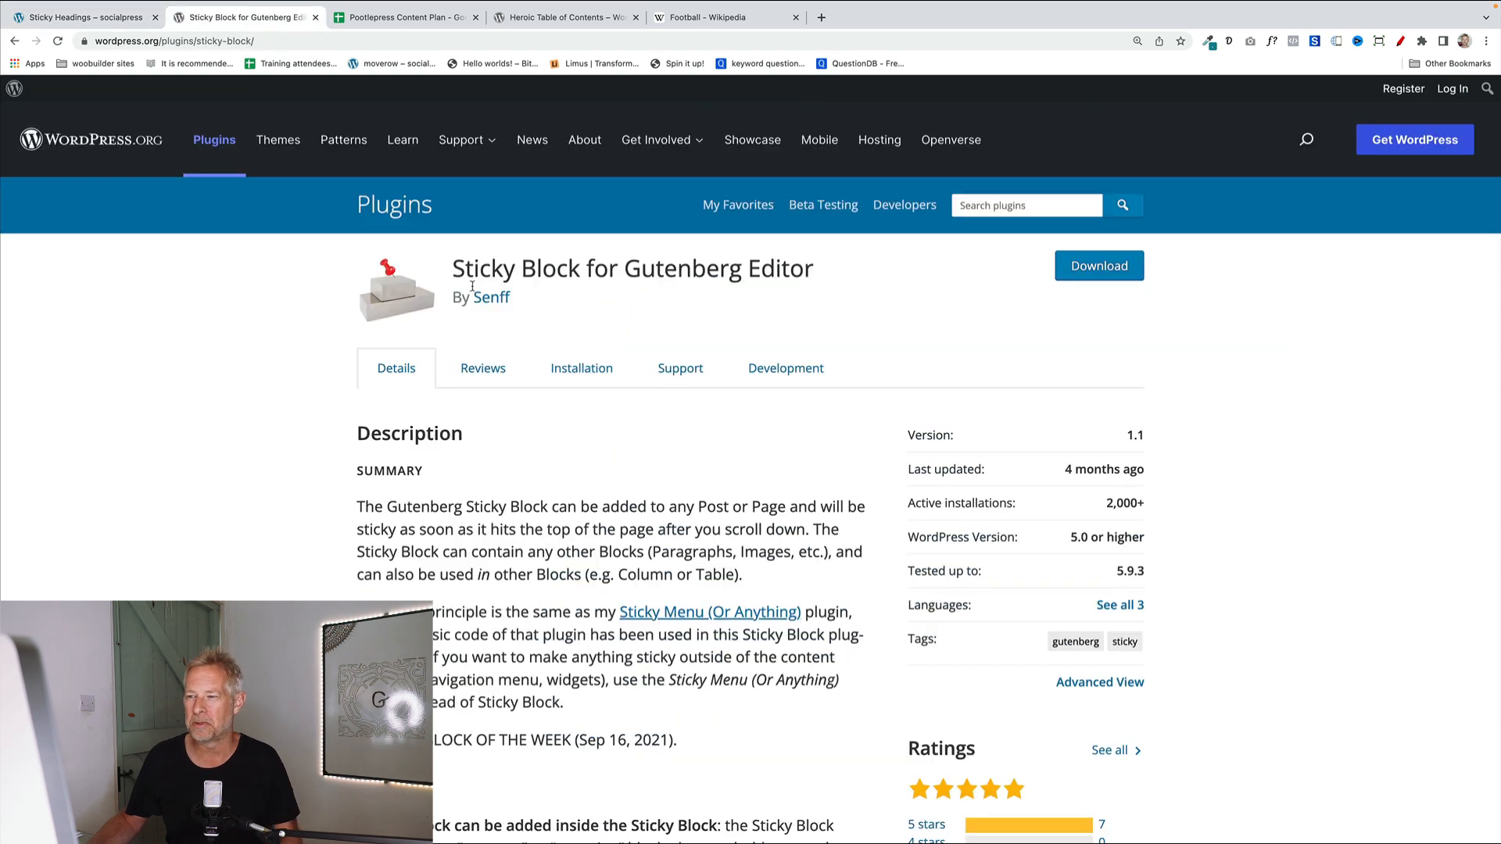
pyautogui.click(56, 41)
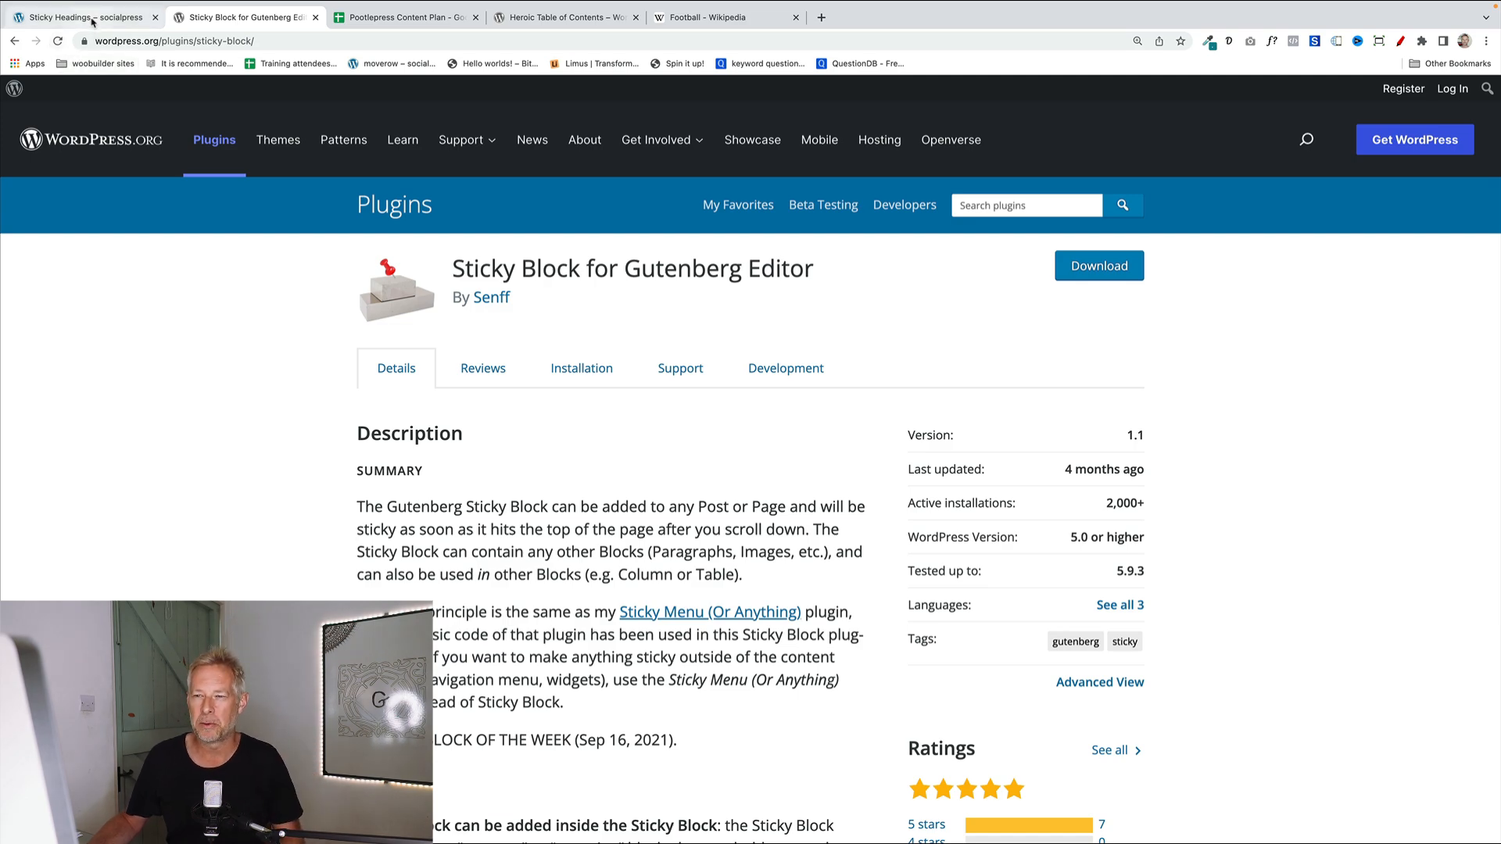
# Reopen the Sticky Headings page in the editor and drill down List View to the Football heading.
pyautogui.click(81, 17)
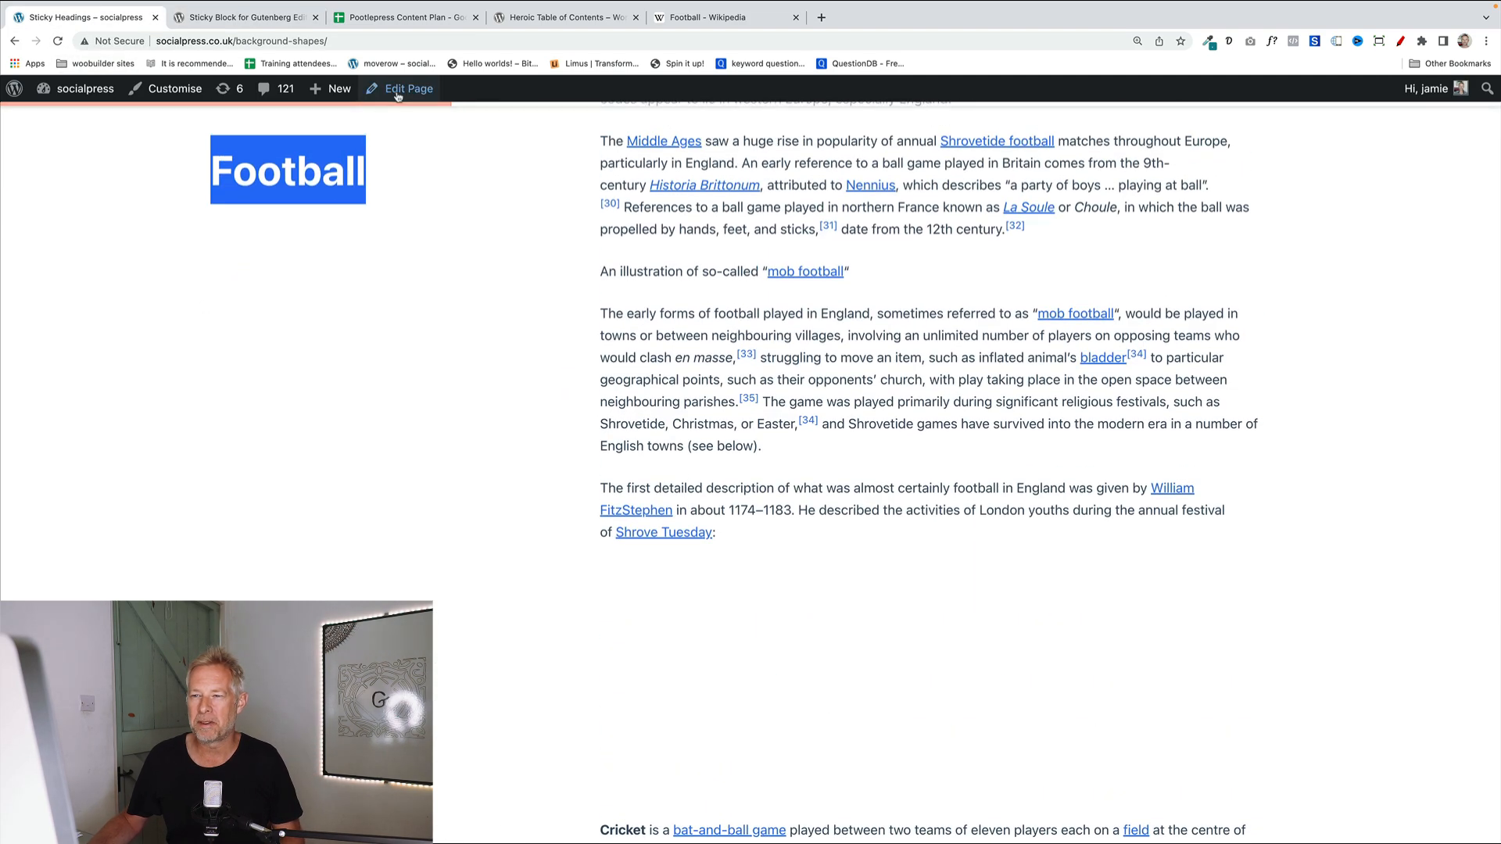
pyautogui.click(406, 88)
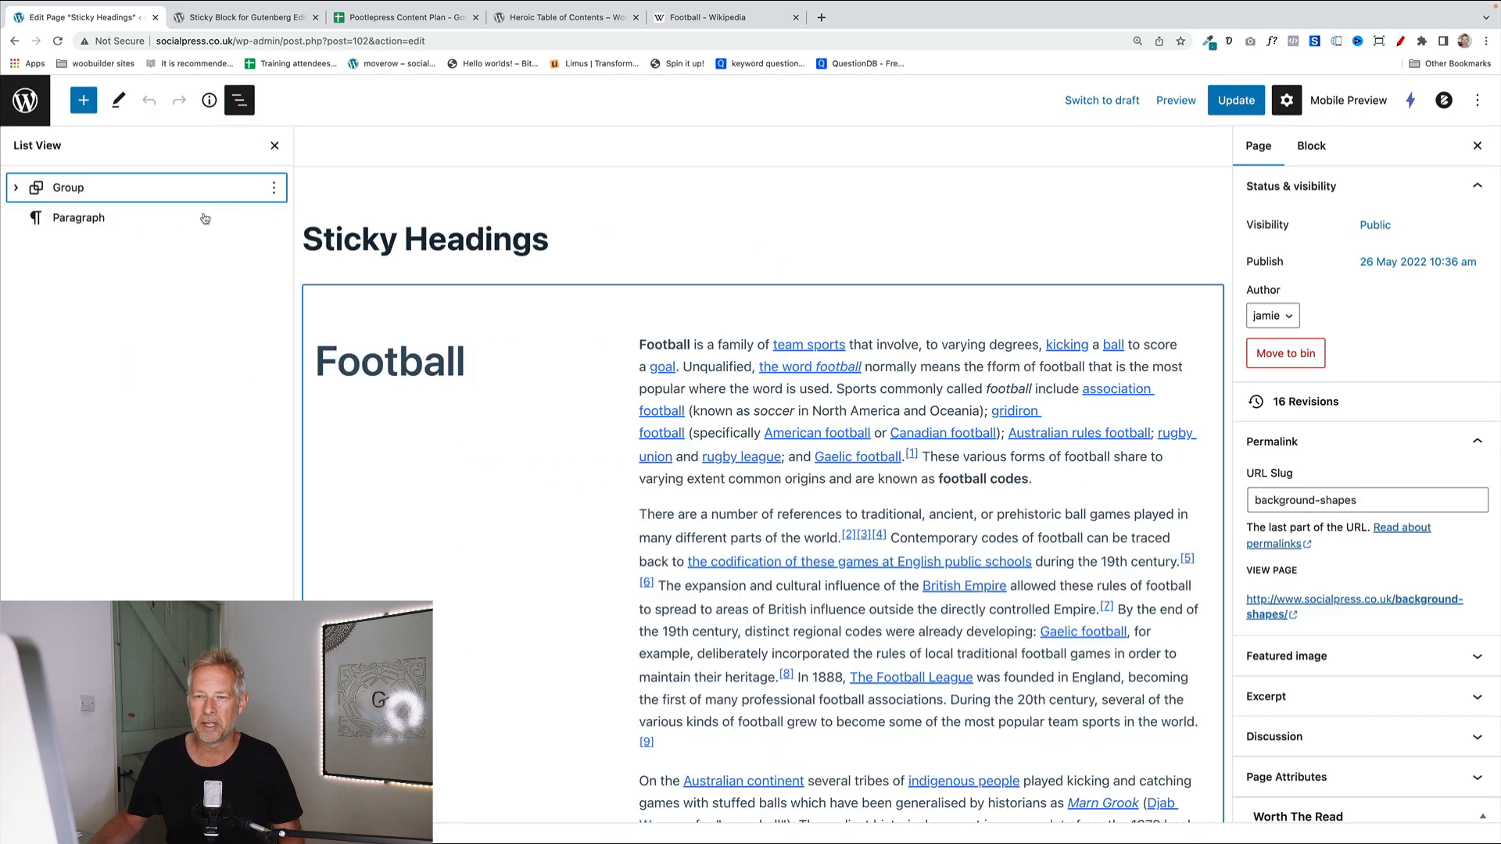
pyautogui.click(16, 186)
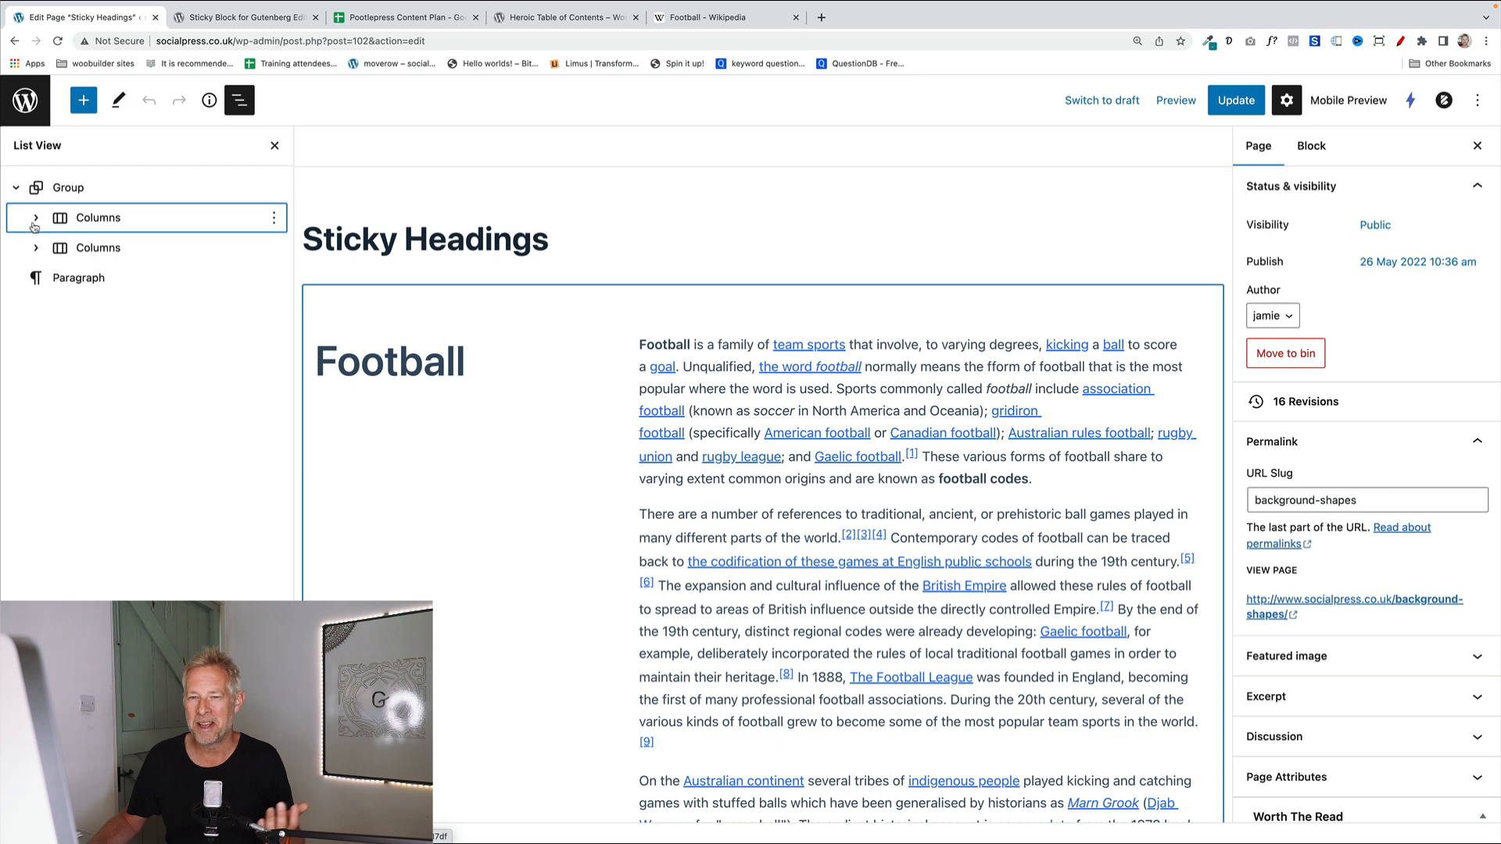
pyautogui.click(36, 218)
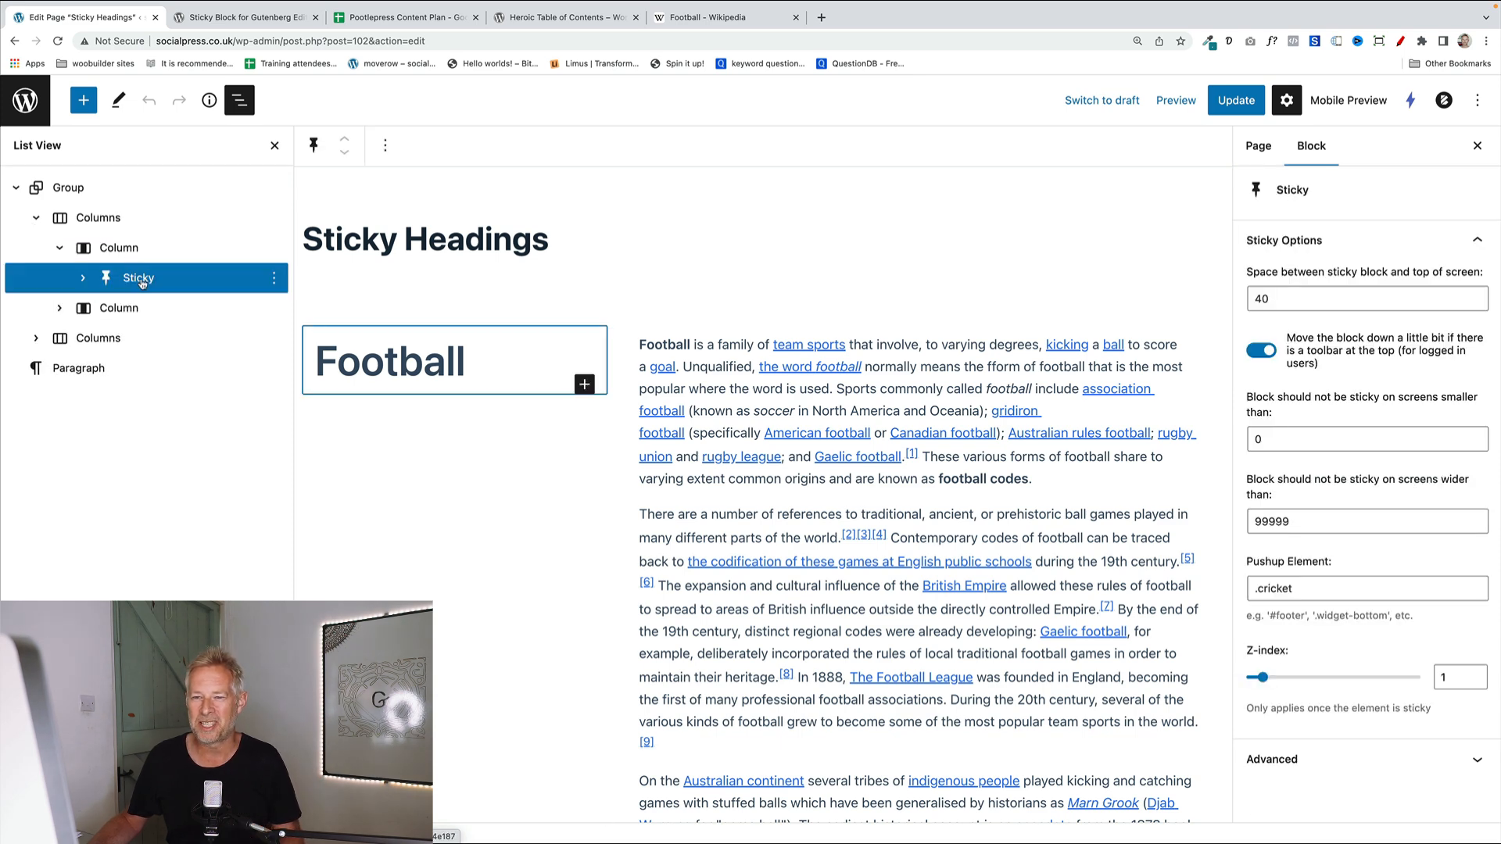
pyautogui.click(83, 278)
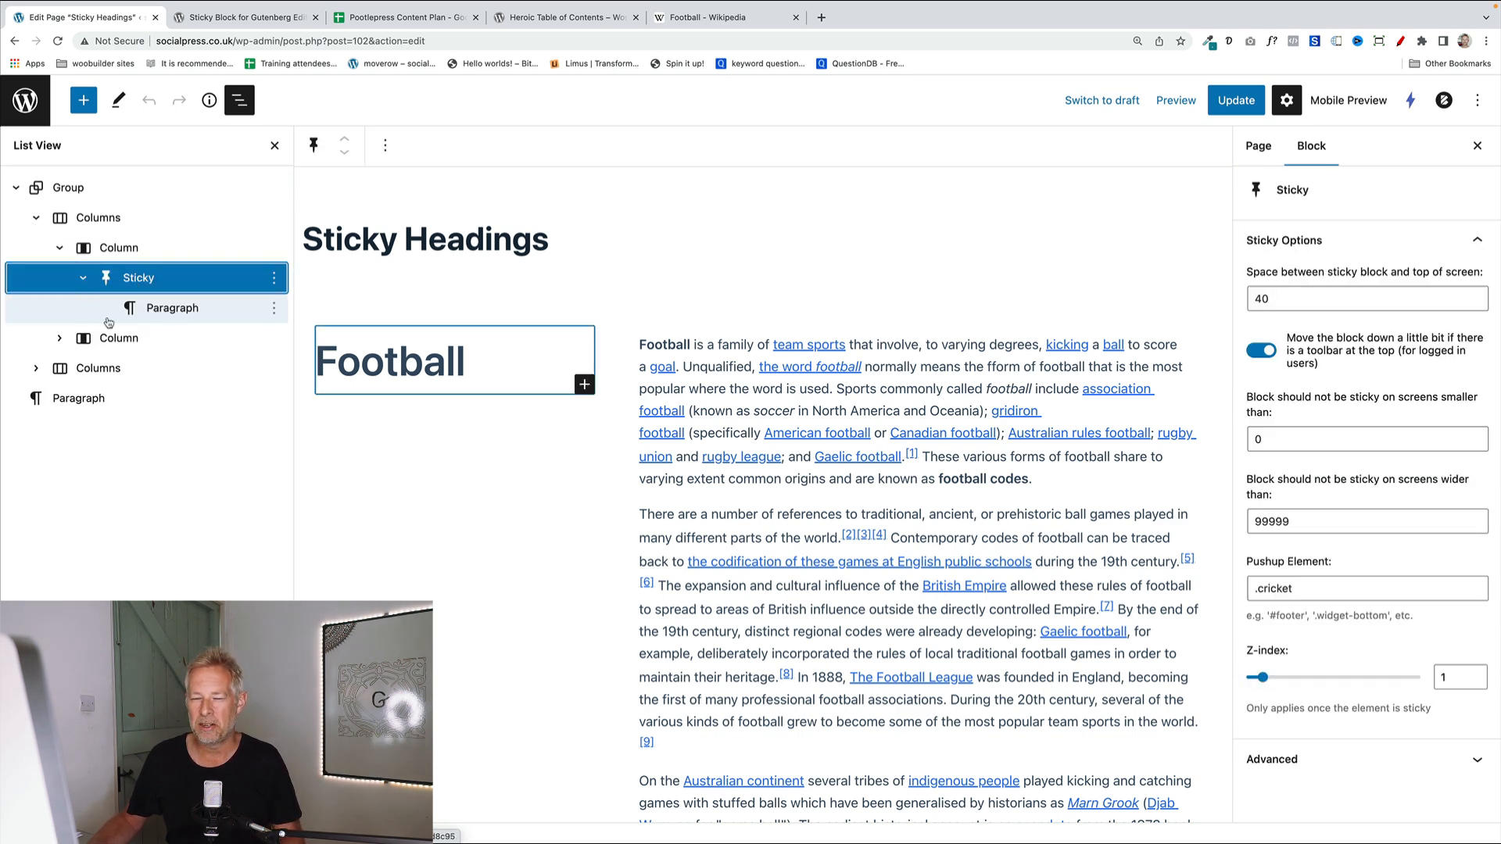
pyautogui.click(172, 308)
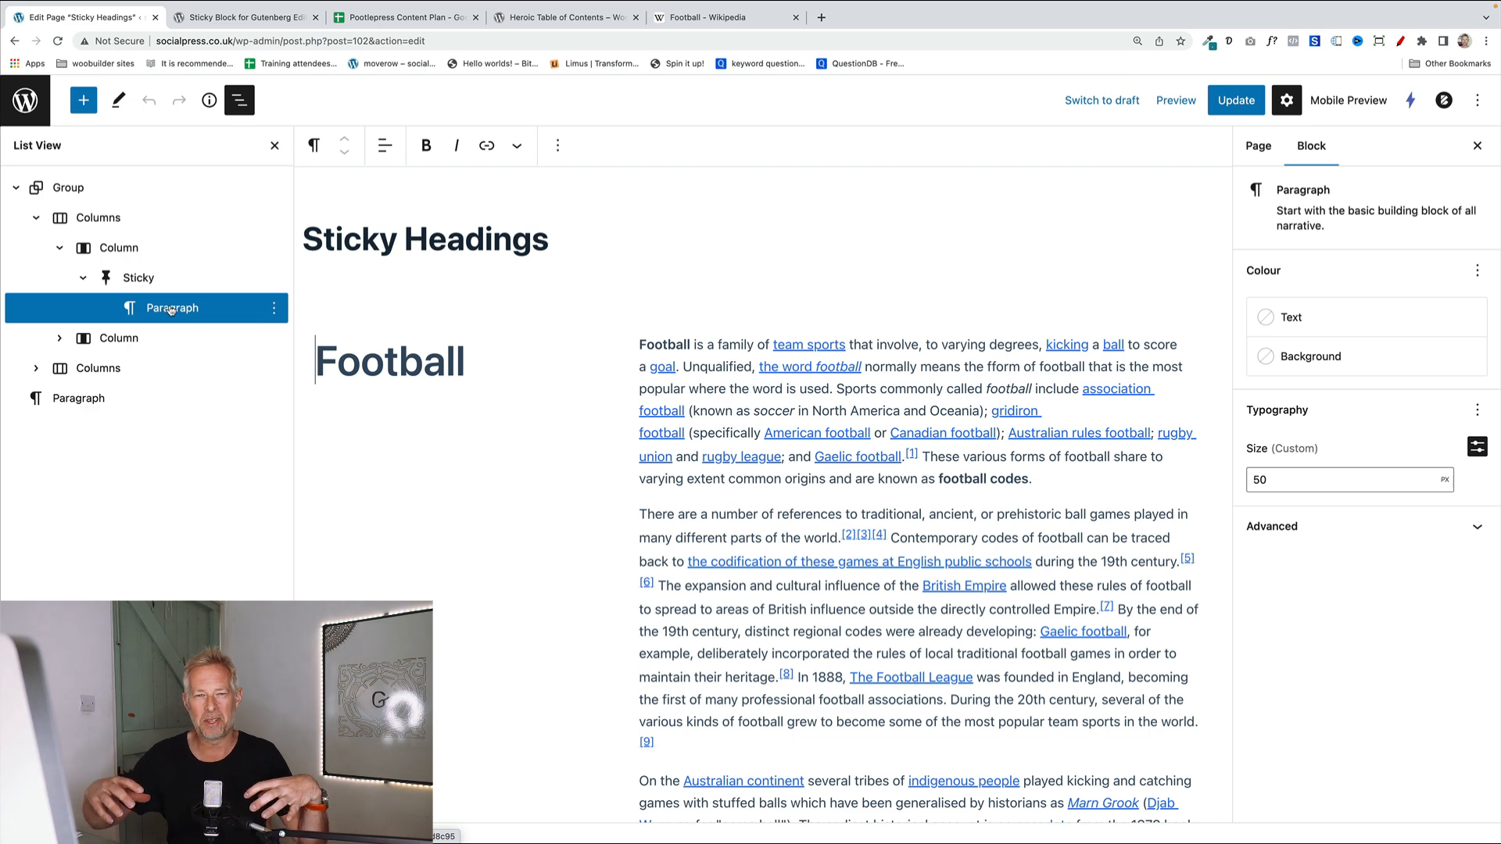
pyautogui.moveTo(233, 336)
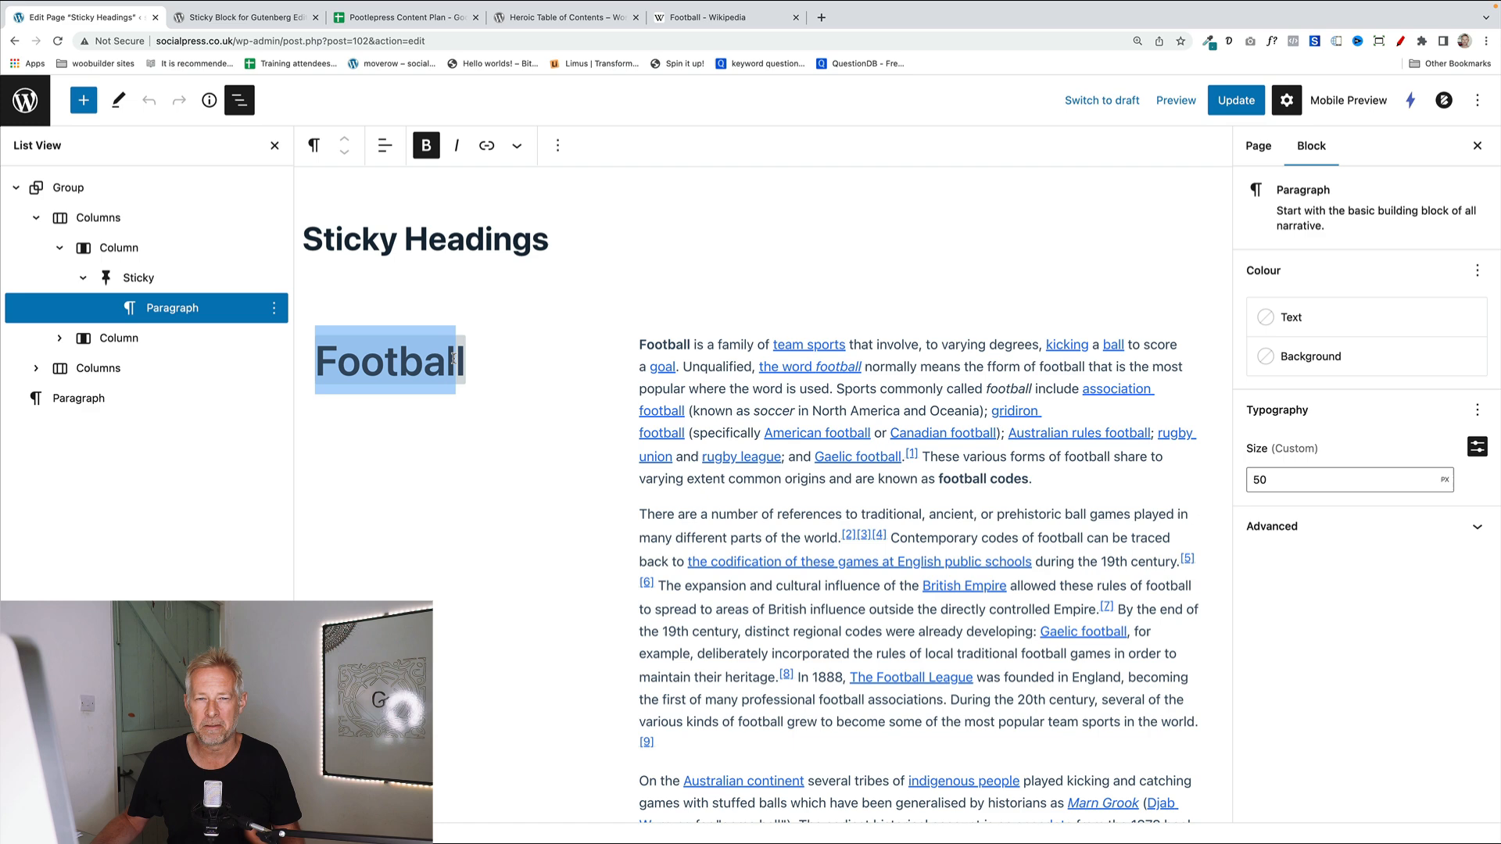
pyautogui.moveTo(432, 419)
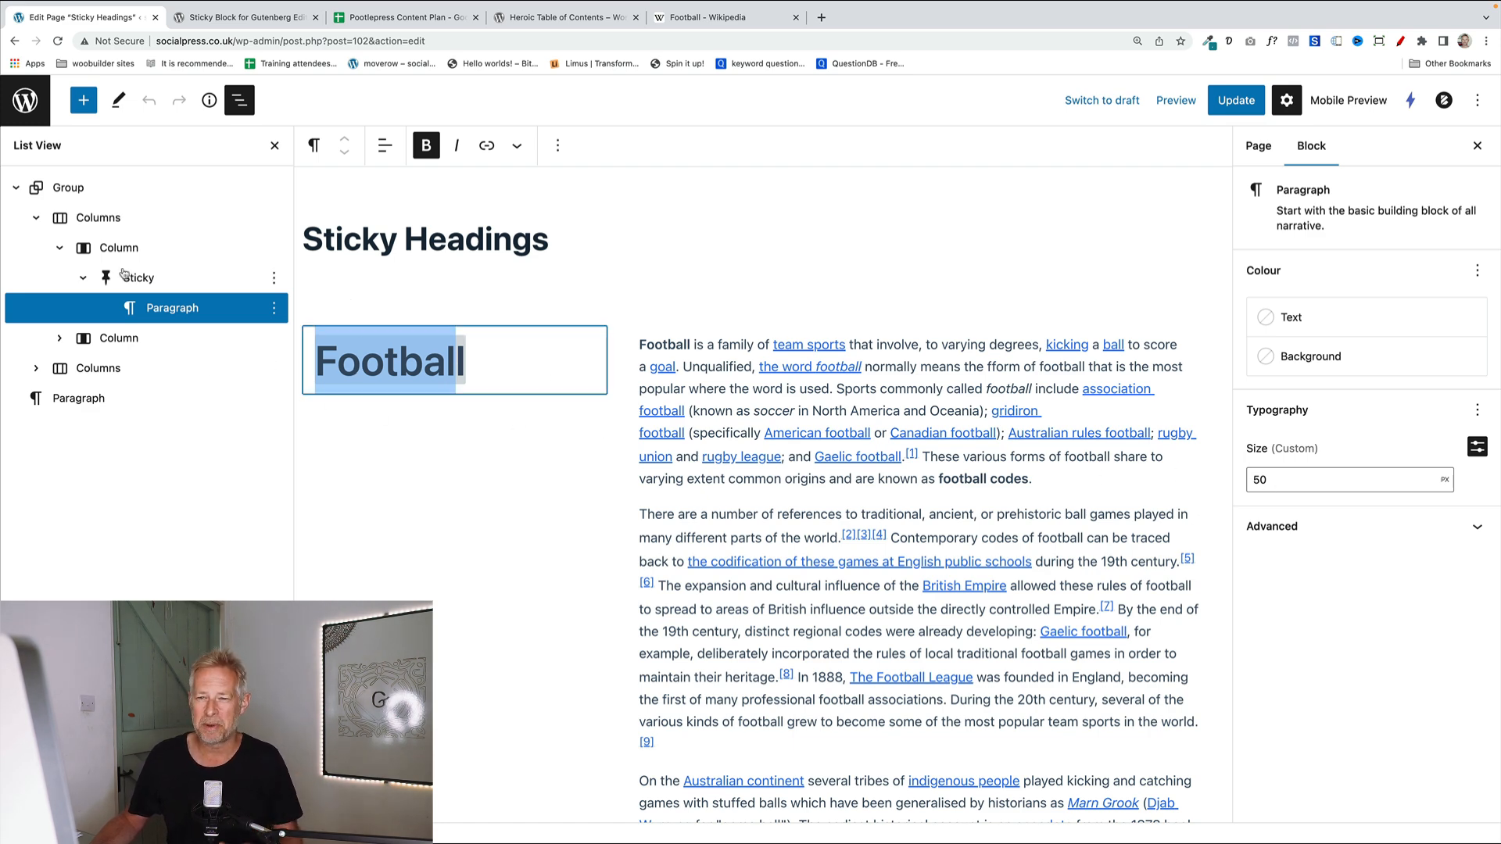
# Select the heading's Sticky block to show its 40 top spacing, then update the page.
pyautogui.click(138, 278)
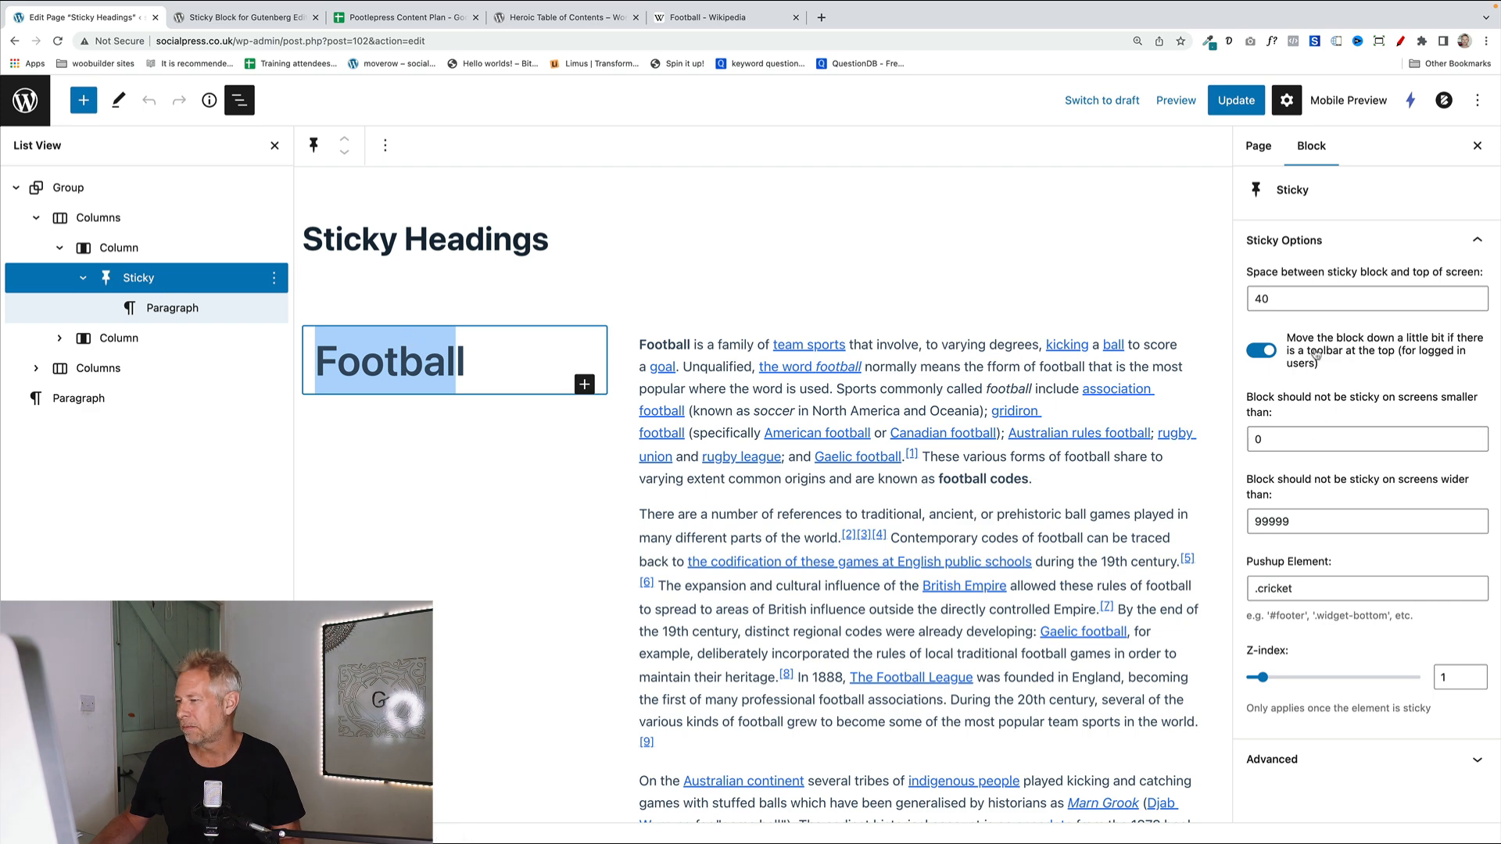
pyautogui.click(1358, 297)
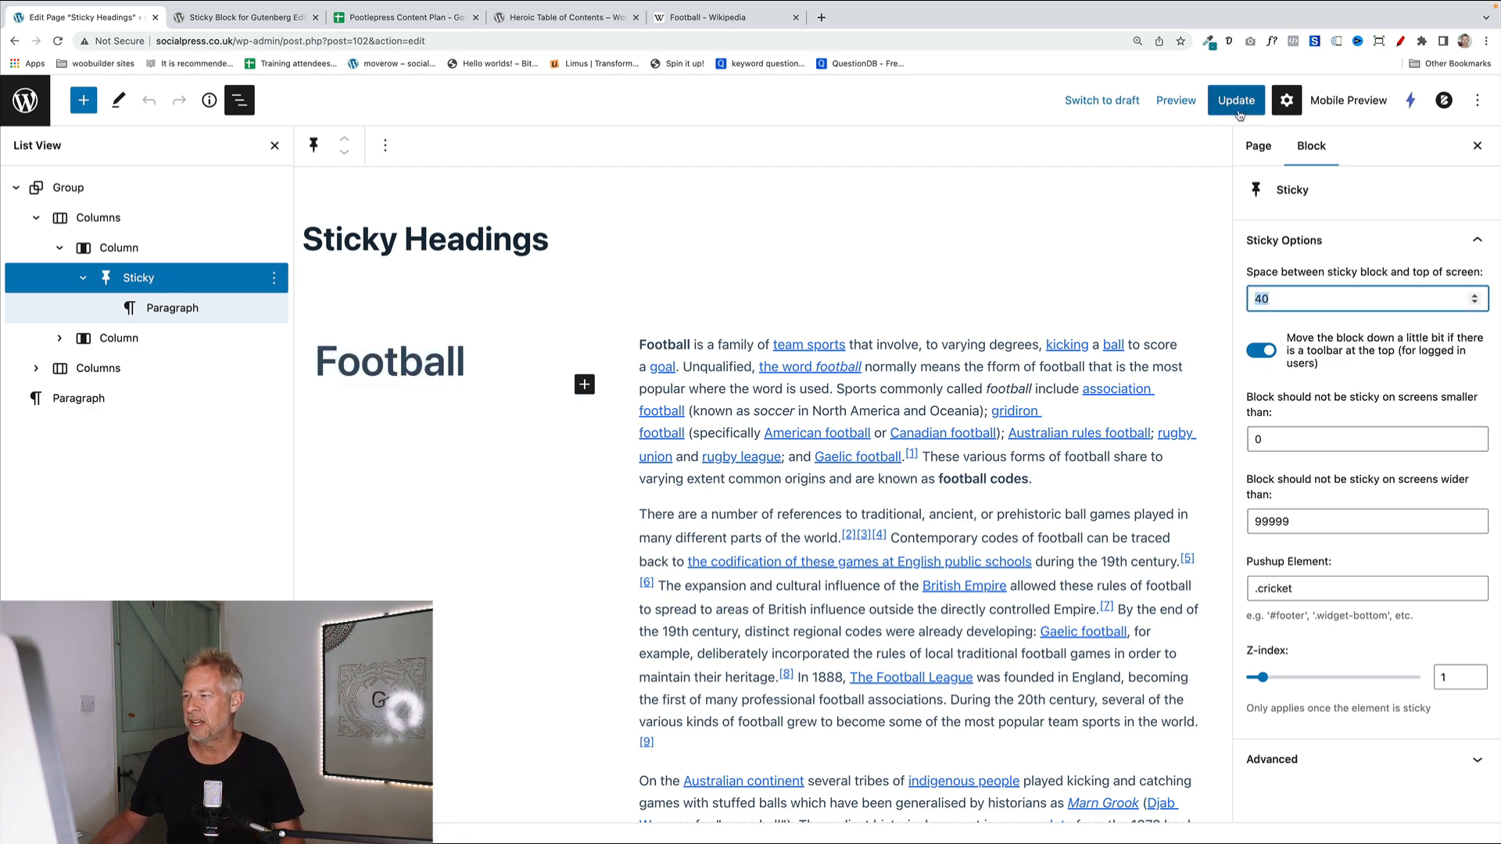
pyautogui.click(1235, 100)
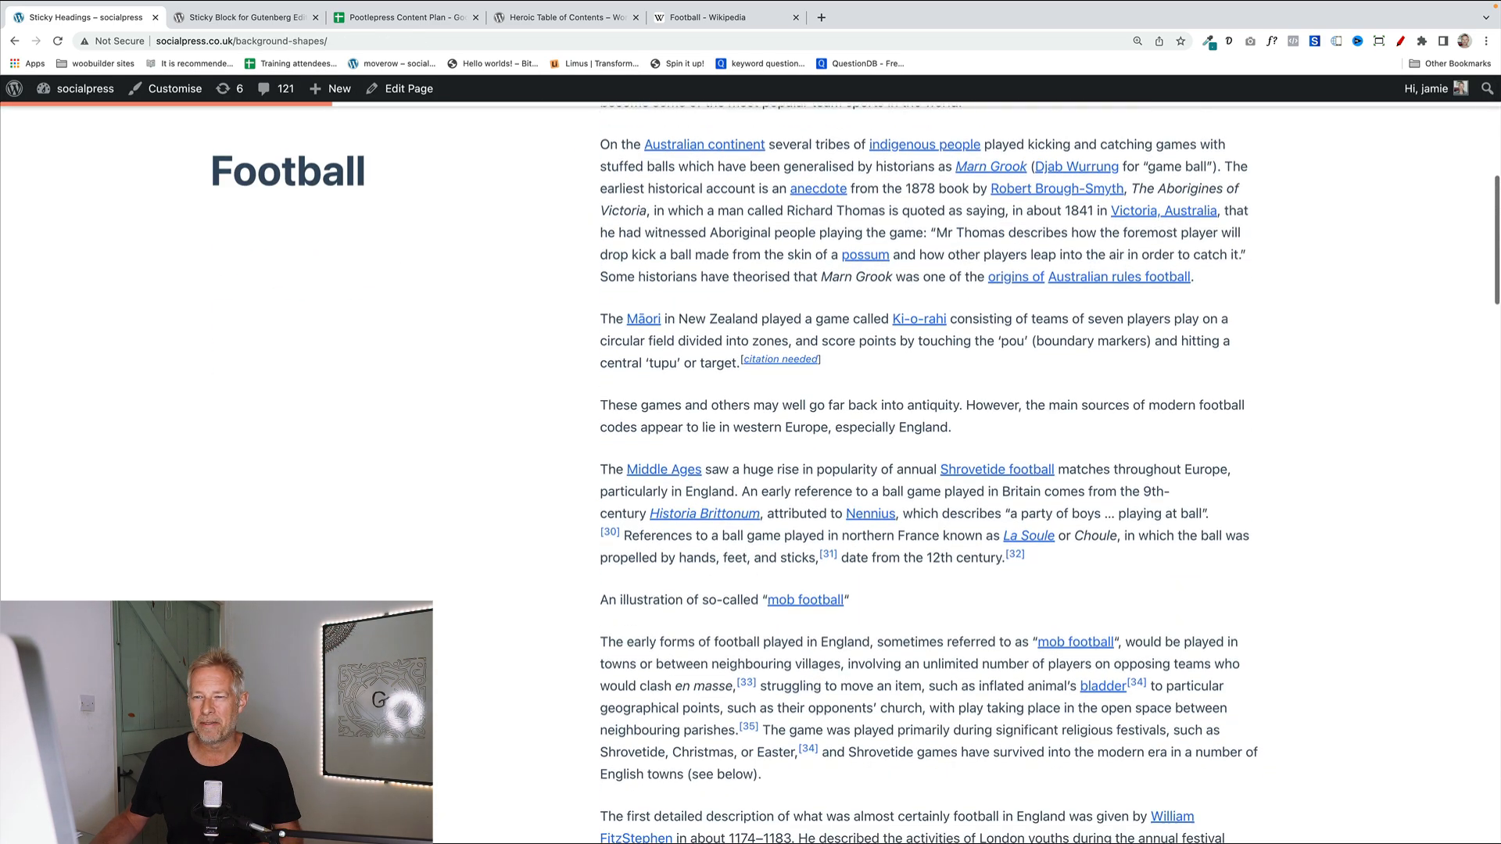
pyautogui.scroll(-3)
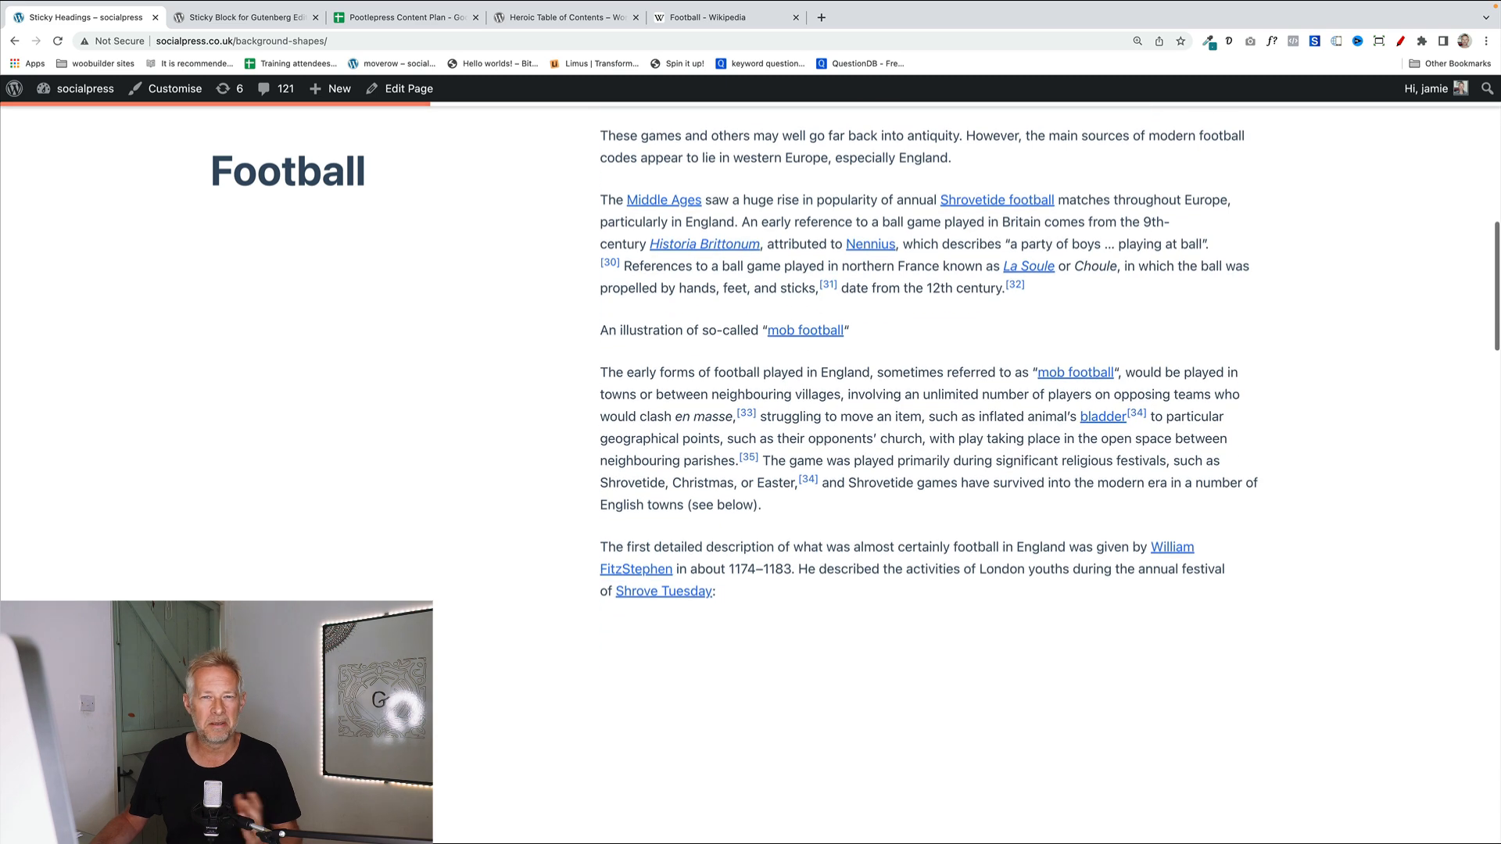
pyautogui.scroll(-3)
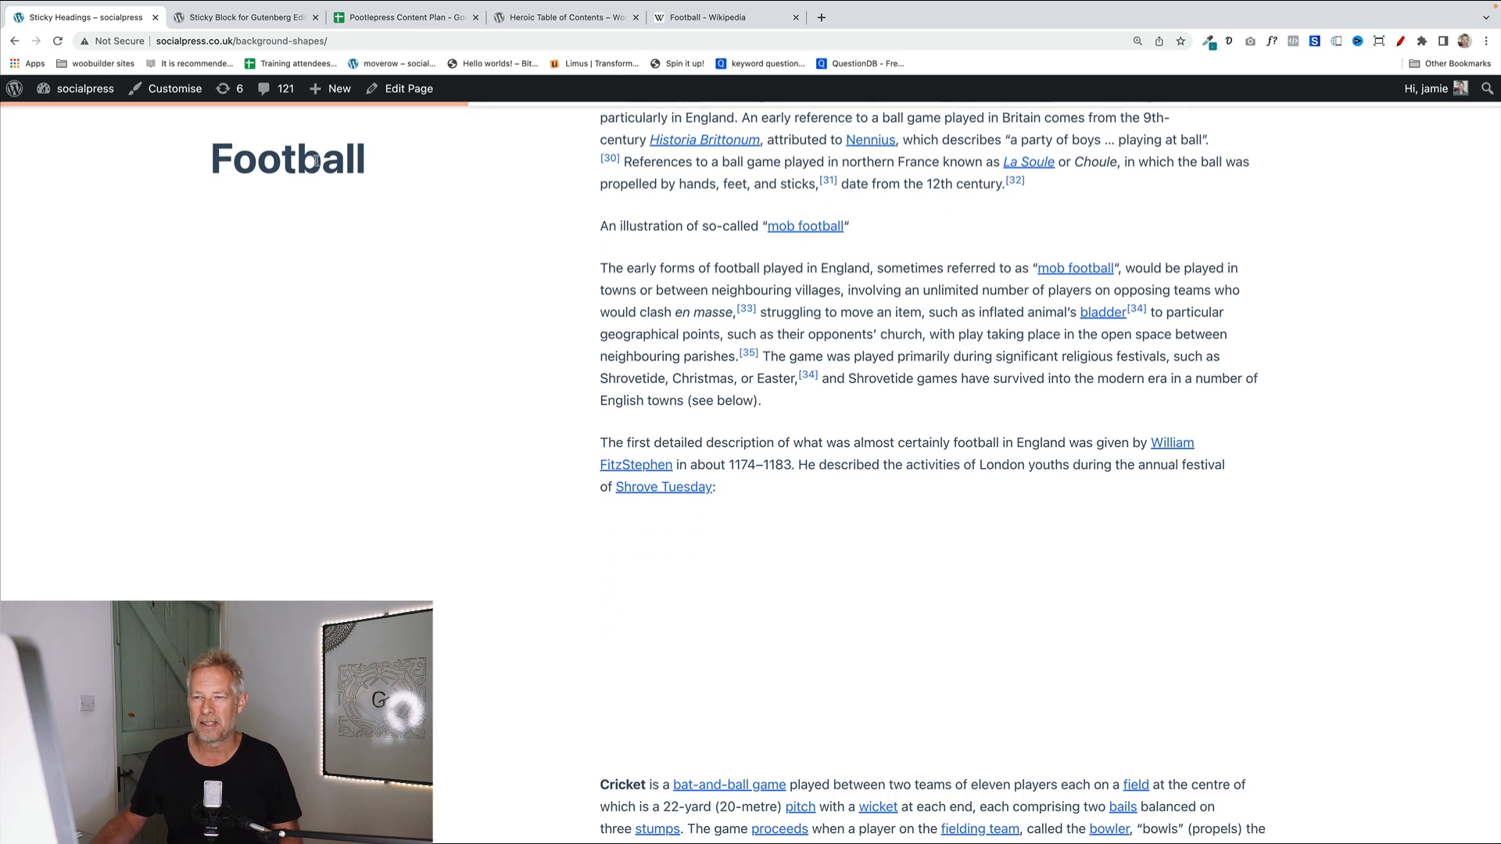
pyautogui.scroll(-3)
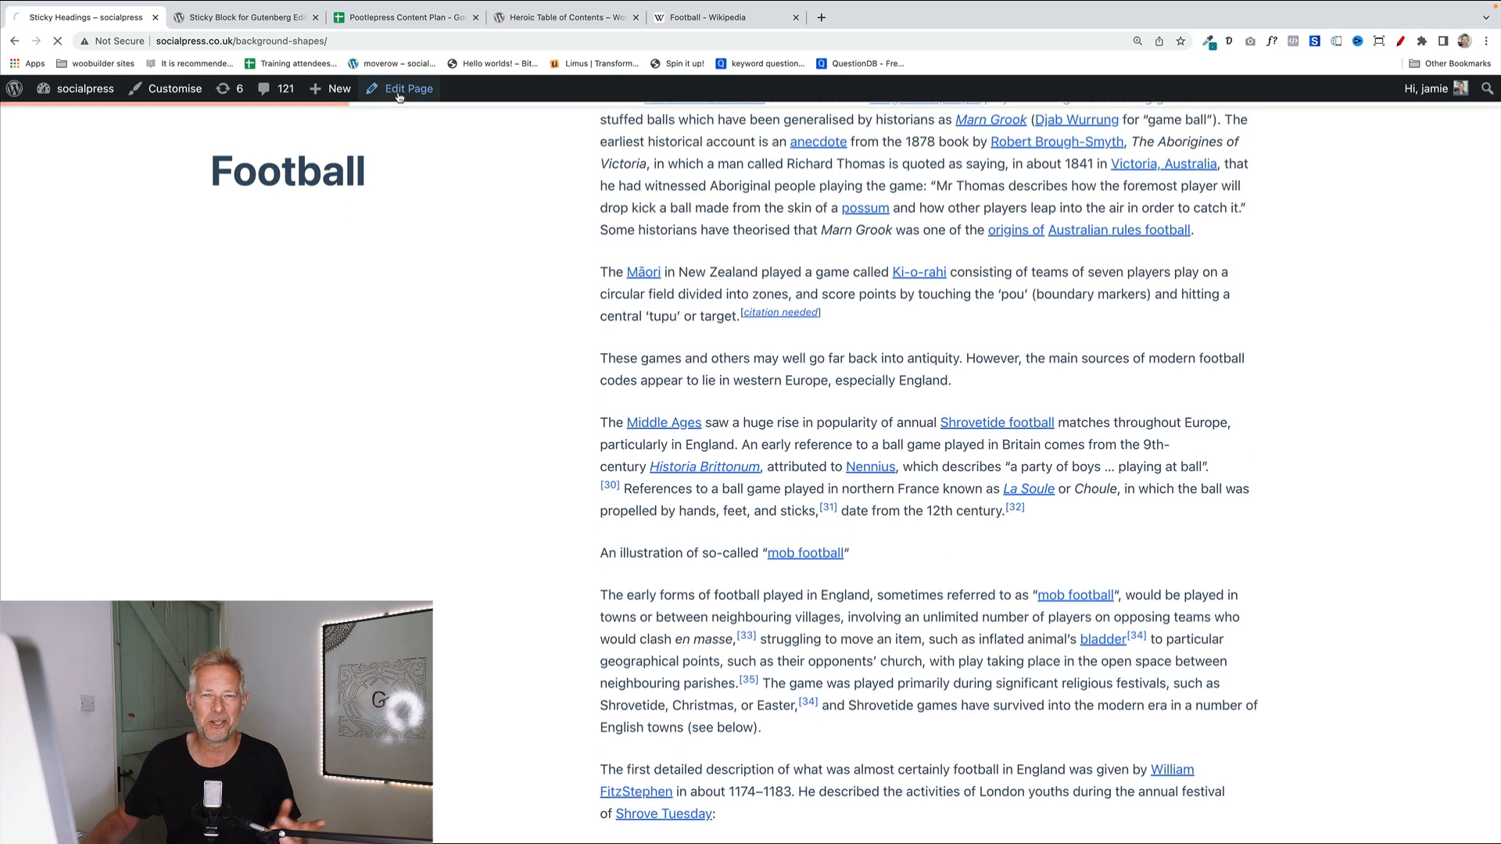
# Reopen the editor and select the Sticky block to show its .cricket push-up element and the Cricket section.
pyautogui.click(406, 87)
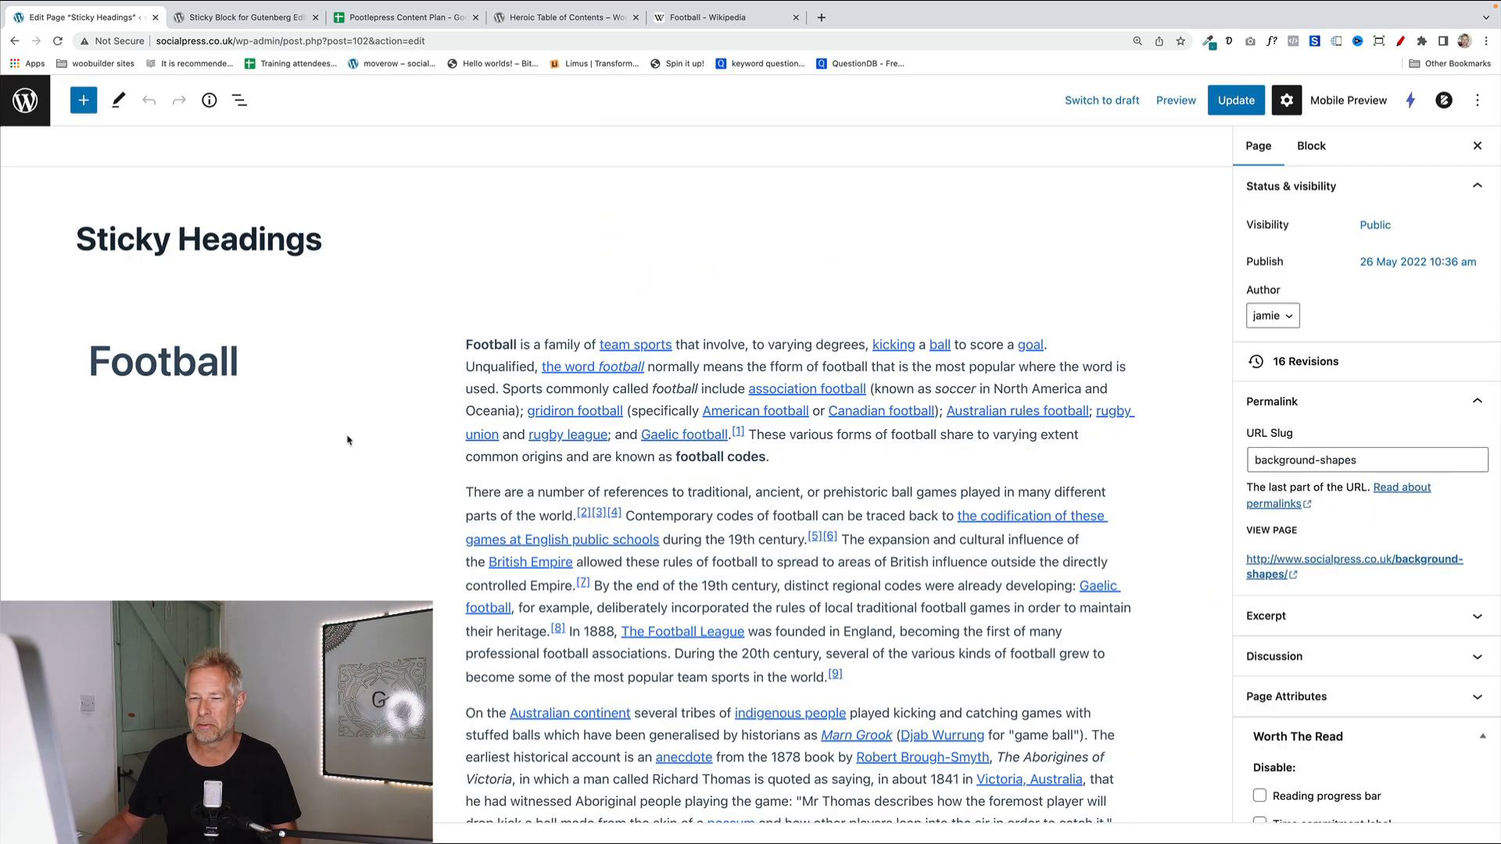
pyautogui.click(239, 100)
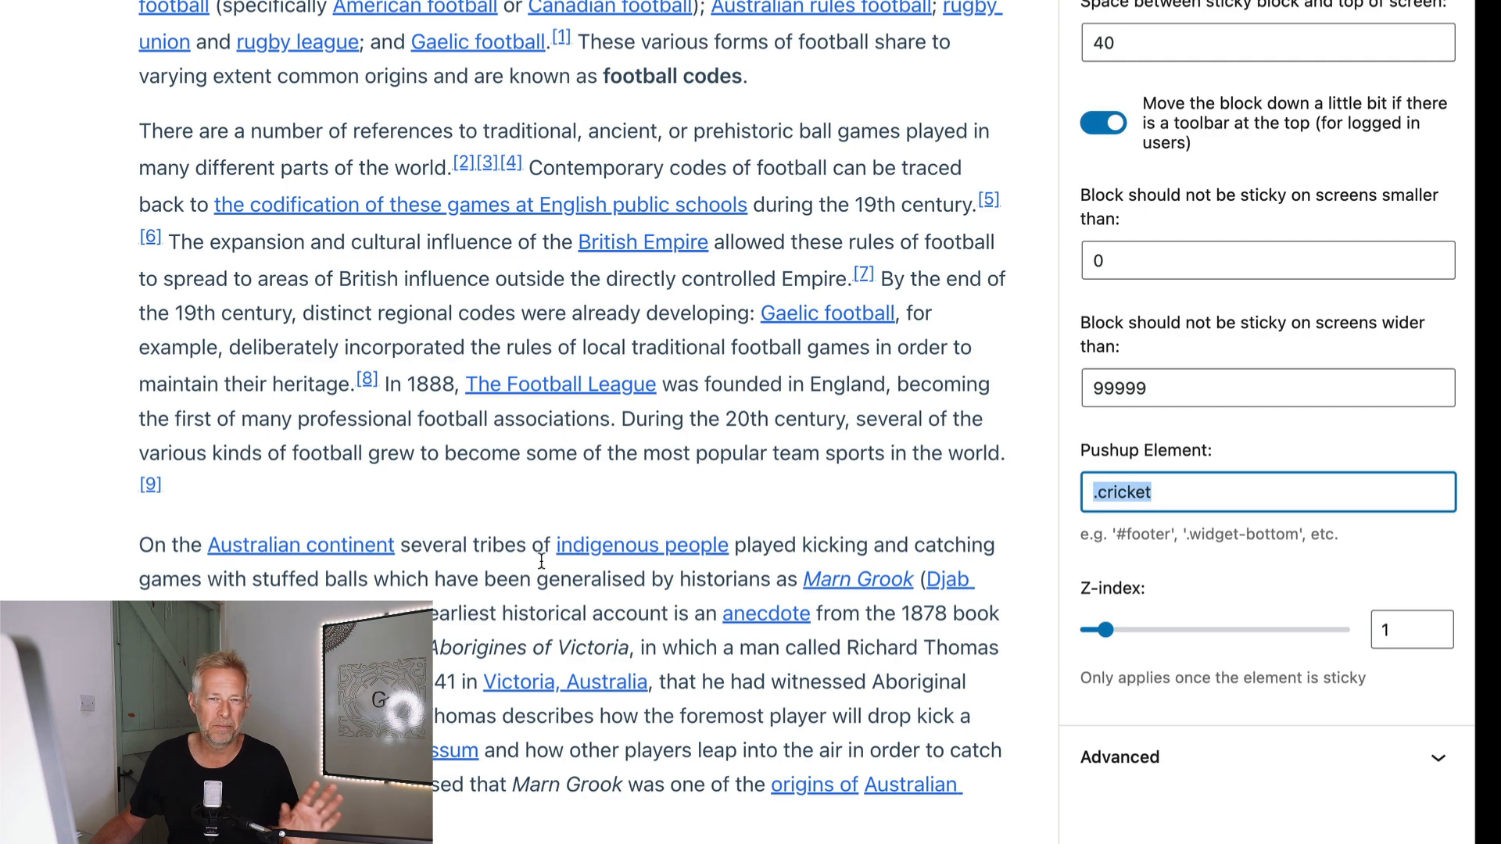
pyautogui.scroll(-3)
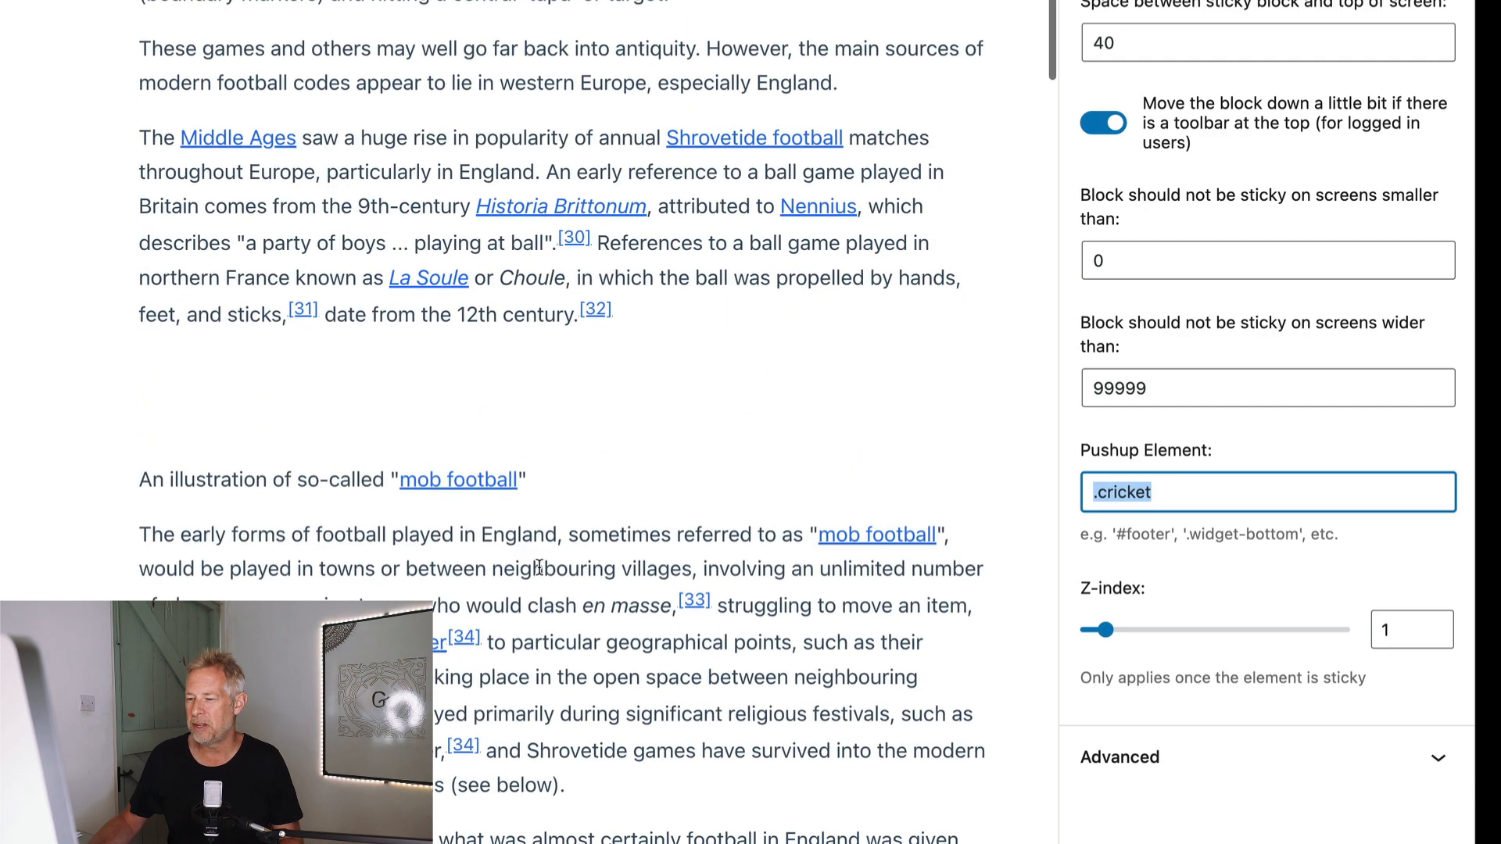
pyautogui.scroll(-3)
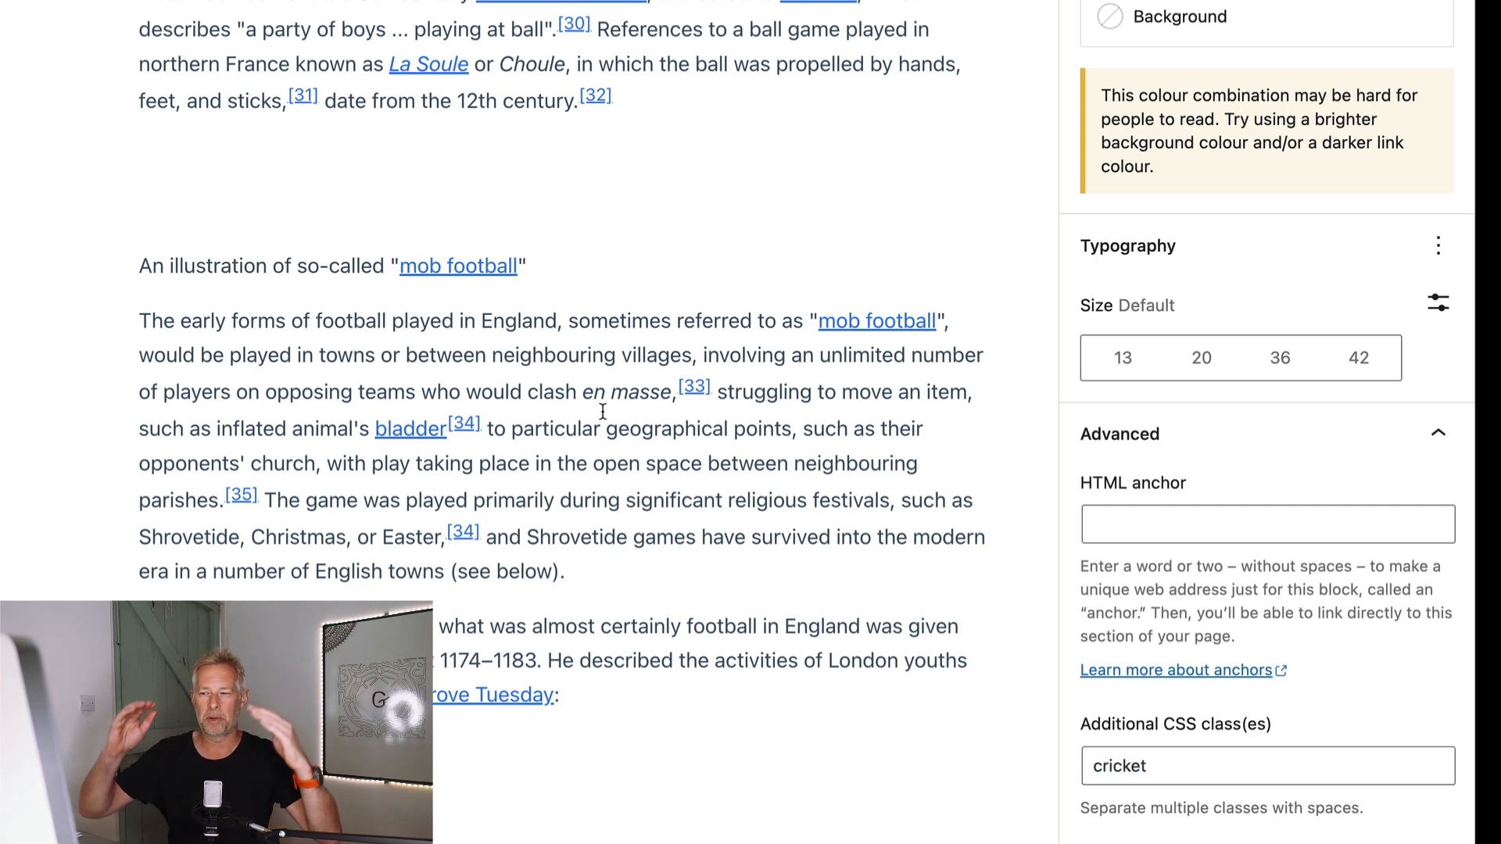
pyautogui.moveTo(325, 364)
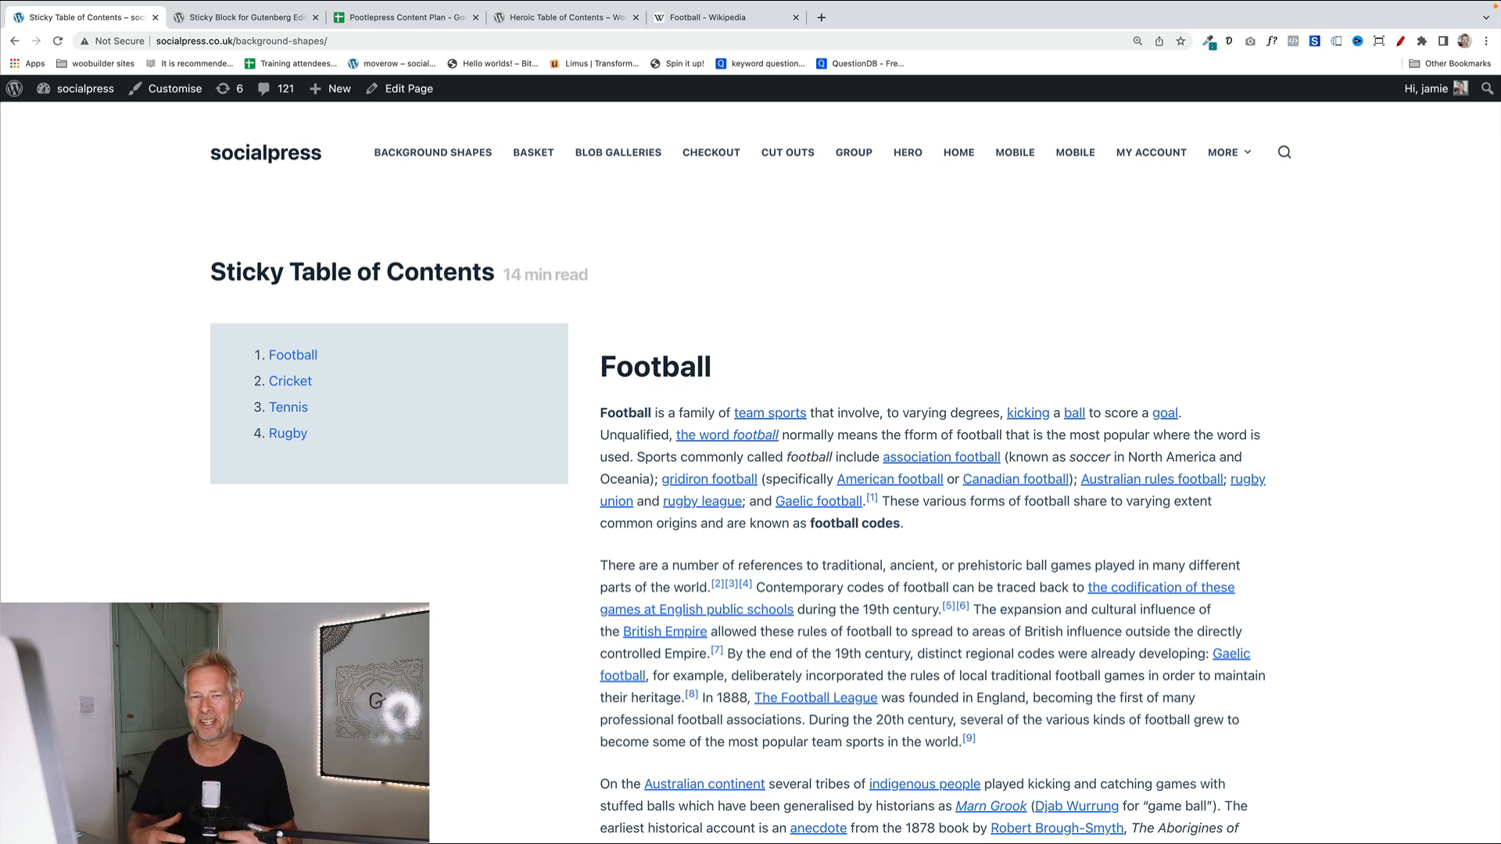
pyautogui.moveTo(330, 361)
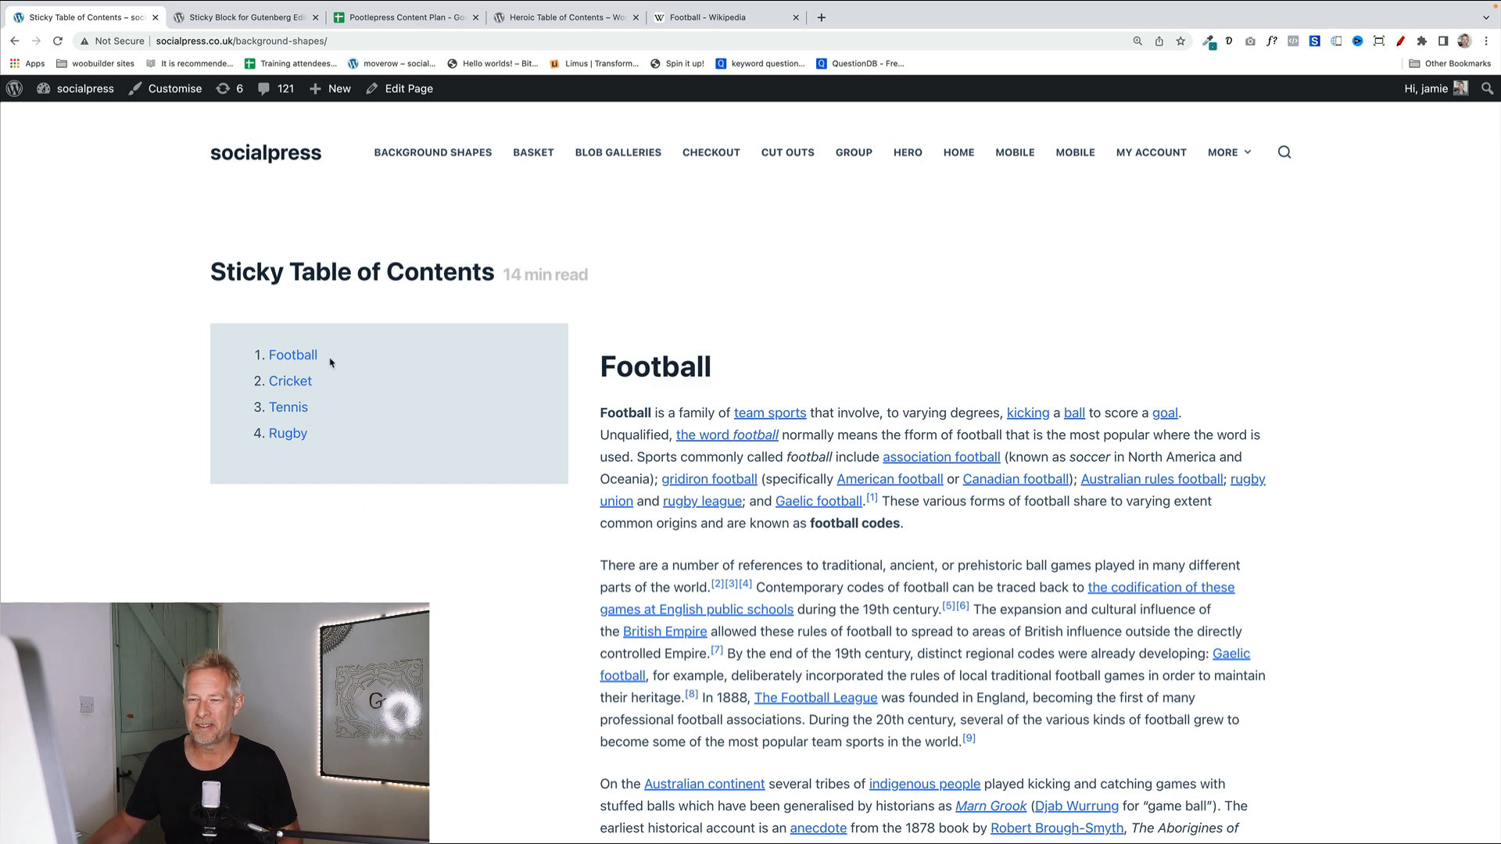
pyautogui.moveTo(433, 402)
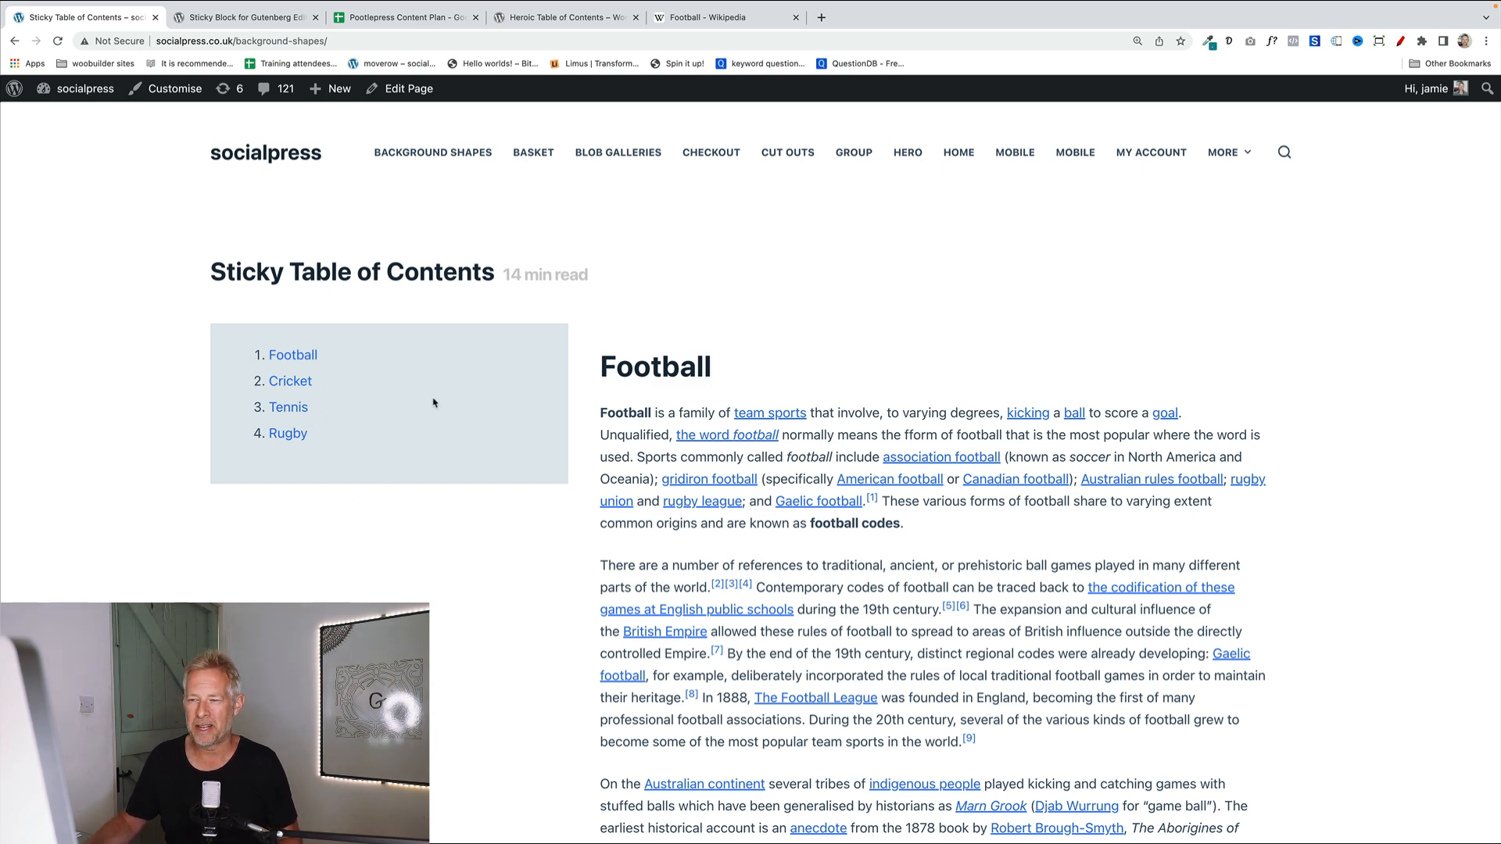
pyautogui.moveTo(431, 572)
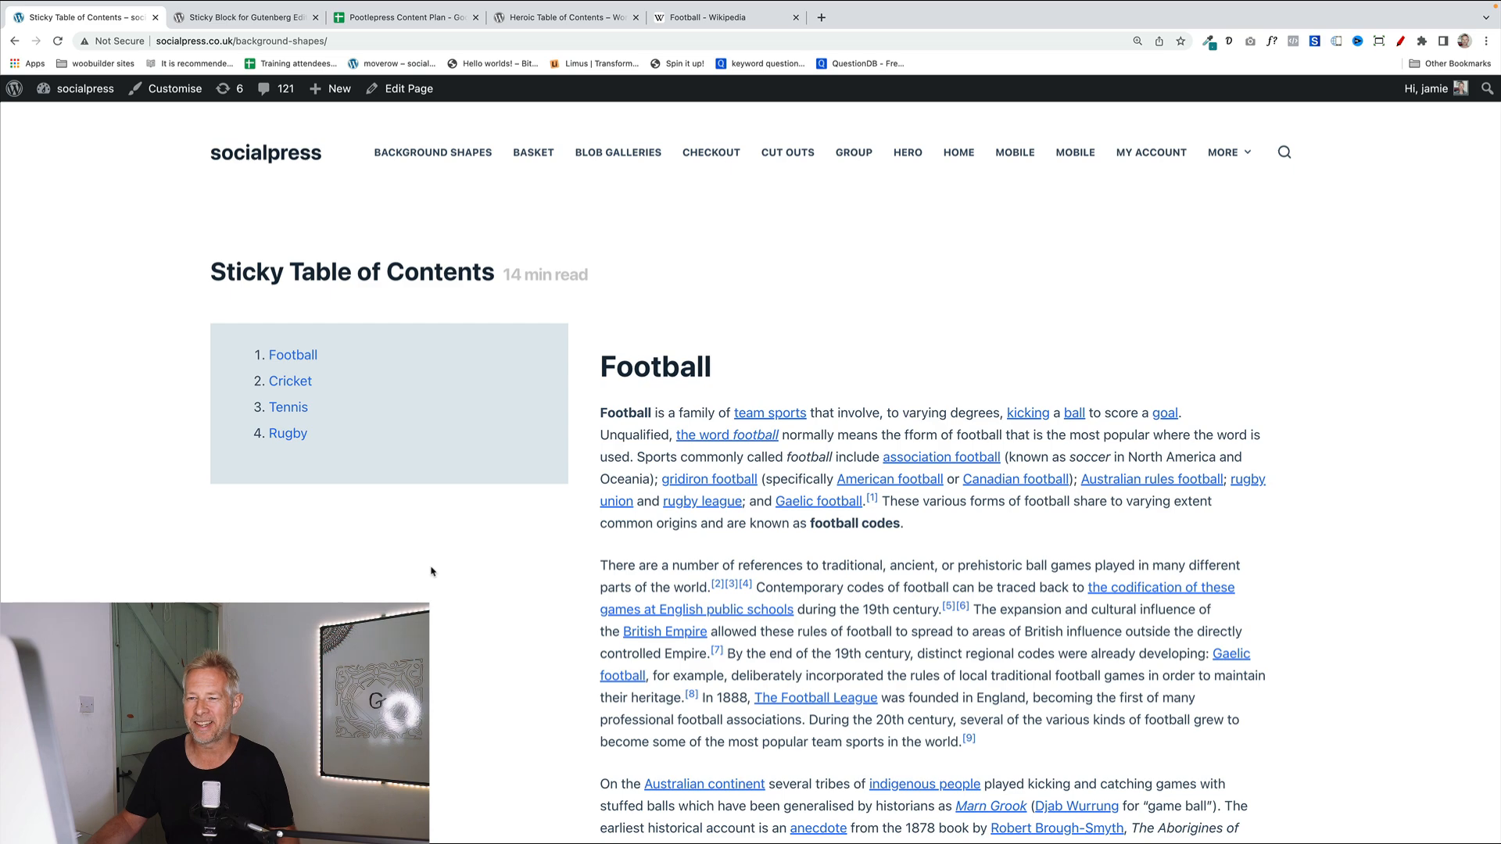
# Scroll the live page and jump to Rugby, Tennis and Cricket from the pinned Table of Contents.
pyautogui.scroll(-3)
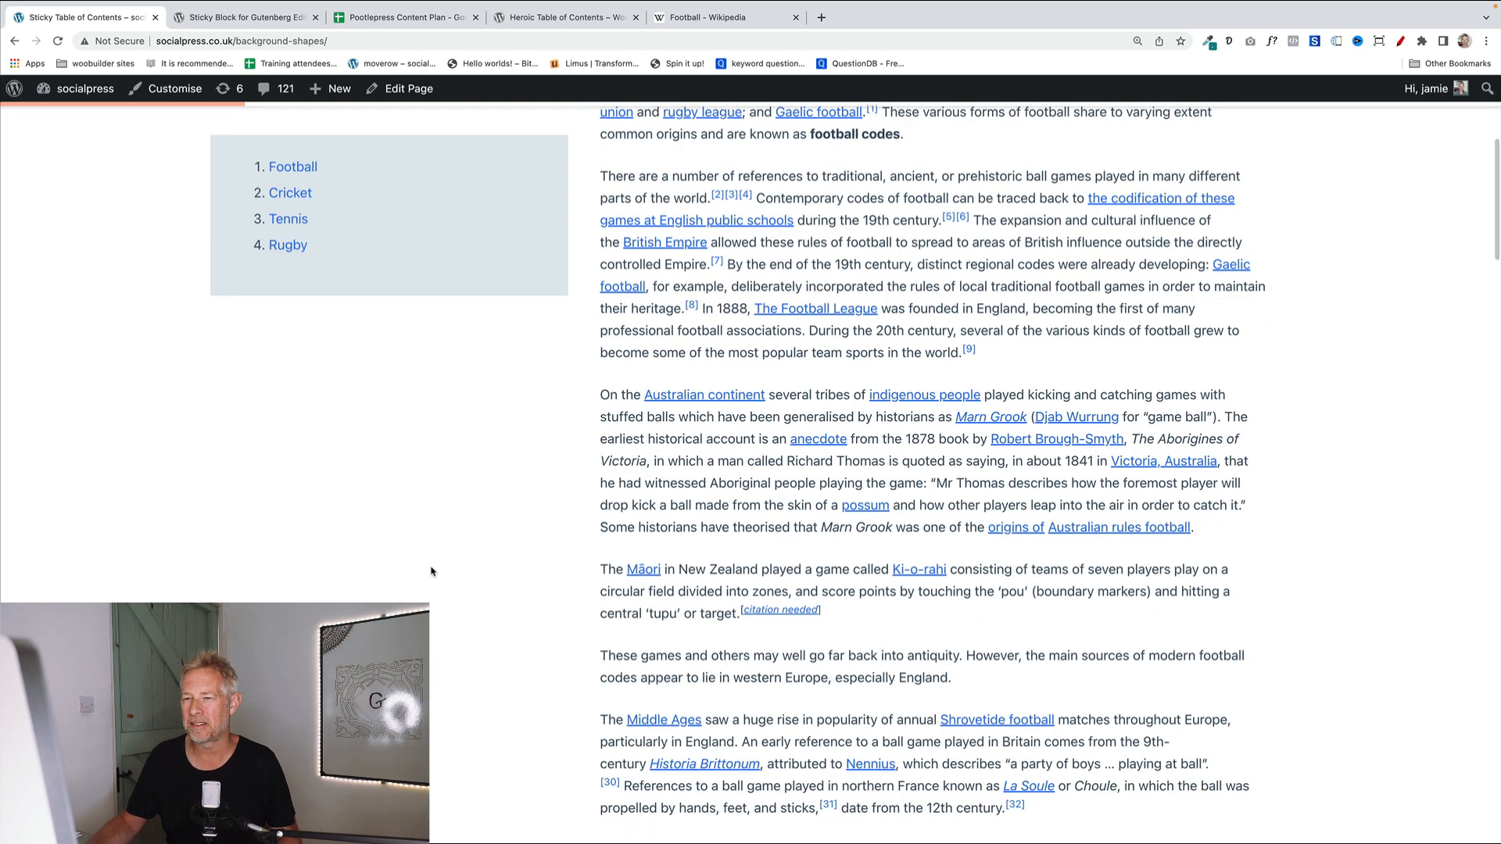
pyautogui.scroll(-3)
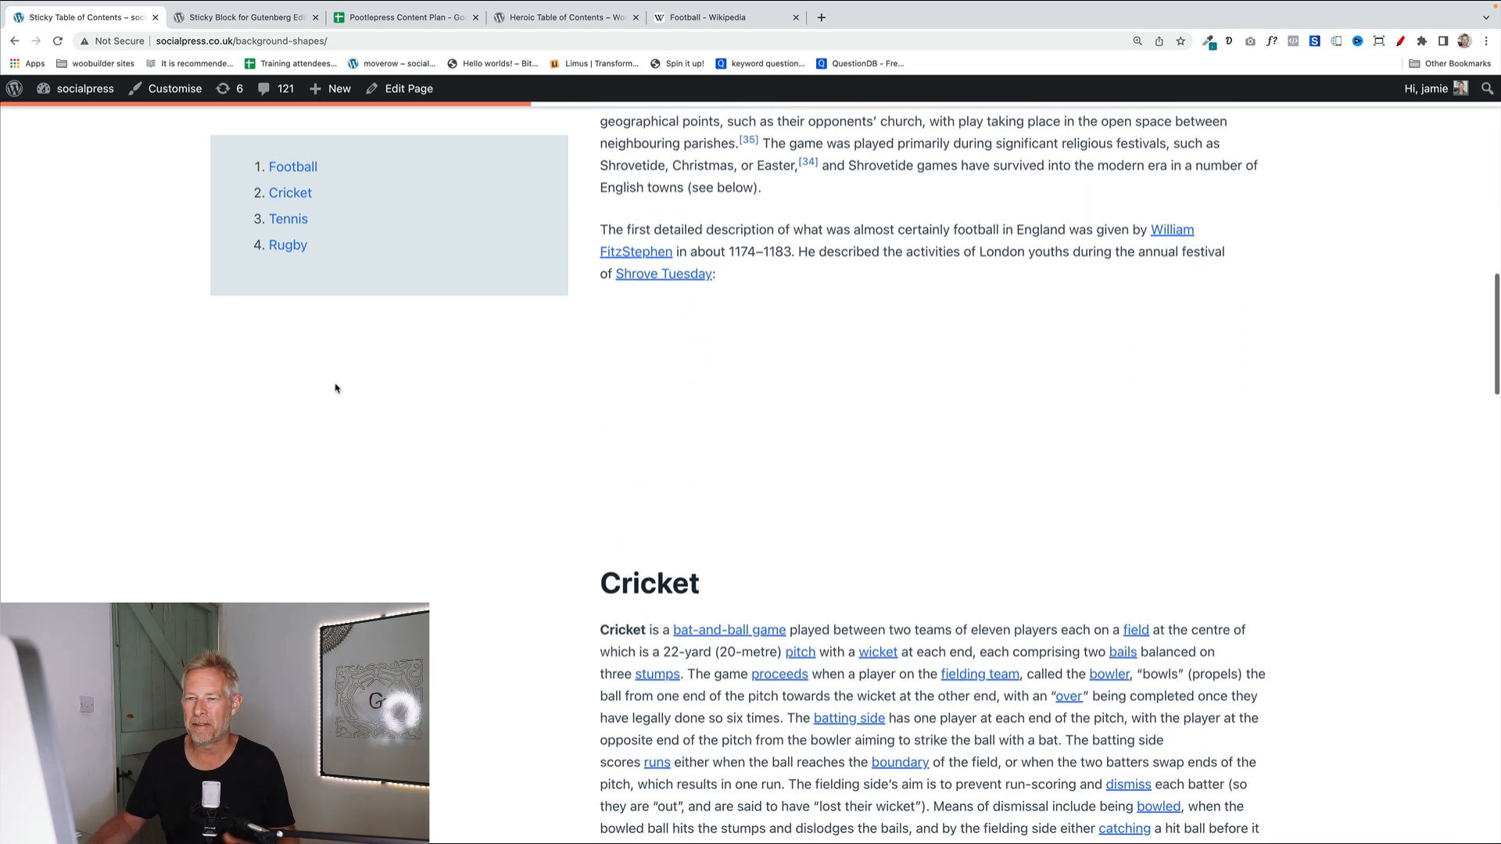
pyautogui.click(287, 244)
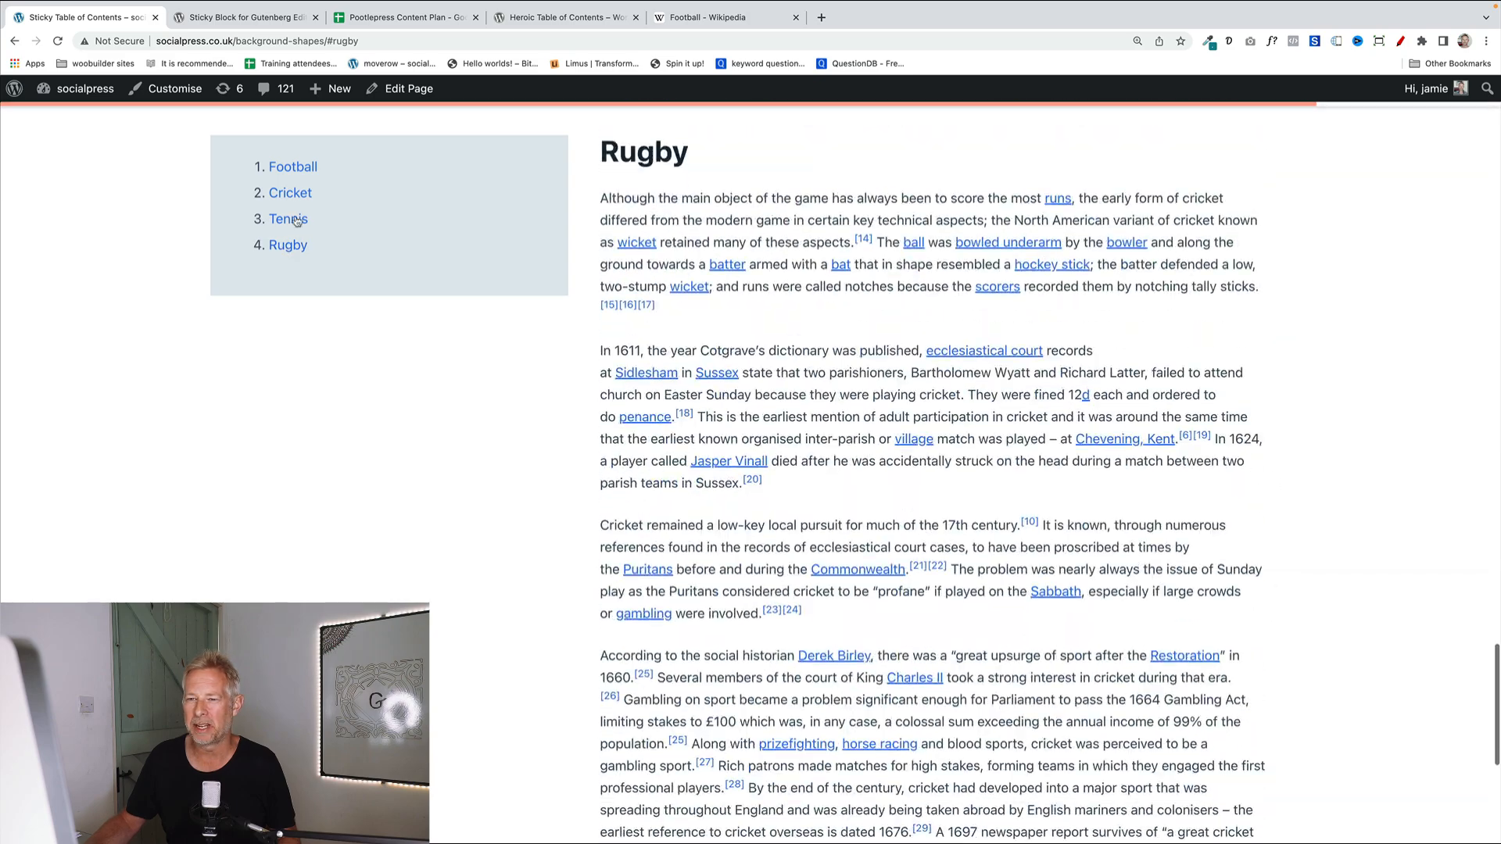
pyautogui.click(288, 219)
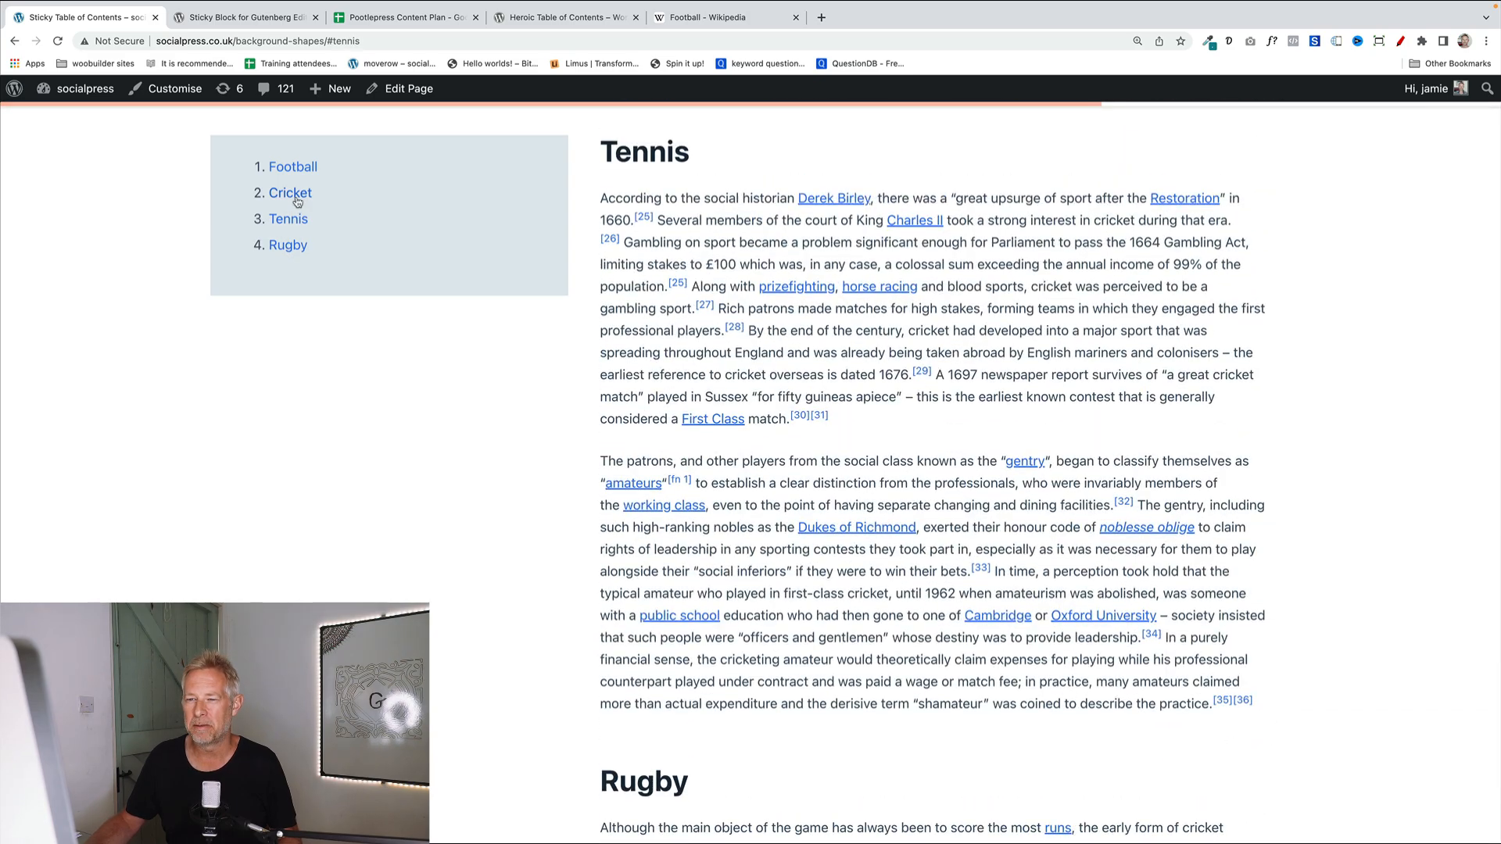
pyautogui.click(290, 192)
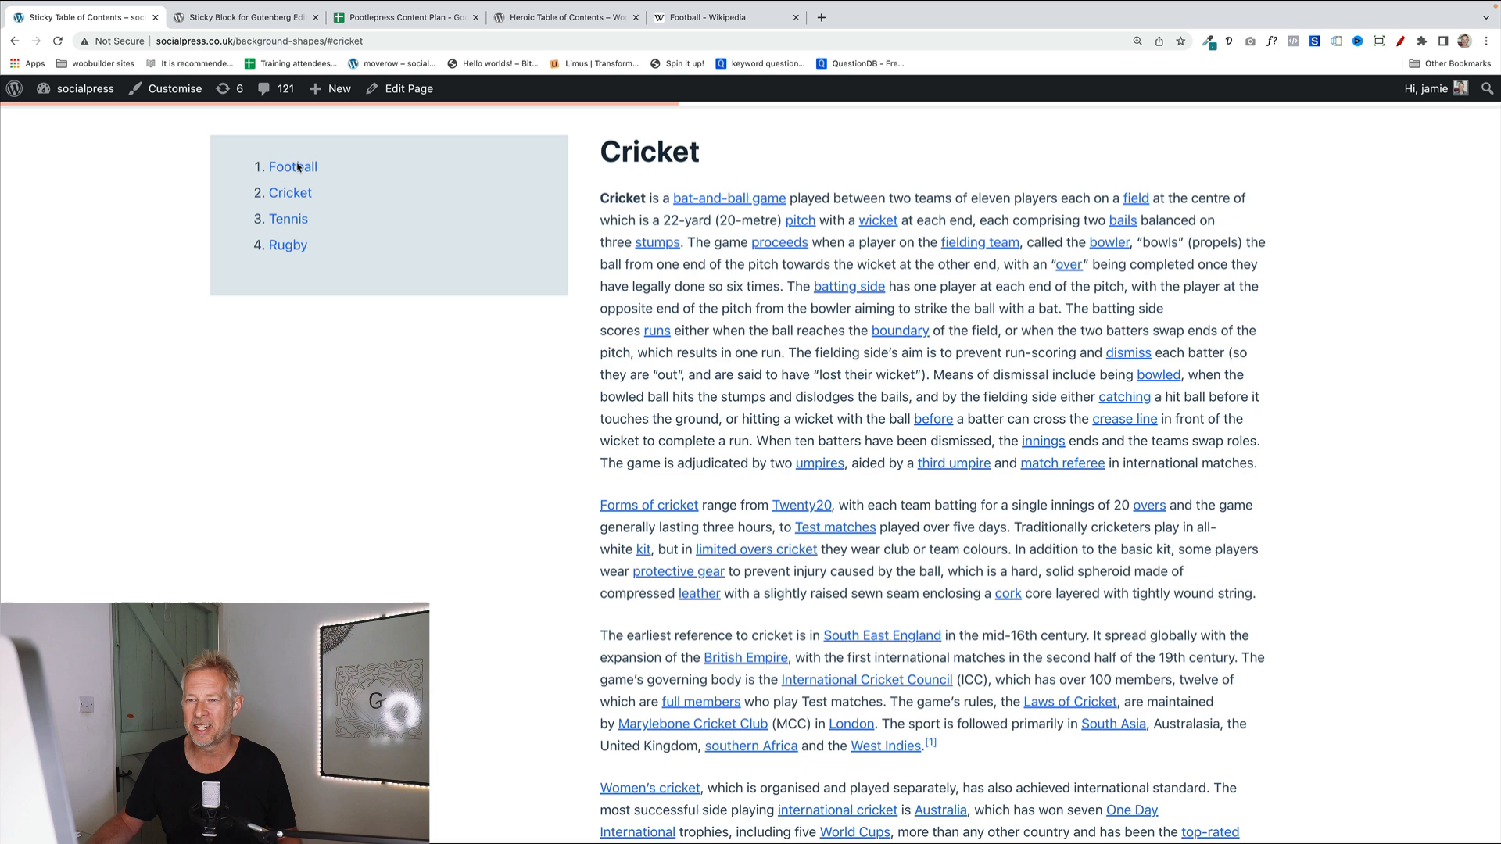
pyautogui.moveTo(399, 87)
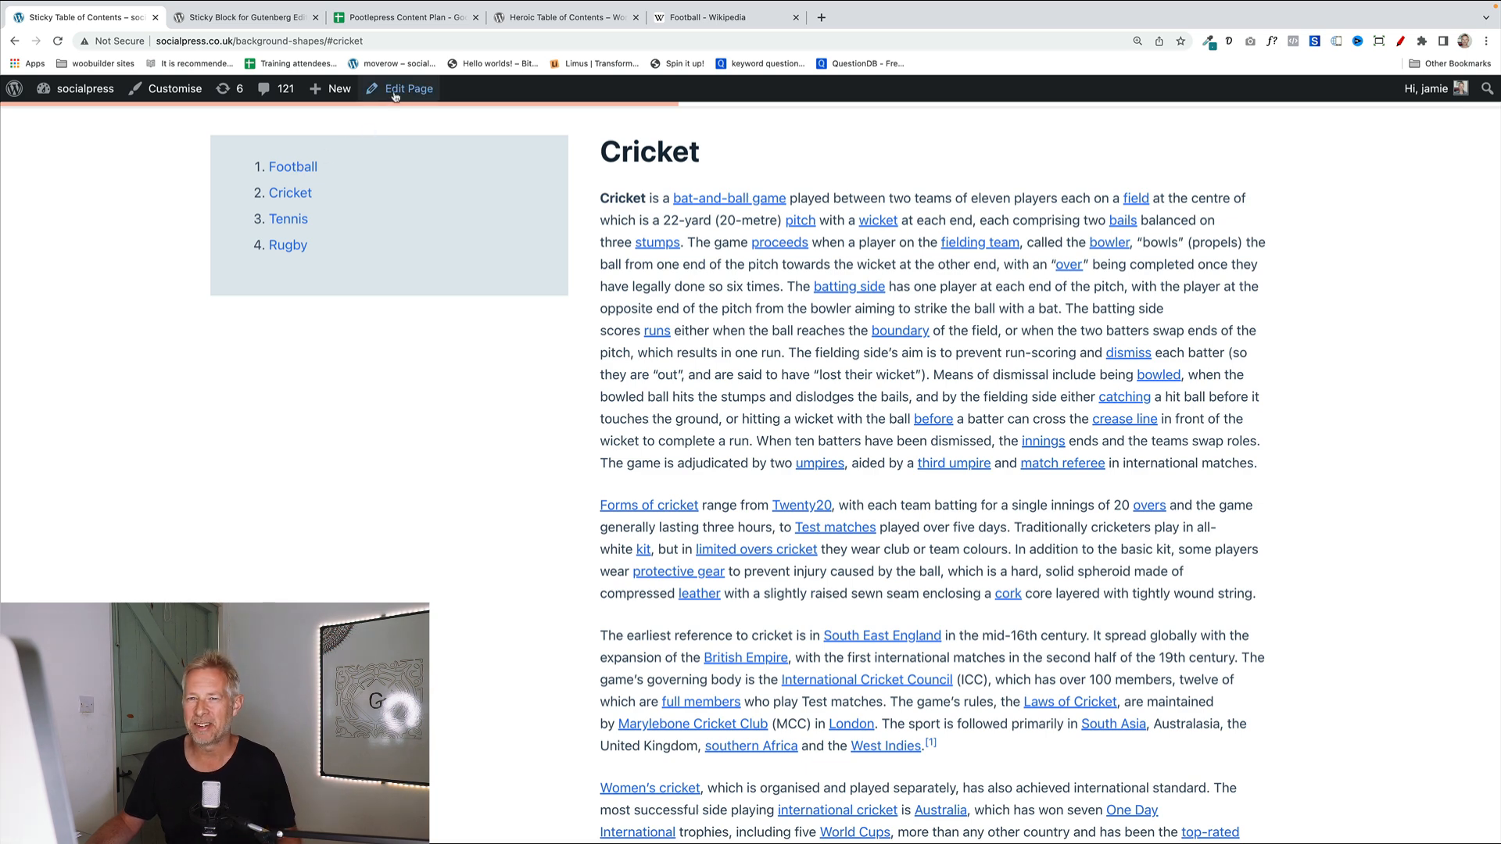
# Reopen the editor and expand List View to the Sticky > Group > Table of Contents structure.
pyautogui.click(409, 87)
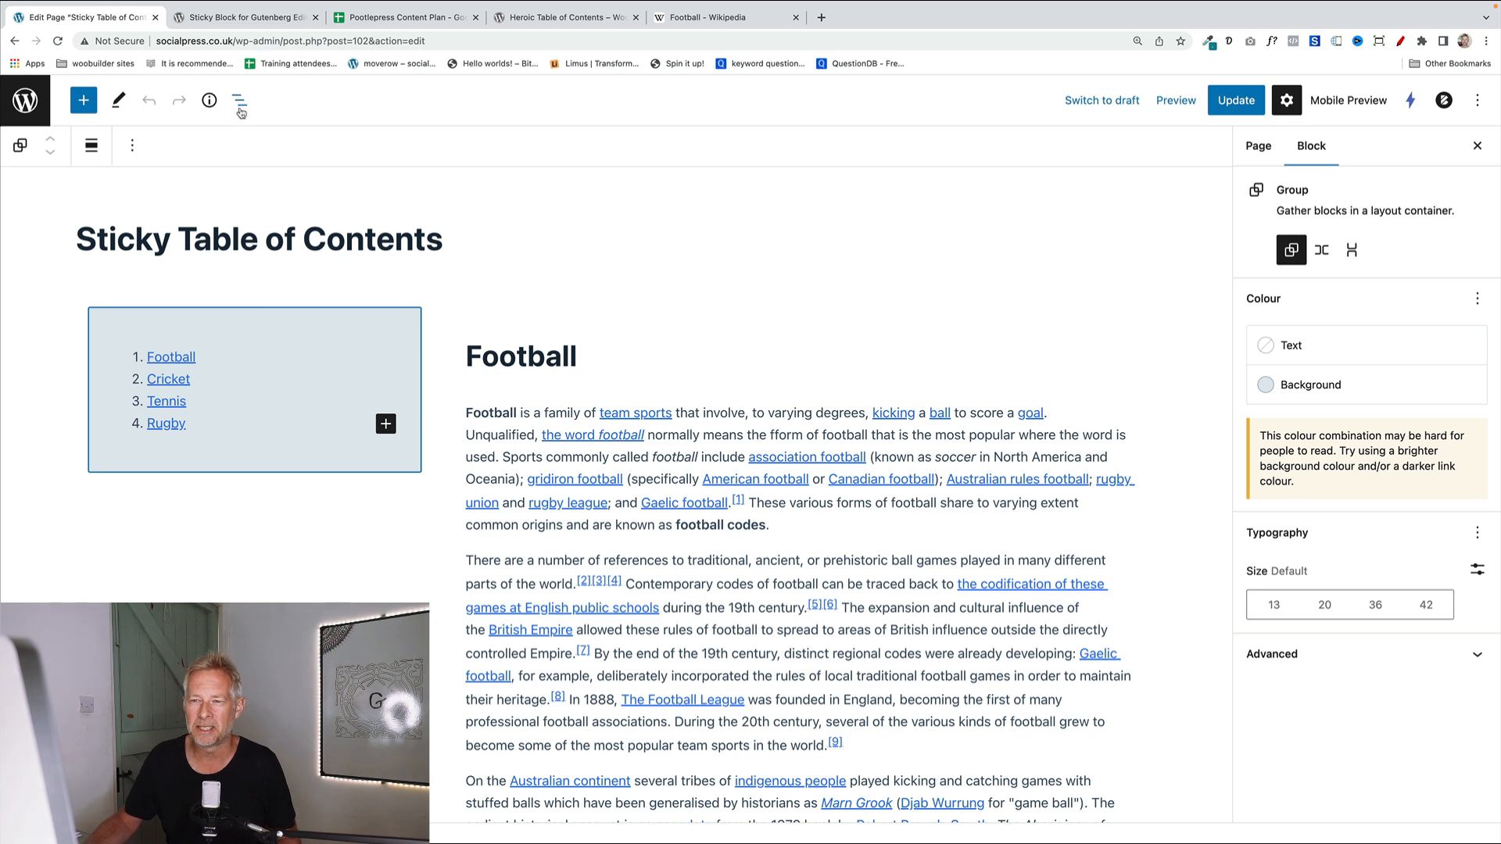
pyautogui.click(239, 101)
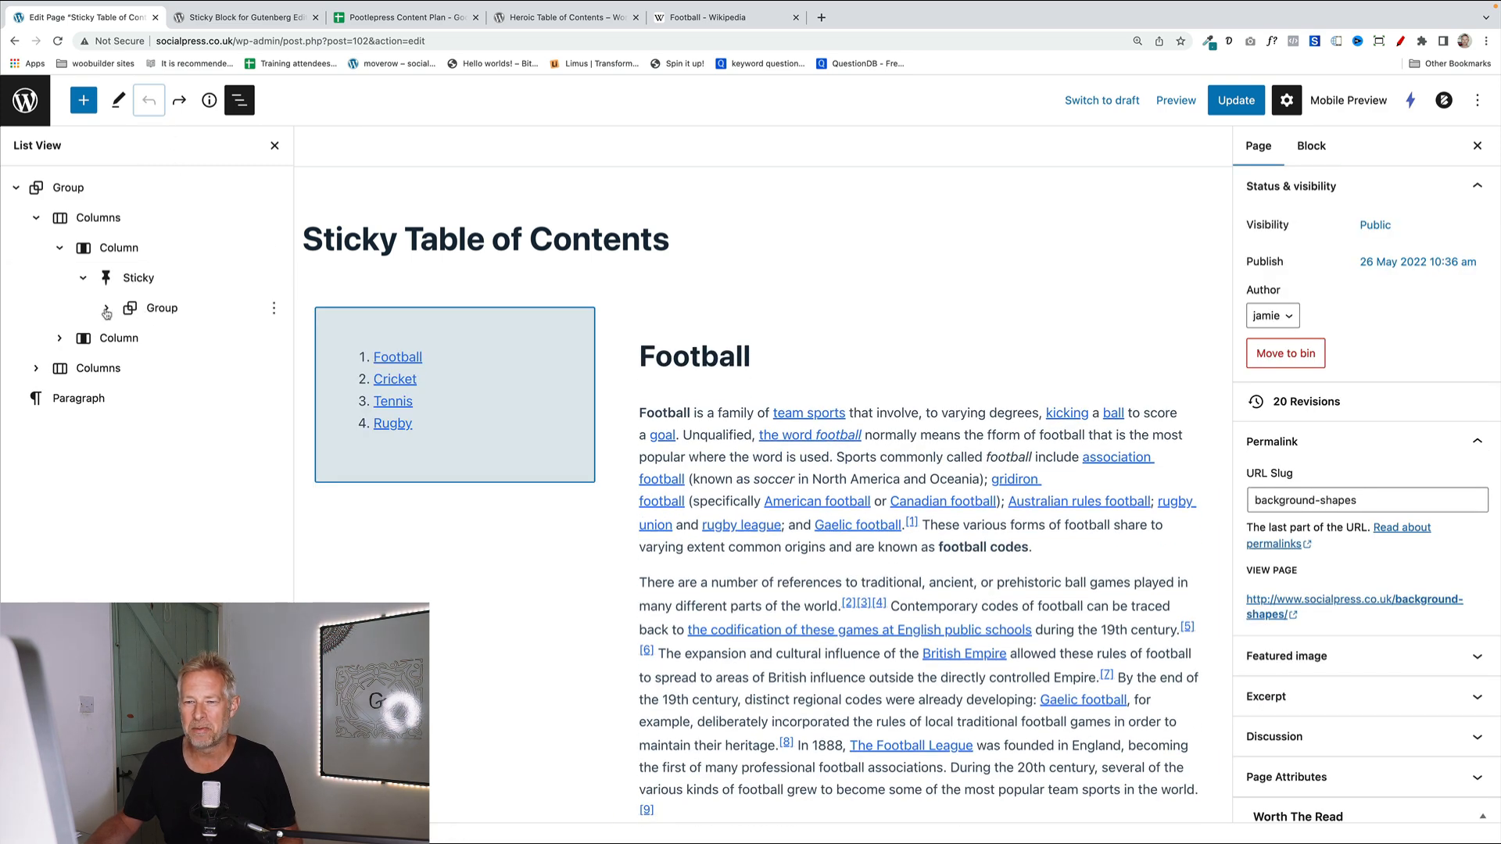
pyautogui.click(106, 308)
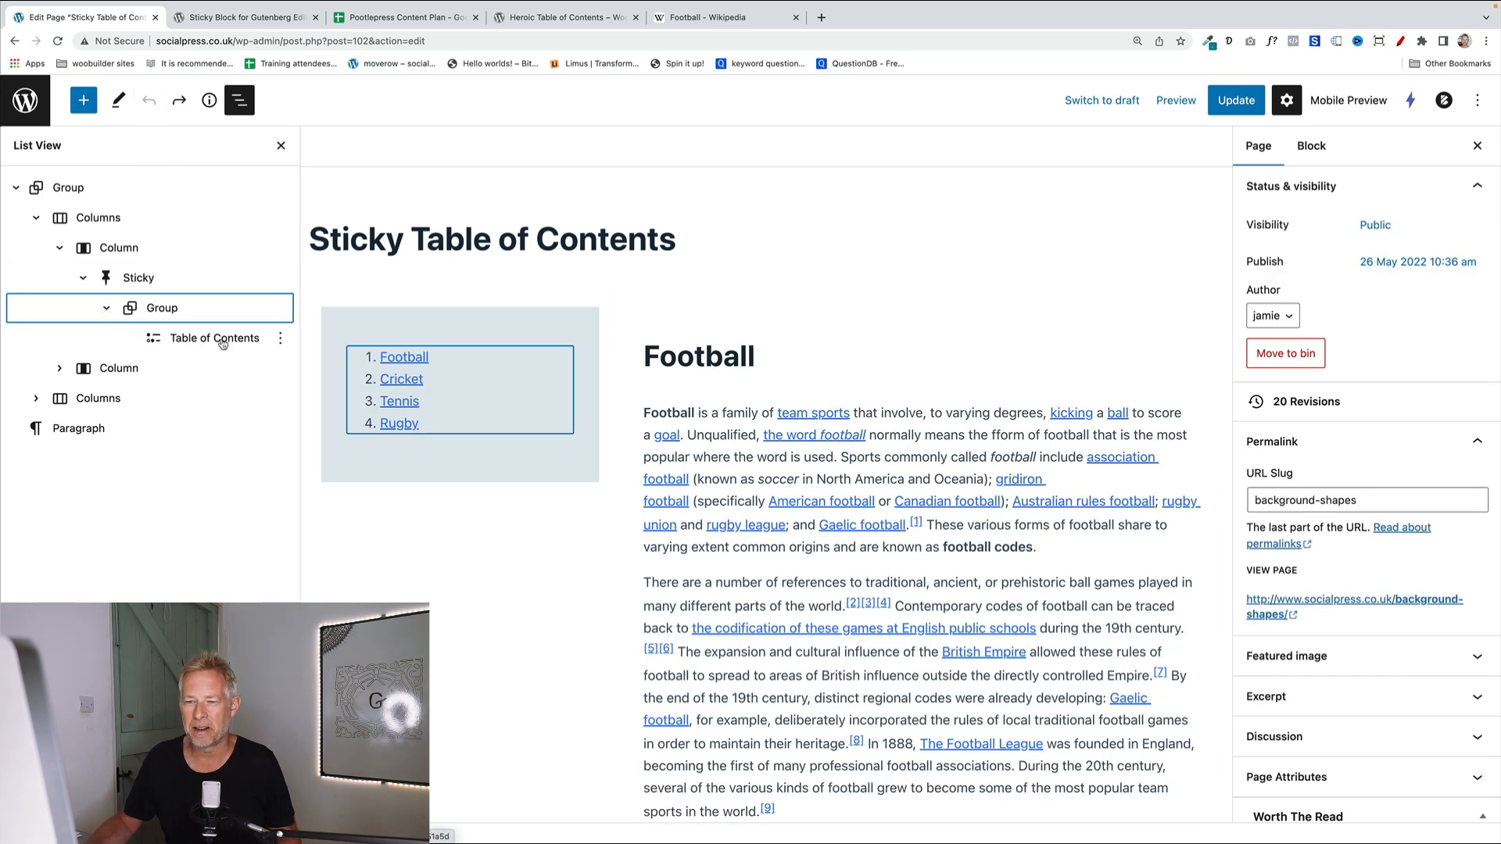
pyautogui.click(214, 337)
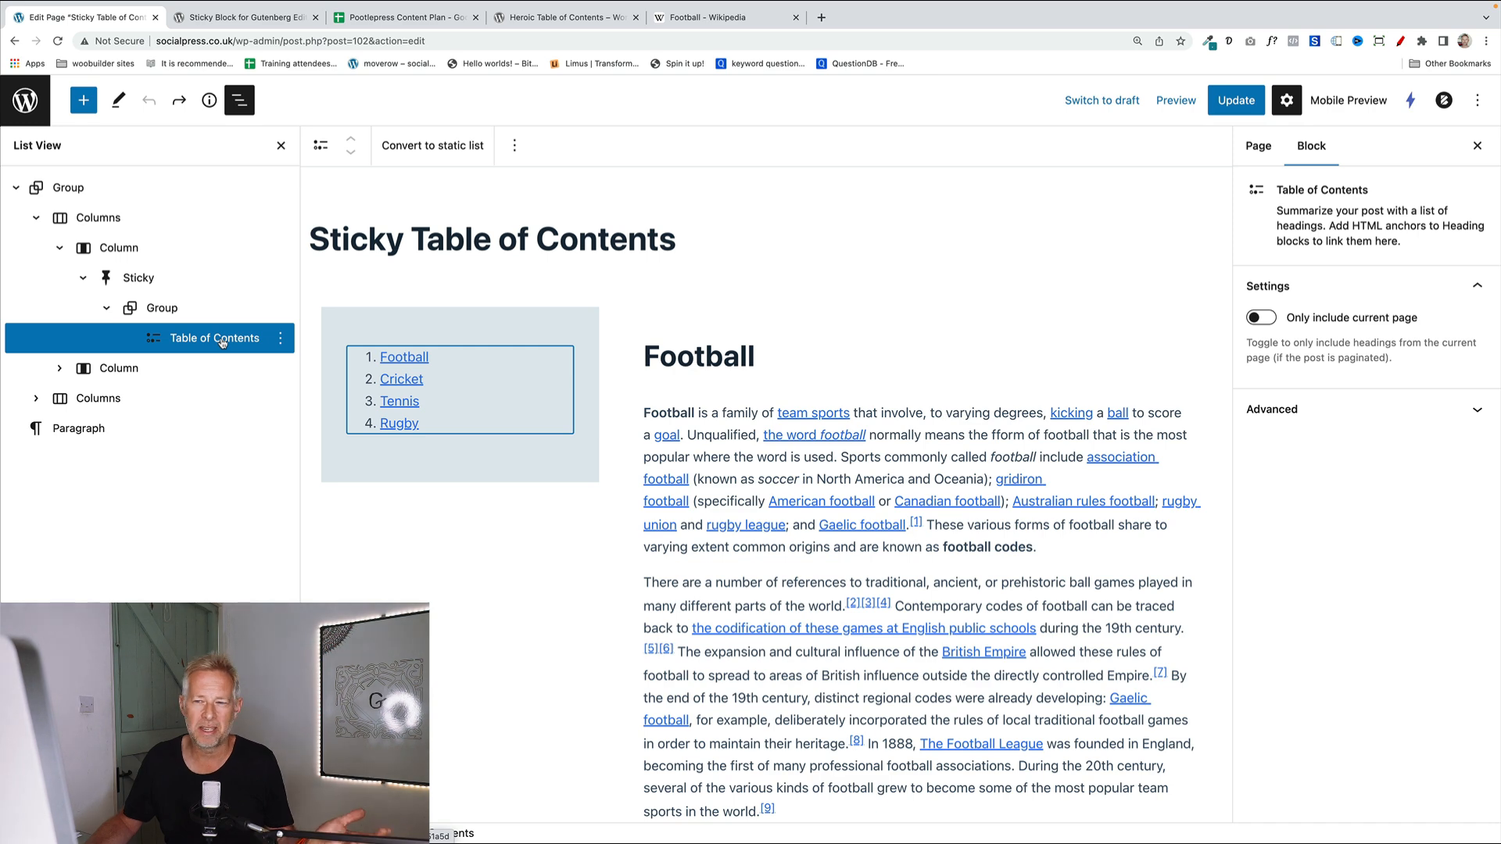
pyautogui.click(161, 308)
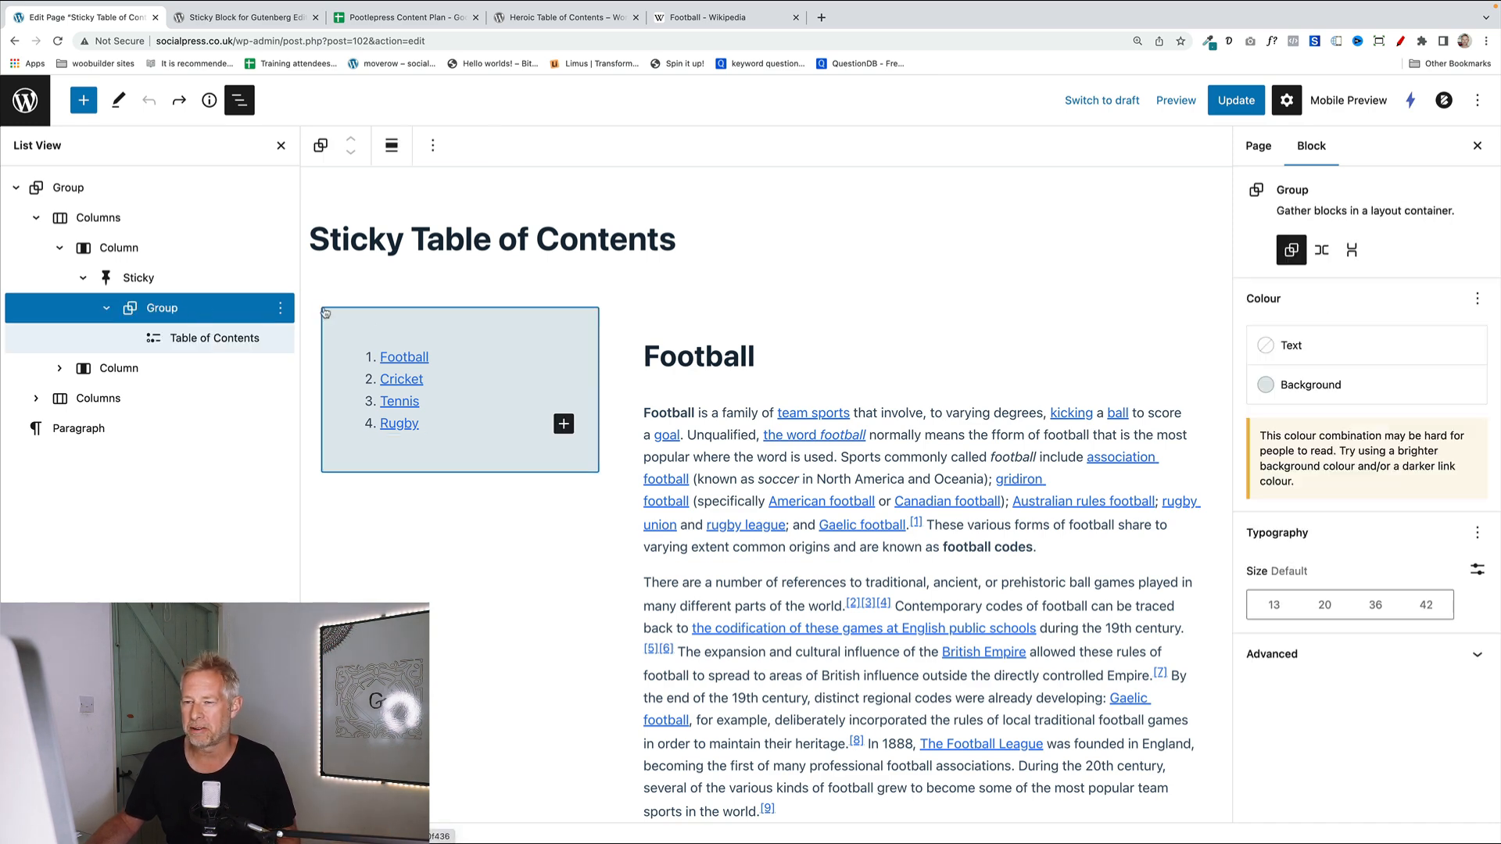
pyautogui.moveTo(407, 374)
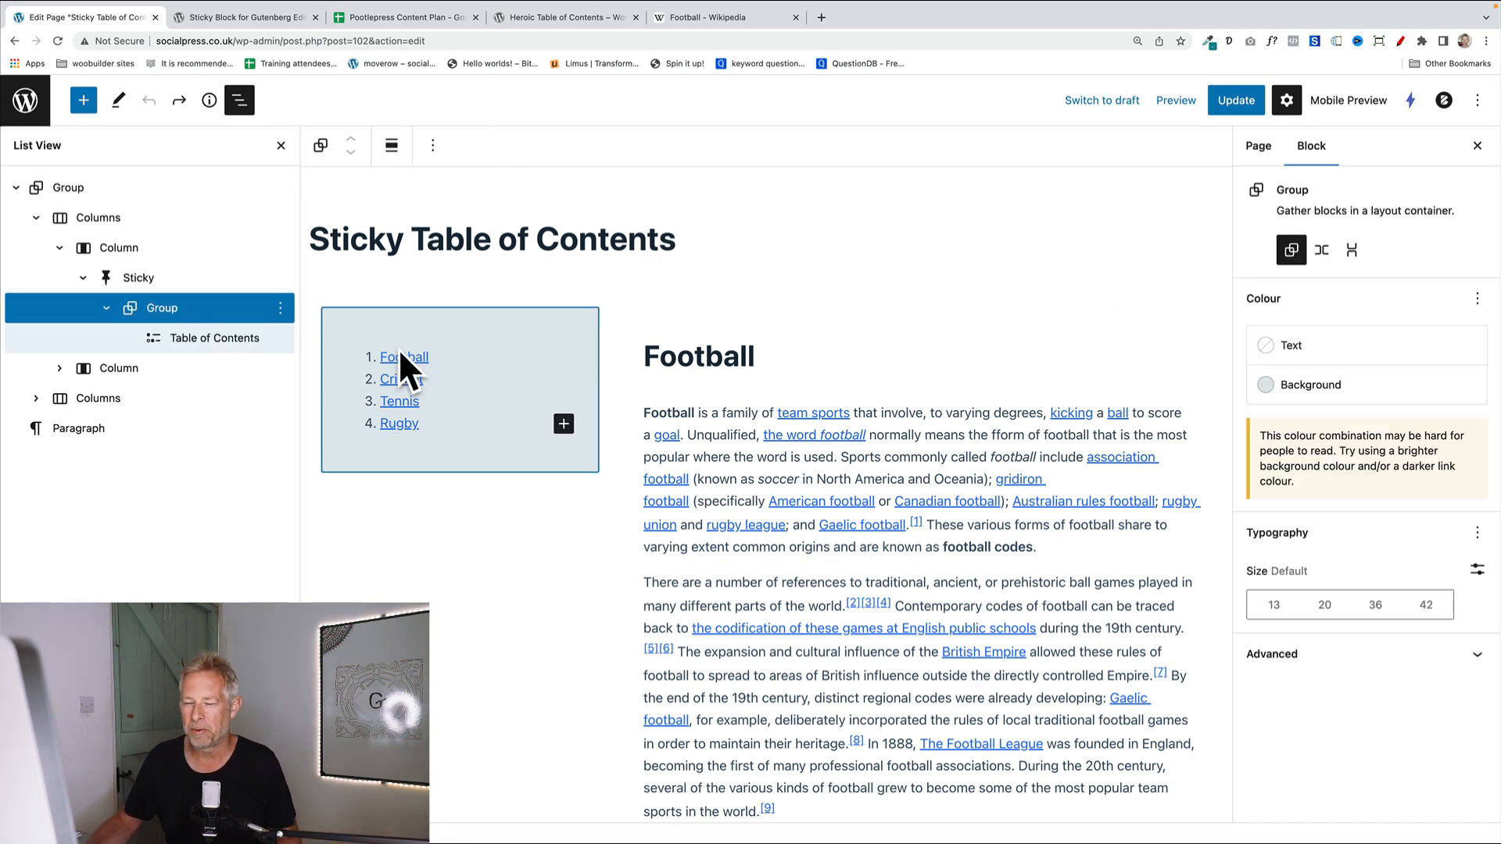
pyautogui.click(214, 338)
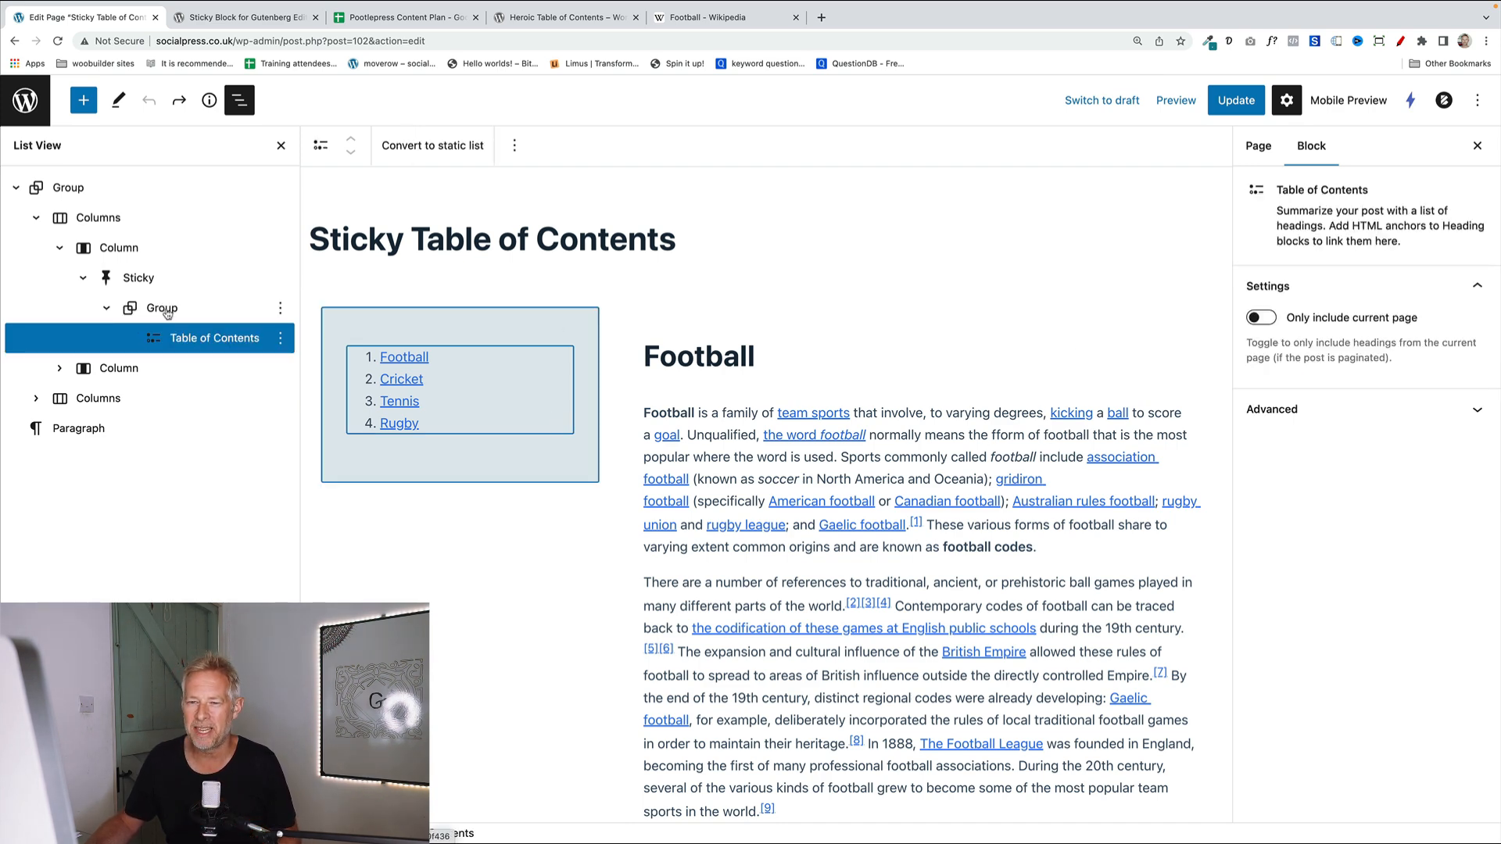
# Select the Sticky wrapper block and bring up its Pushup Element setting.
pyautogui.click(137, 279)
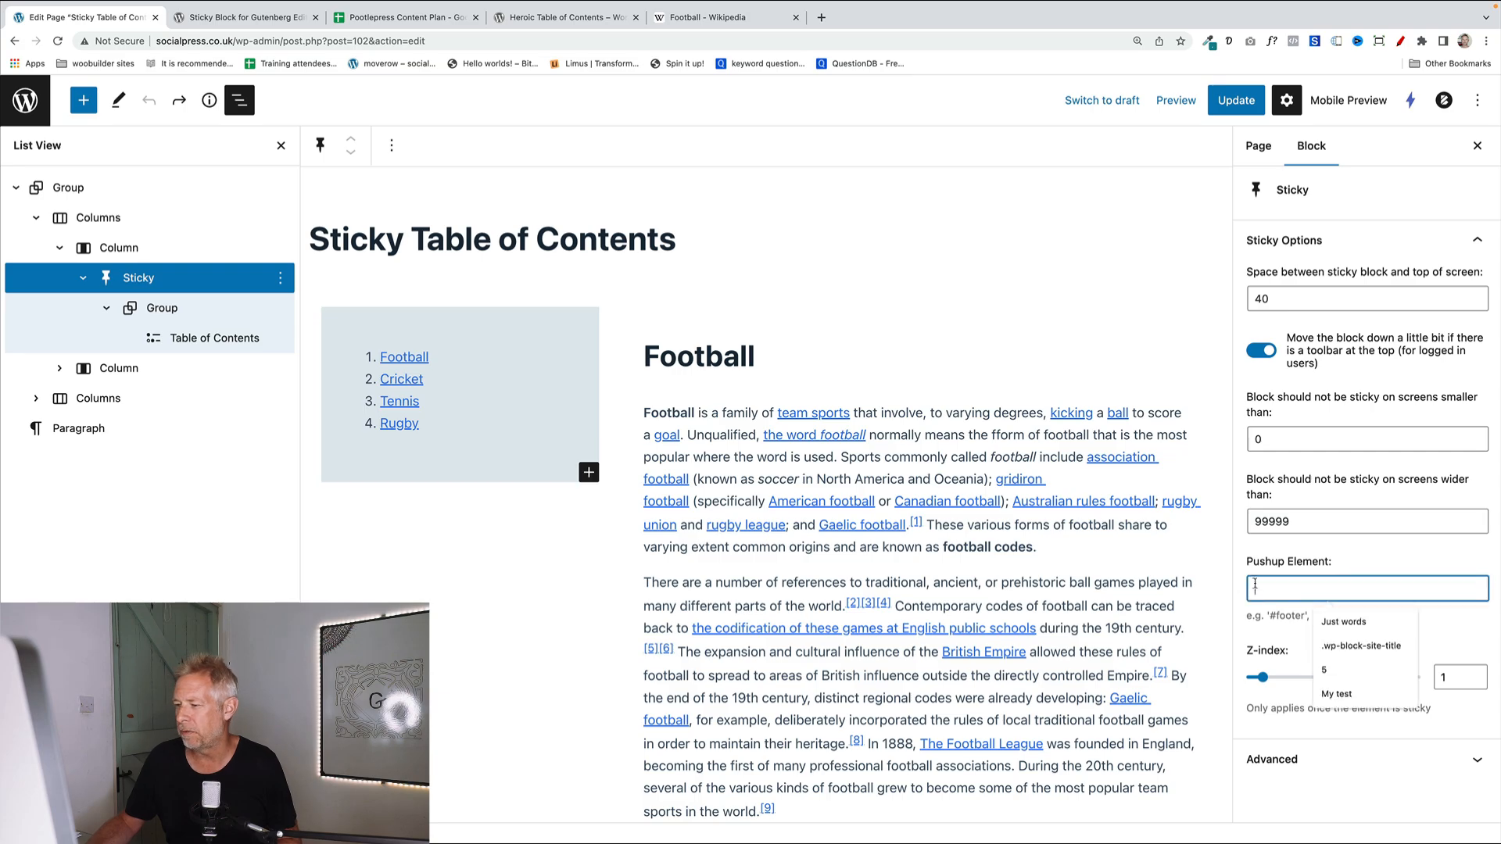
pyautogui.click(713, 18)
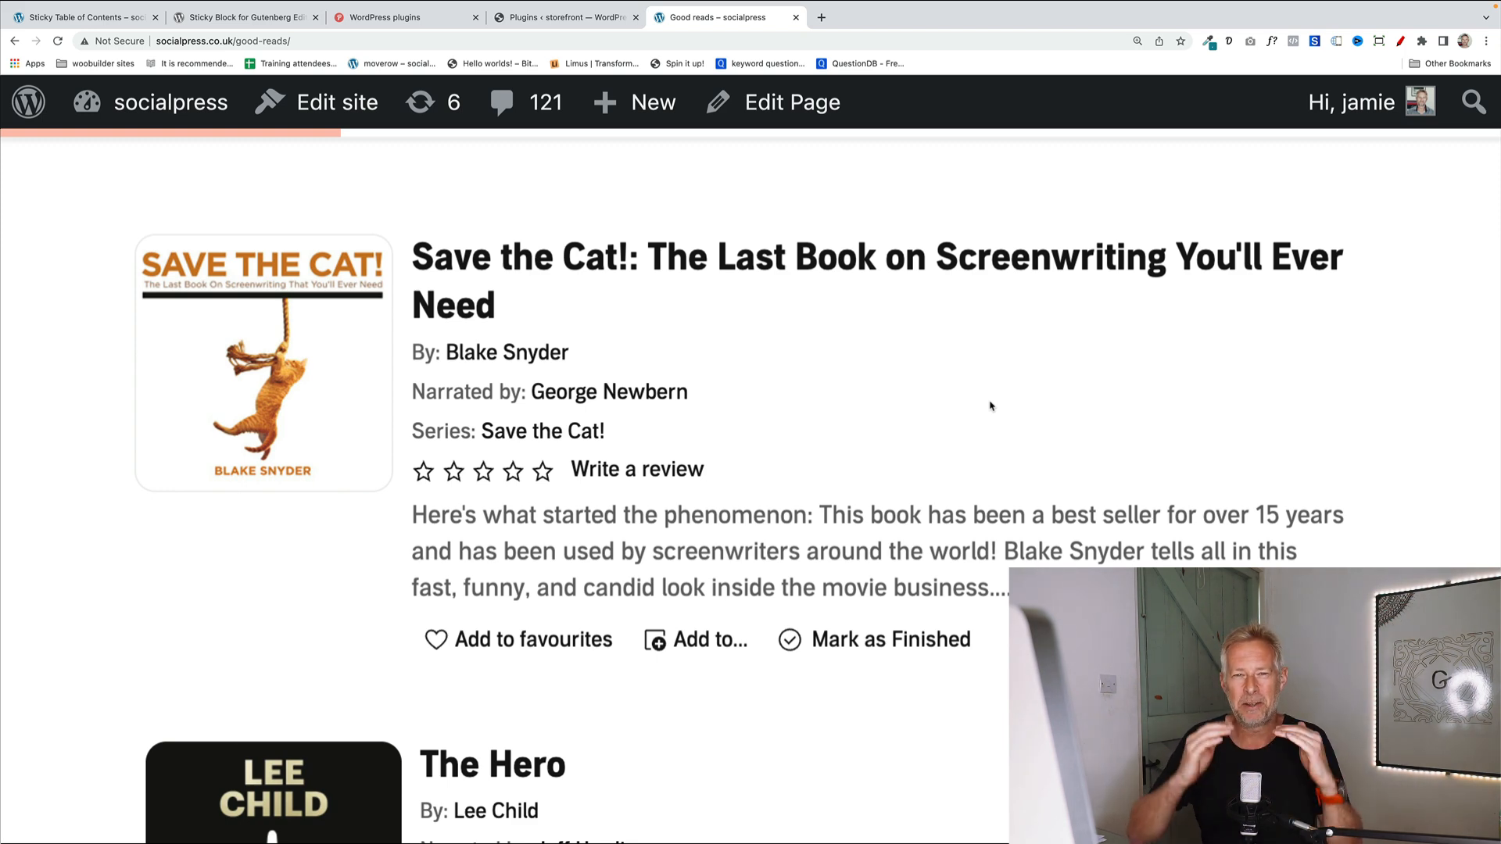
# Scroll the live Good reads page through the audiobook listings to The Science of Storytelling.
pyautogui.scroll(-3)
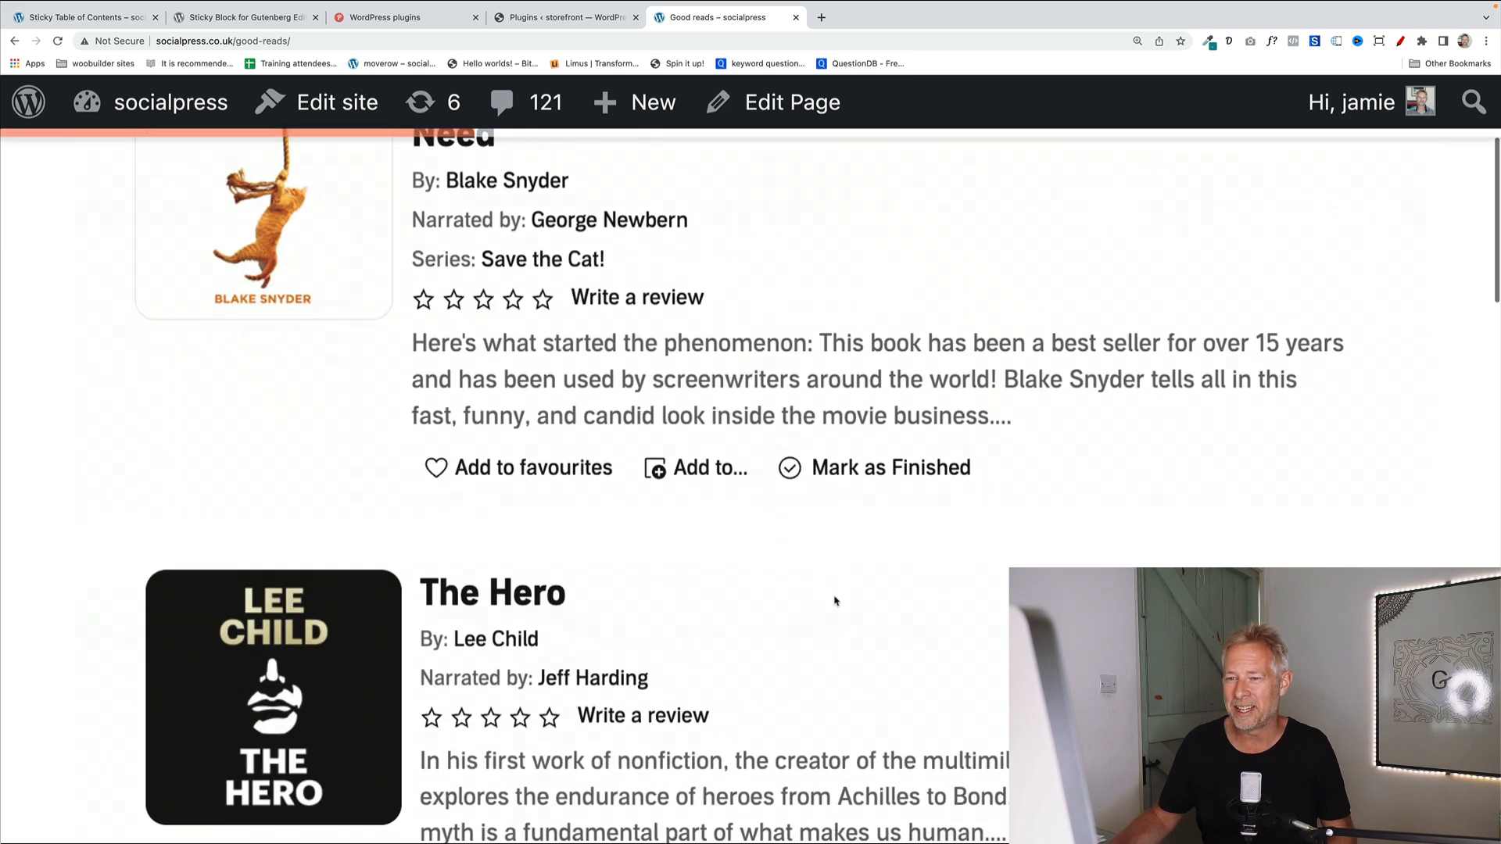
pyautogui.scroll(-3)
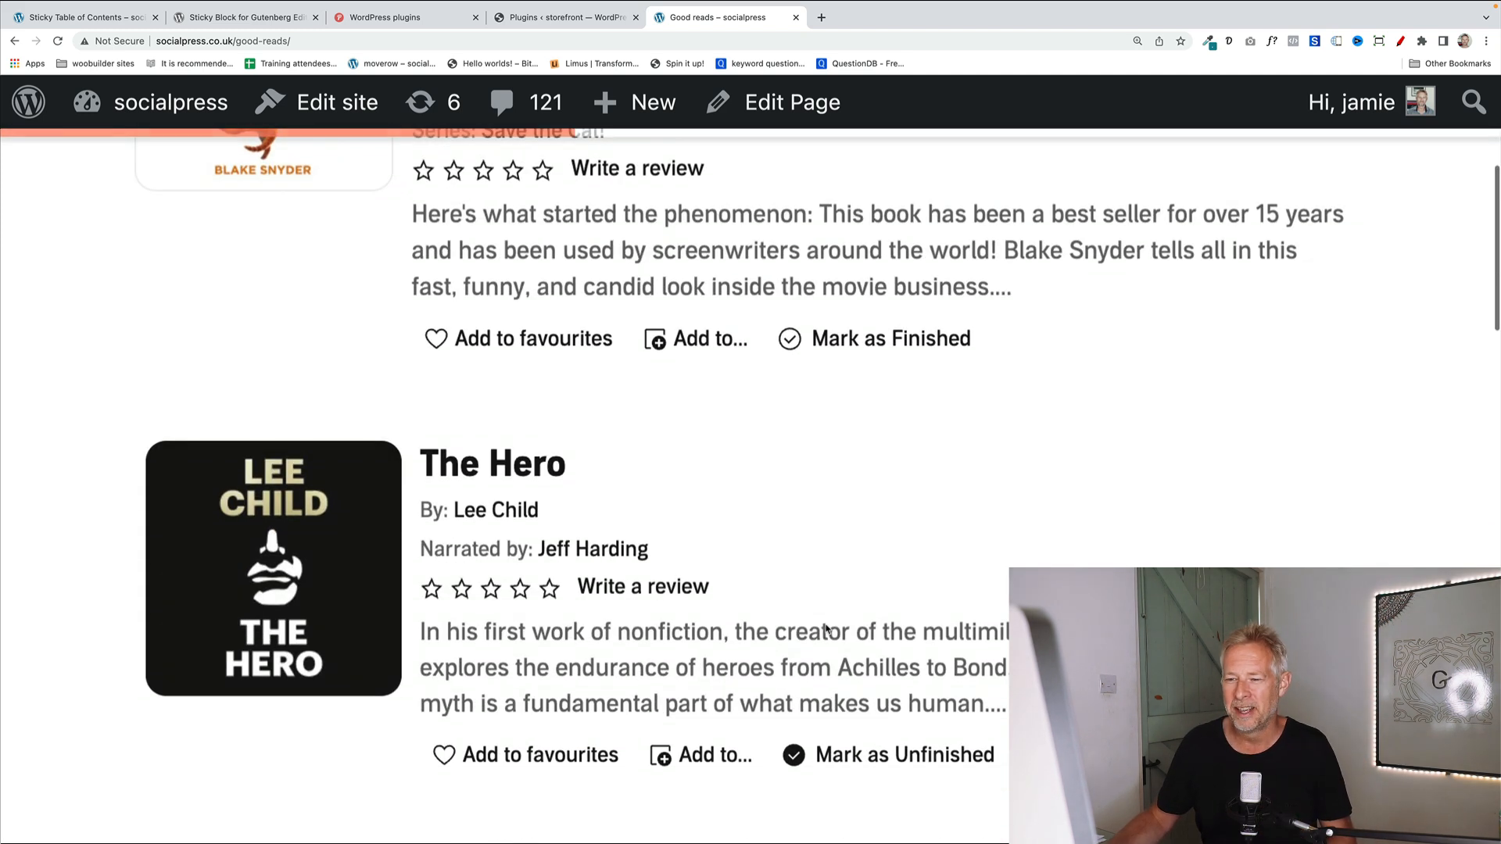
pyautogui.scroll(-3)
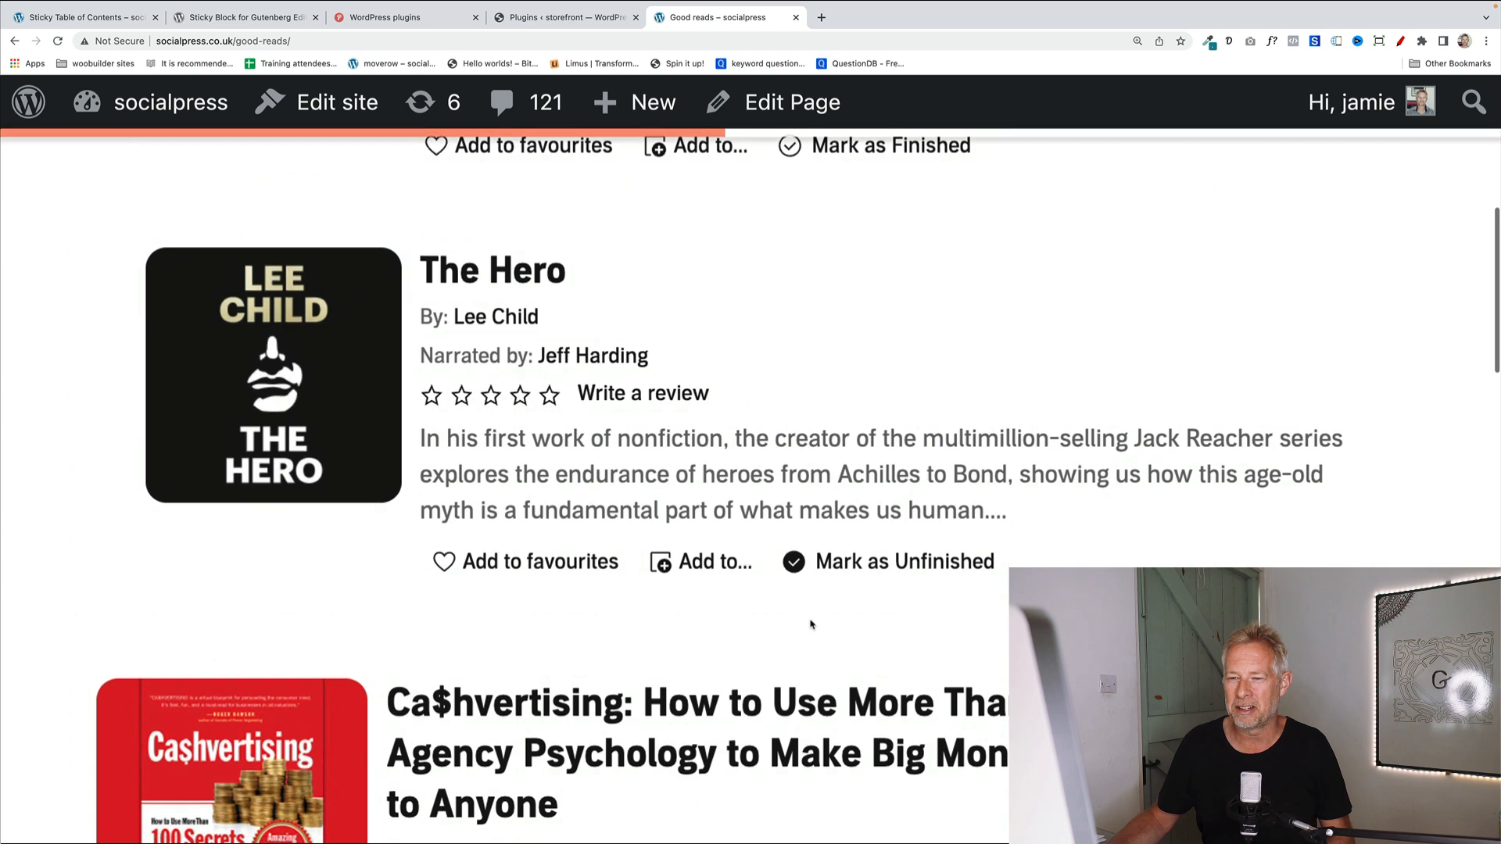
pyautogui.scroll(-3)
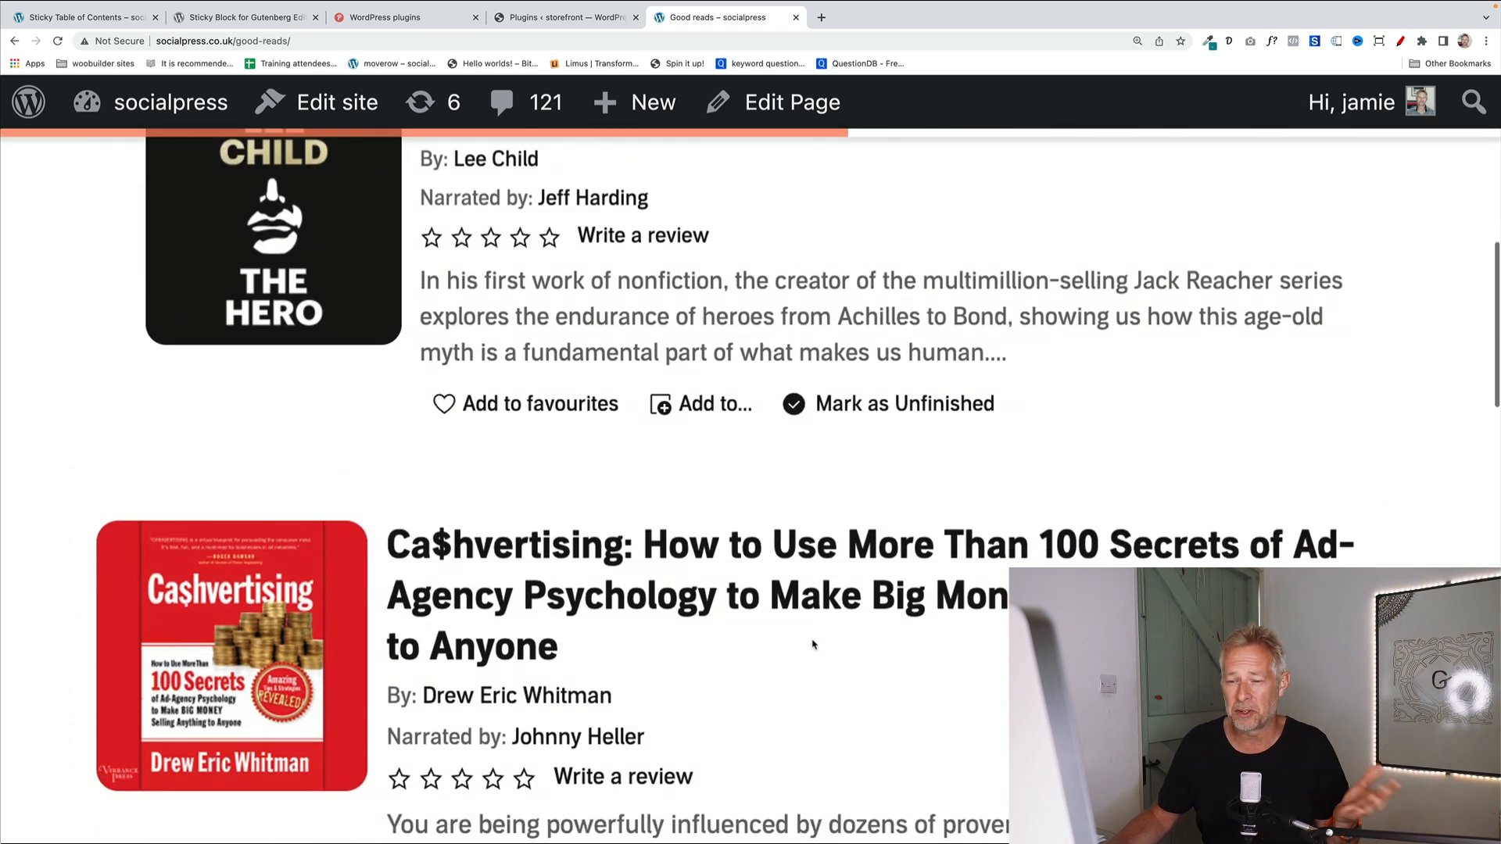
pyautogui.scroll(-3)
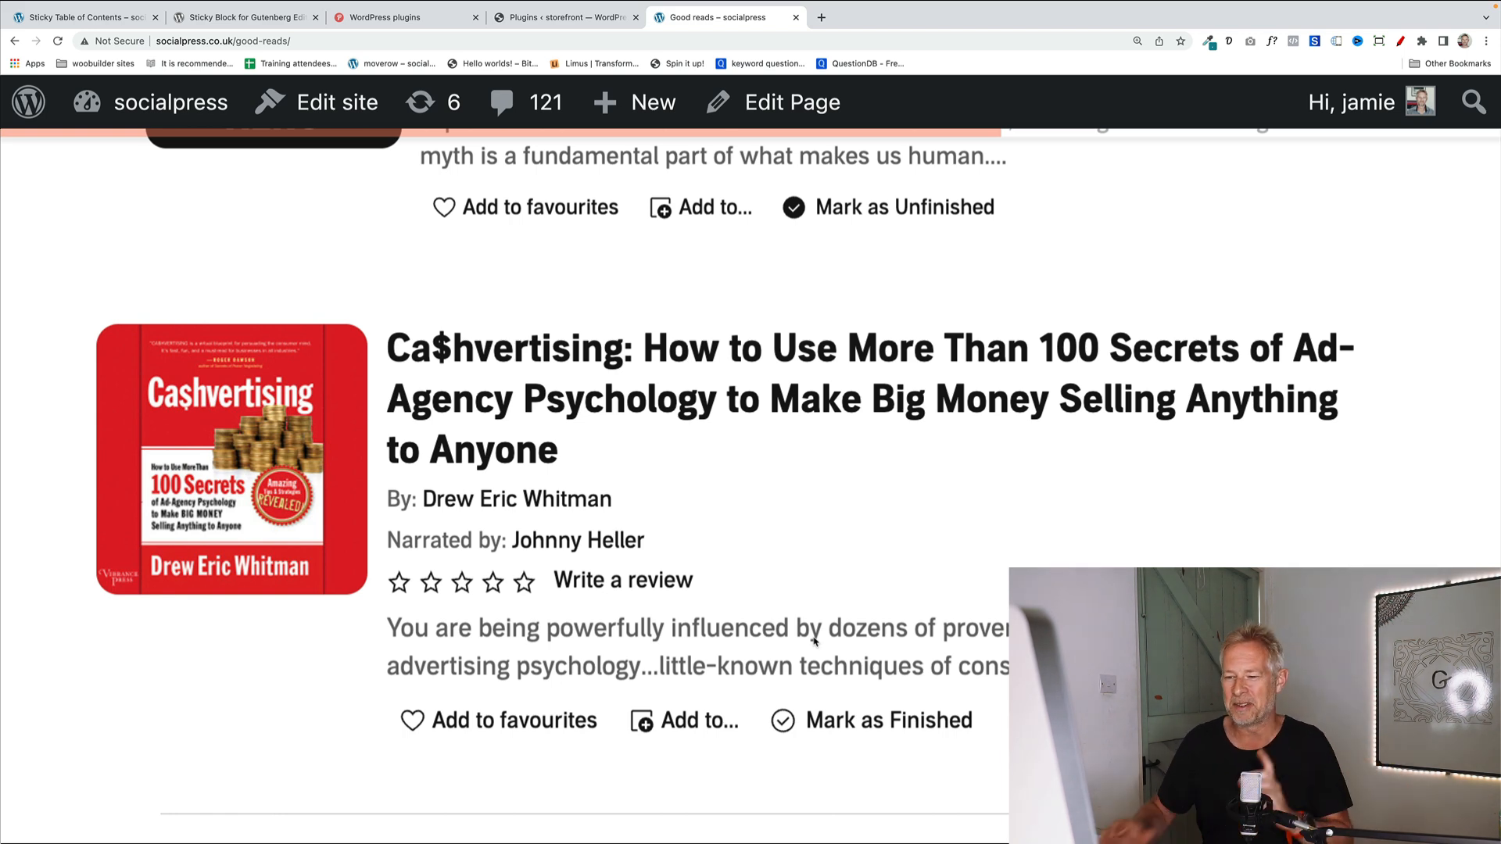
pyautogui.scroll(-3)
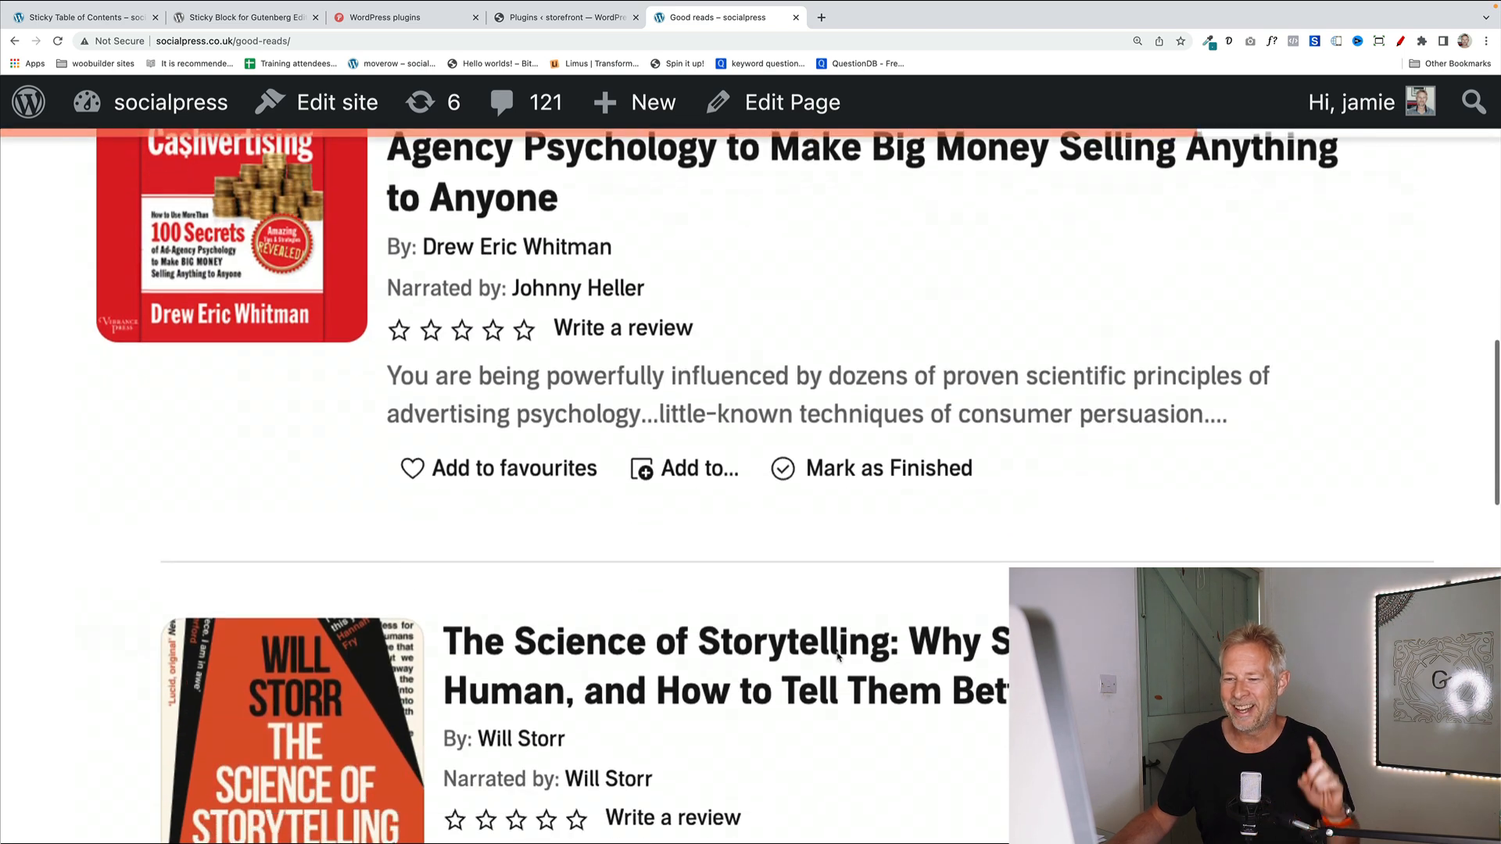
pyautogui.scroll(-3)
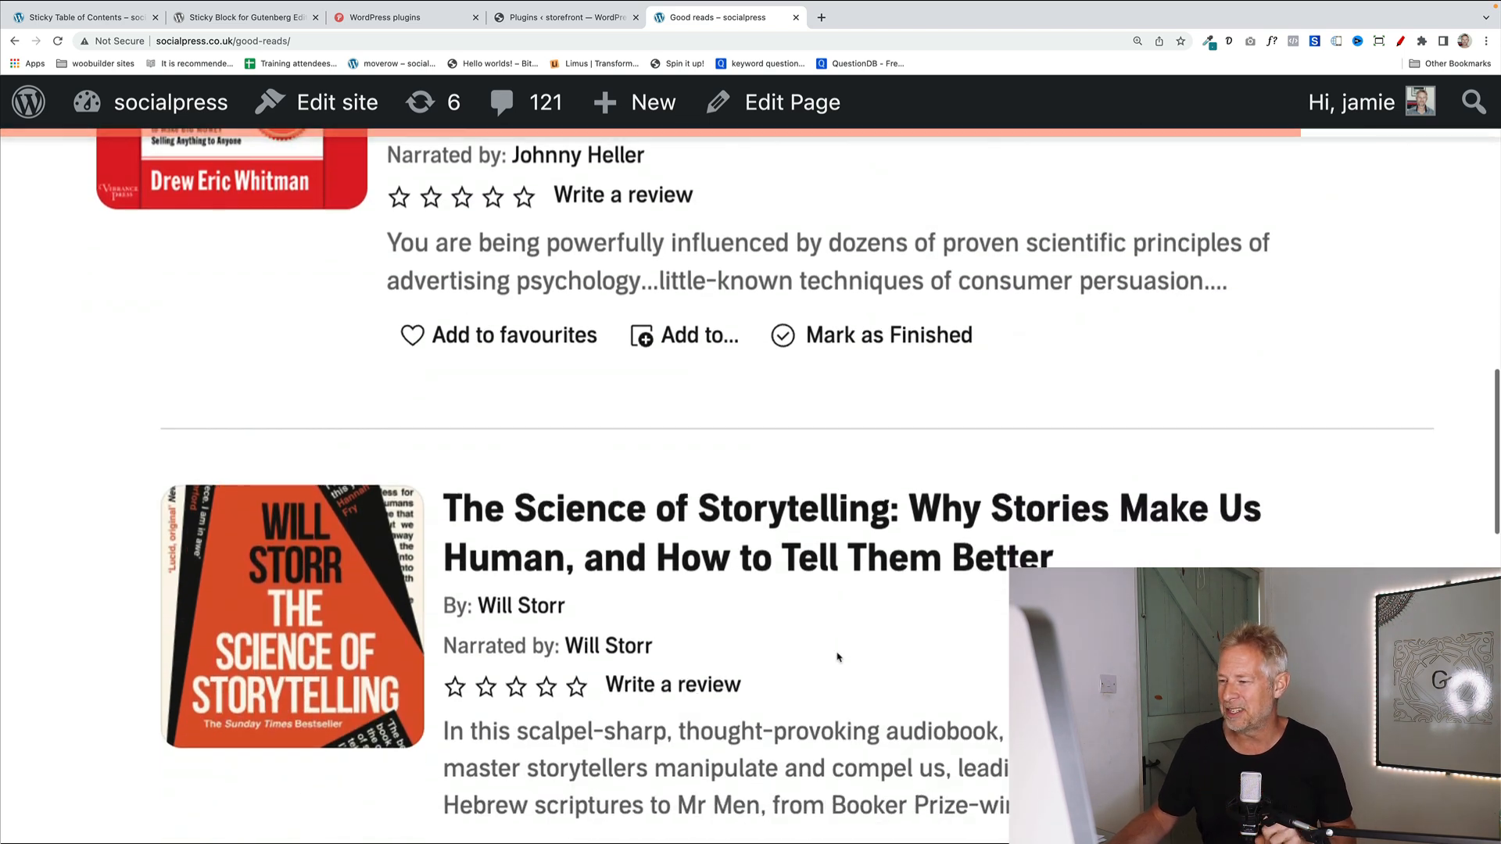
pyautogui.scroll(-3)
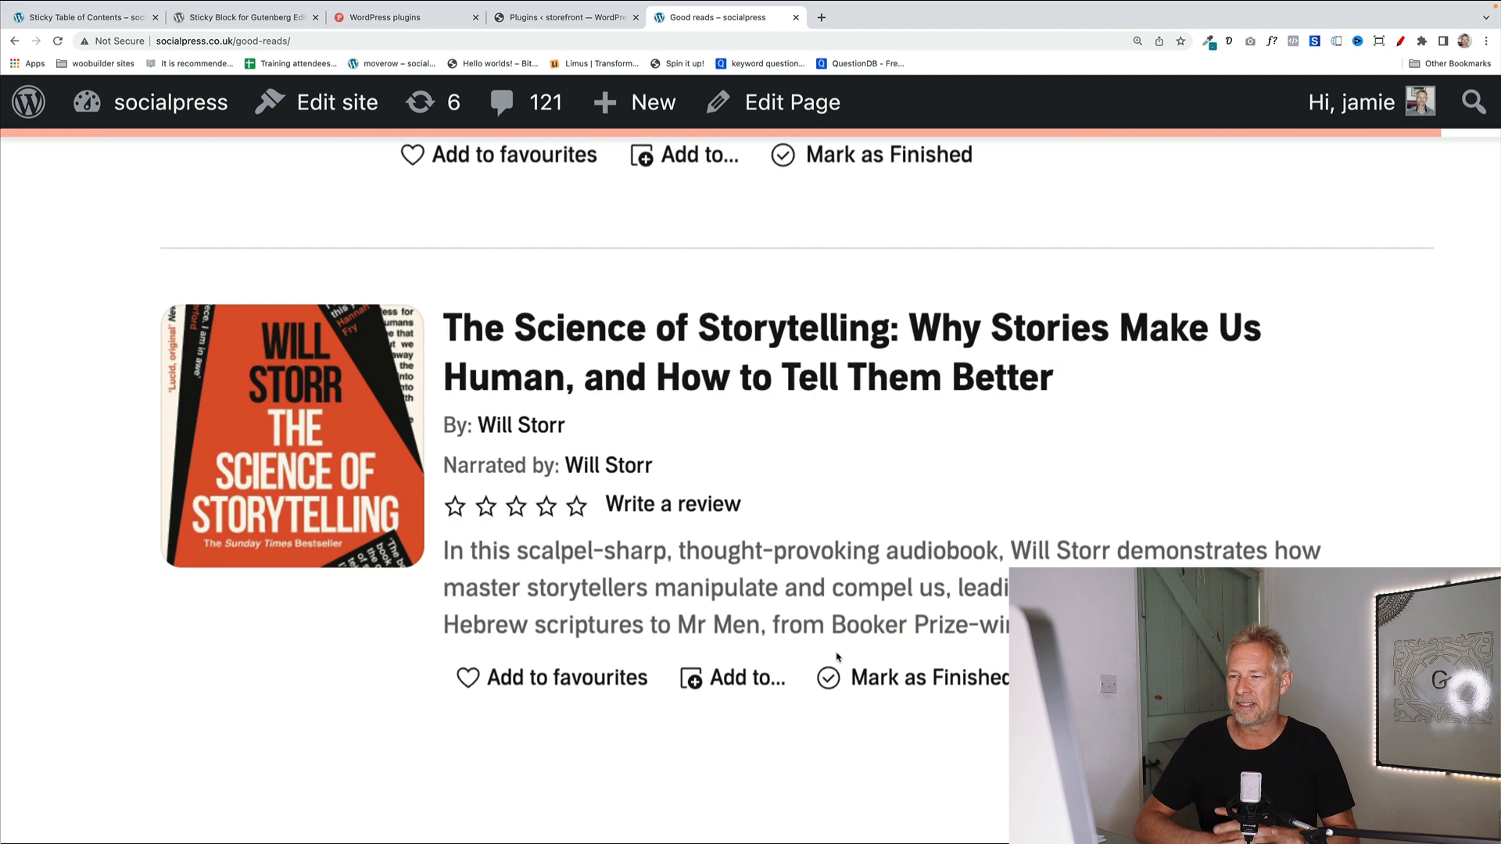